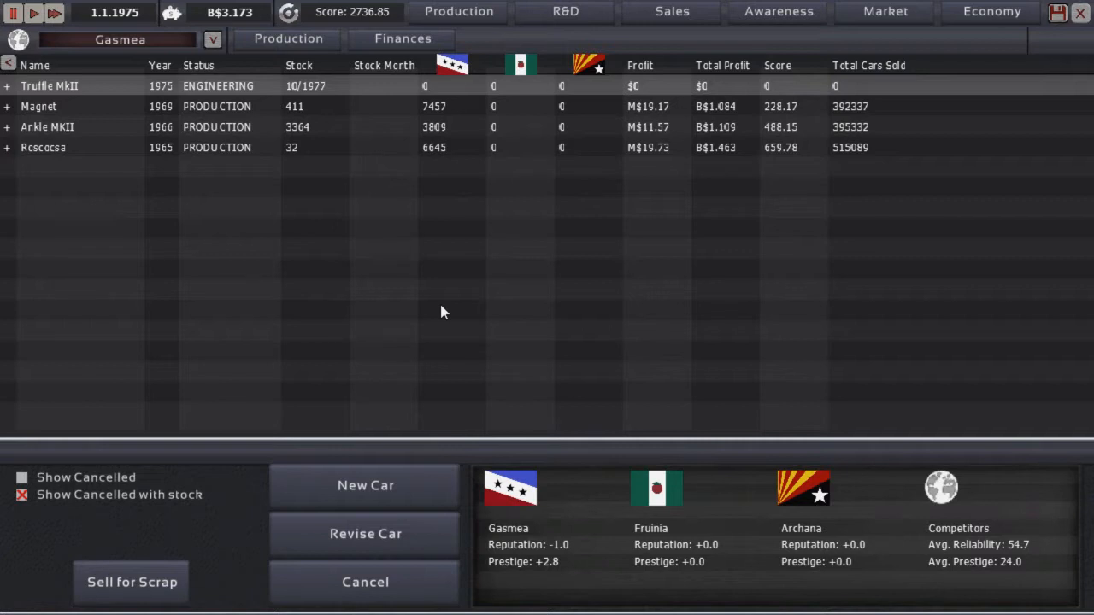
mouse_move(387, 308)
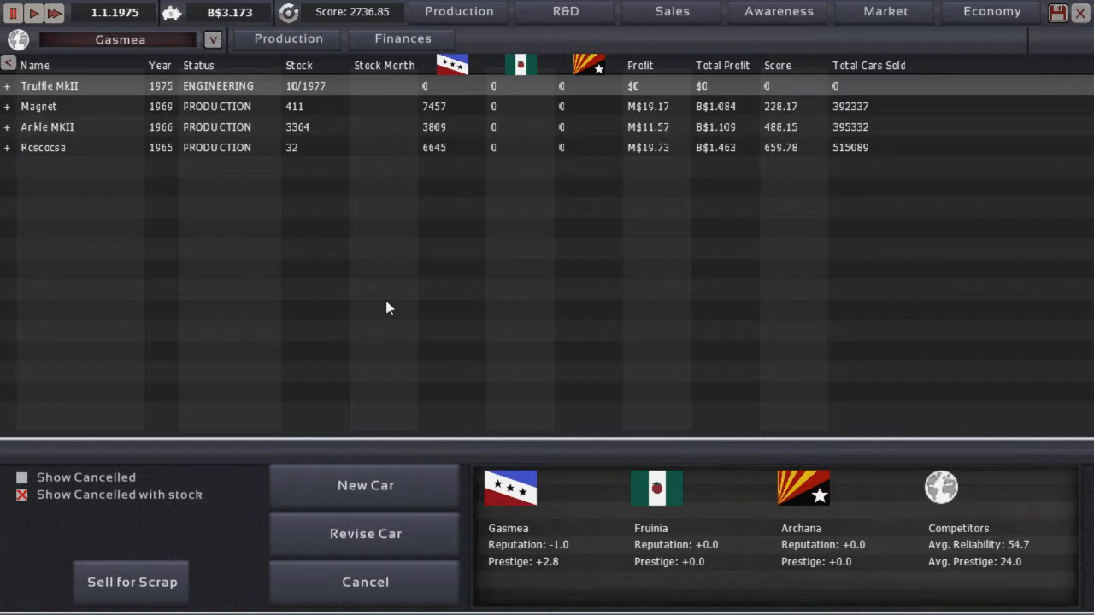
Step: Select the Truffle MkII people mover in the Production list after briefly picking the Magnet
click(49, 85)
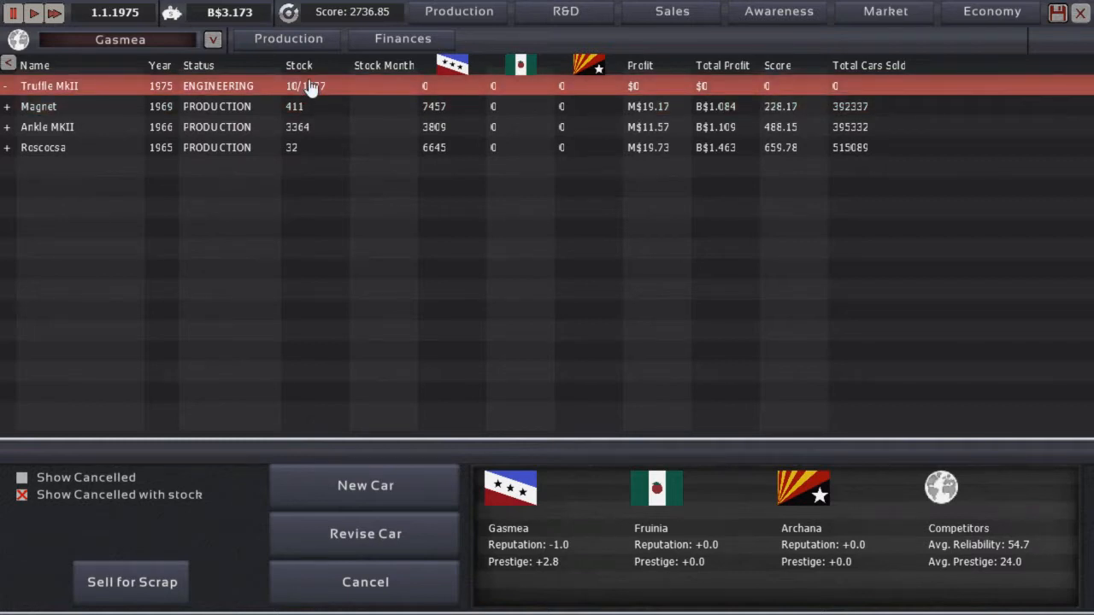
mouse_move(312, 91)
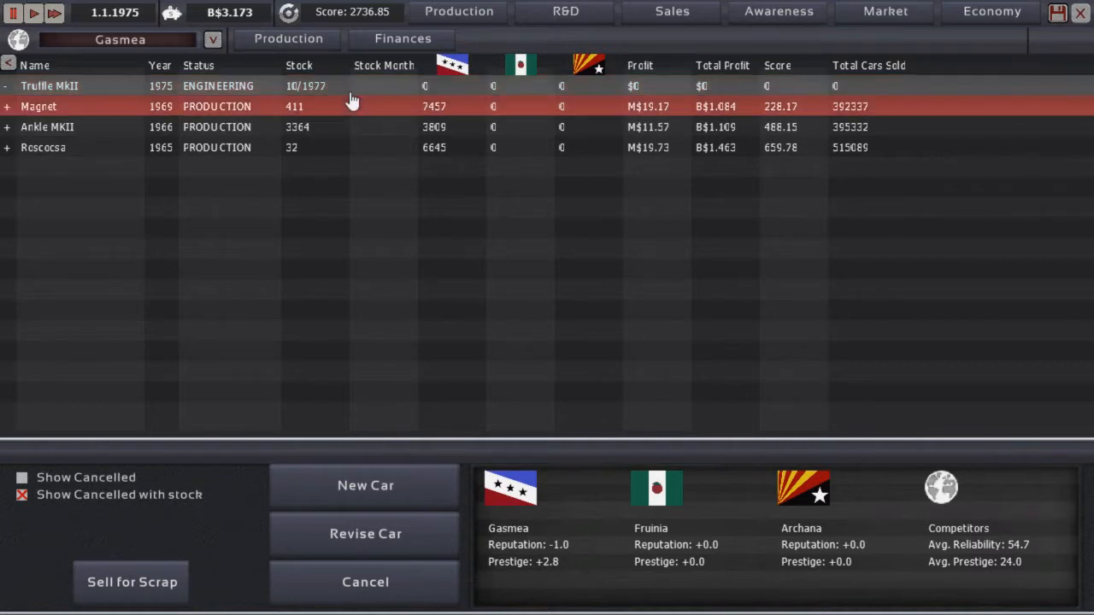
click(342, 85)
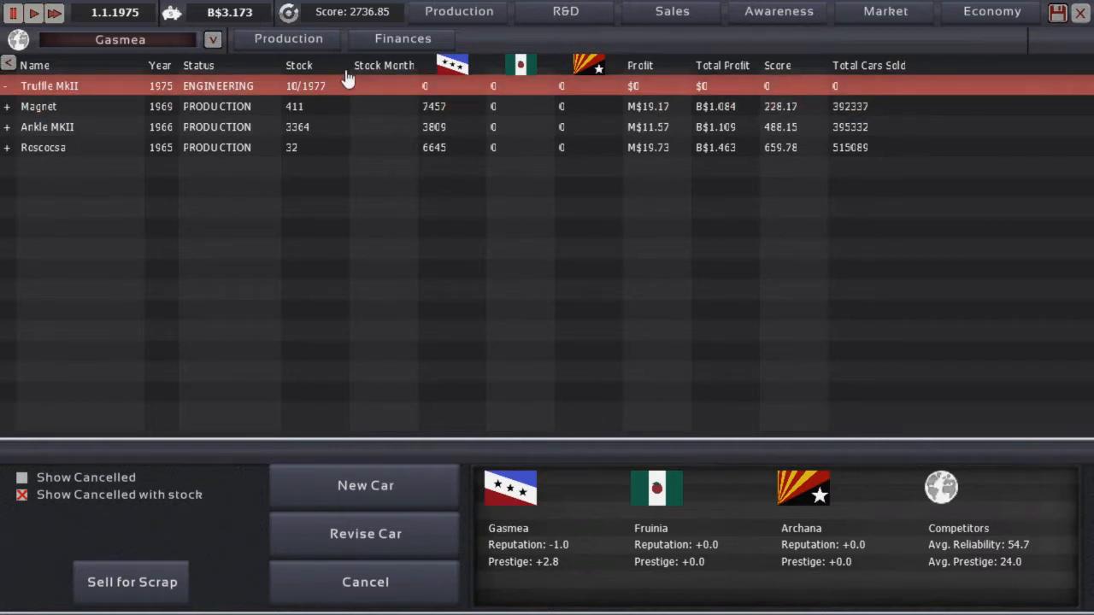
mouse_move(342, 88)
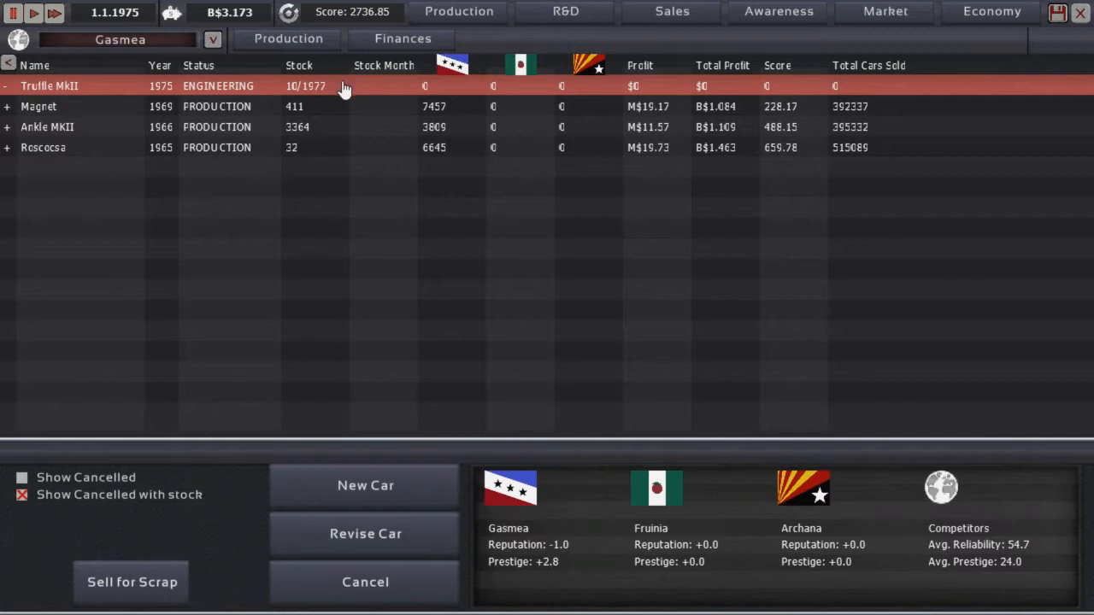
mouse_move(333, 90)
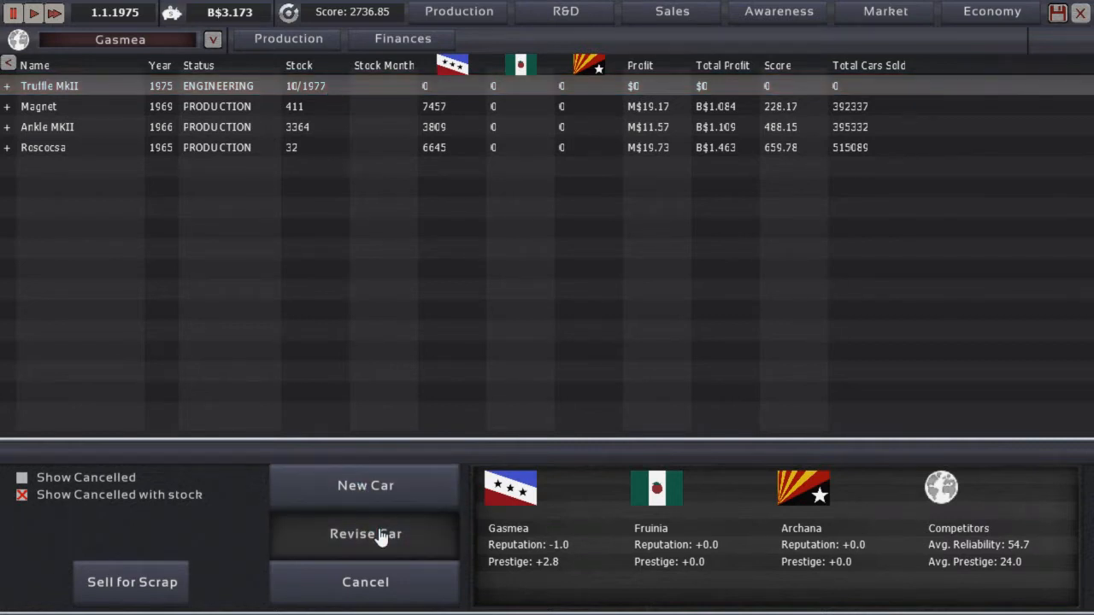
mouse_move(412, 308)
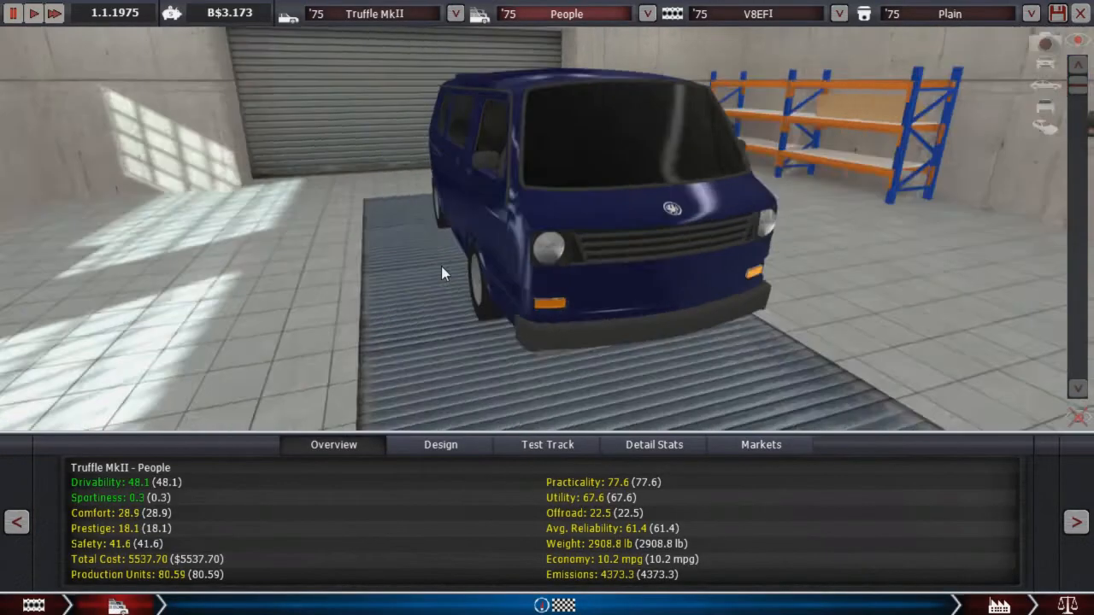
Step: Rotate the Truffle MkII, check its Design and Detail Stats, then return to Production
drag(444, 274, 509, 261)
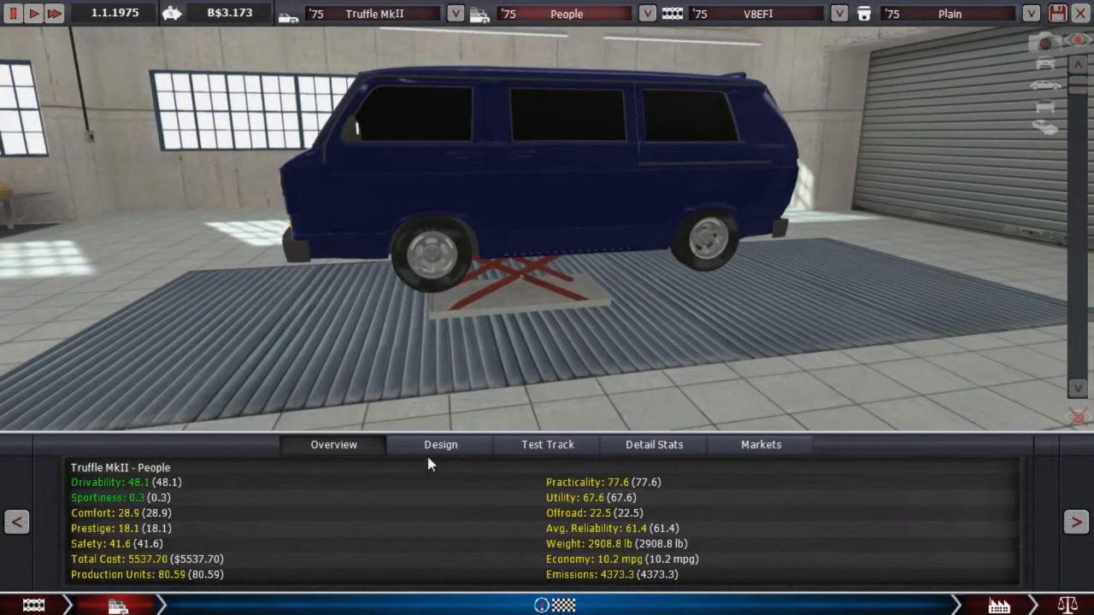
click(440, 444)
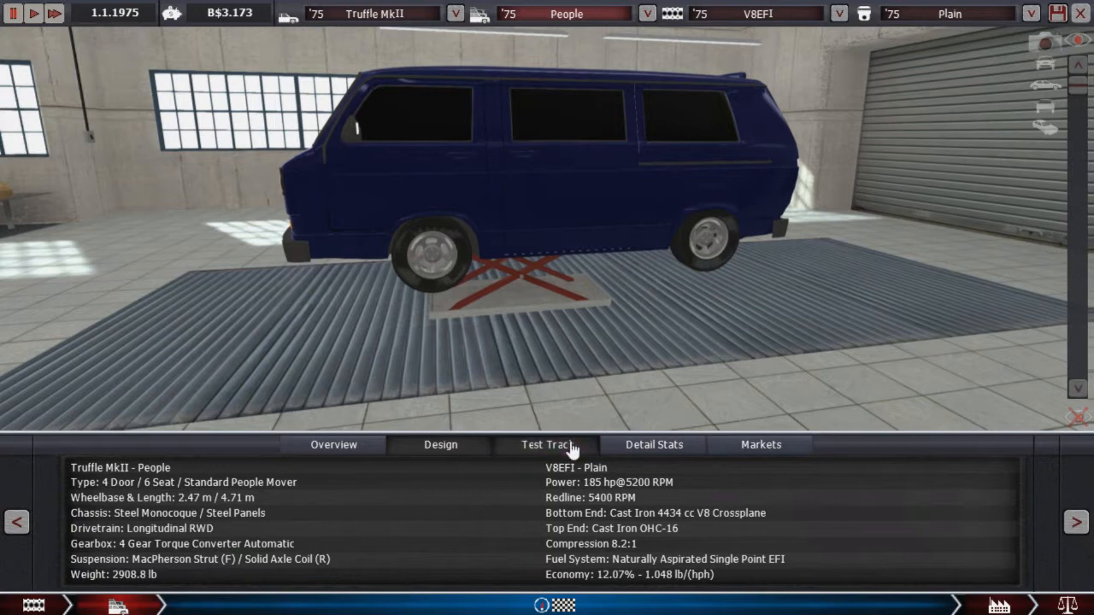
click(547, 444)
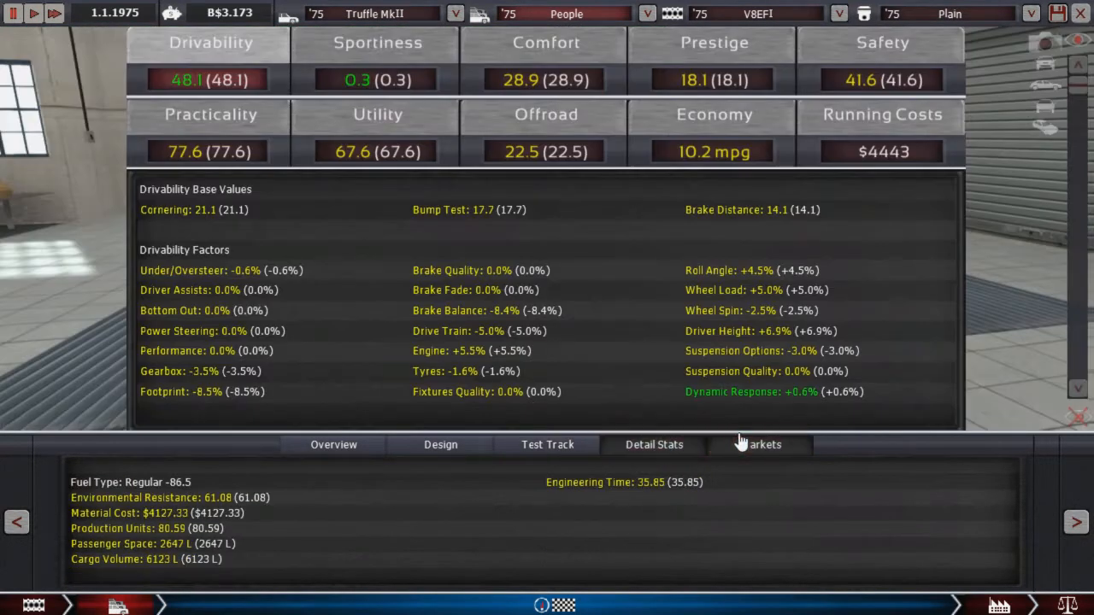
click(333, 444)
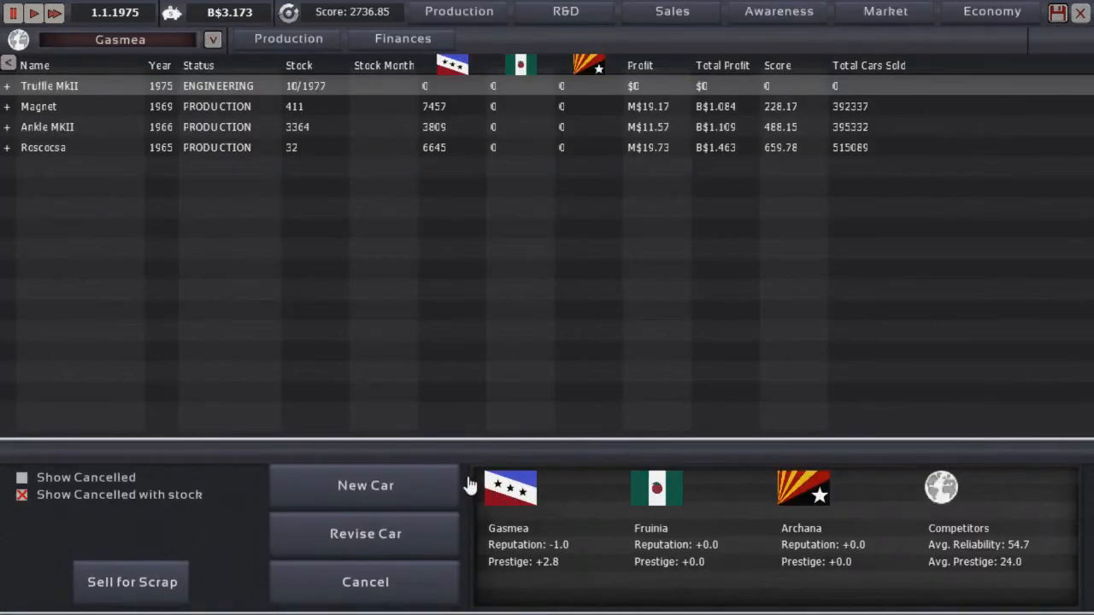
mouse_move(359, 427)
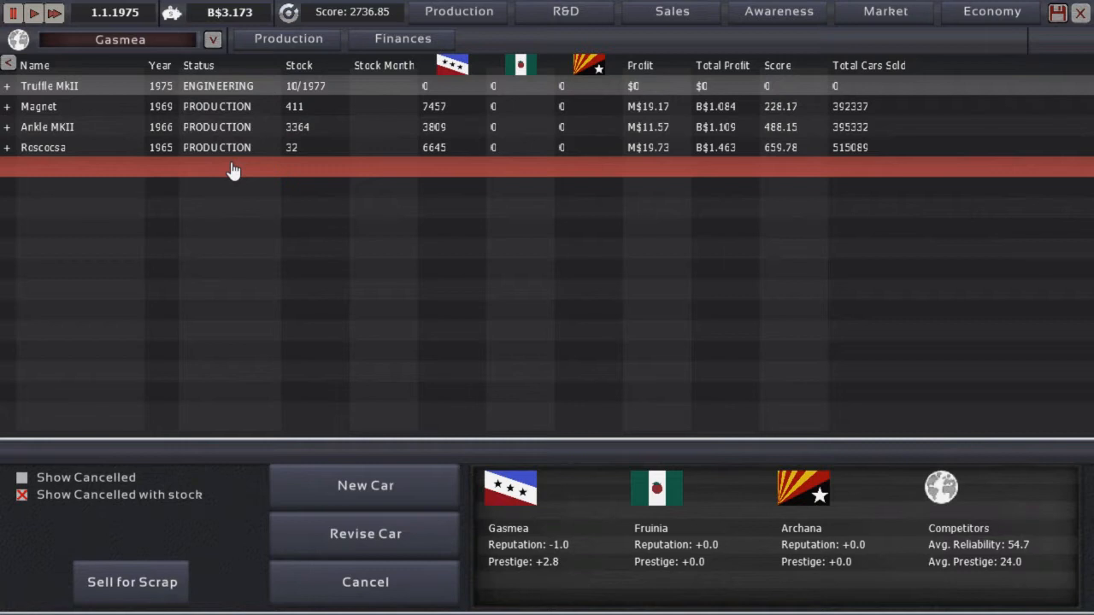
mouse_move(226, 190)
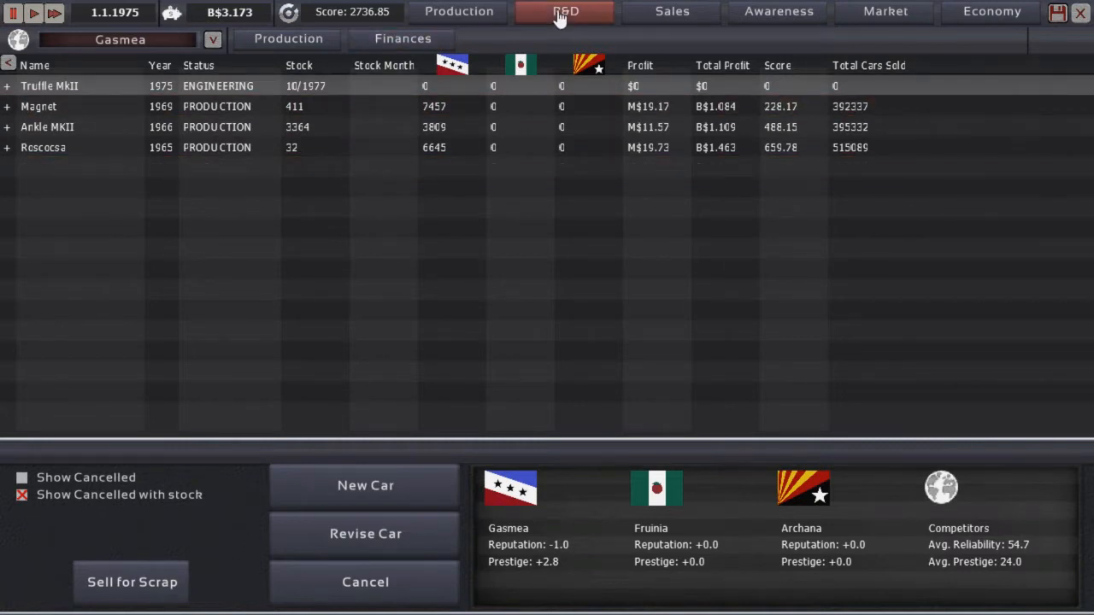
Step: On the R&D screen, raise Drivetrain research funding one level, totalling M$2.750 monthly
click(563, 11)
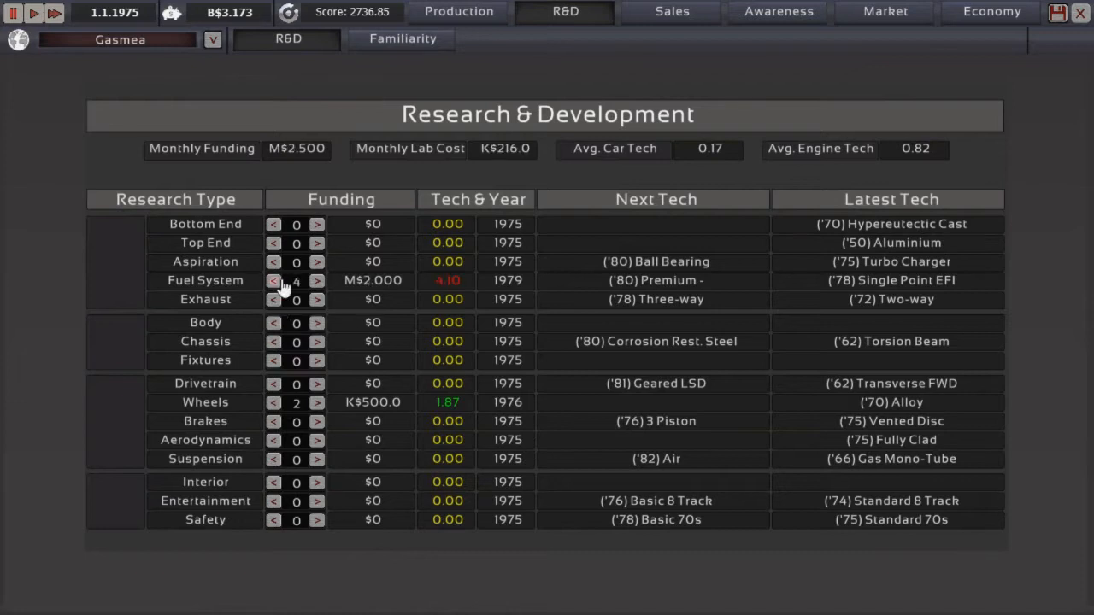
mouse_move(273, 417)
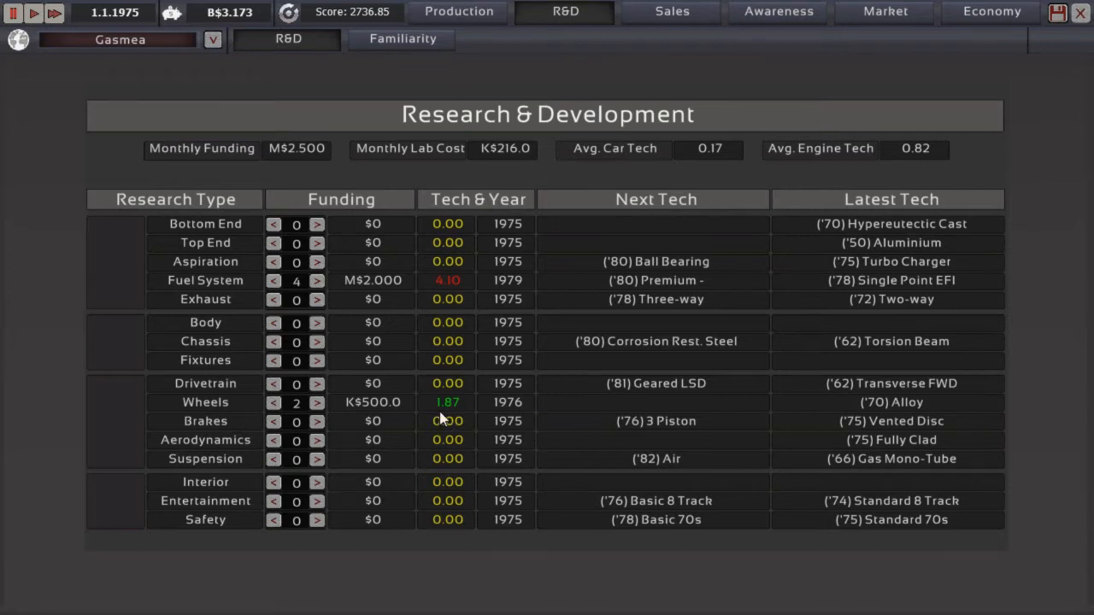
mouse_move(547, 306)
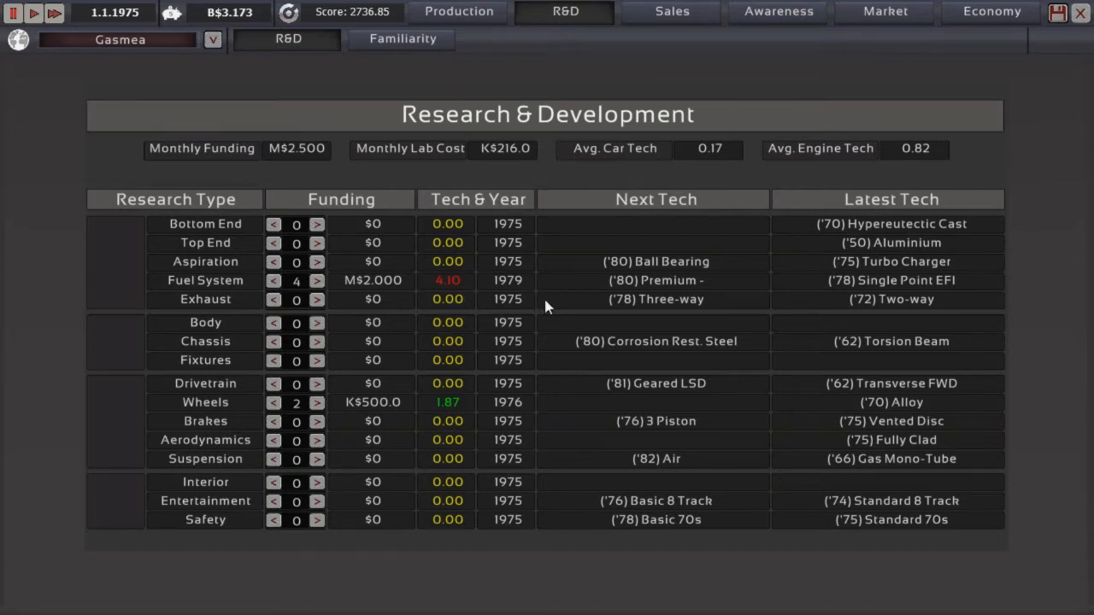
mouse_move(604, 314)
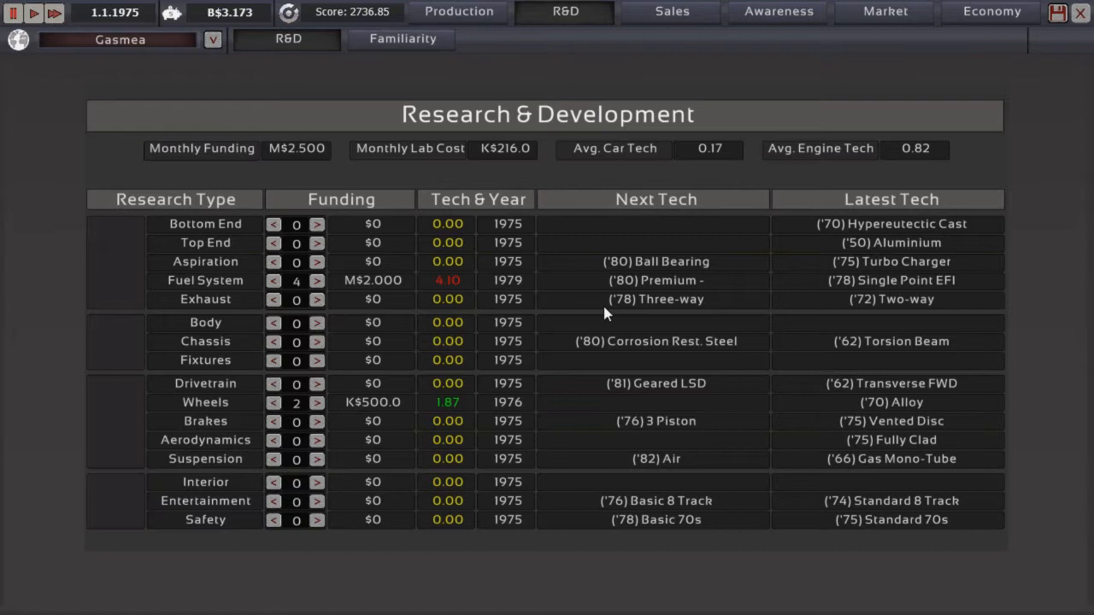
mouse_move(809, 280)
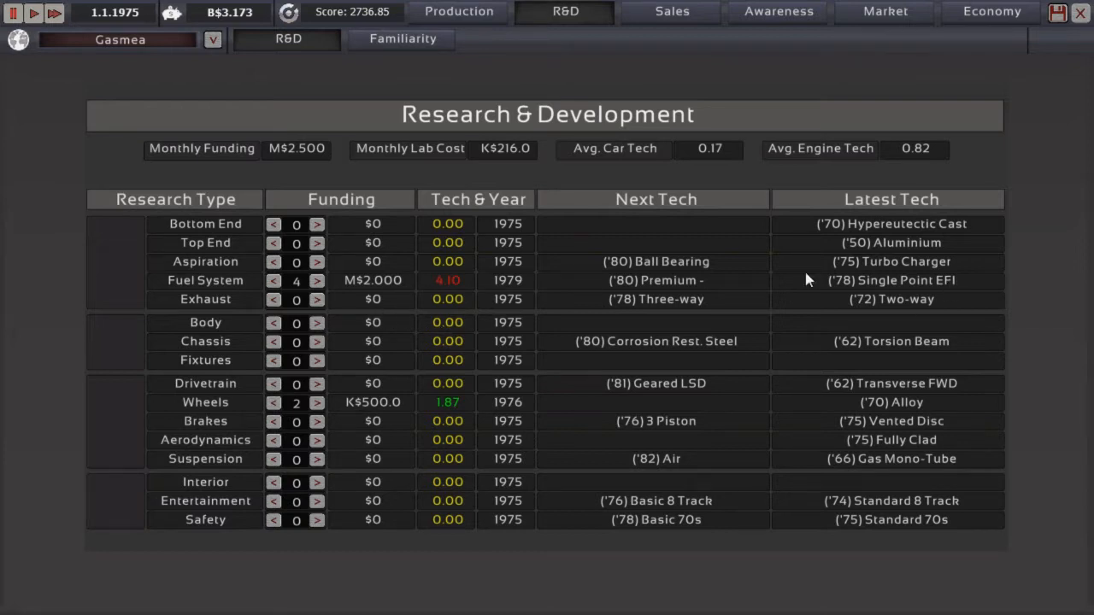
mouse_move(554, 557)
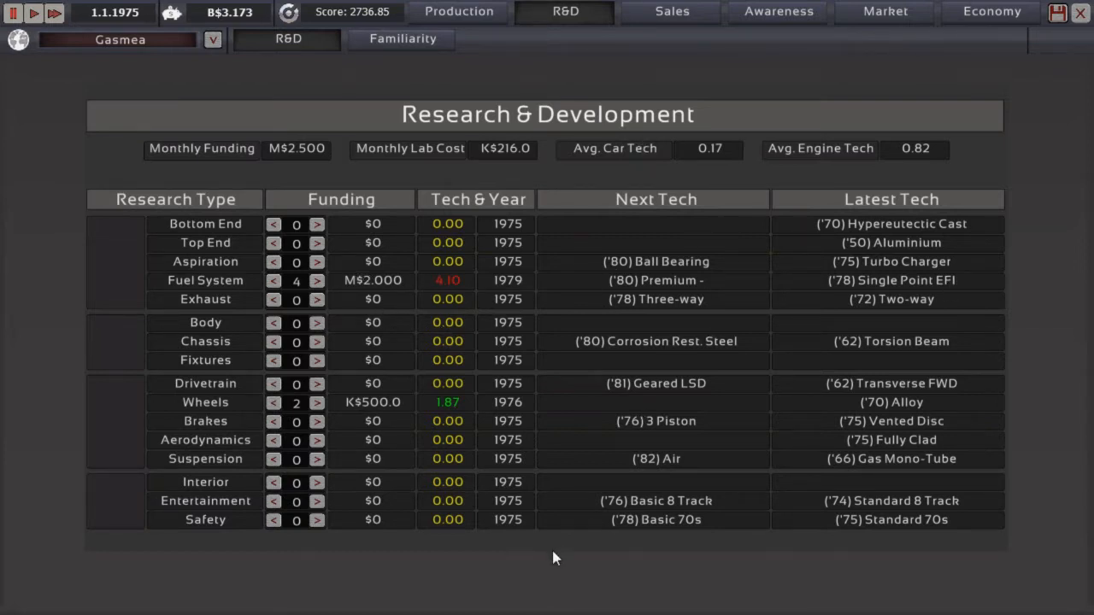
mouse_move(540, 481)
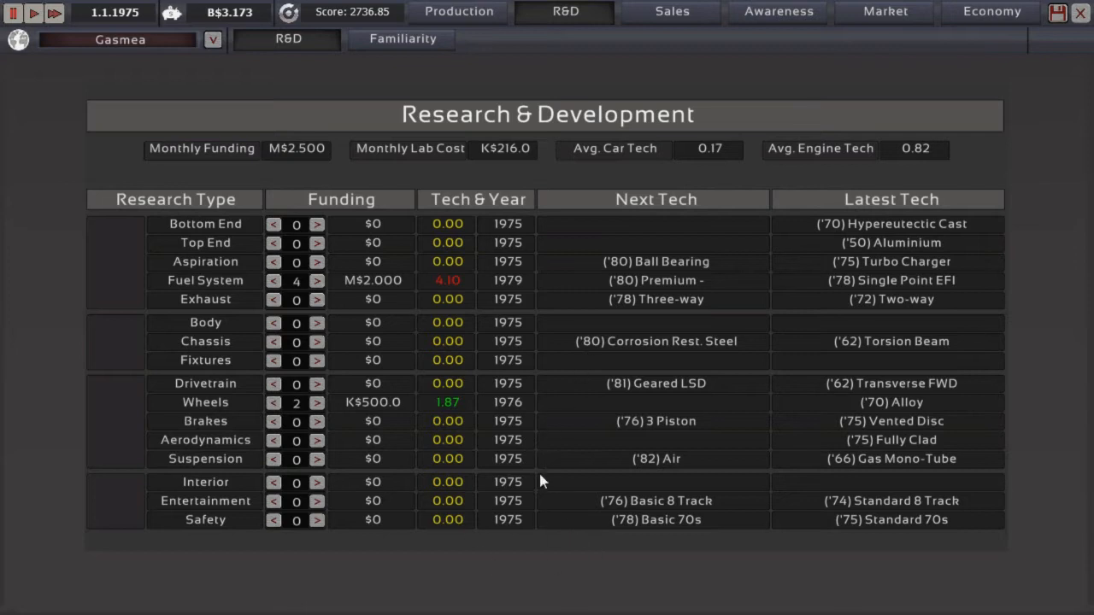
mouse_move(529, 477)
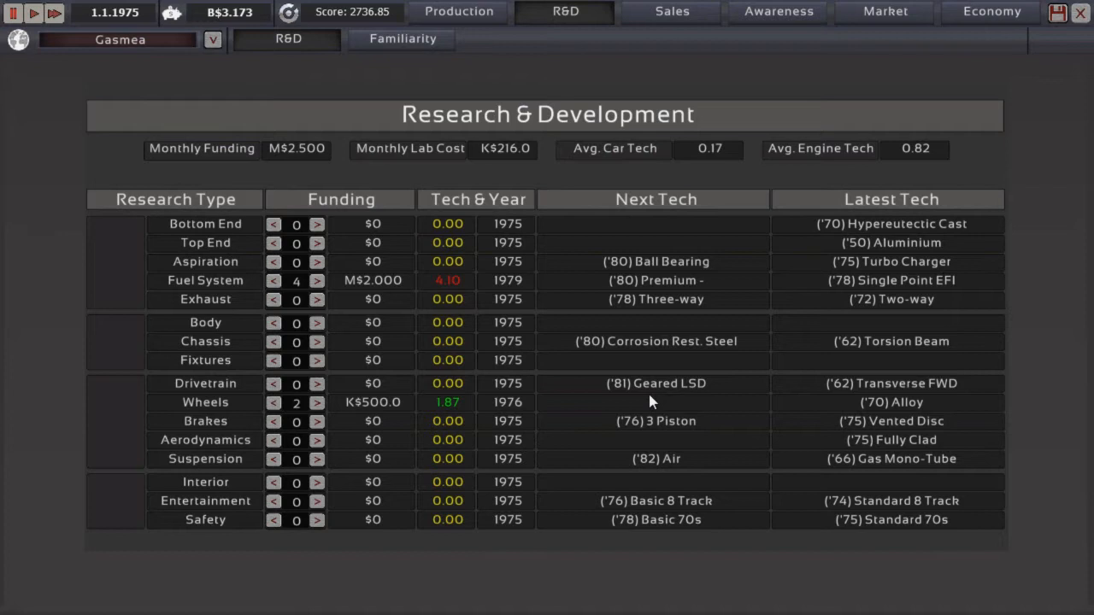
mouse_move(336, 384)
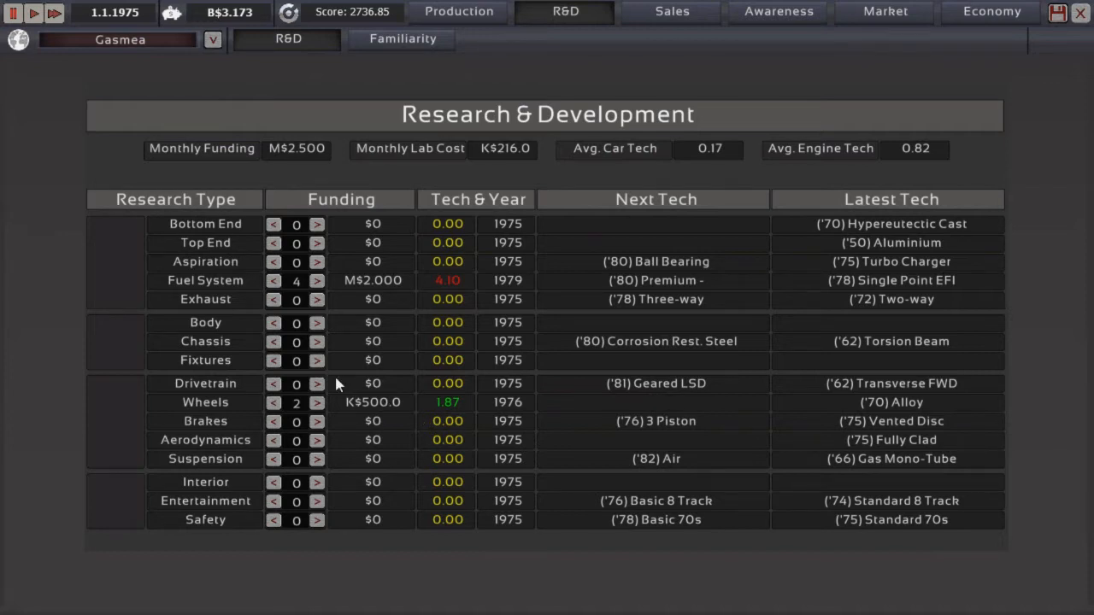
click(316, 383)
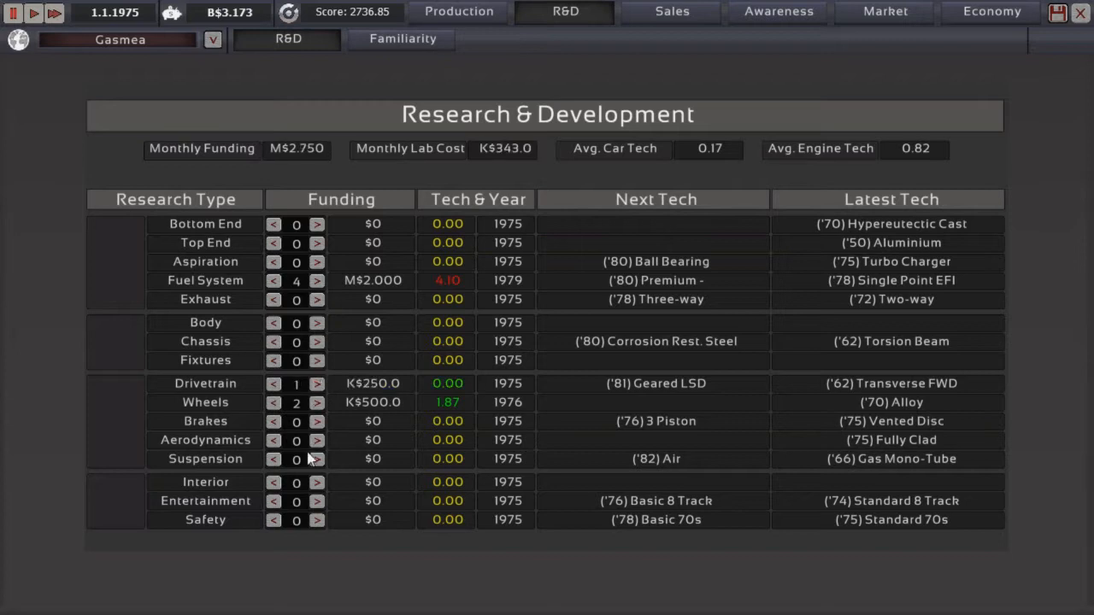
mouse_move(309, 459)
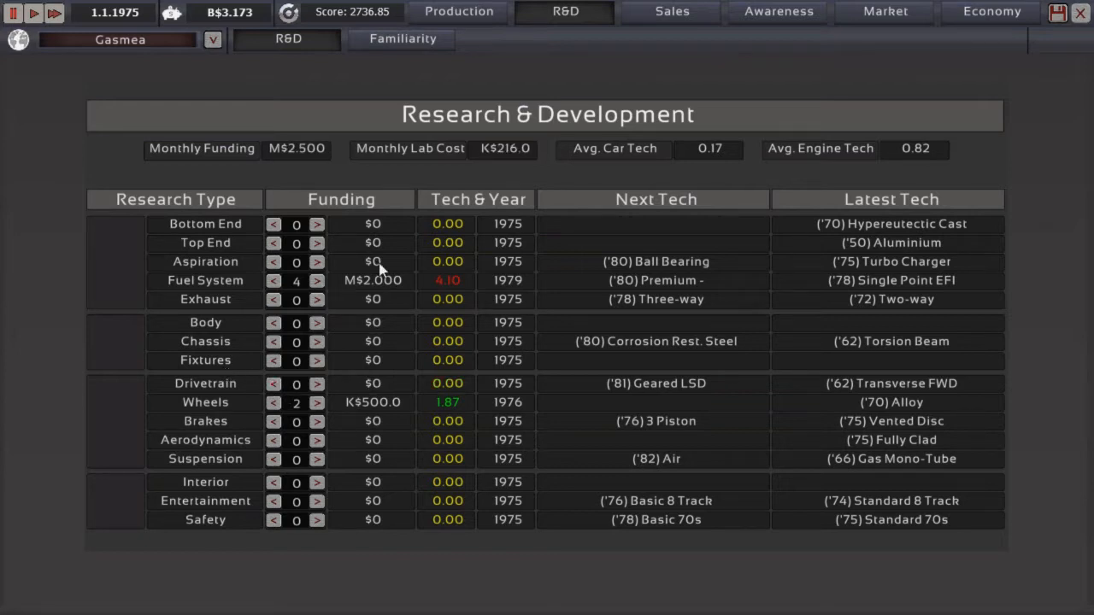
mouse_move(202, 322)
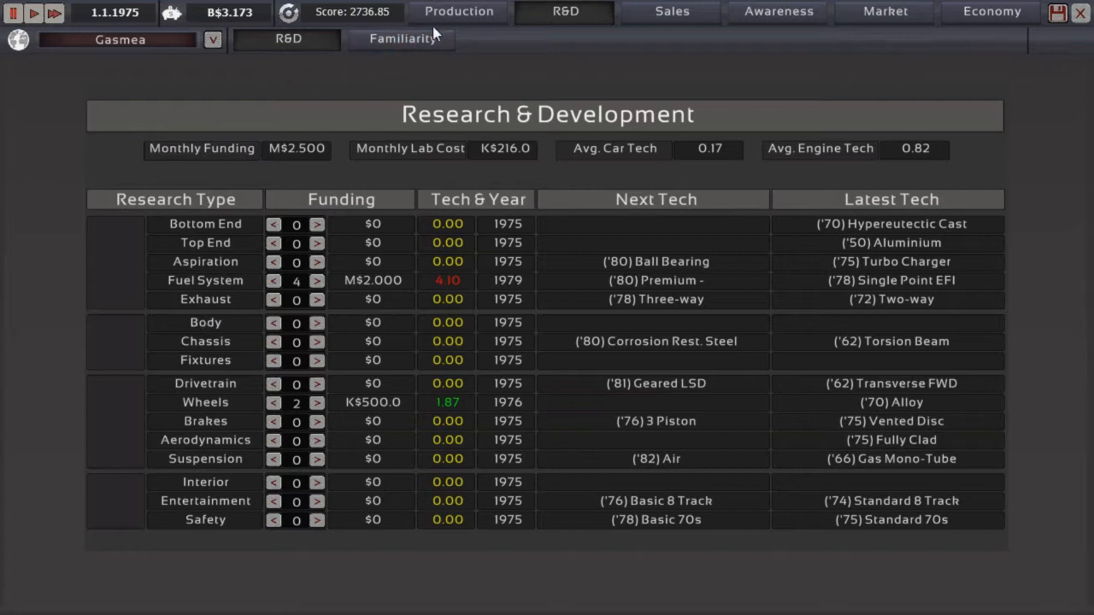
Step: Return to the production list and expand the Arkle MKII to show its trims
click(459, 11)
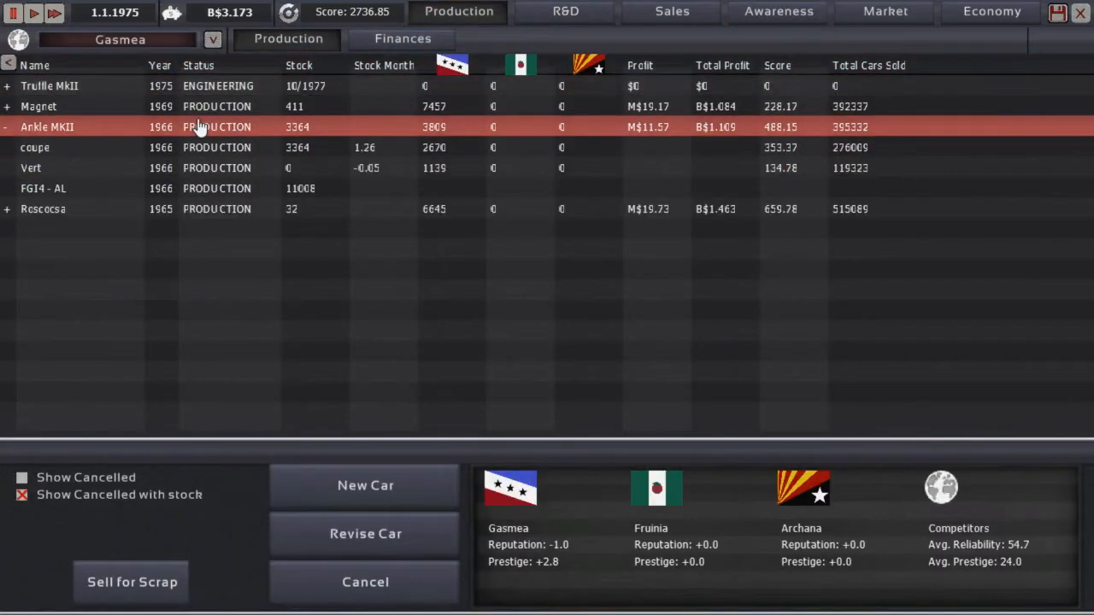
click(179, 167)
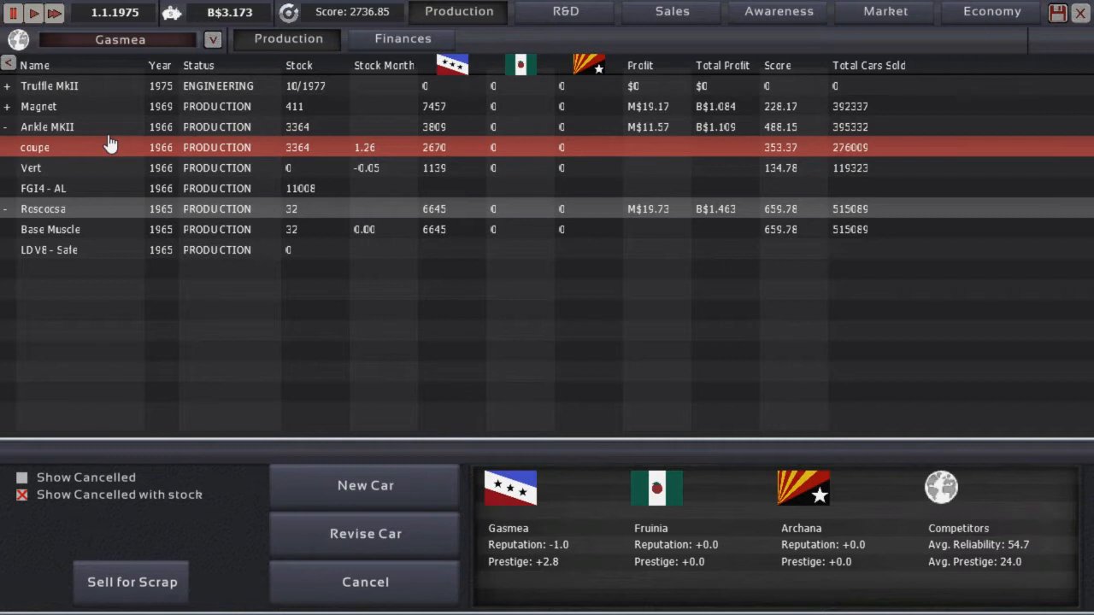
mouse_move(137, 106)
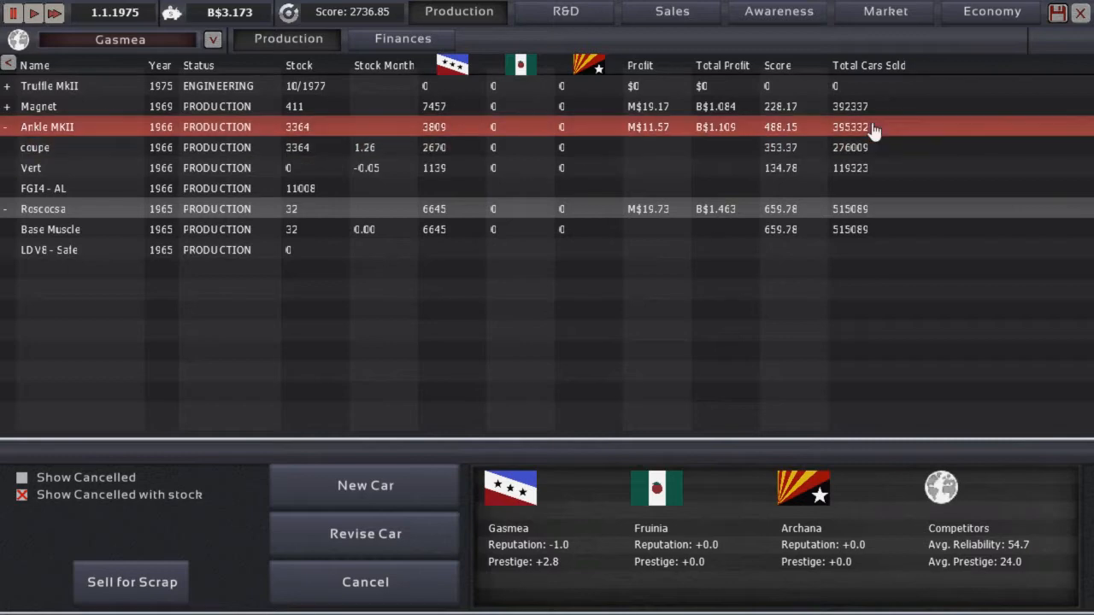
Step: Flip through the R&D, Sales, Economy and Awareness screens
click(565, 12)
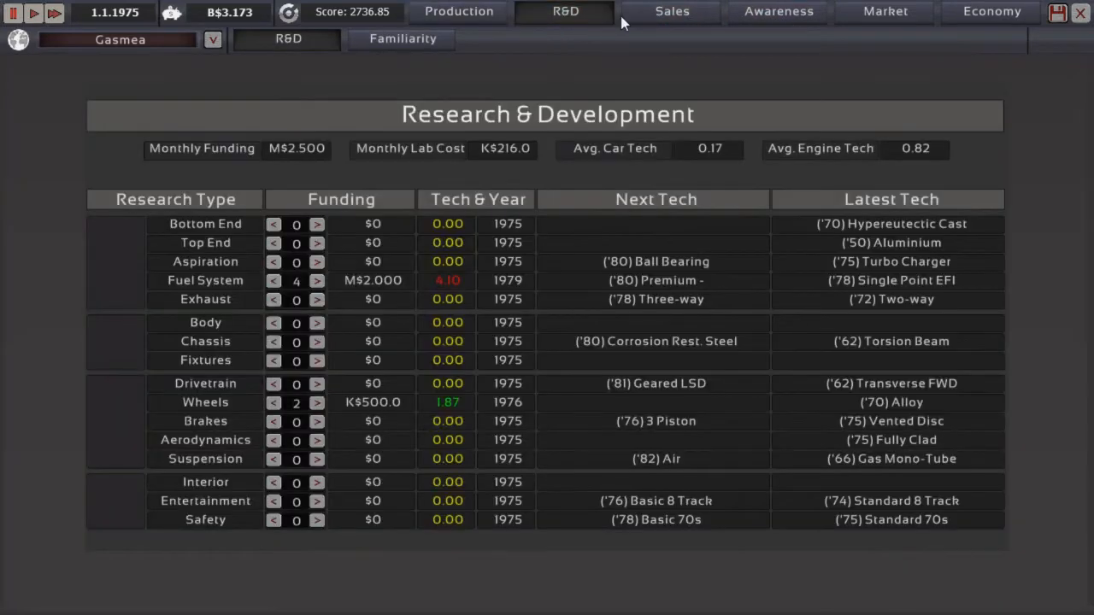
click(670, 11)
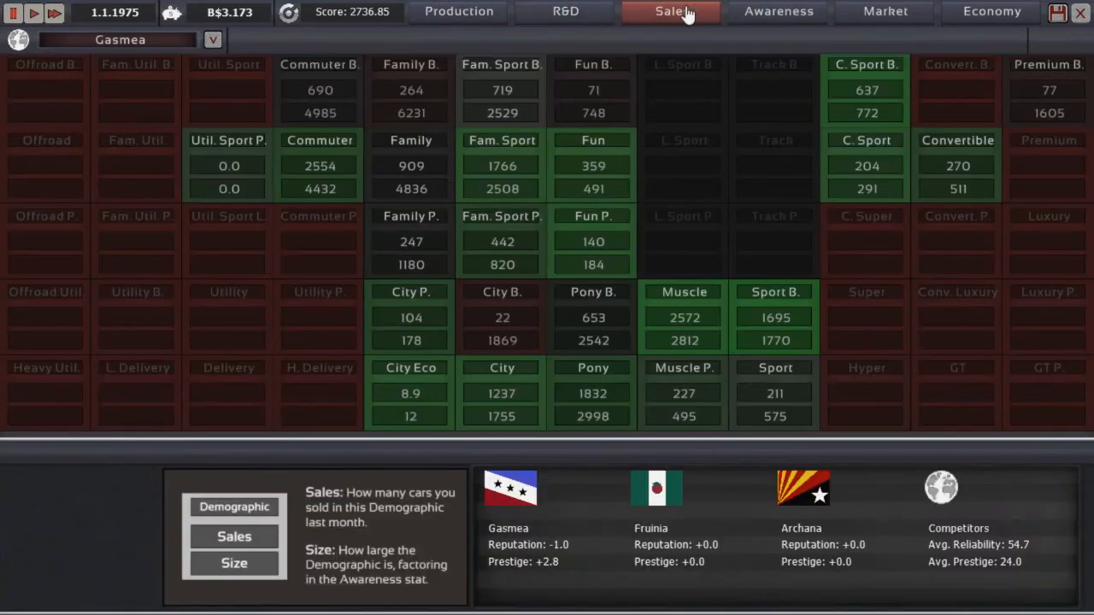
click(885, 11)
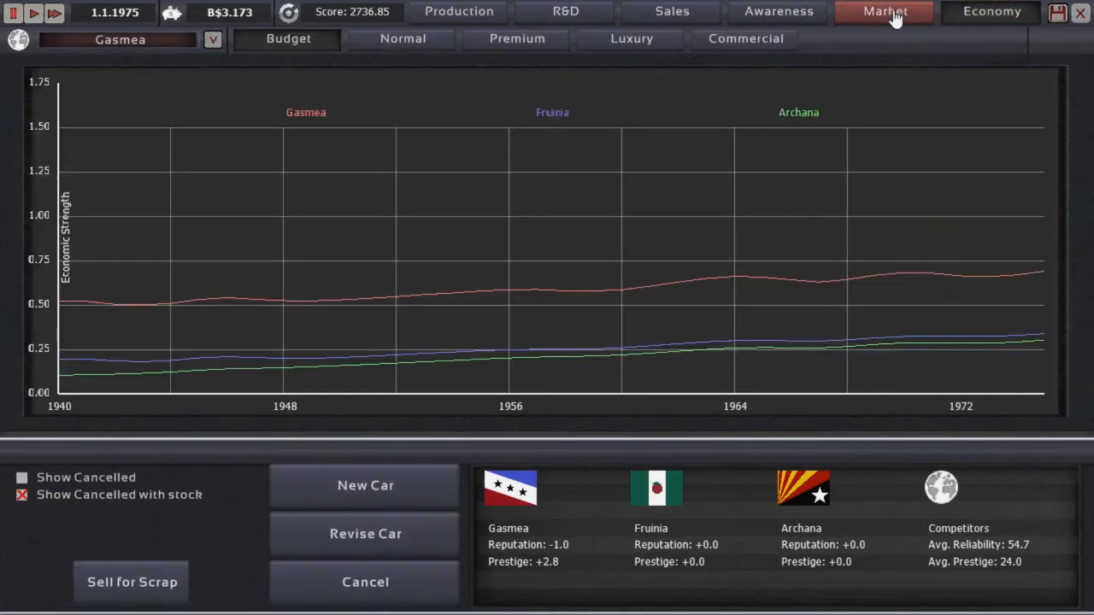
click(672, 11)
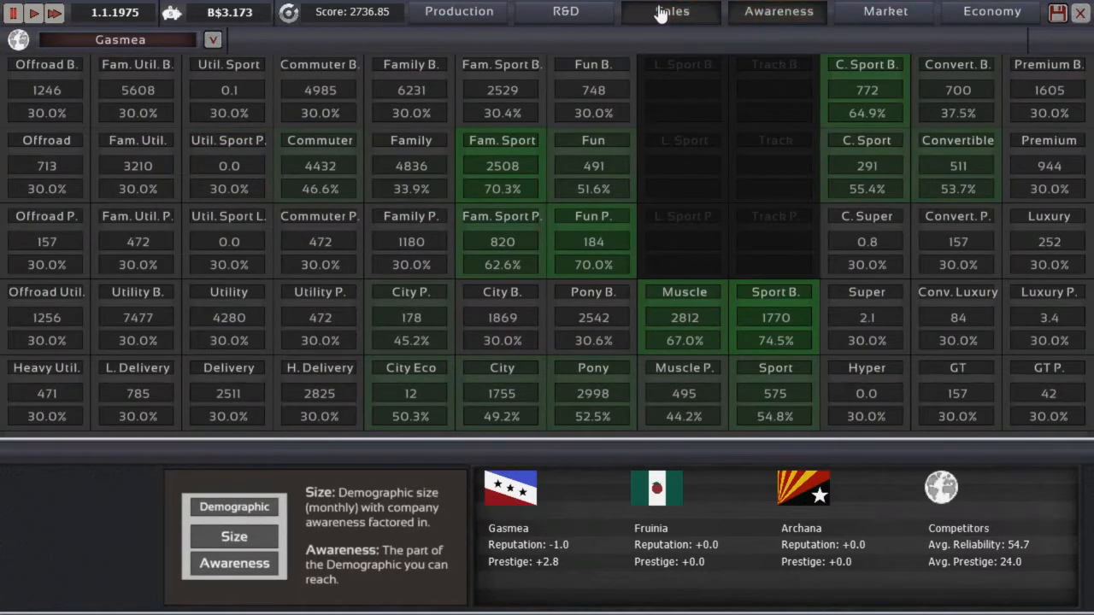
click(566, 11)
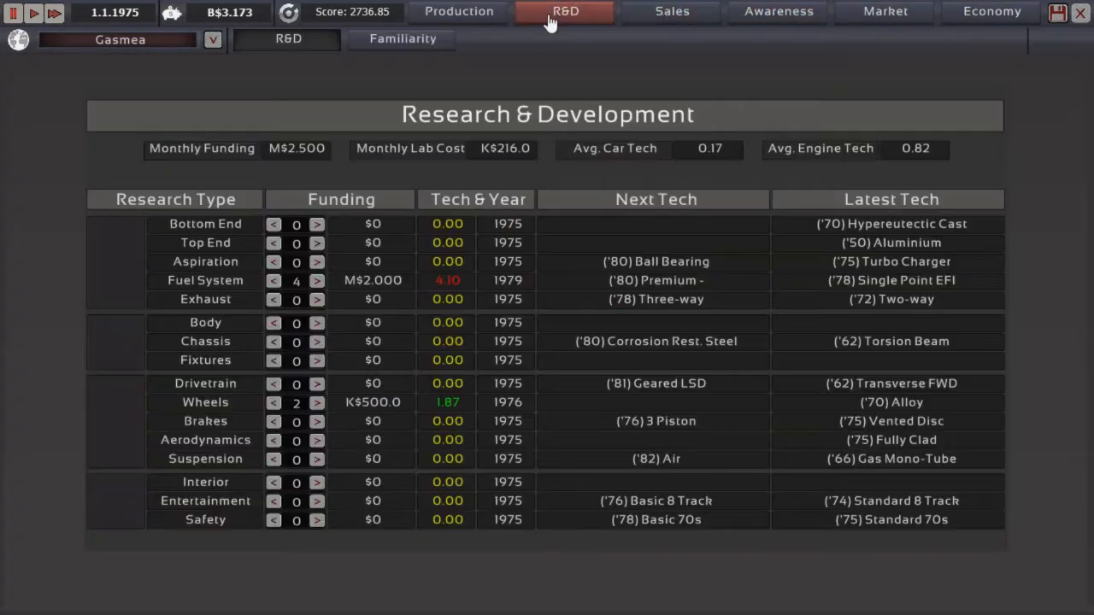
click(672, 11)
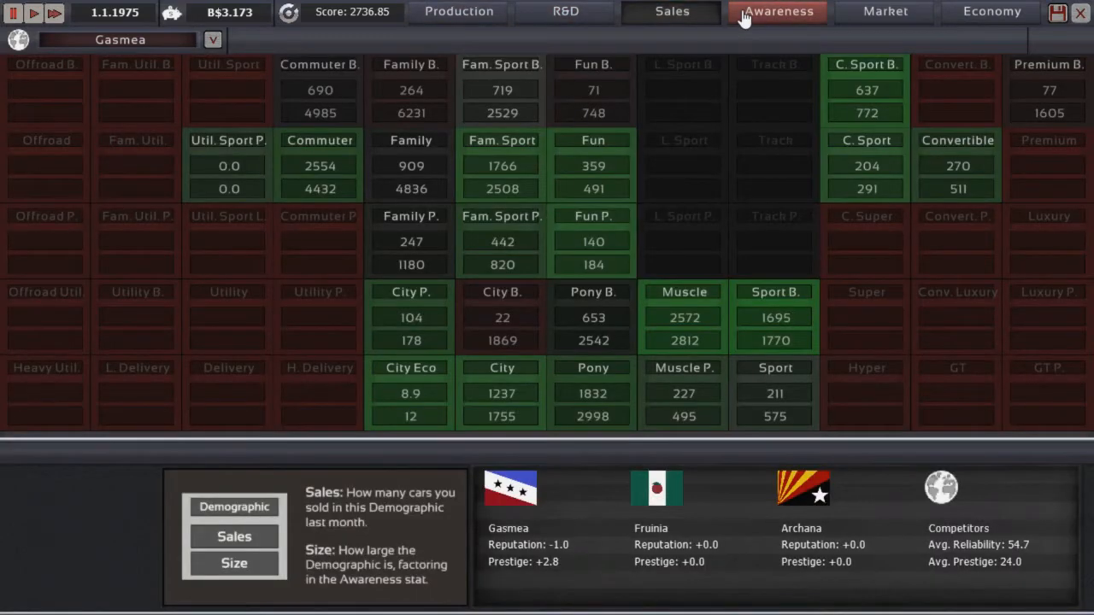
Step: Switch the sales figures to Fruinia and back to Gasmea
click(211, 39)
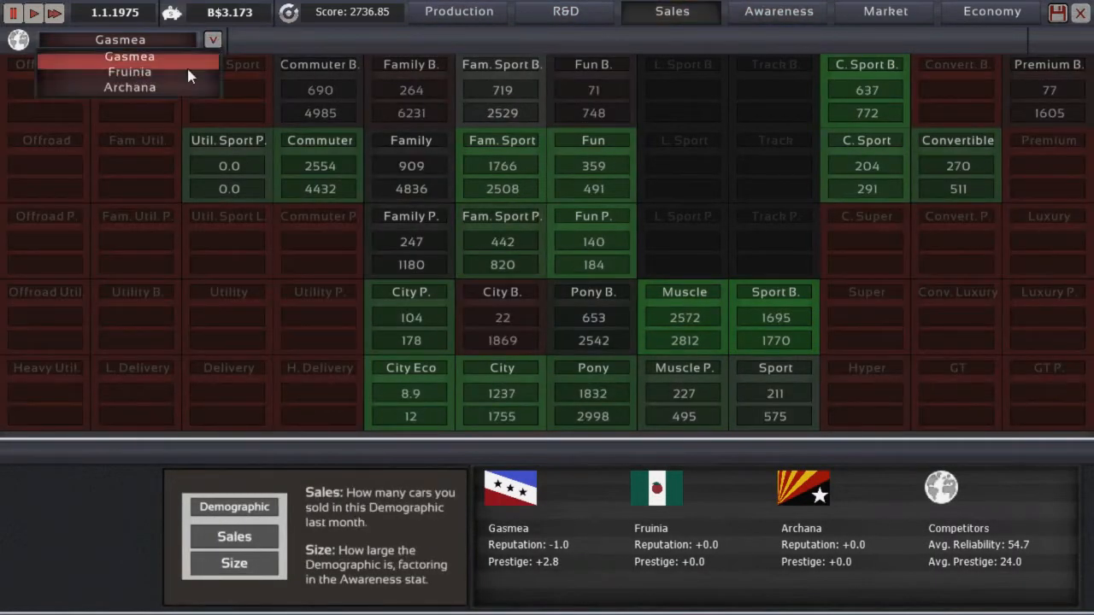
click(129, 71)
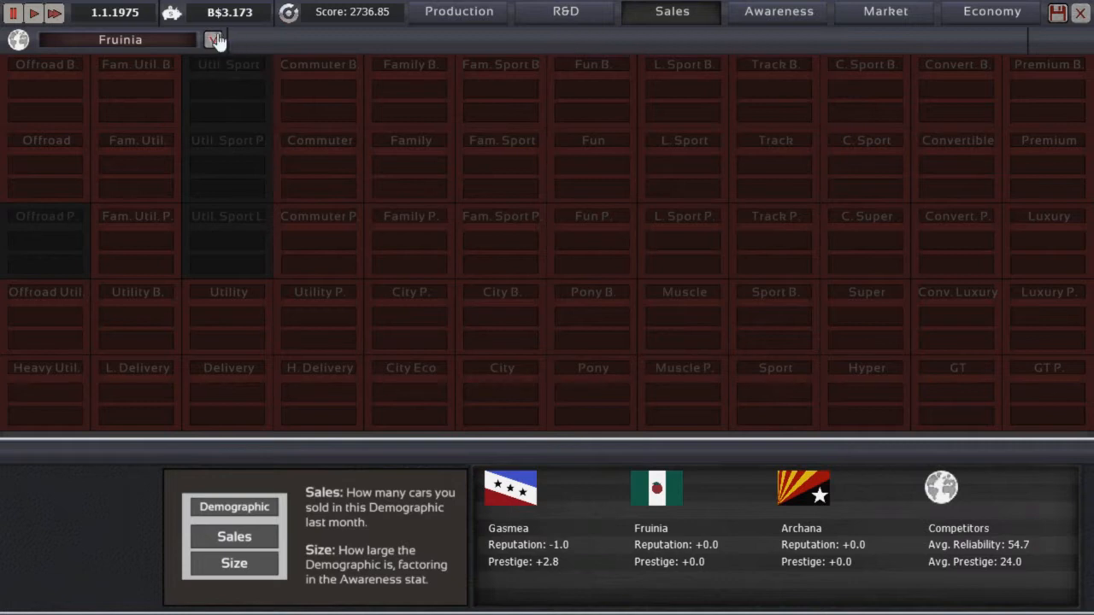
click(213, 39)
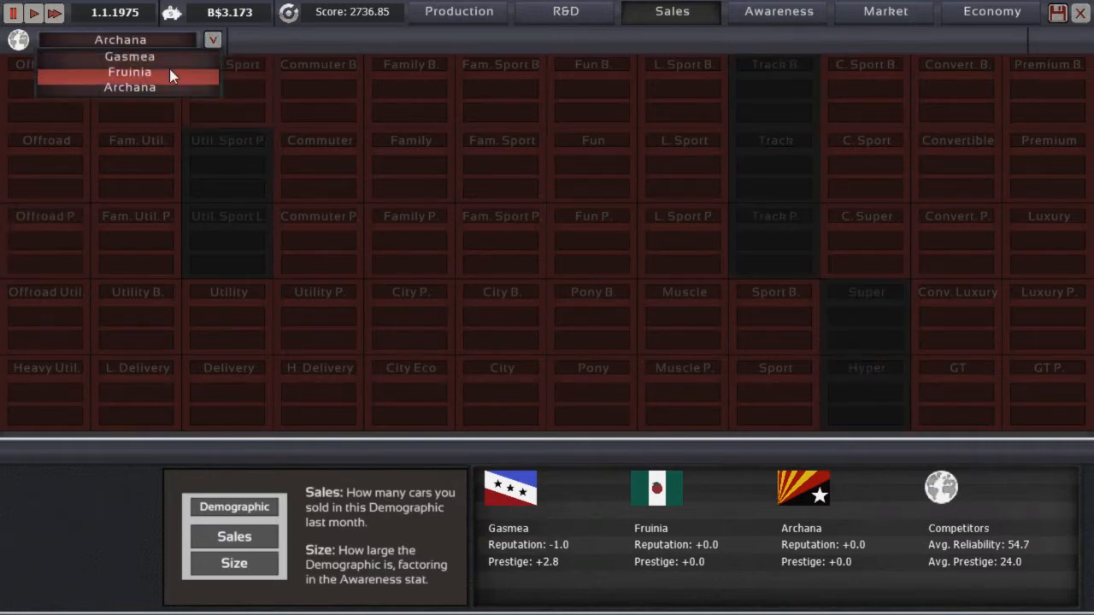
click(129, 72)
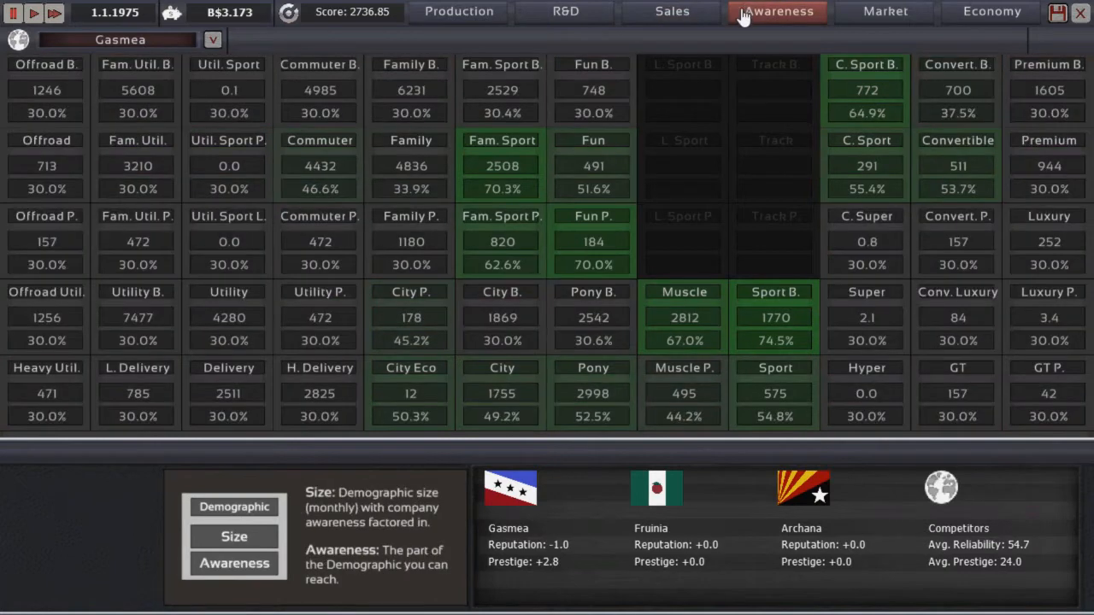
mouse_move(885, 11)
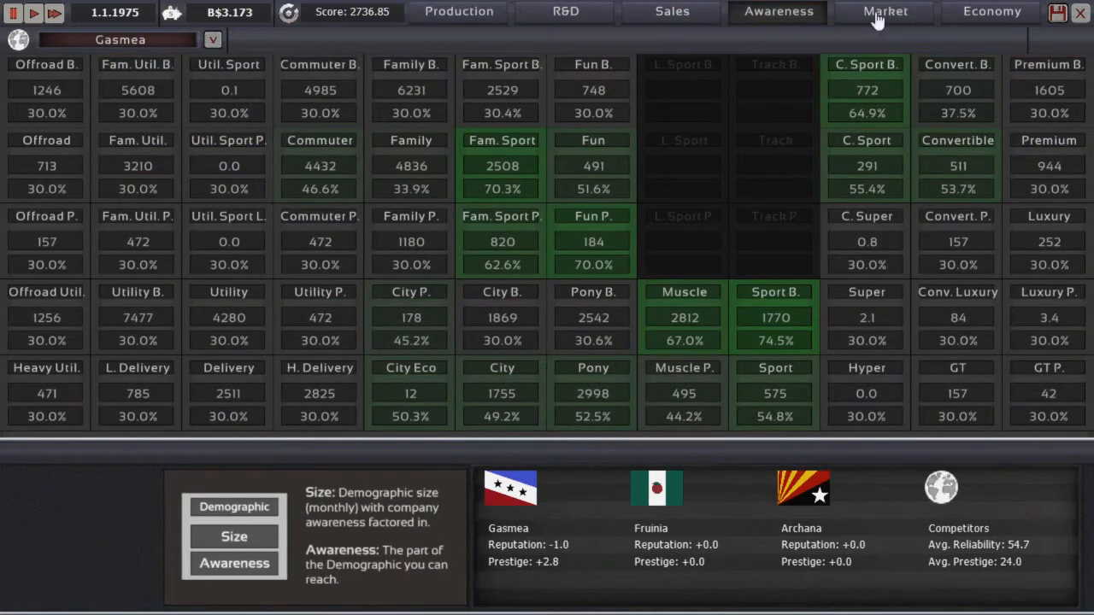
Step: Compare Fruinia and Gasmea market sizes, check regional economies, then return to Production
click(884, 11)
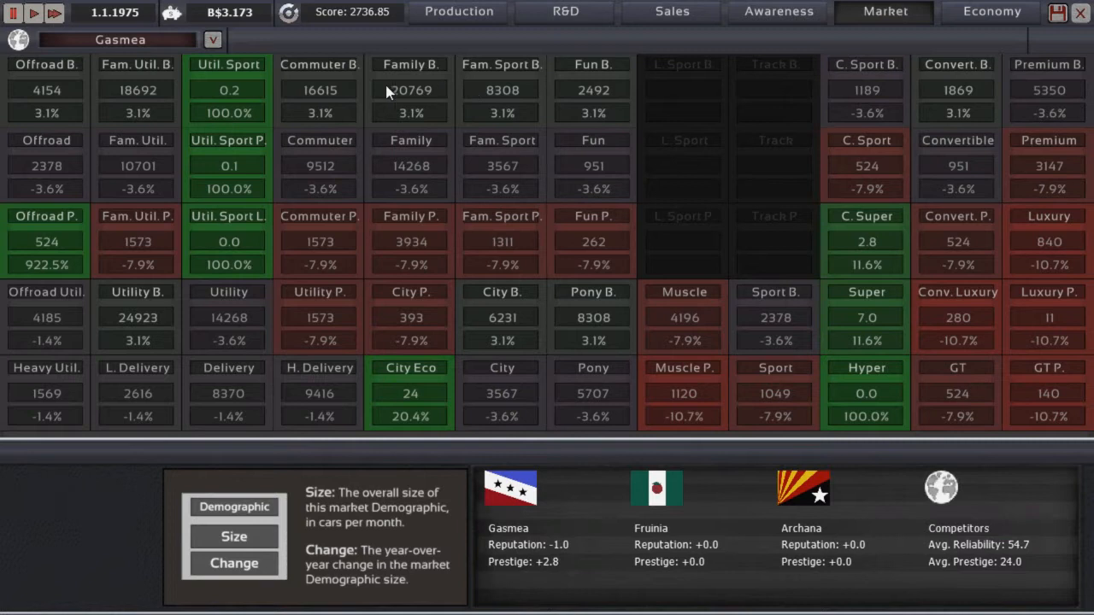
click(211, 39)
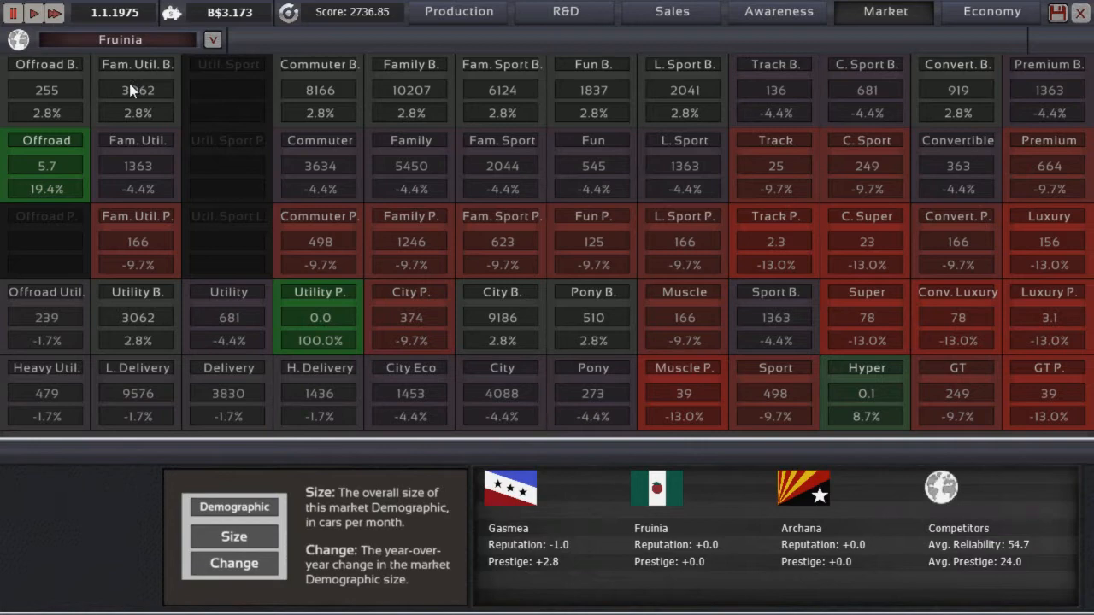
mouse_move(239, 30)
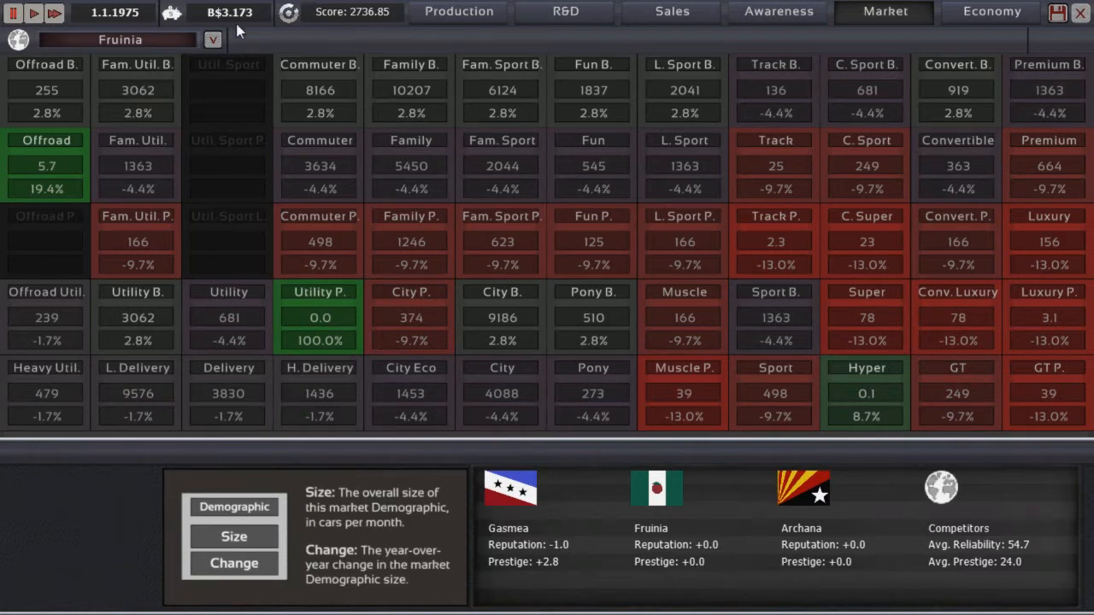
click(212, 39)
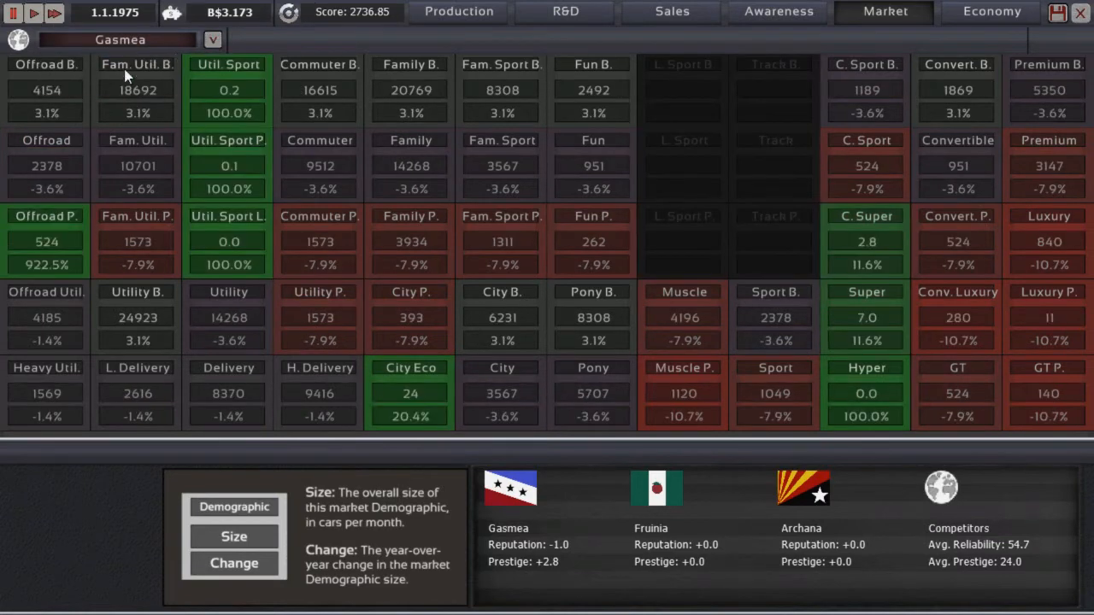
click(991, 11)
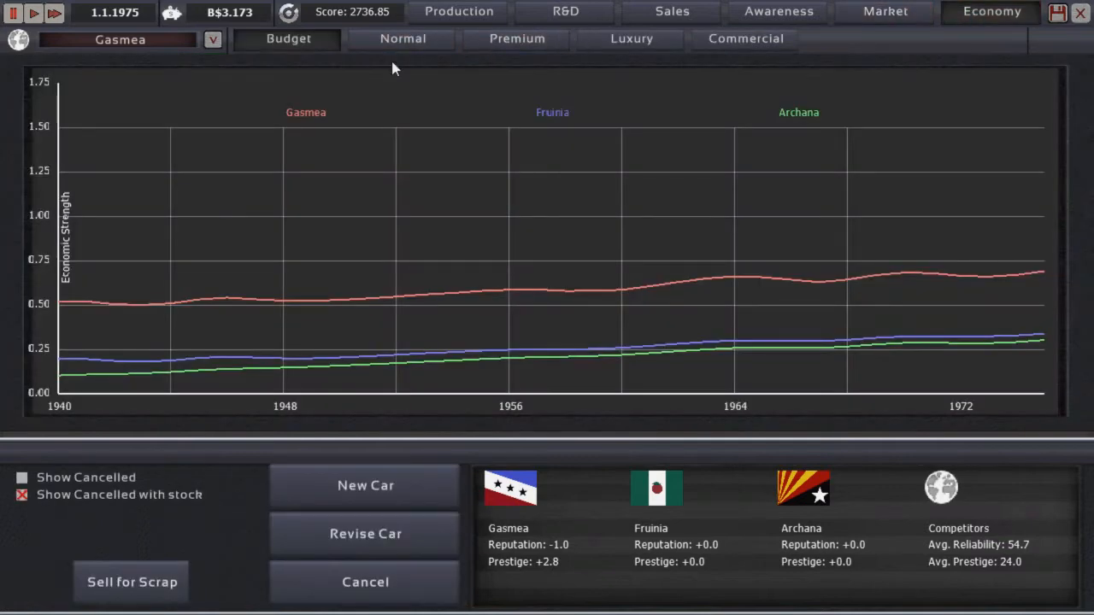
click(459, 11)
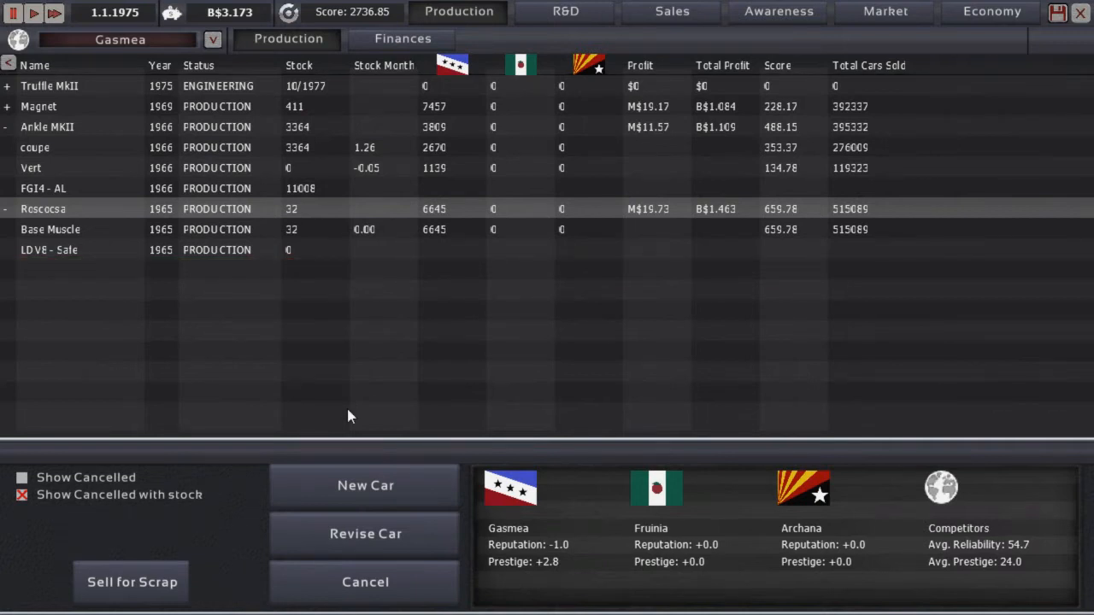
mouse_move(364, 485)
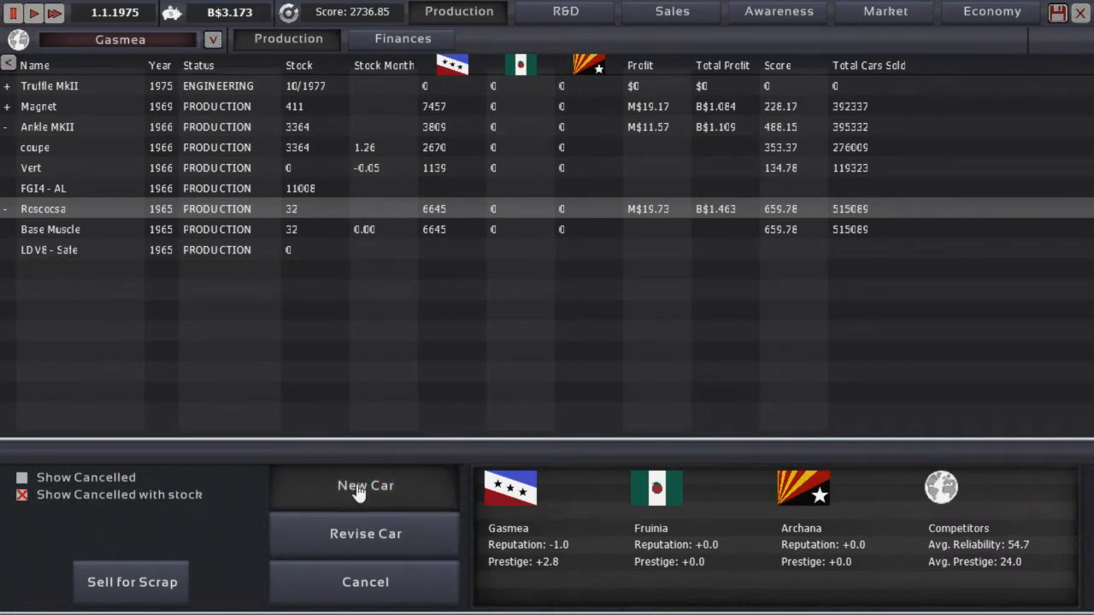
Step: Start a new car and choose the small three-door coupe body
click(365, 486)
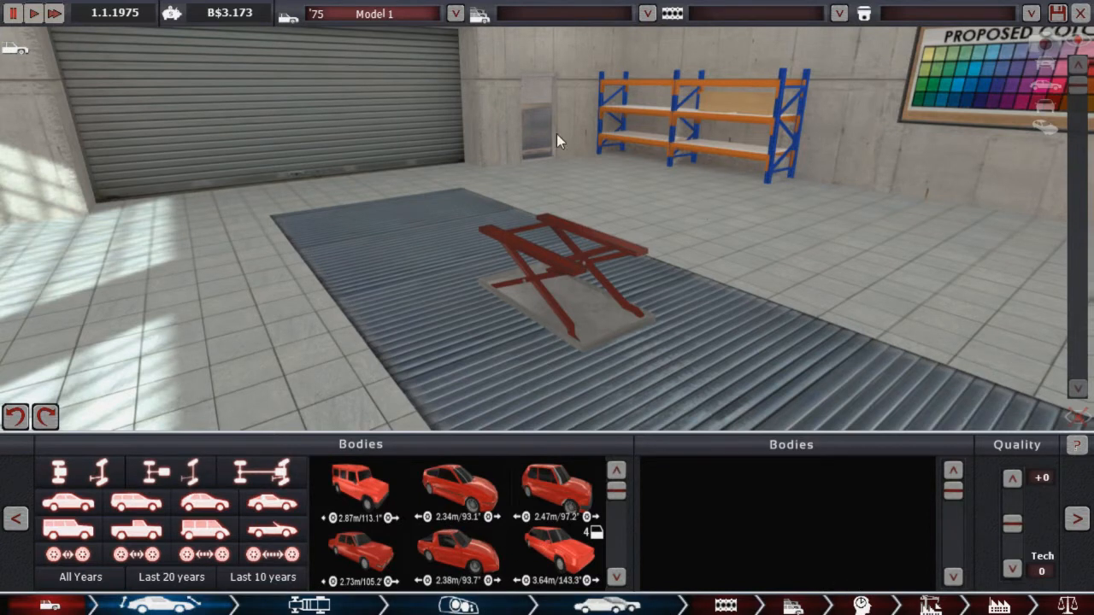
mouse_move(357, 515)
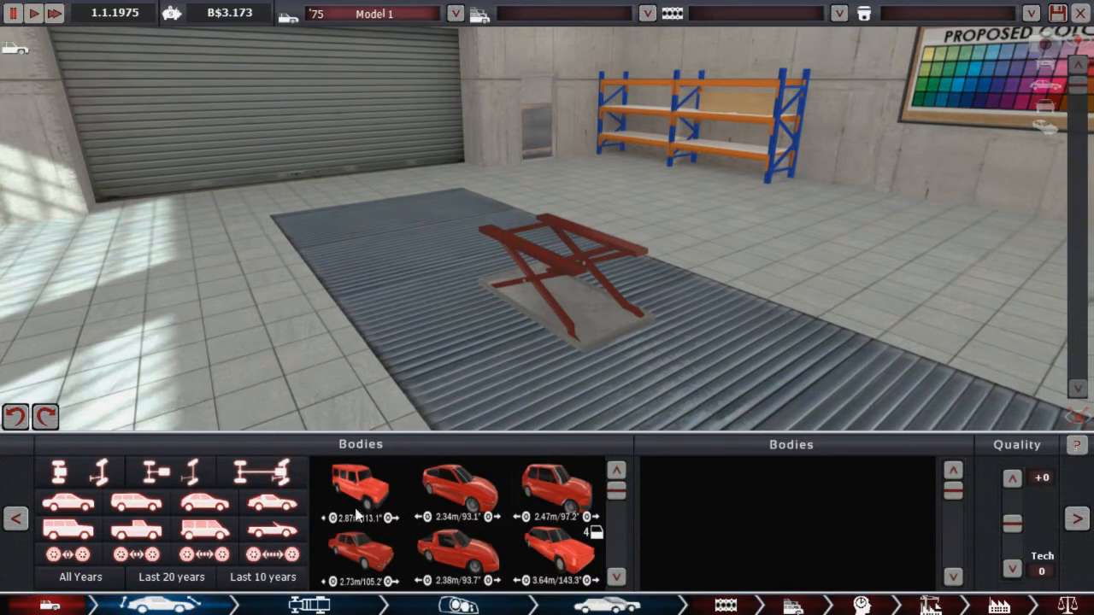
click(358, 487)
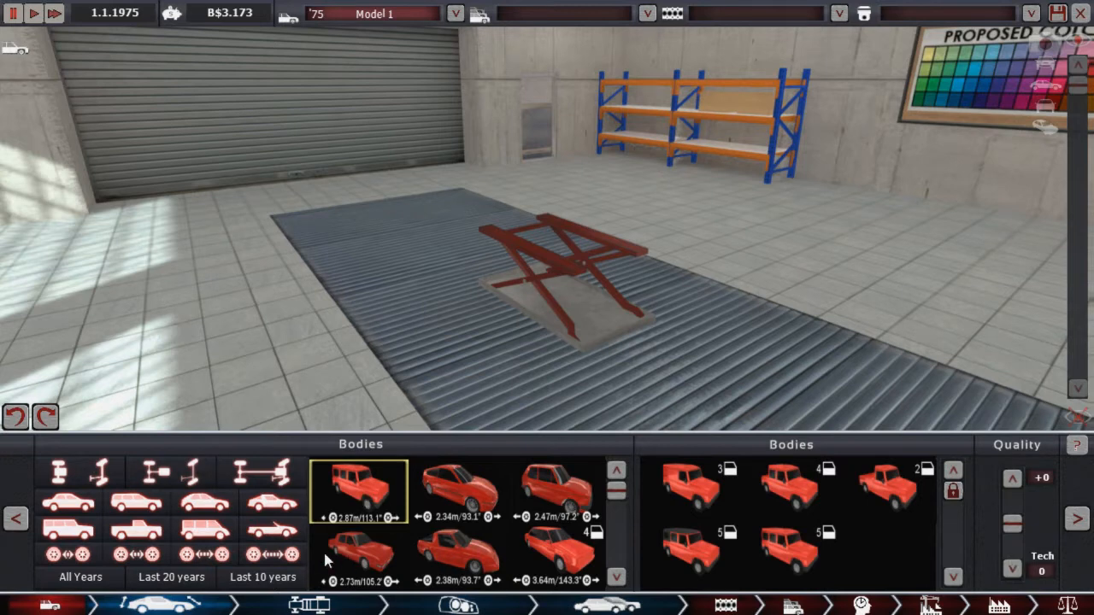
click(459, 555)
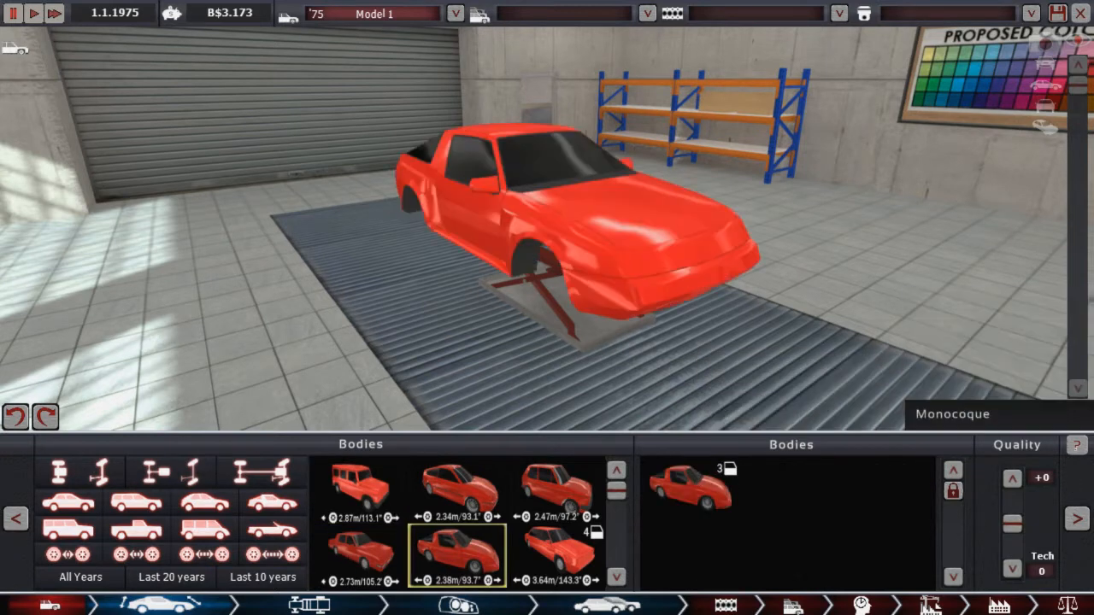
click(319, 605)
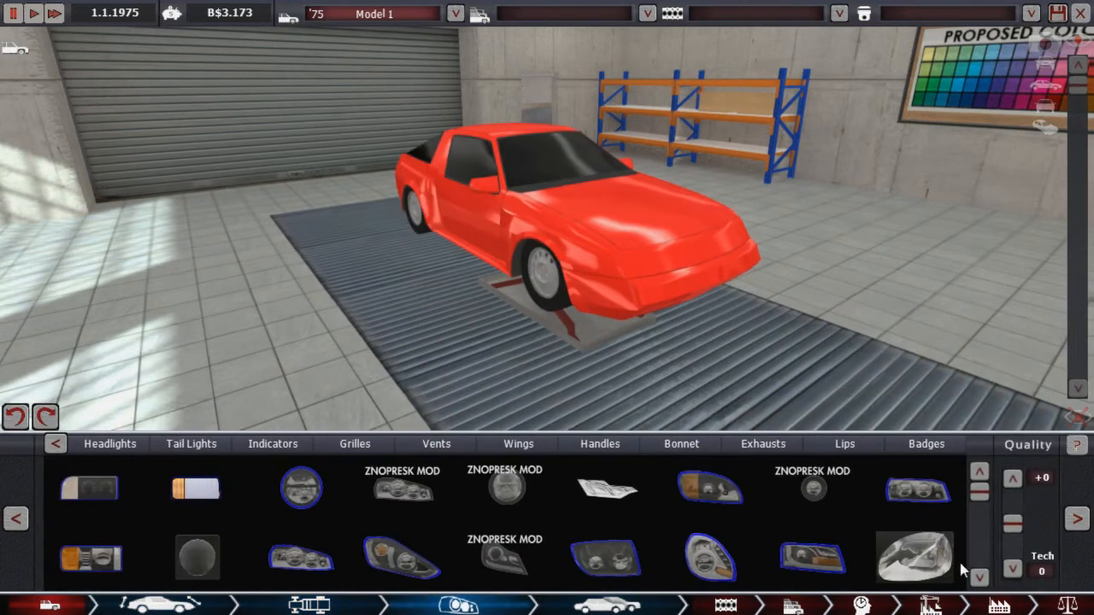
Step: Advance past the fixtures stage to the engine and pick its fuel type
click(354, 443)
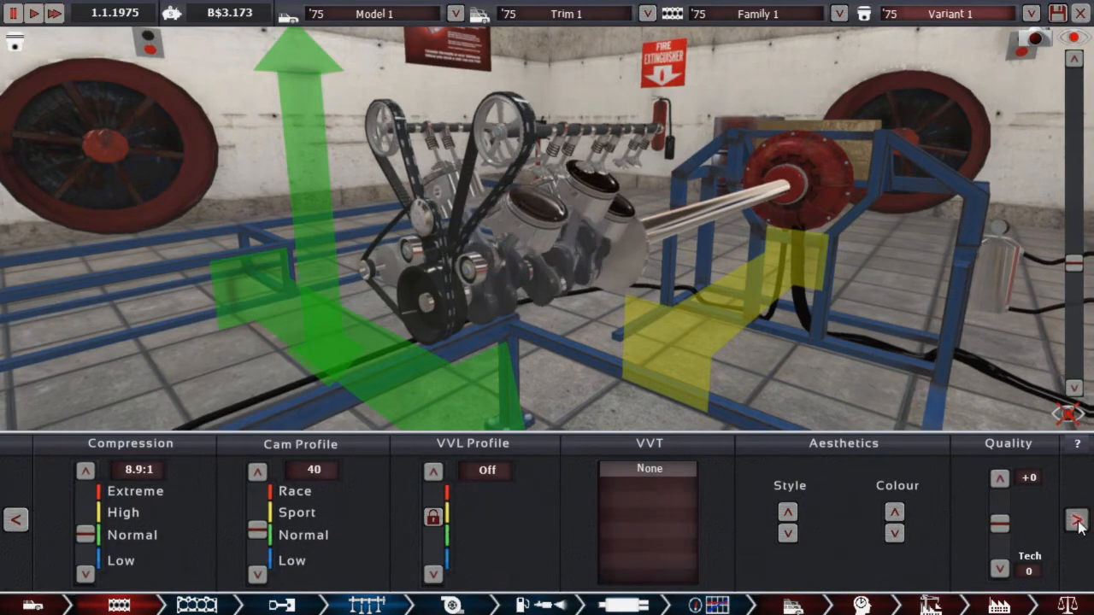
click(1075, 519)
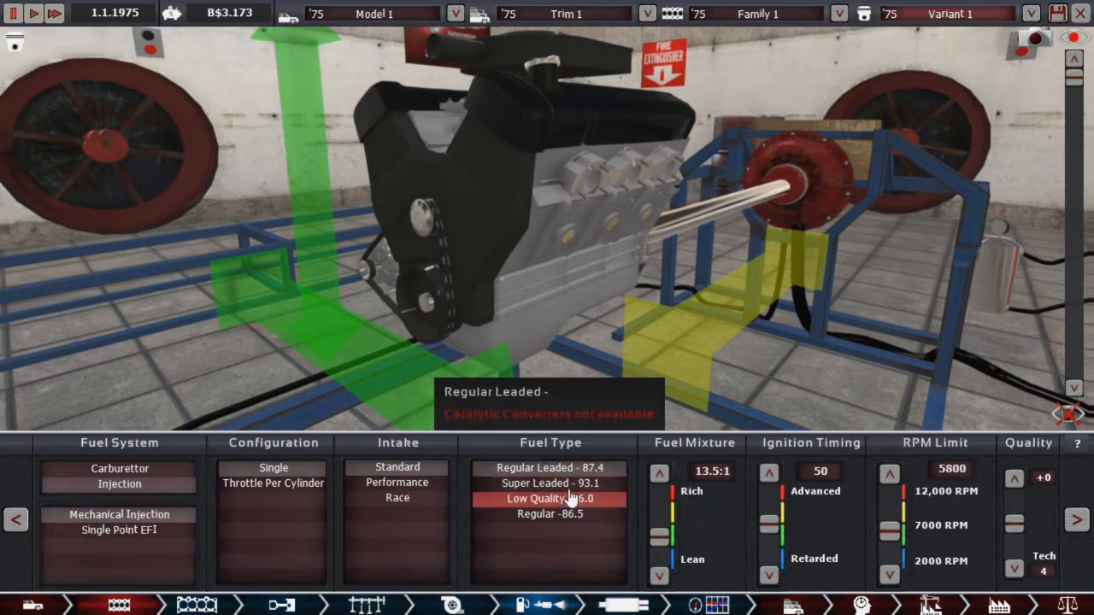
click(549, 467)
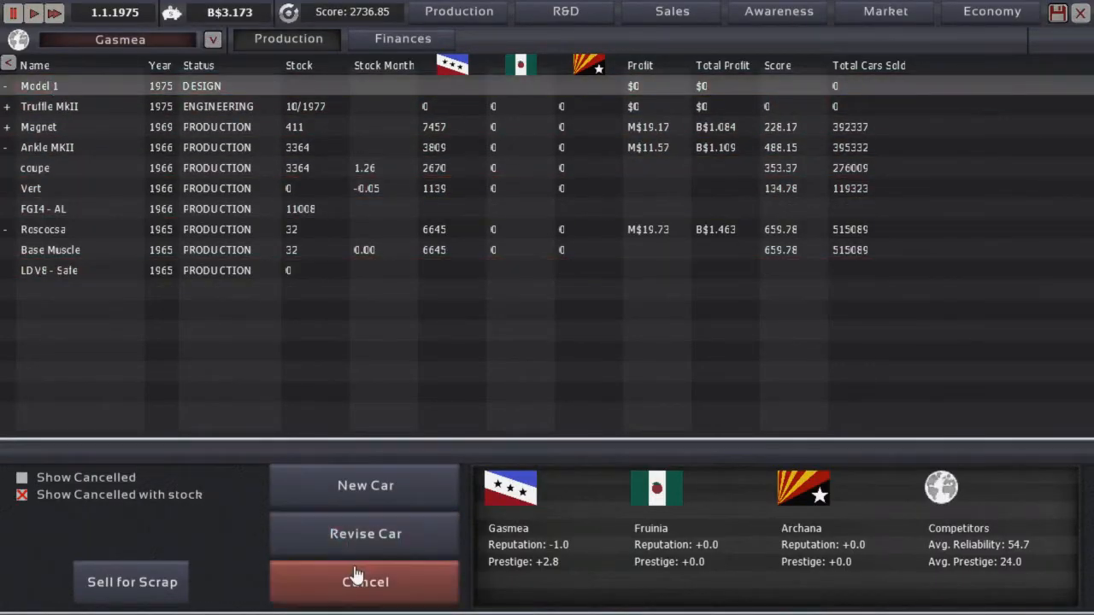
Step: Cancel the Model 1 design and confirm, then browse tabs back to Production
click(365, 582)
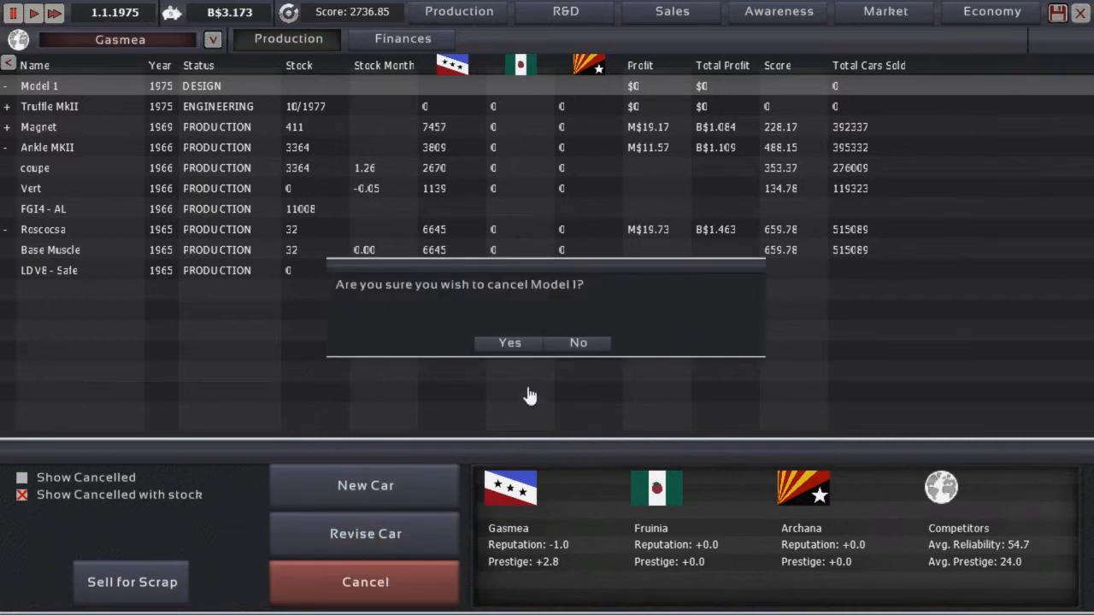
click(509, 343)
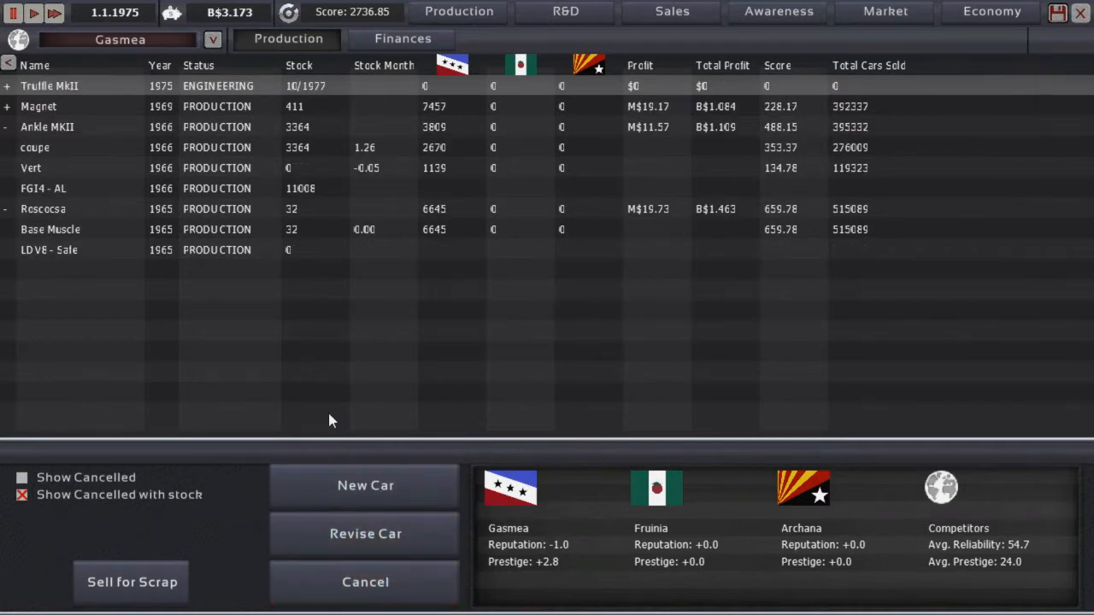
mouse_move(771, 294)
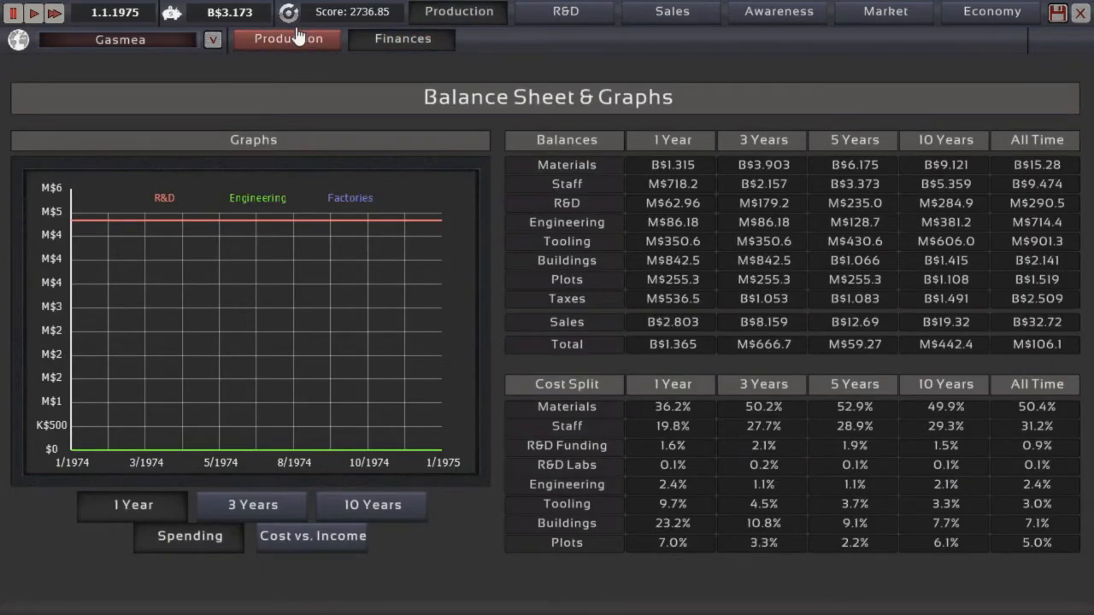
click(288, 38)
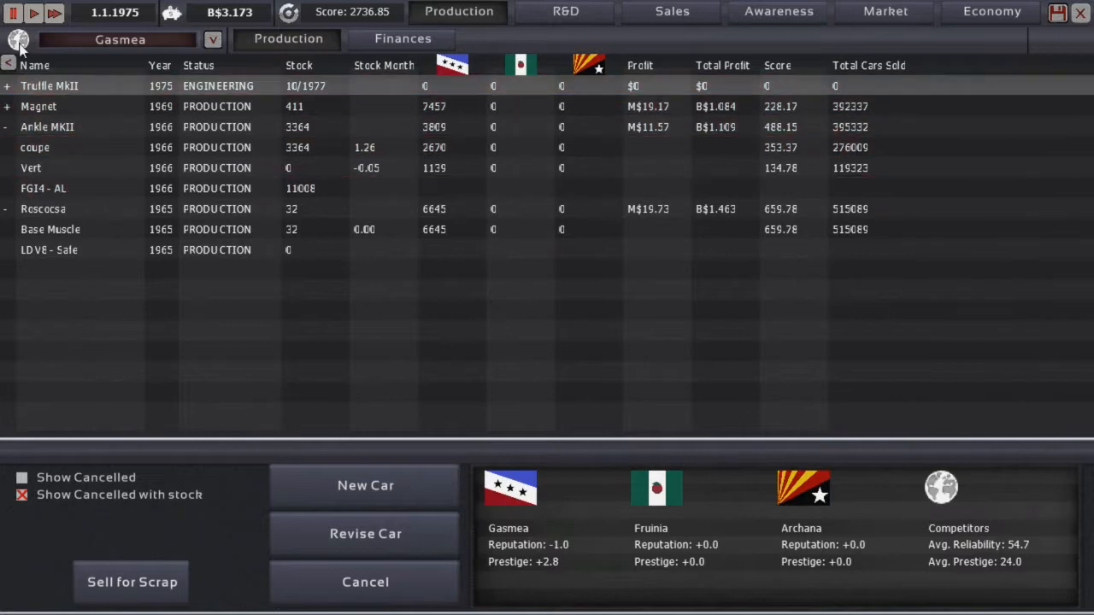
mouse_move(816, 24)
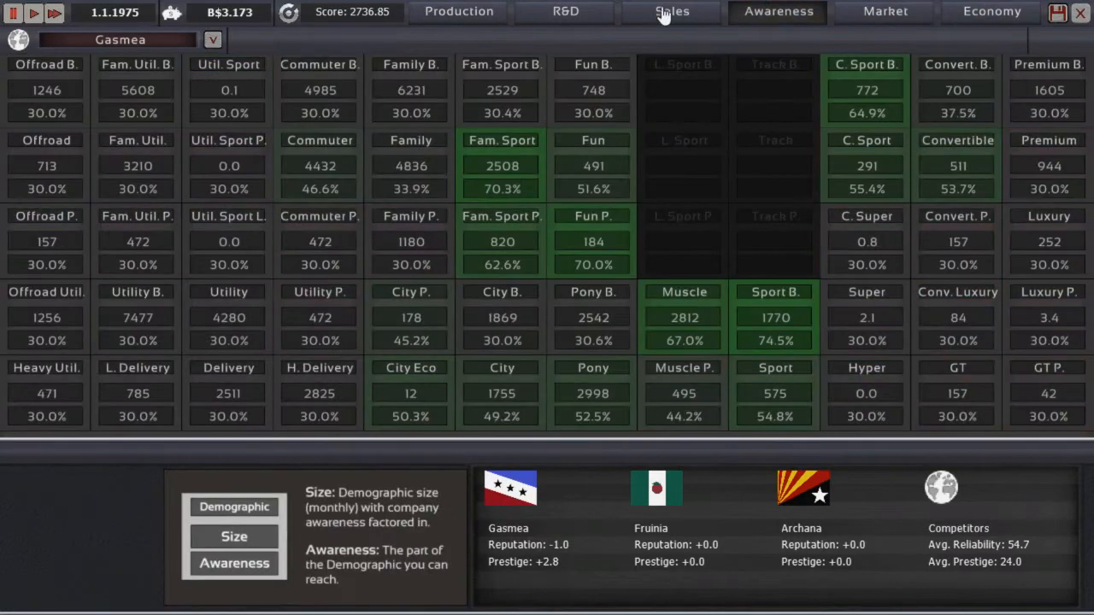
click(459, 11)
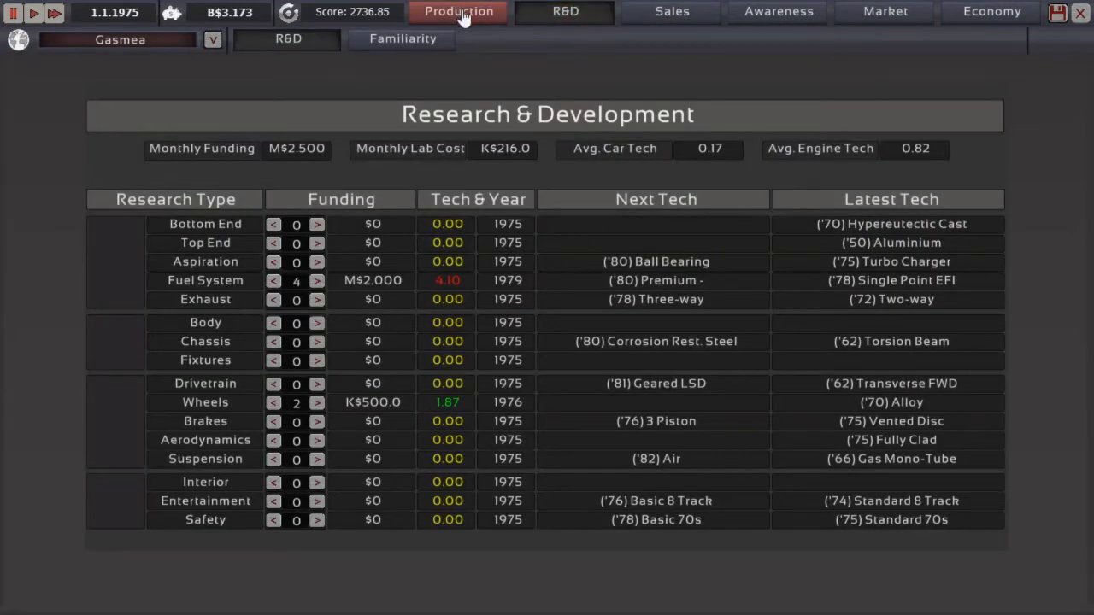
click(458, 11)
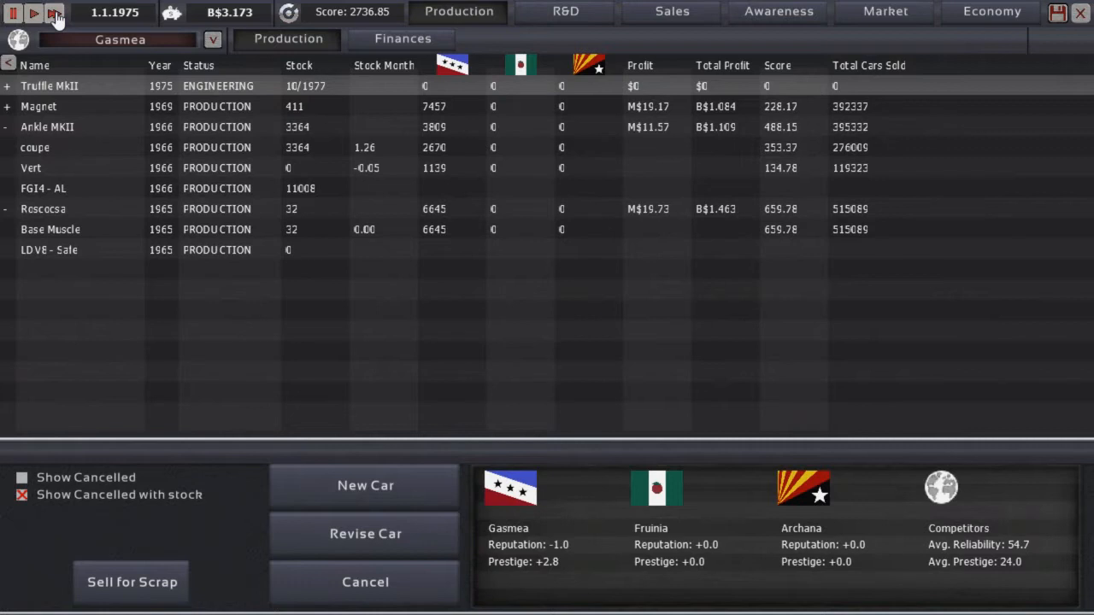
Step: Fast-forward time to 1 January 1976, selecting the coupe and Arkle MKII along the way
click(33, 13)
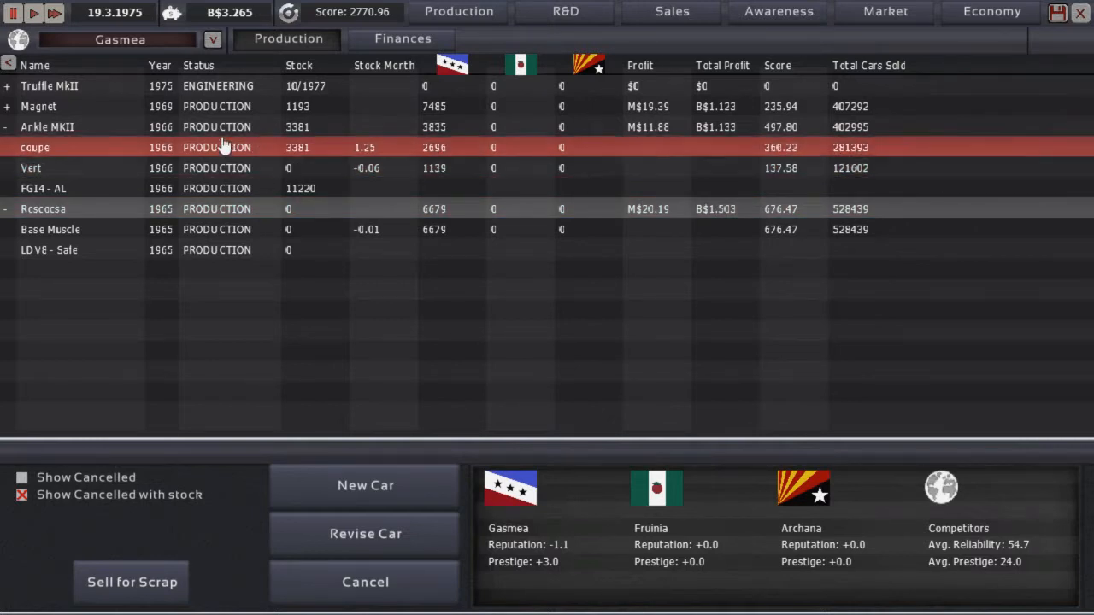
click(47, 126)
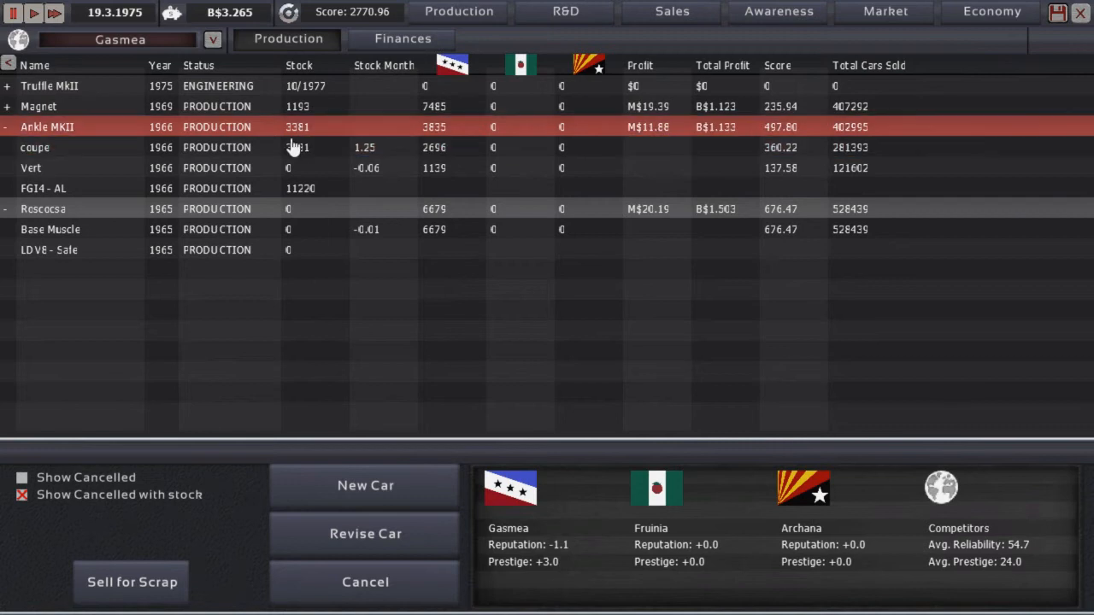
click(54, 12)
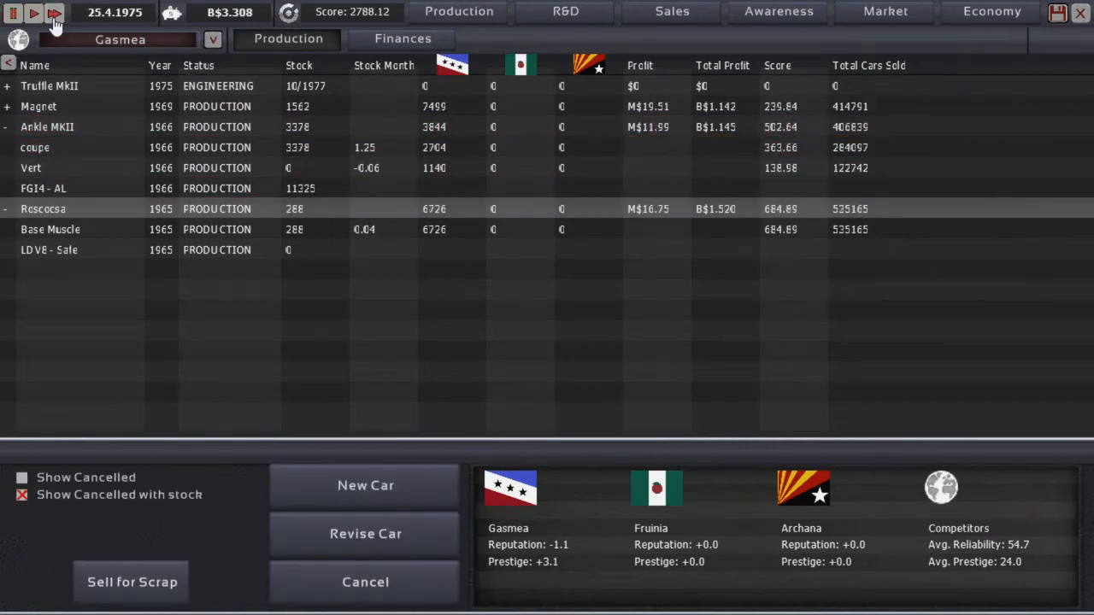
click(33, 12)
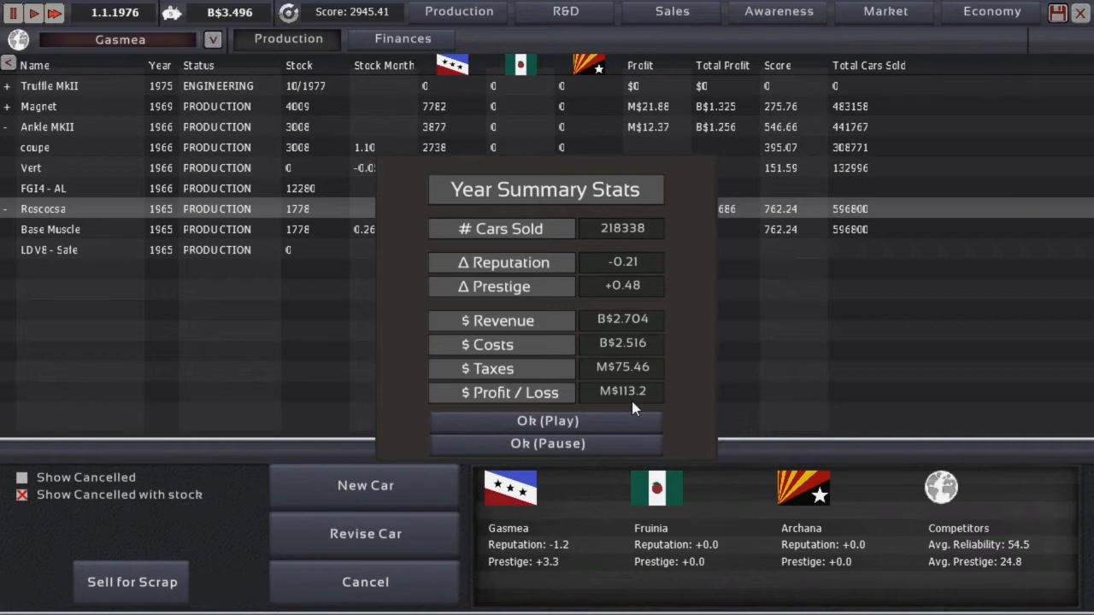
mouse_move(611, 350)
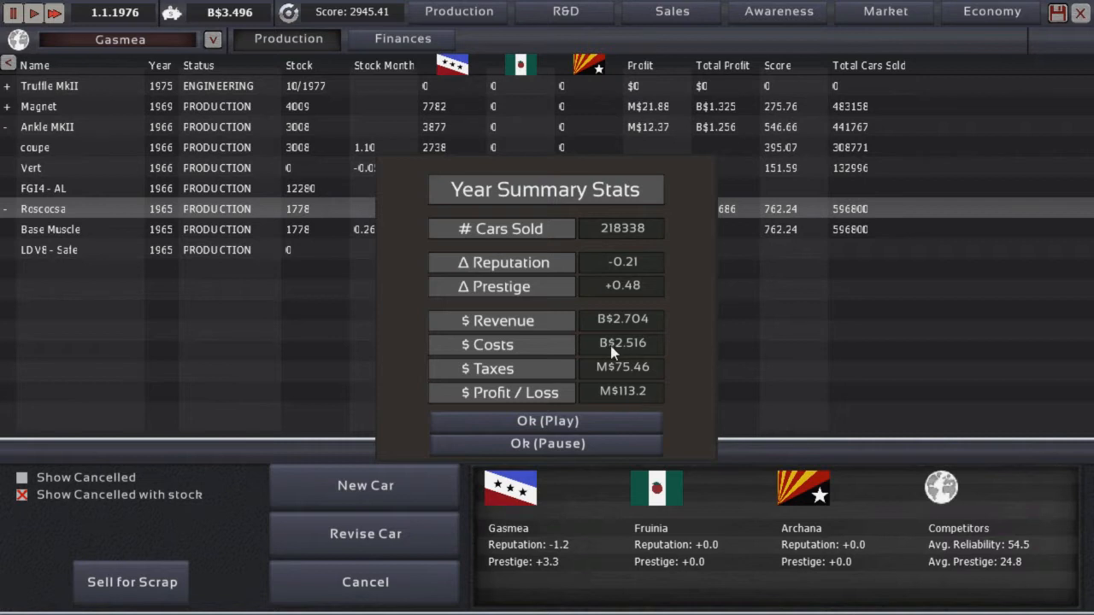
Step: Dismiss the 1976 summary and compare Luxury, Normal and Budget economic strength charts
click(546, 420)
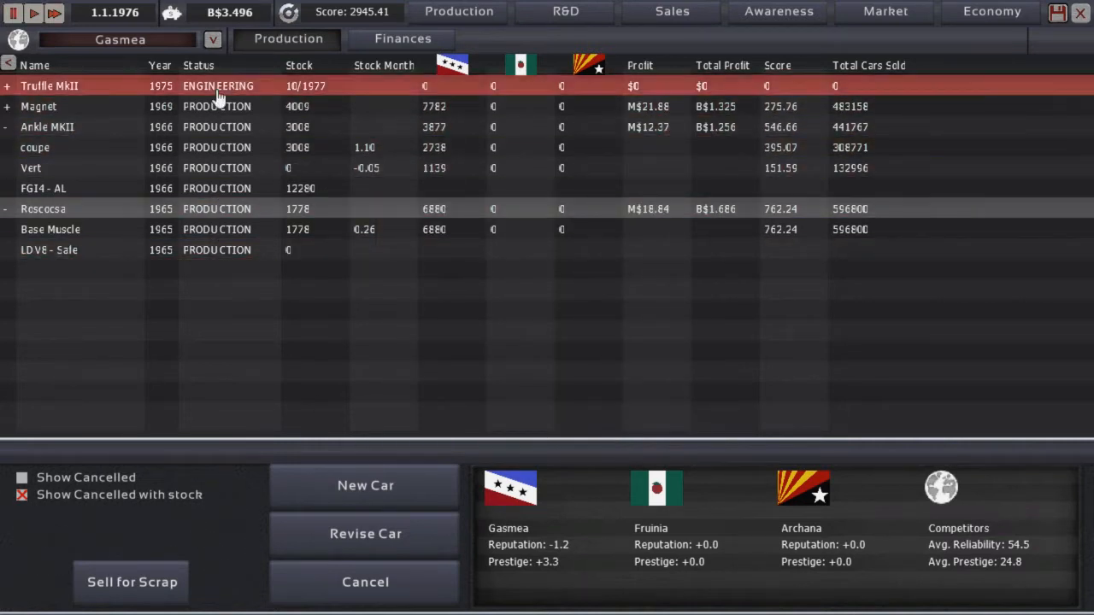
click(991, 11)
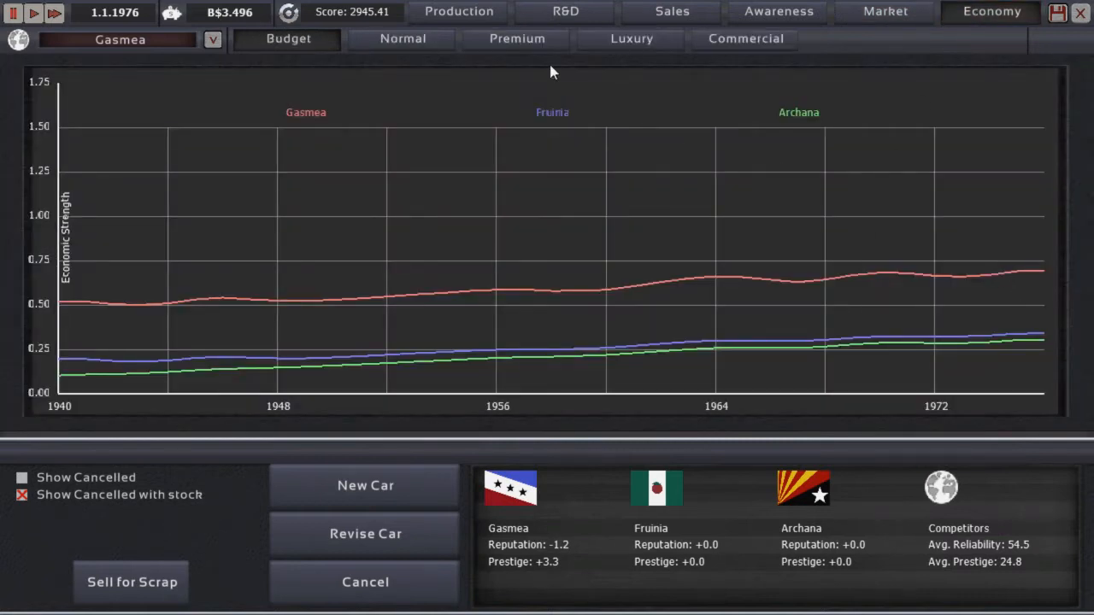
click(631, 39)
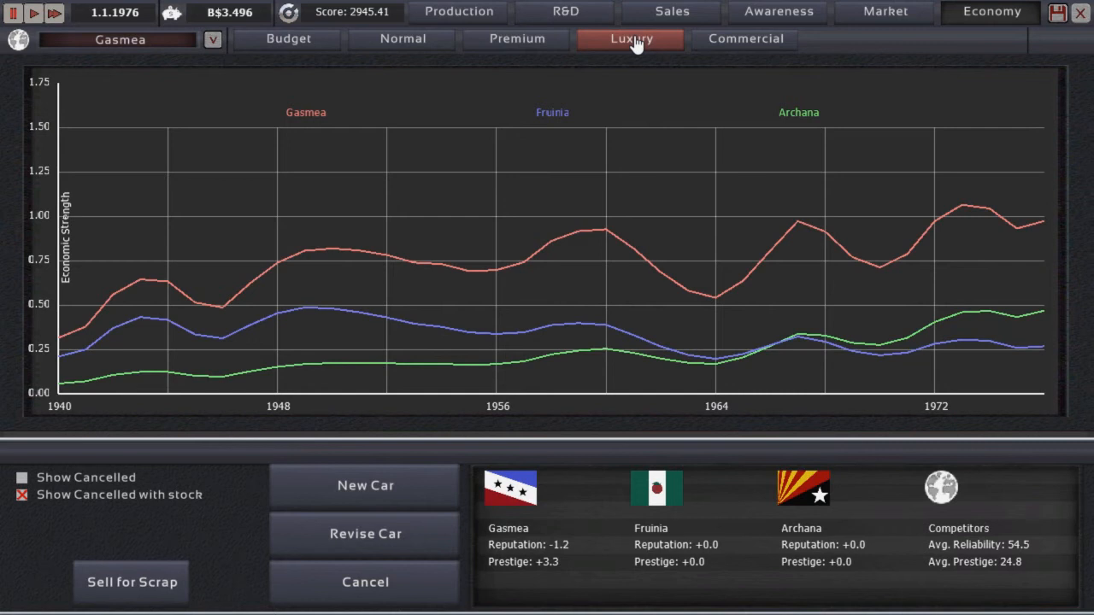
click(744, 38)
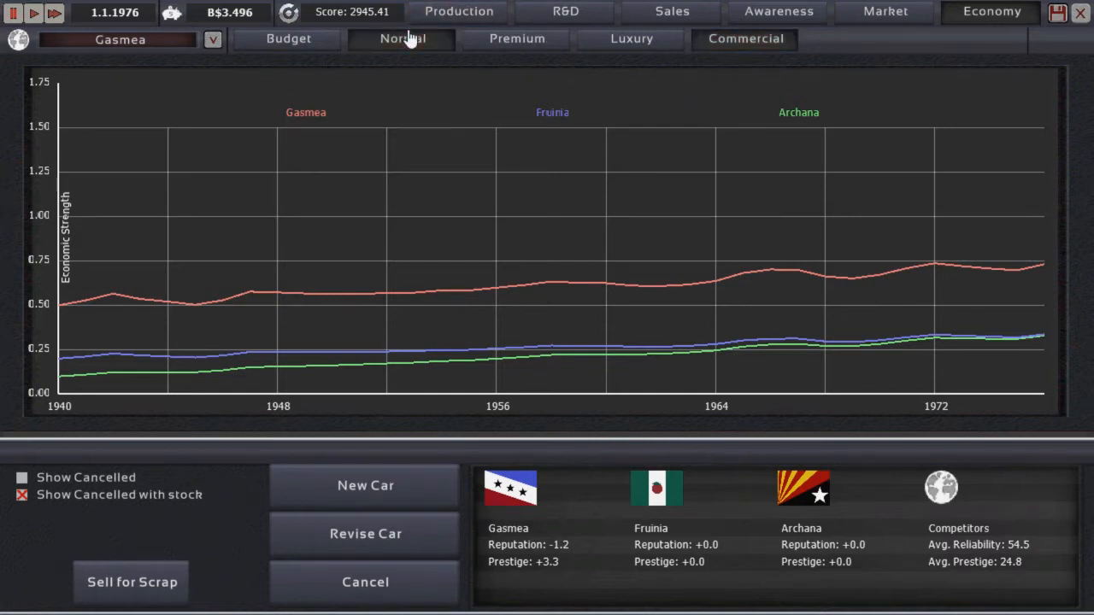
click(288, 38)
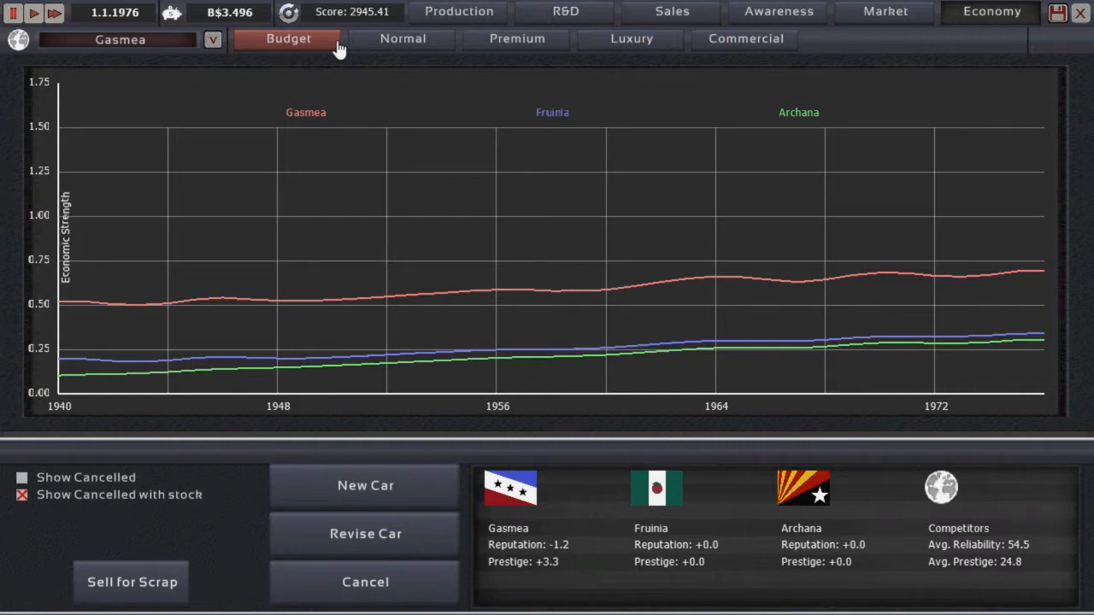
mouse_move(948, 296)
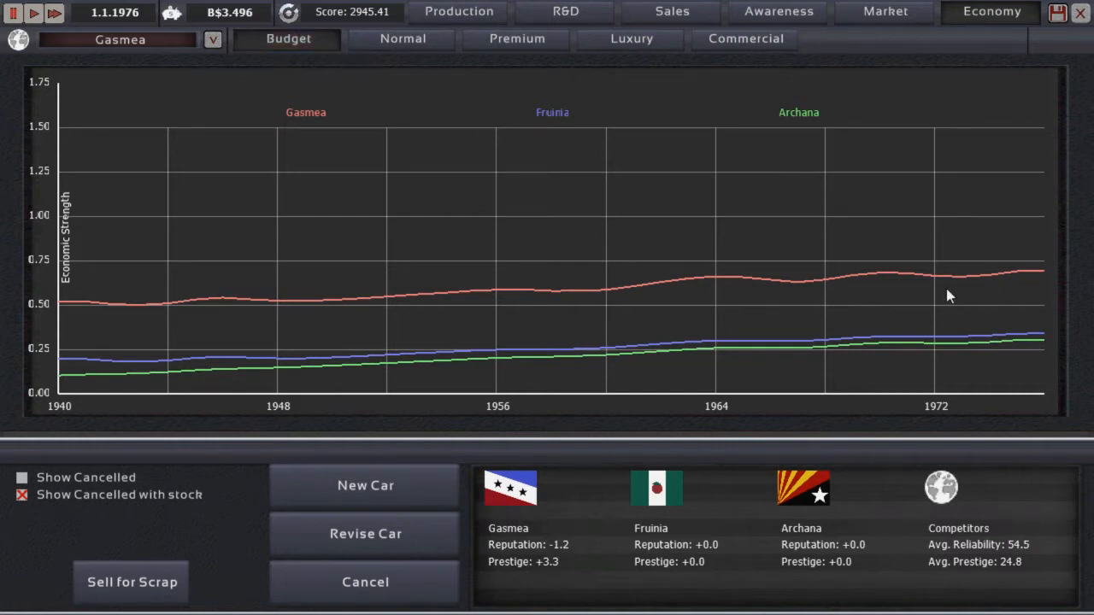
mouse_move(945, 300)
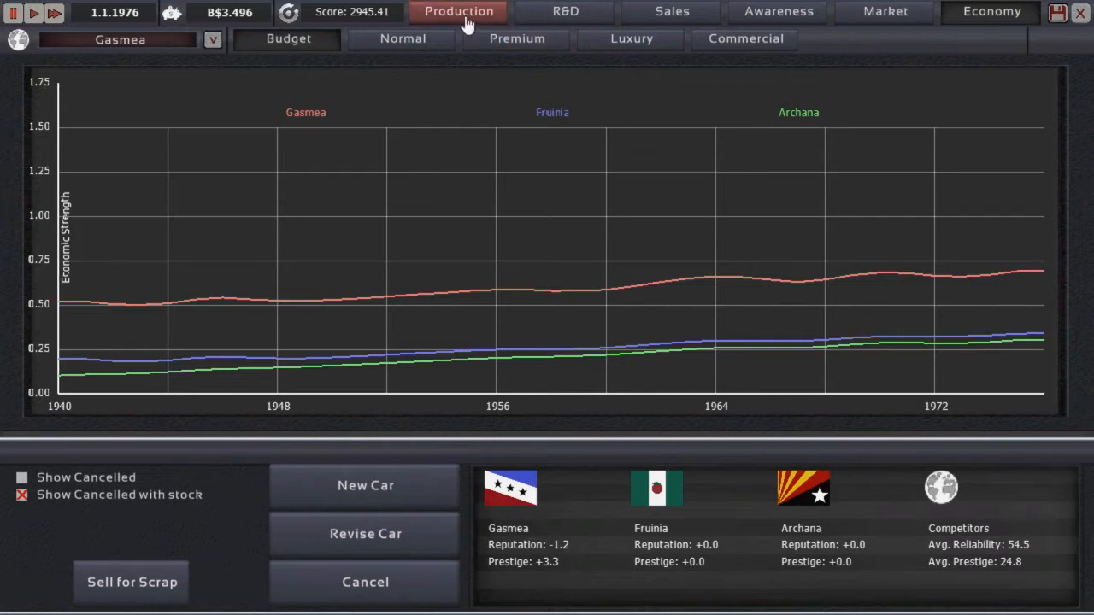
Step: Return to the production list and select the Vert and MKII model rows
click(288, 39)
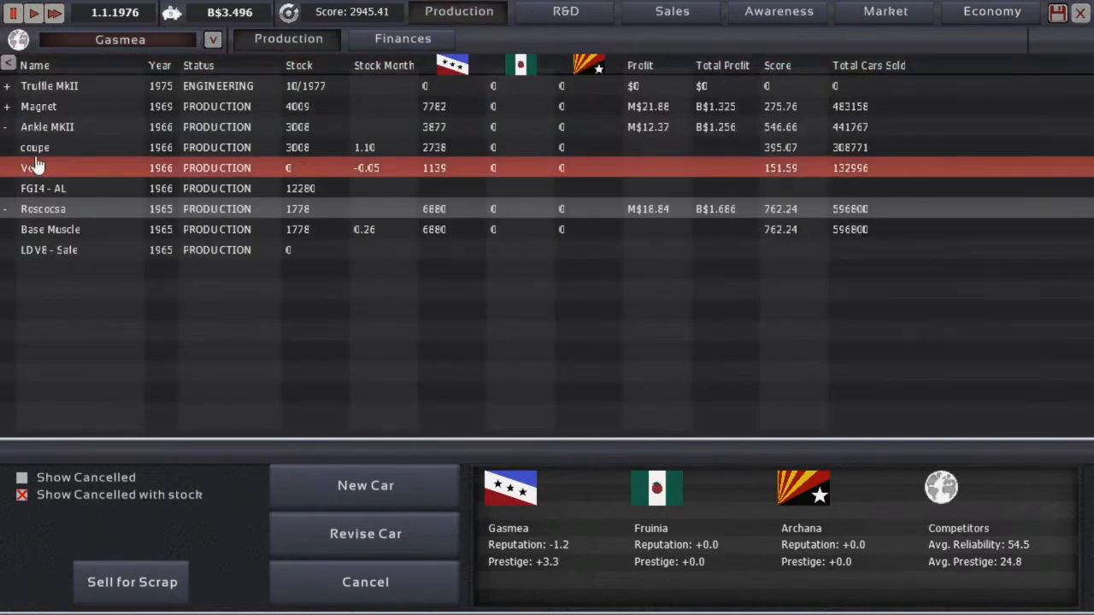
click(47, 126)
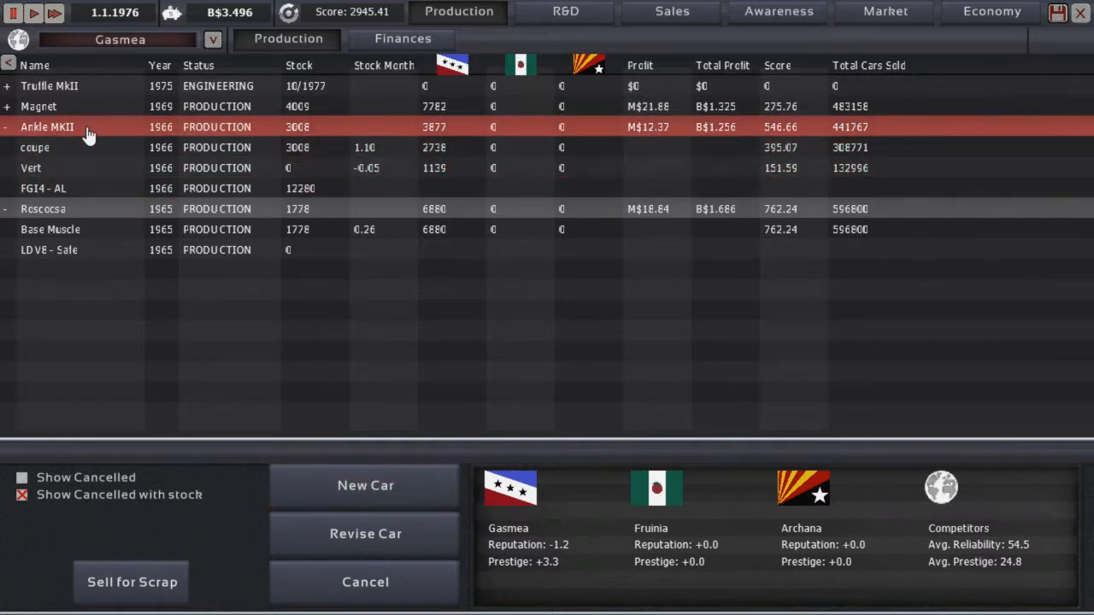
click(31, 167)
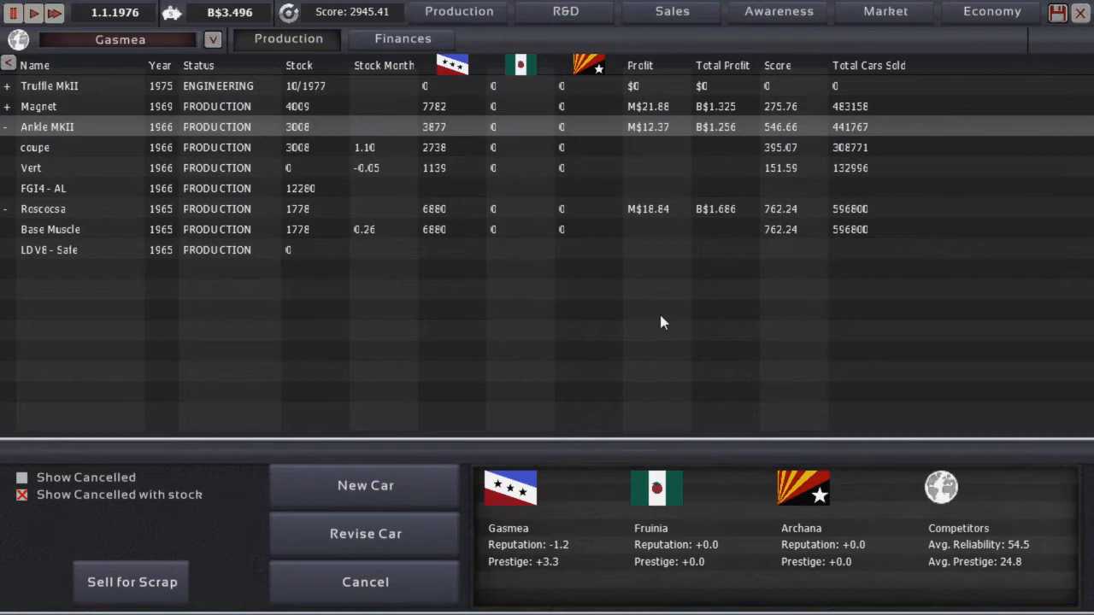
mouse_move(418, 528)
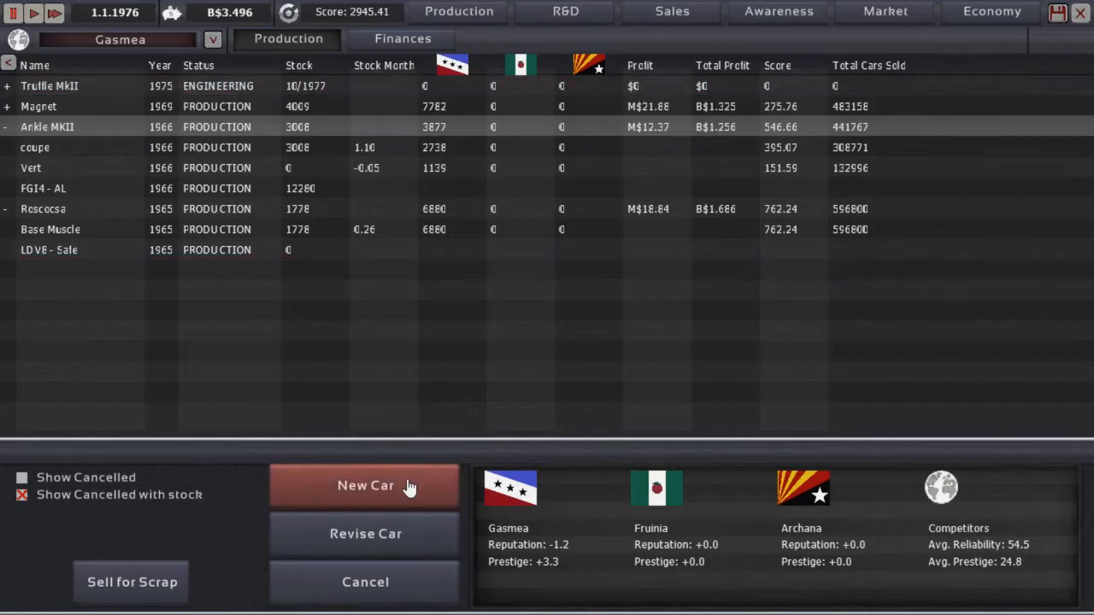
Step: Start a new car on the year-filtered compact 2.26 m/89.0° v2.5 coupe body
click(365, 486)
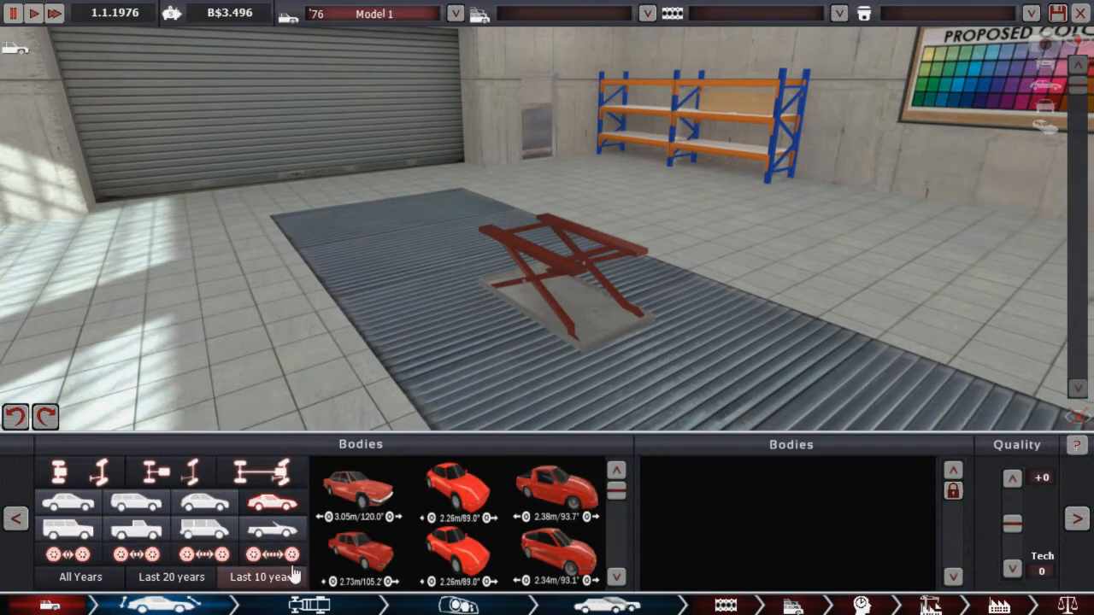
click(262, 576)
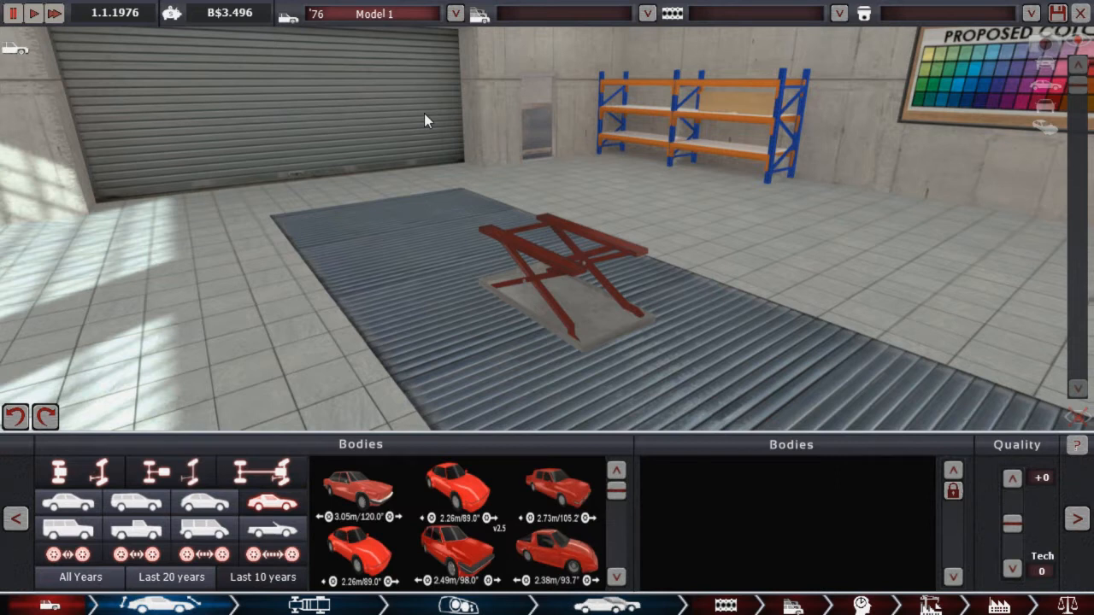
mouse_move(350, 589)
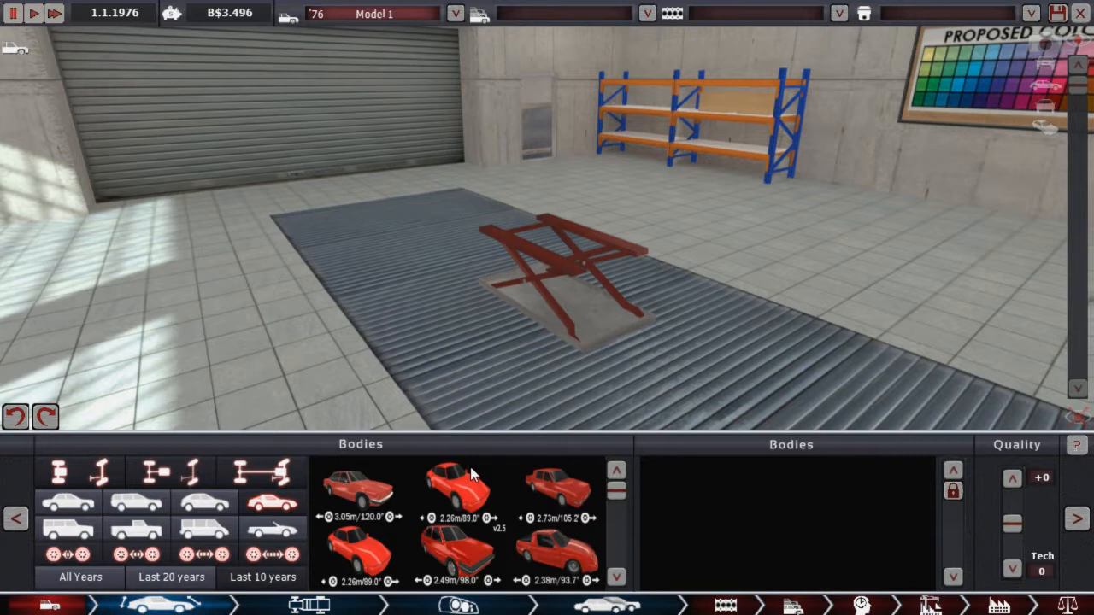
click(457, 491)
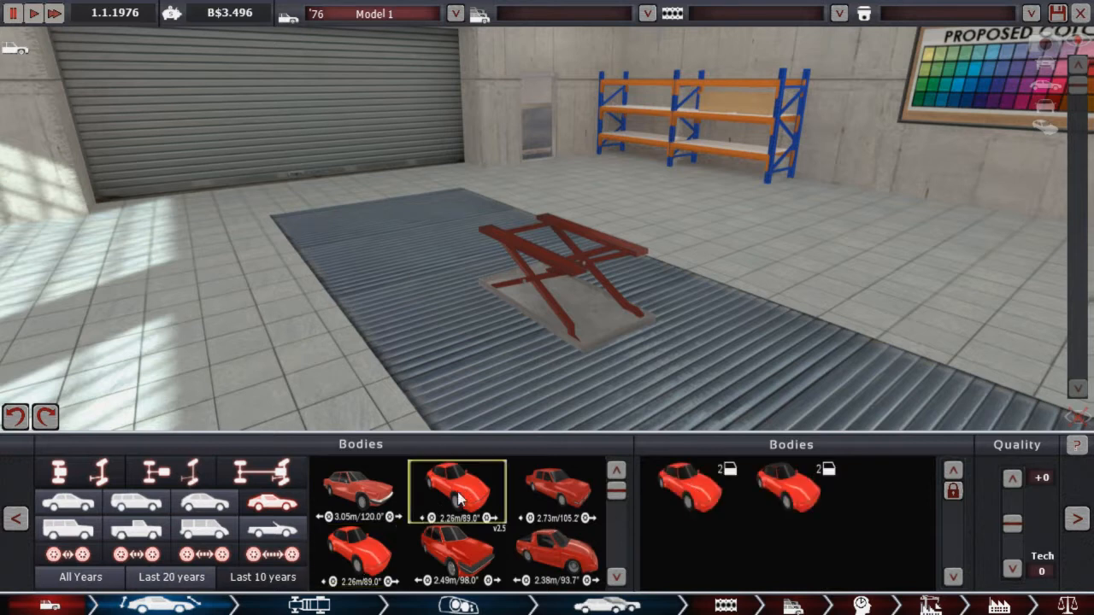
mouse_move(402, 536)
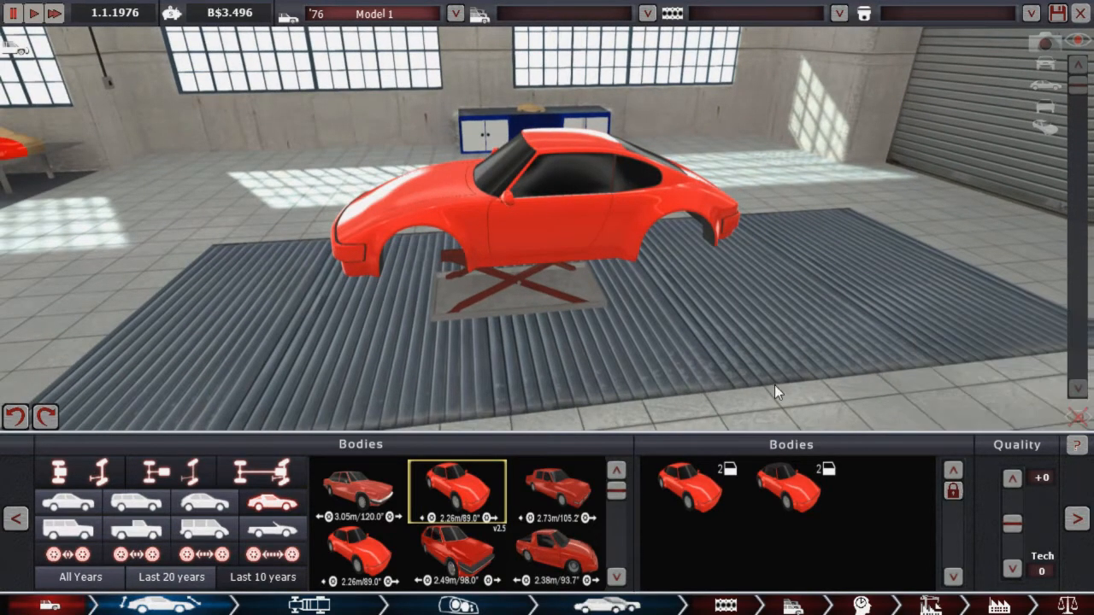
drag(777, 392, 932, 368)
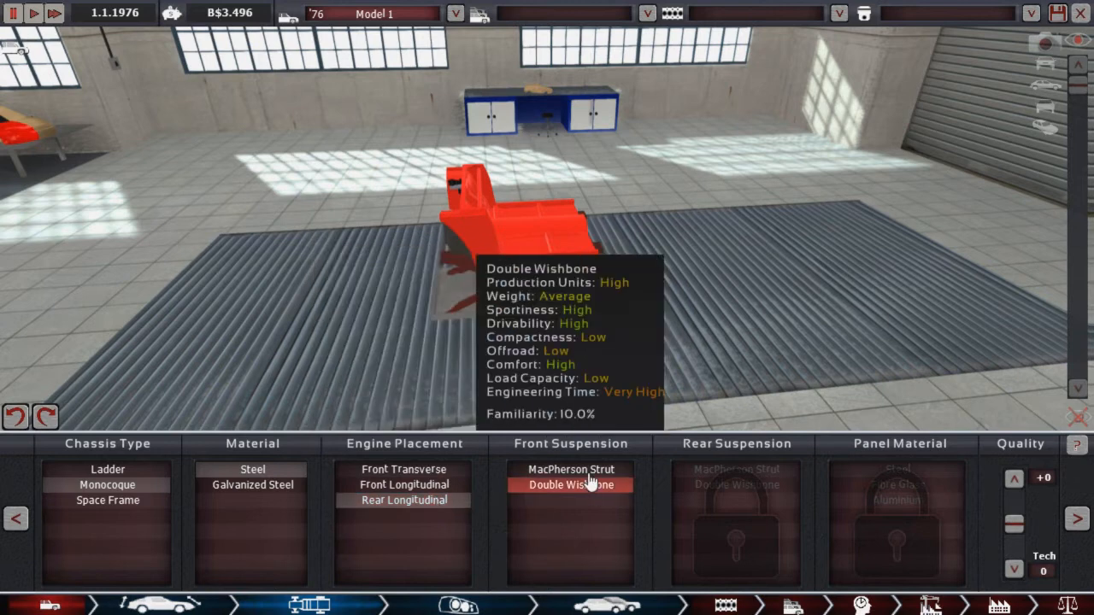
Step: Fit double-wishbone front suspension and choose a front intake fixture shape
click(570, 484)
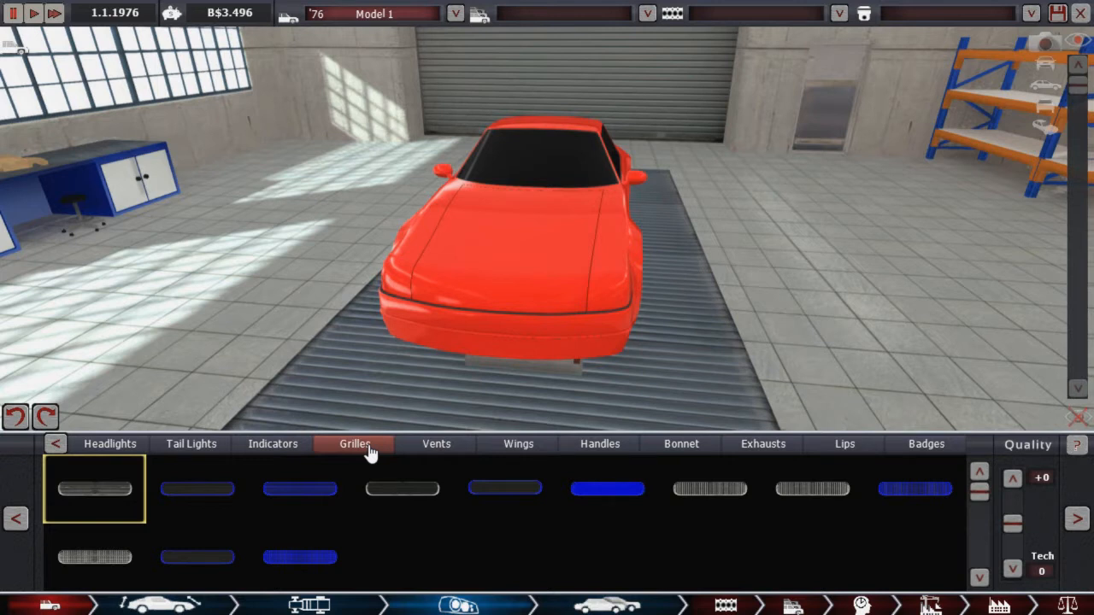
click(110, 443)
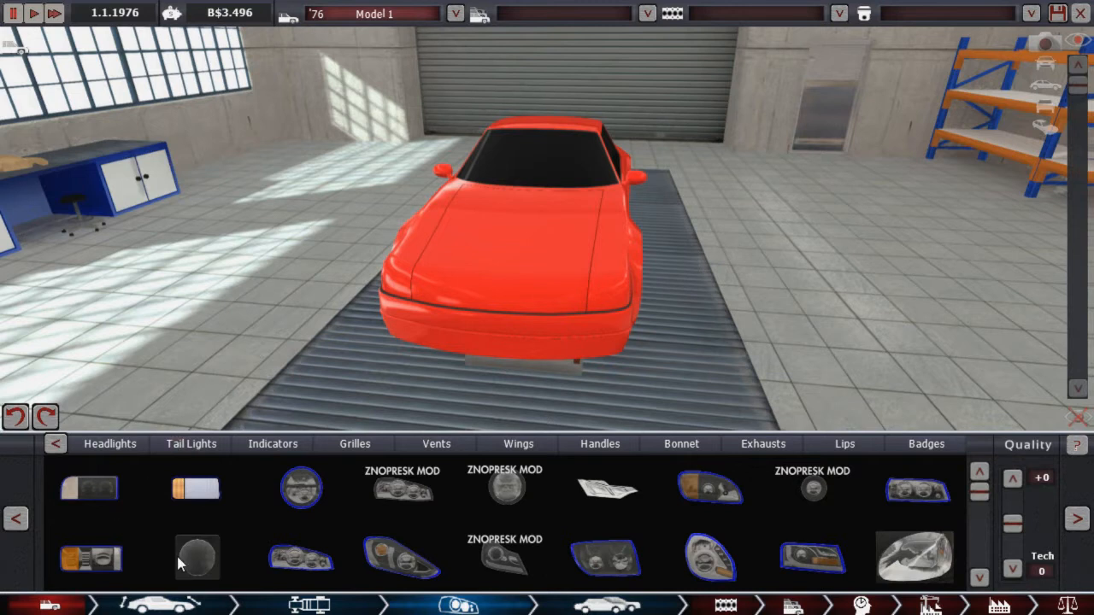
mouse_move(192, 568)
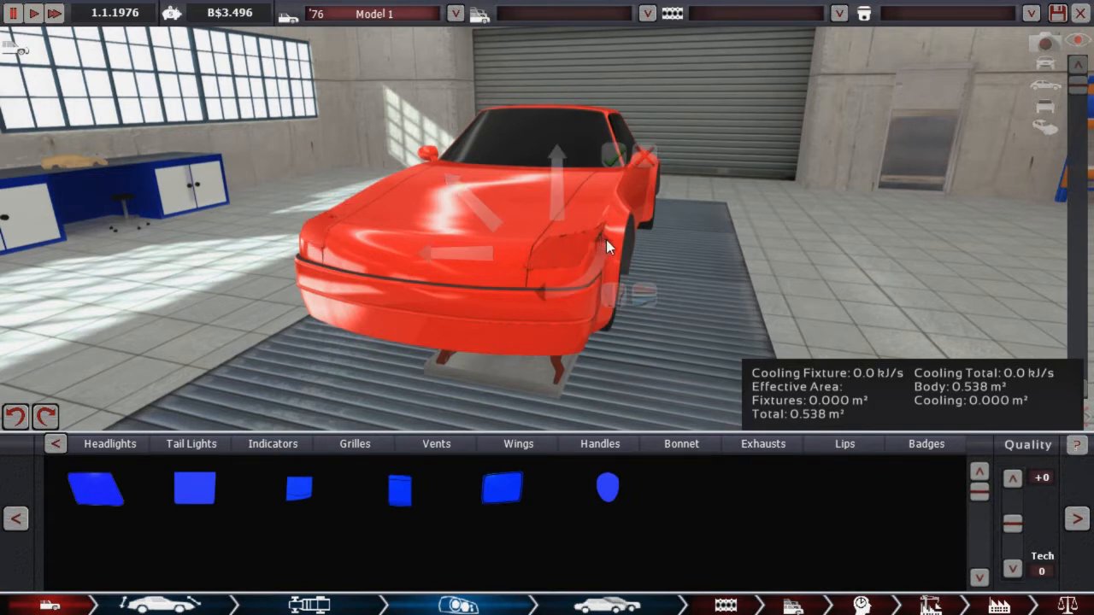
click(194, 487)
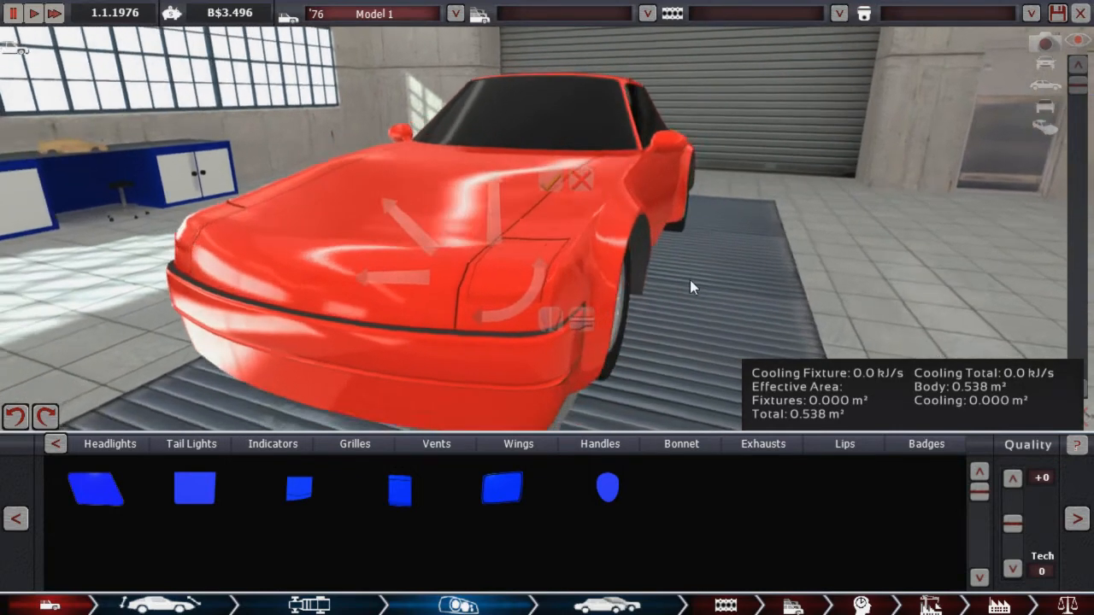
Step: Place the cooling intake on the coupe's front bumper
drag(692, 286, 428, 252)
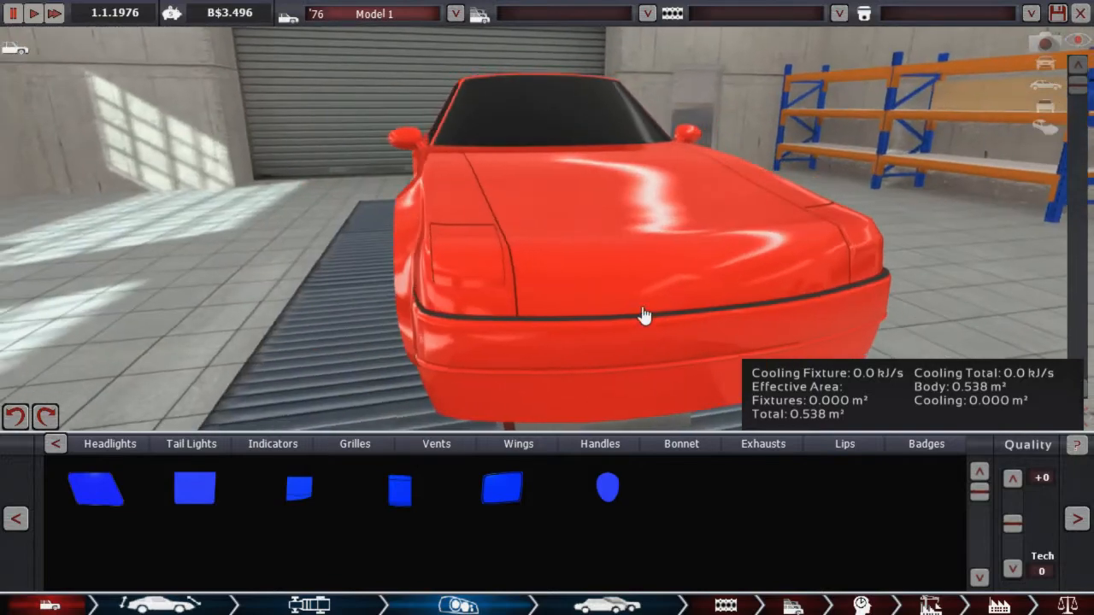
drag(646, 314, 555, 226)
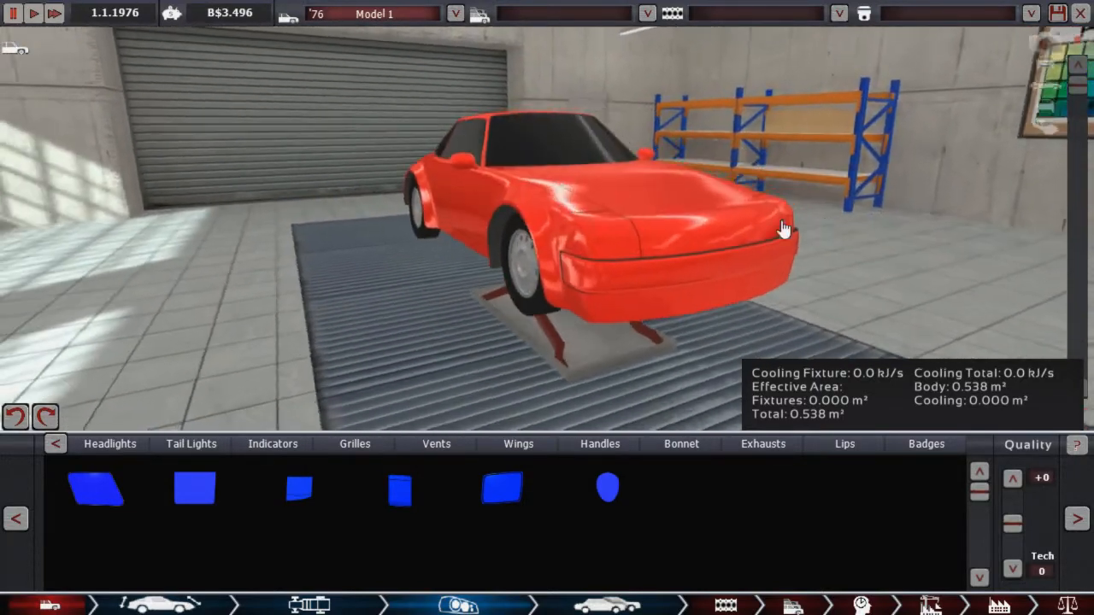
drag(784, 226, 487, 203)
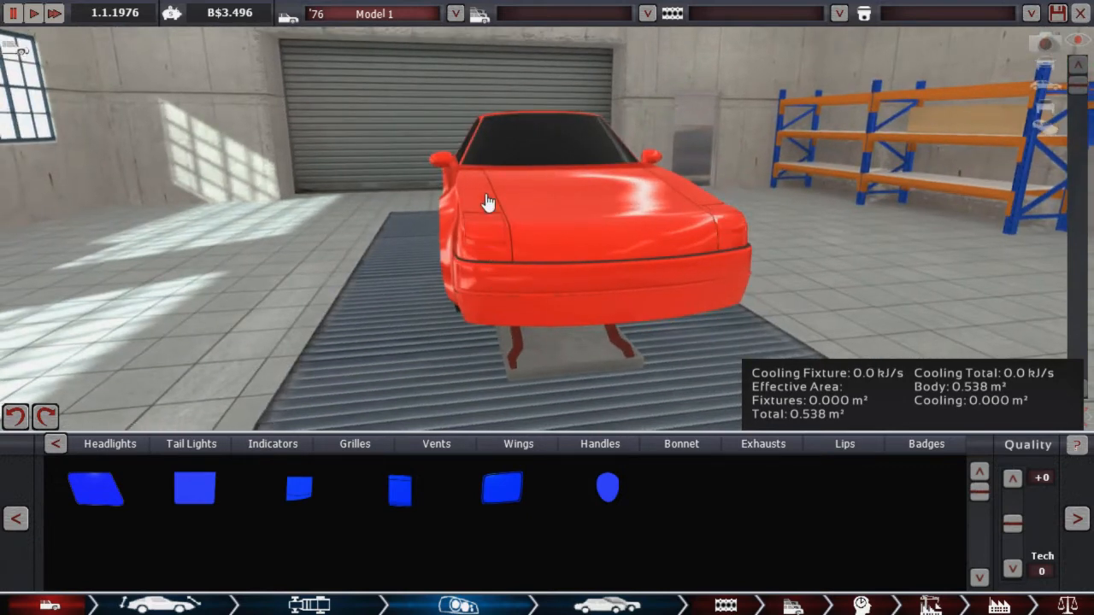
drag(487, 201, 812, 291)
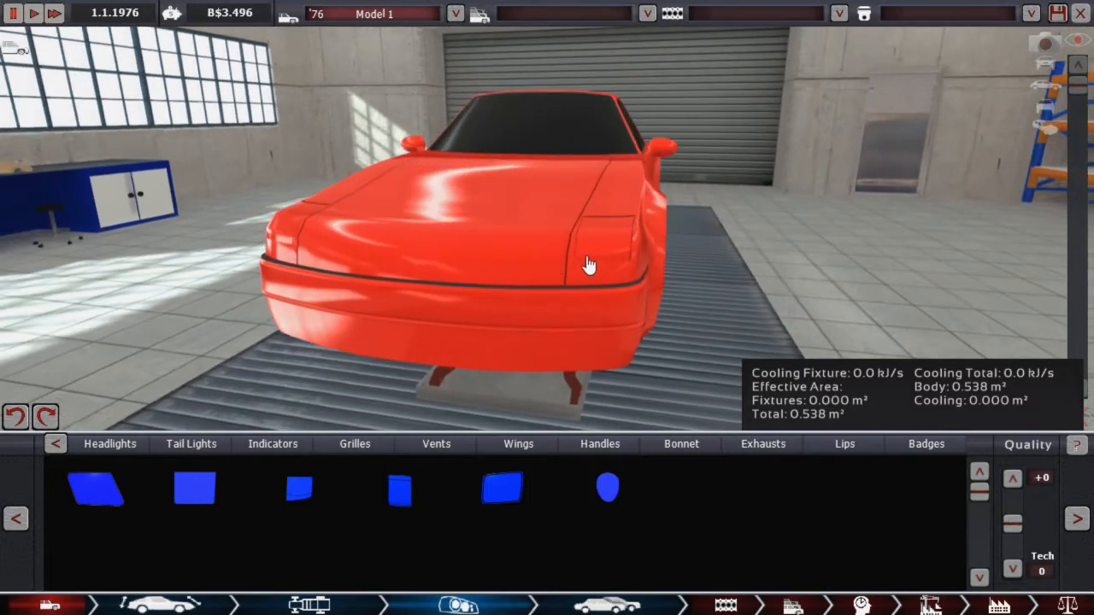
click(598, 282)
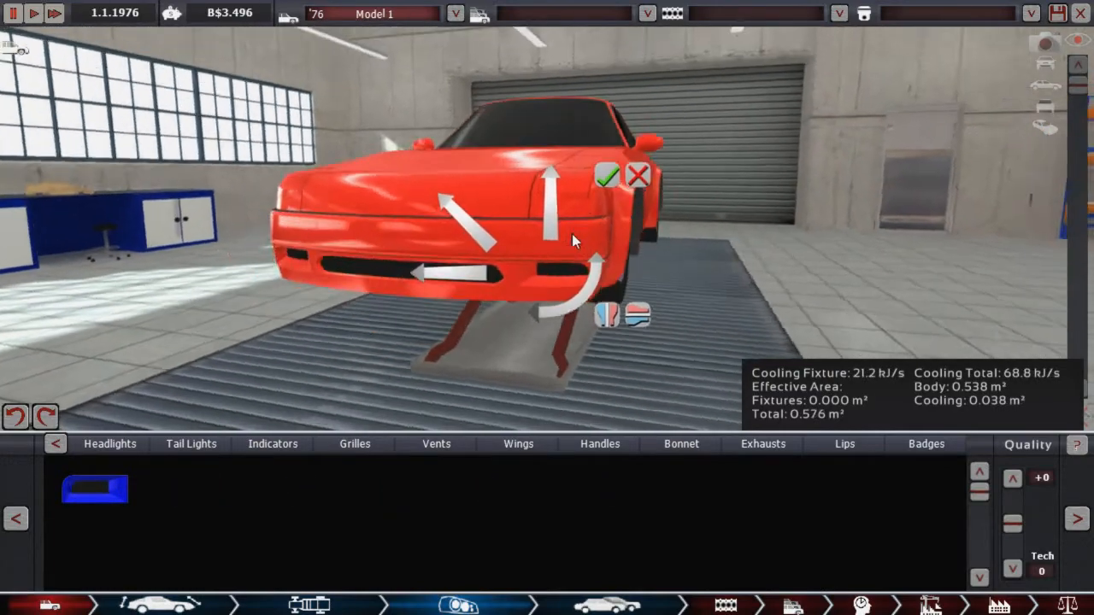
Step: Browse another fixture category and pick a vent shape to add
drag(572, 240, 812, 308)
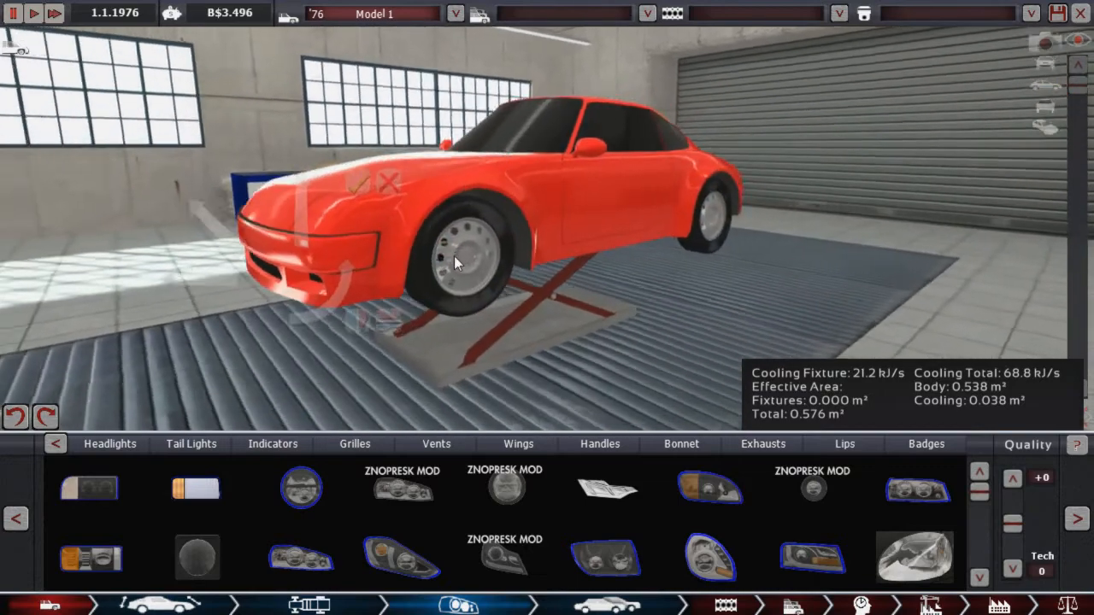
click(435, 443)
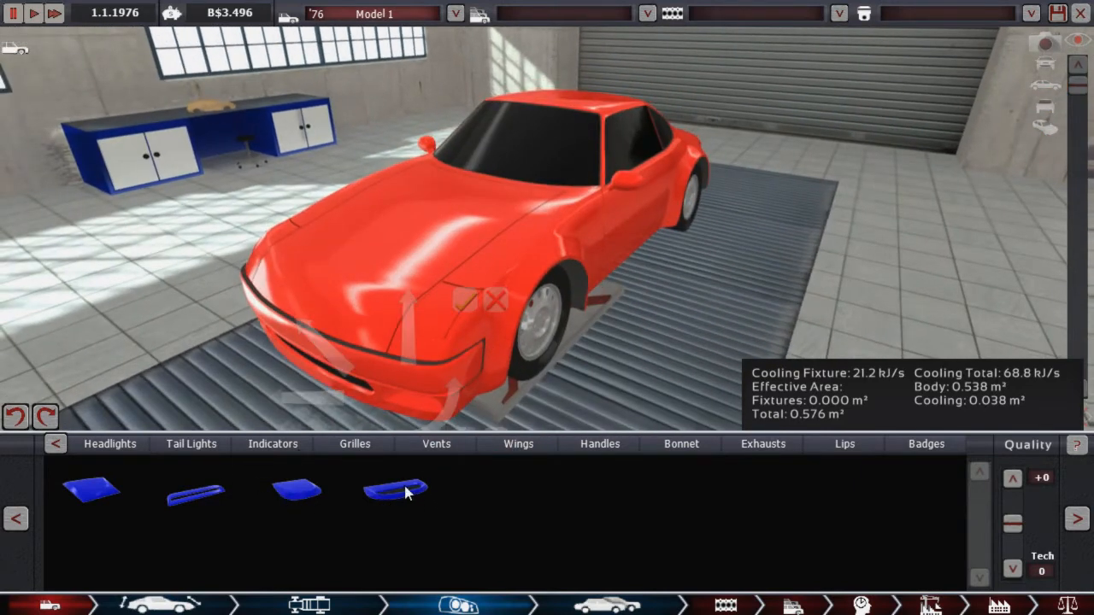
click(393, 491)
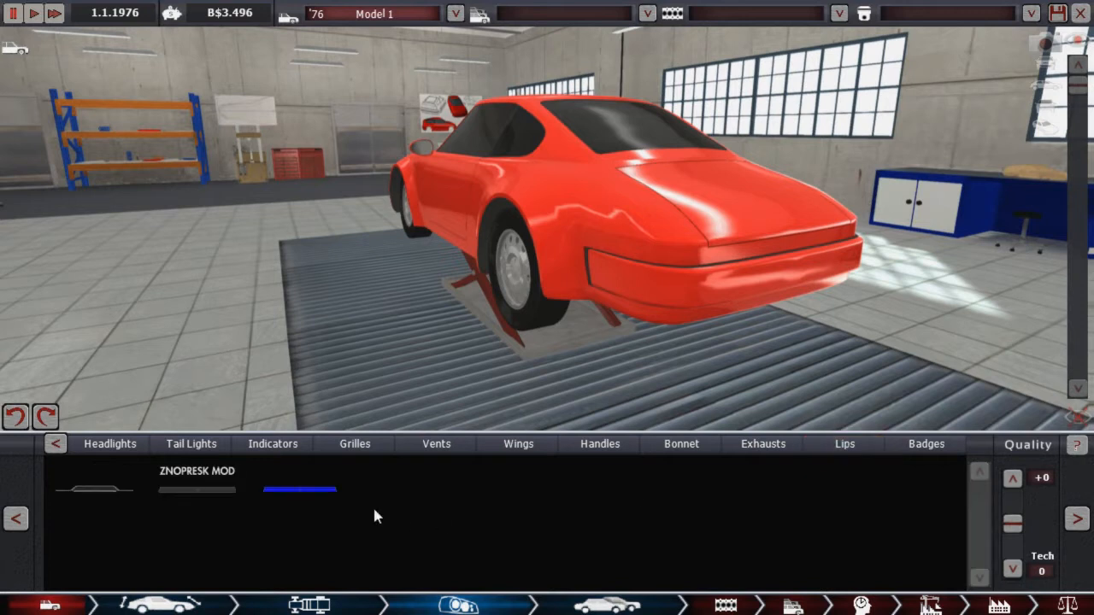
Step: Select a body fixture from the list and orbit the coupe to check it
click(94, 489)
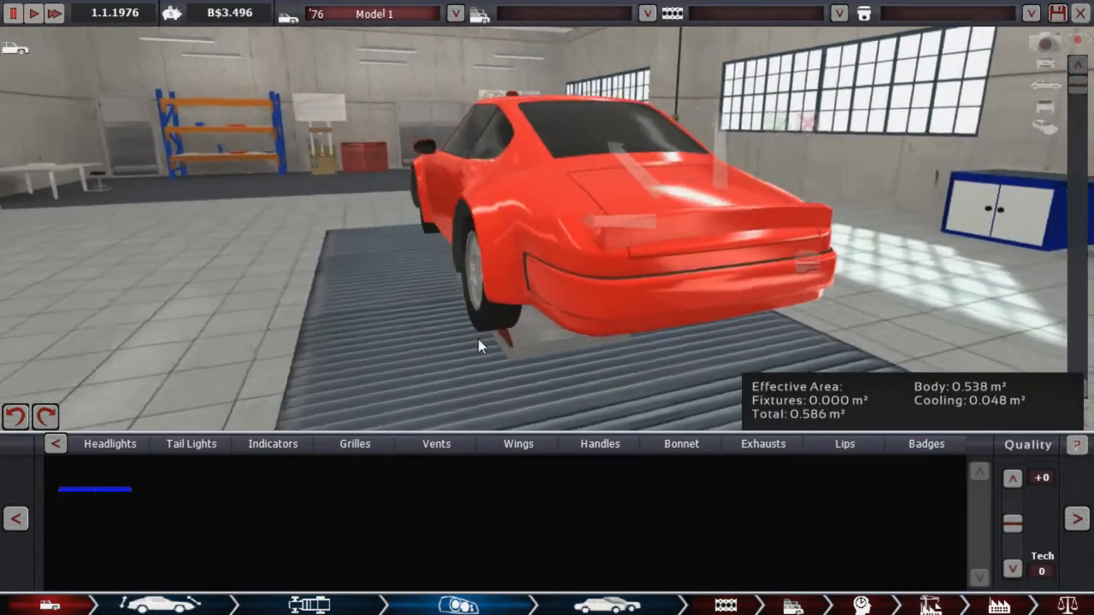
drag(480, 346, 669, 335)
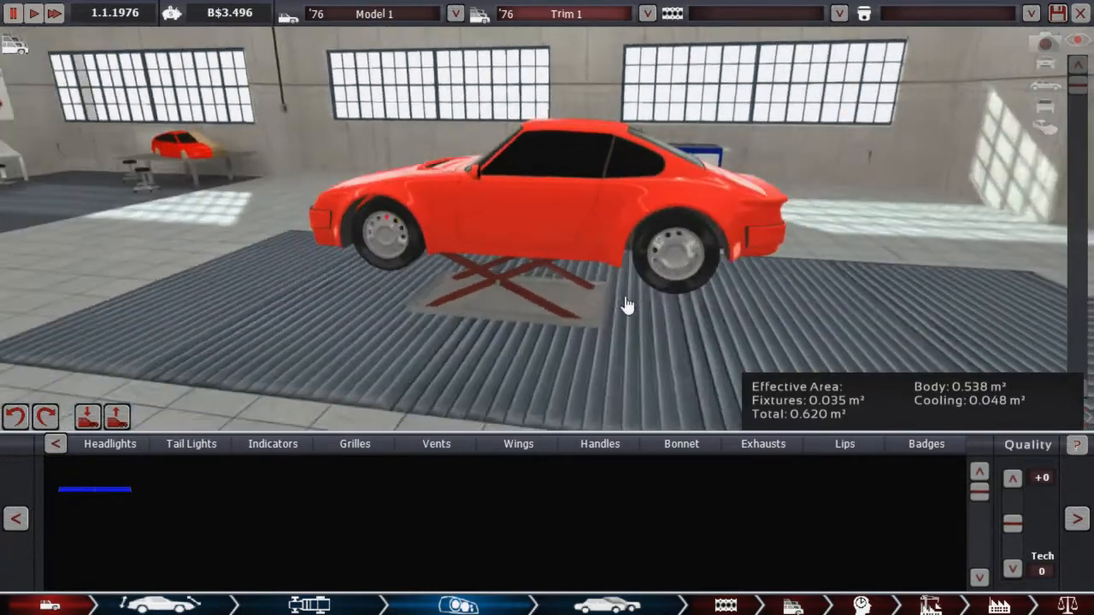
drag(628, 305, 658, 346)
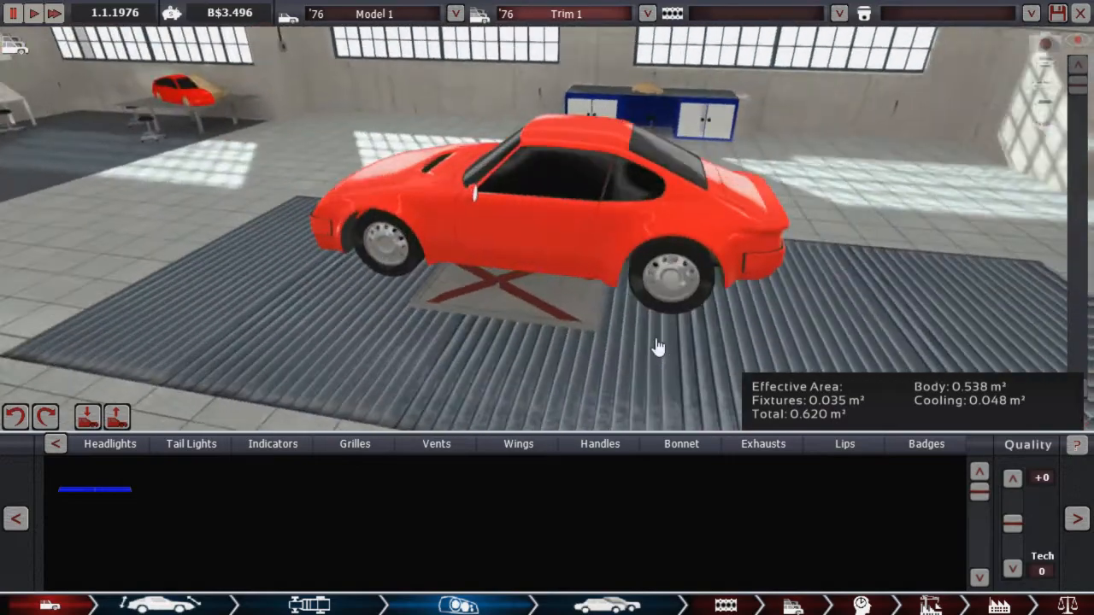
drag(658, 347, 373, 274)
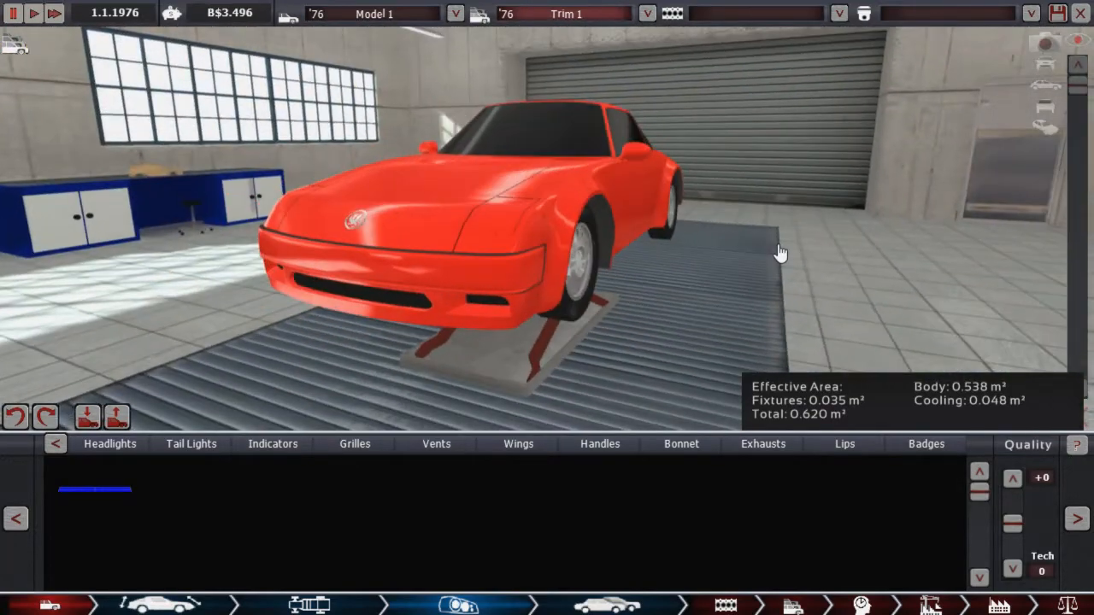
Step: Browse the tail light fixtures and view the coupe's rear quarter
click(94, 488)
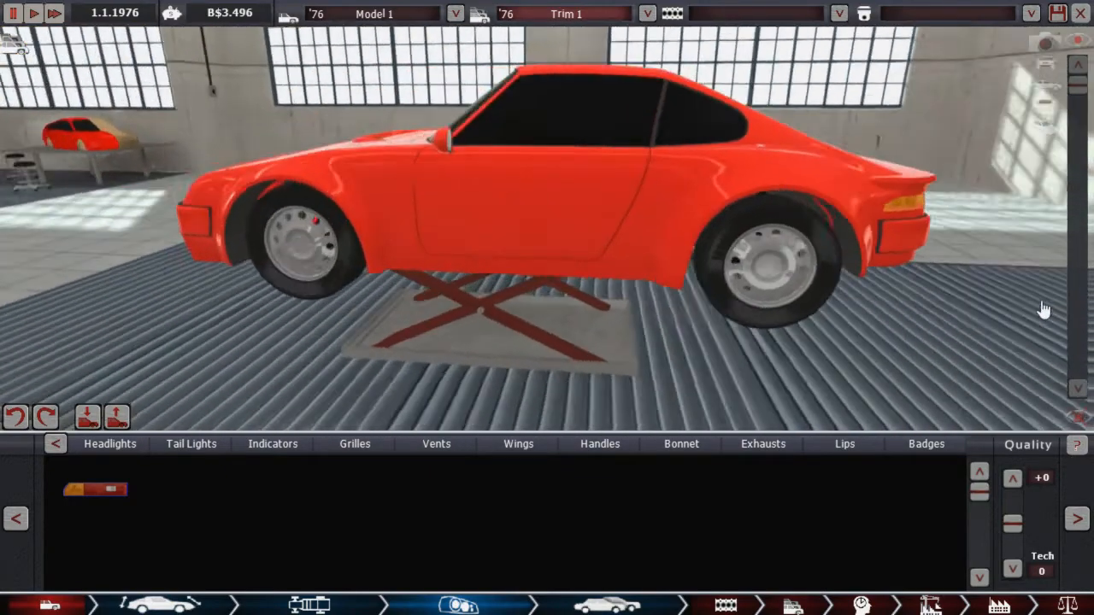
drag(1042, 307, 522, 294)
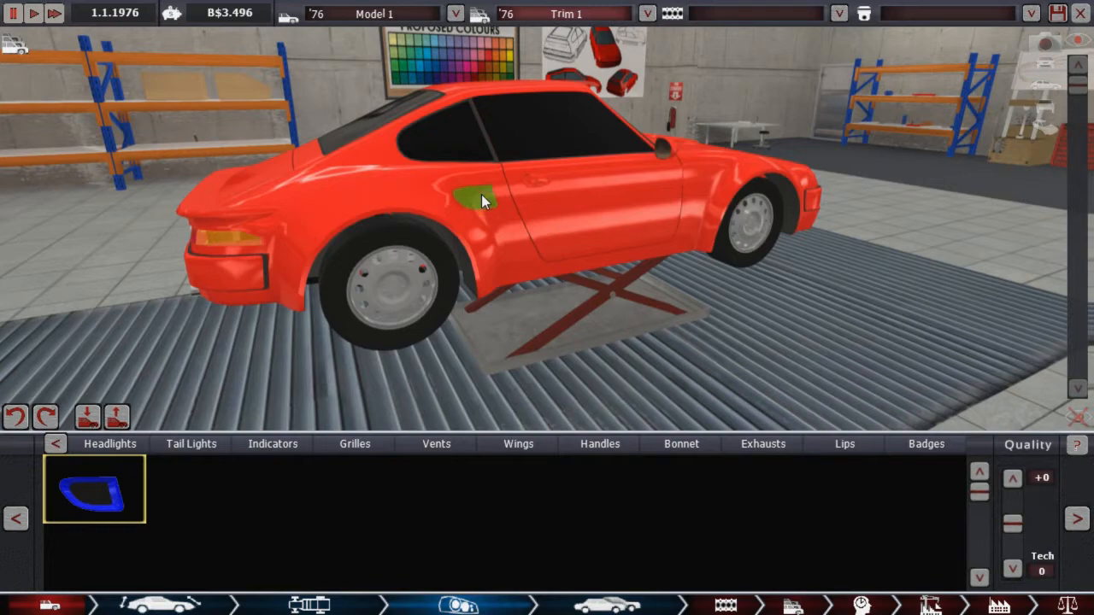
Step: Place, shrink and confirm an air vent on the rear flank, then inspect the engine-lid vents
click(474, 199)
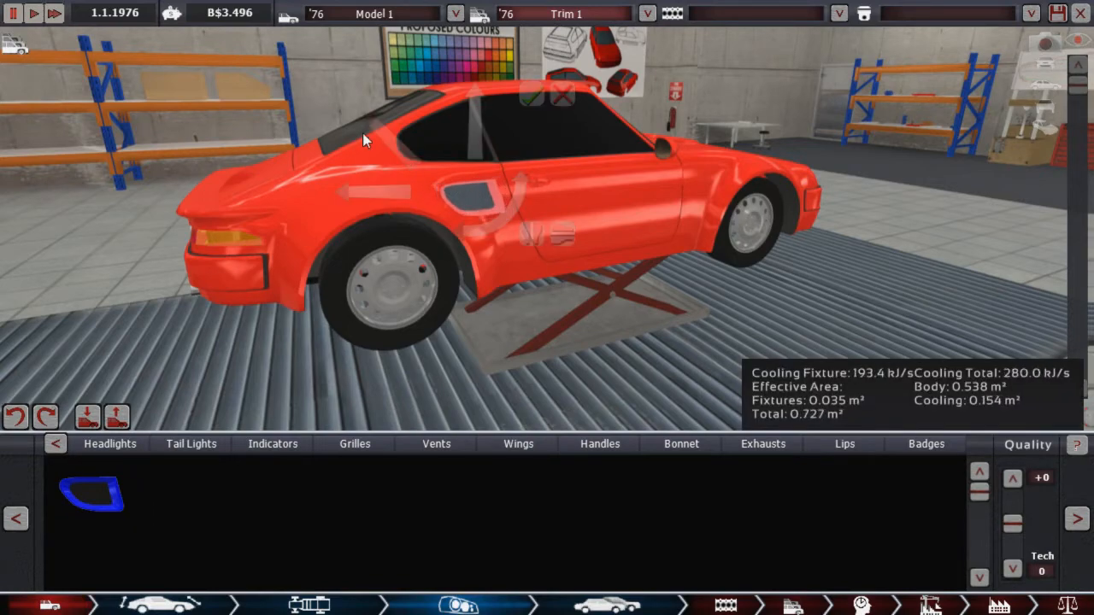
drag(363, 141, 26, 329)
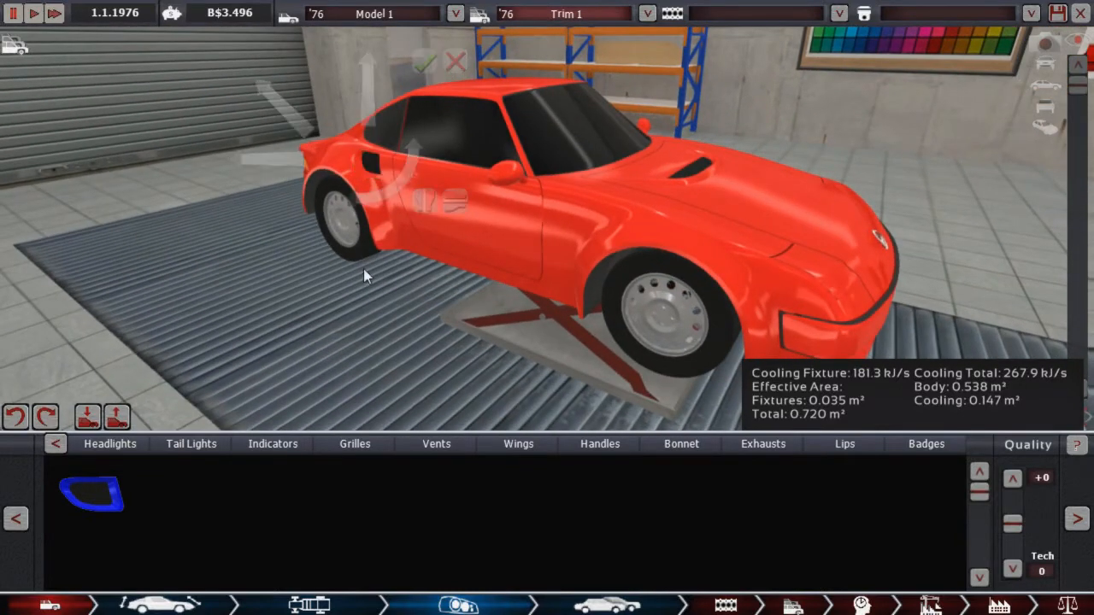
drag(363, 274, 398, 247)
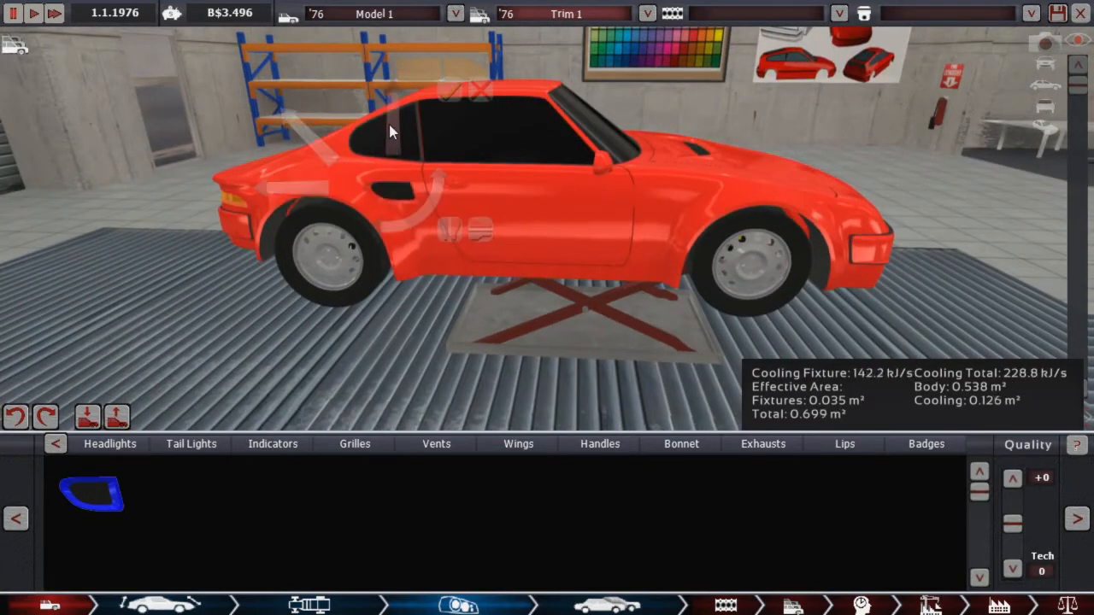
drag(389, 131, 811, 346)
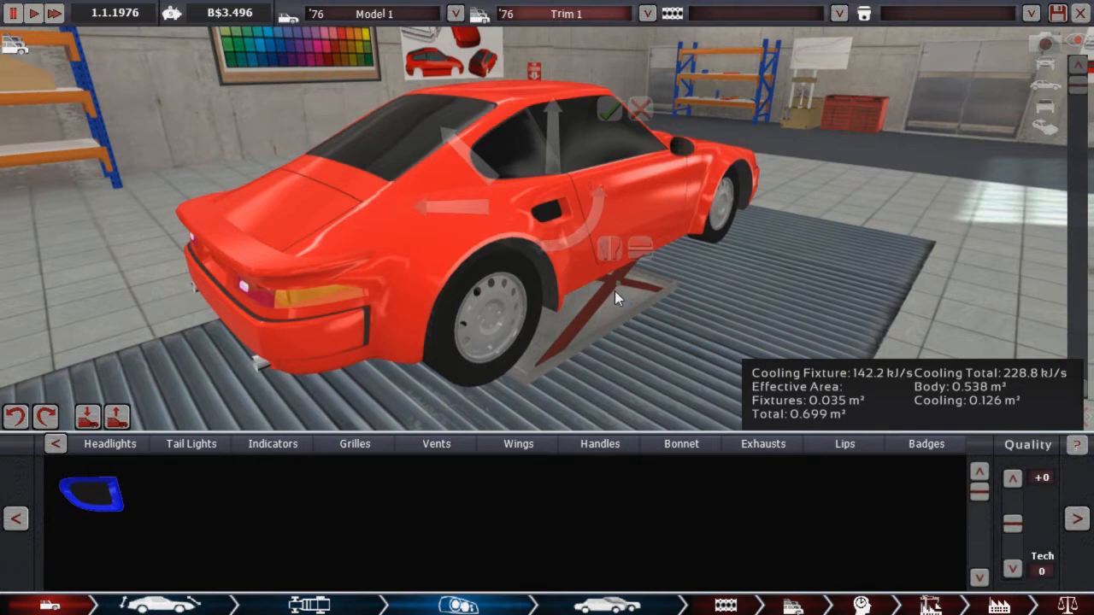
drag(615, 299, 654, 278)
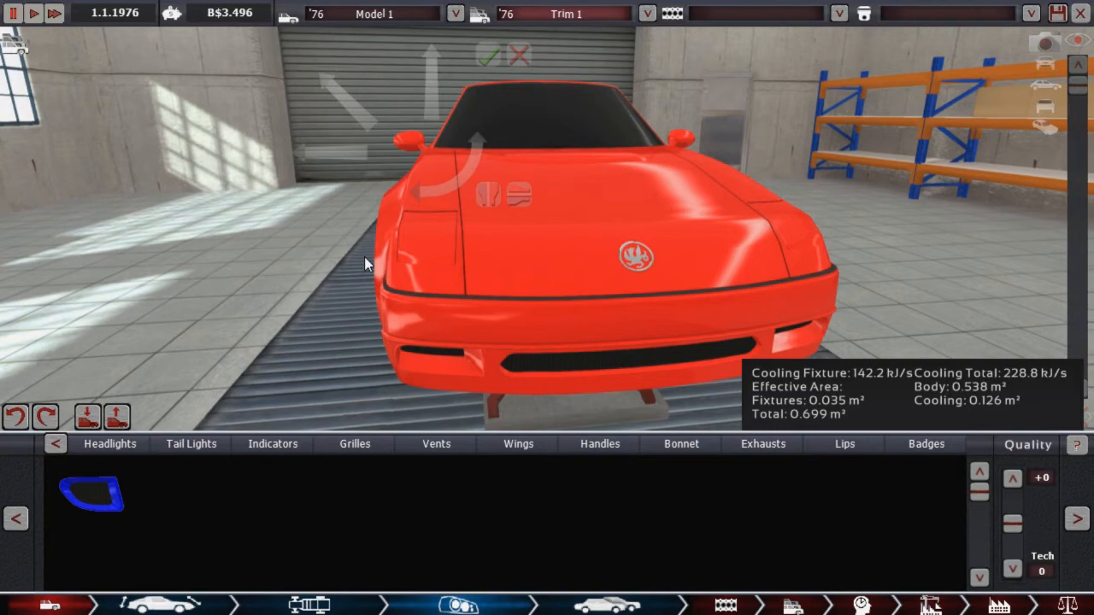
drag(365, 263, 782, 291)
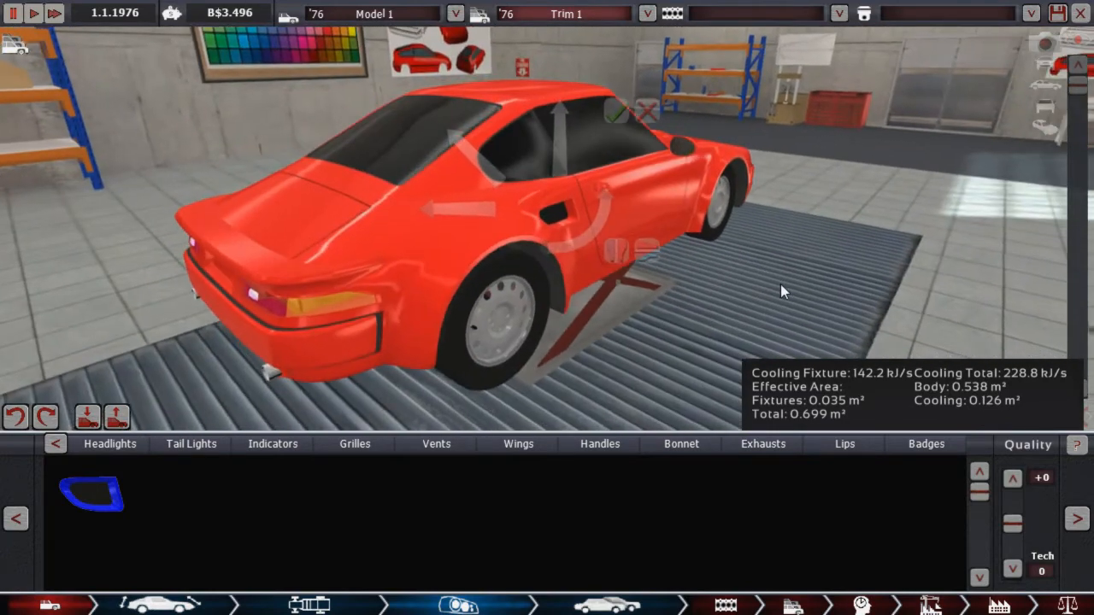
click(355, 443)
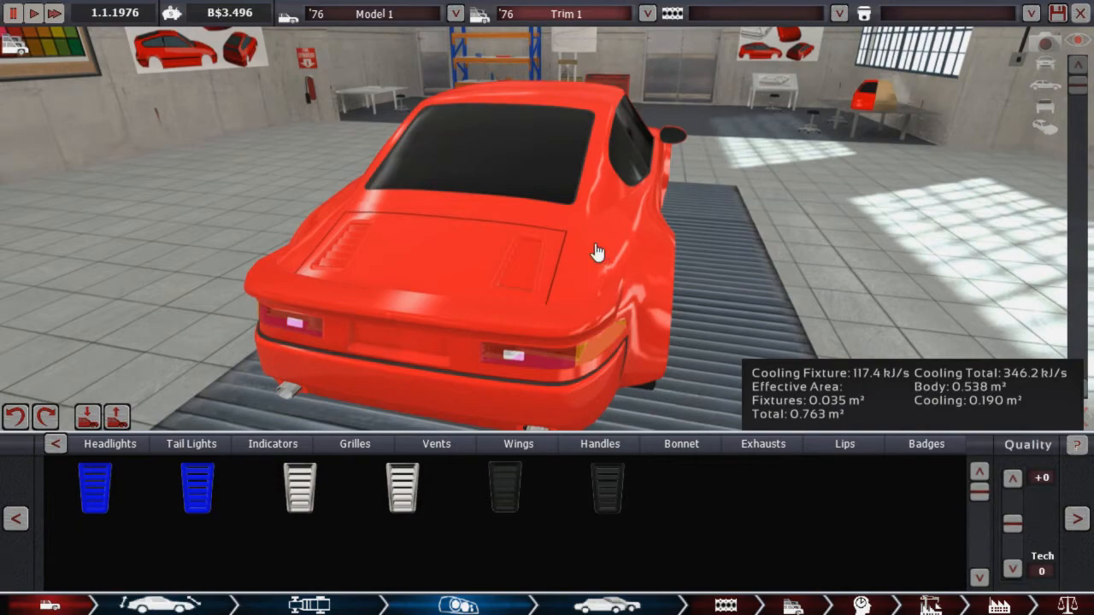
drag(598, 252, 329, 178)
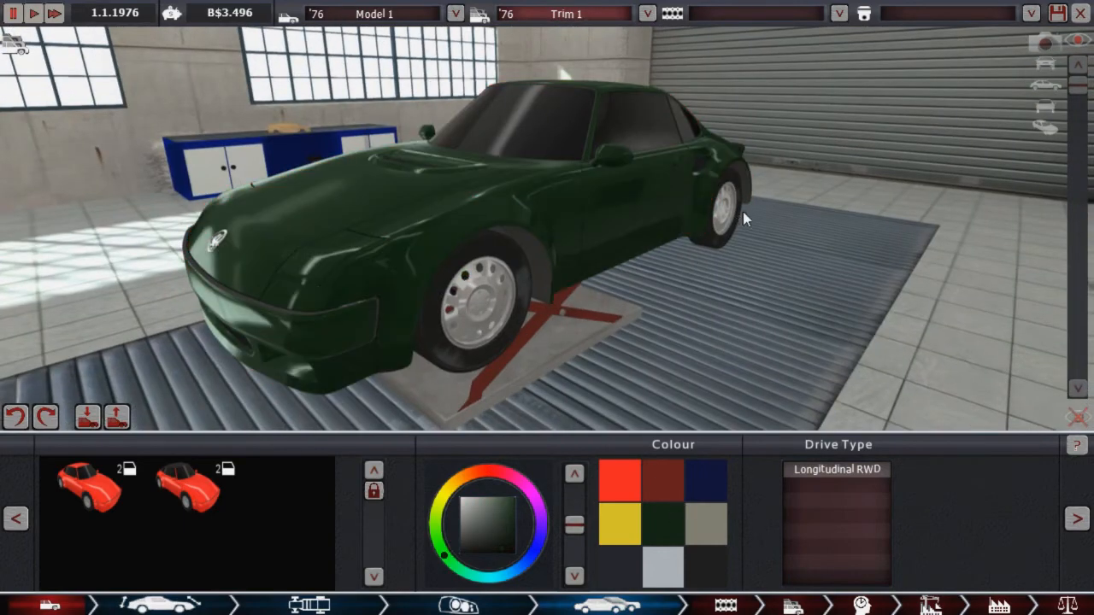
Step: Paint the green coupe navy from the colour palette
drag(744, 218, 487, 235)
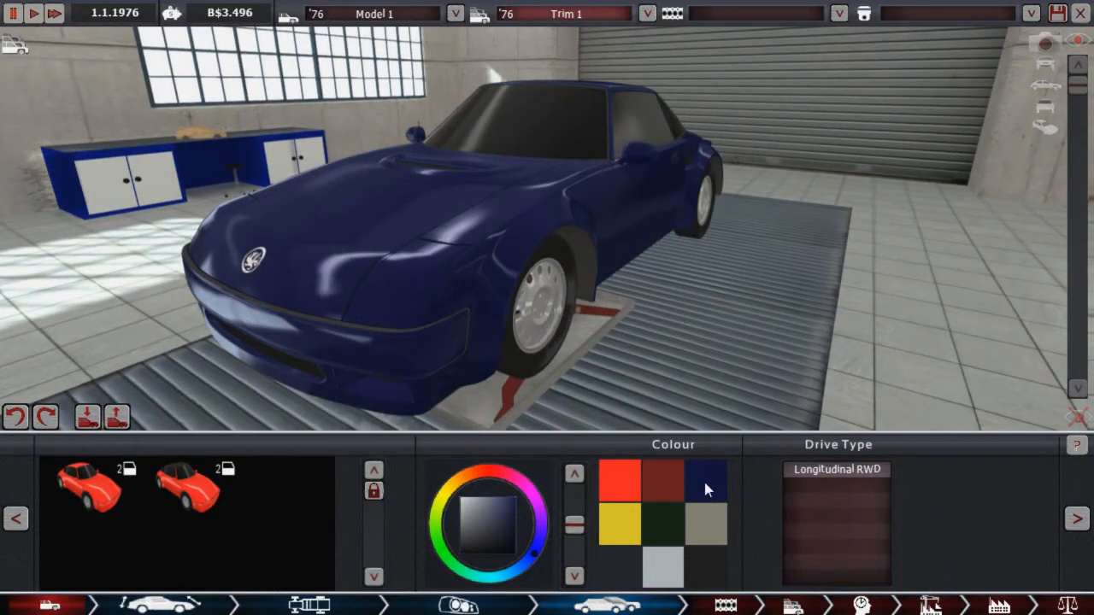
click(619, 480)
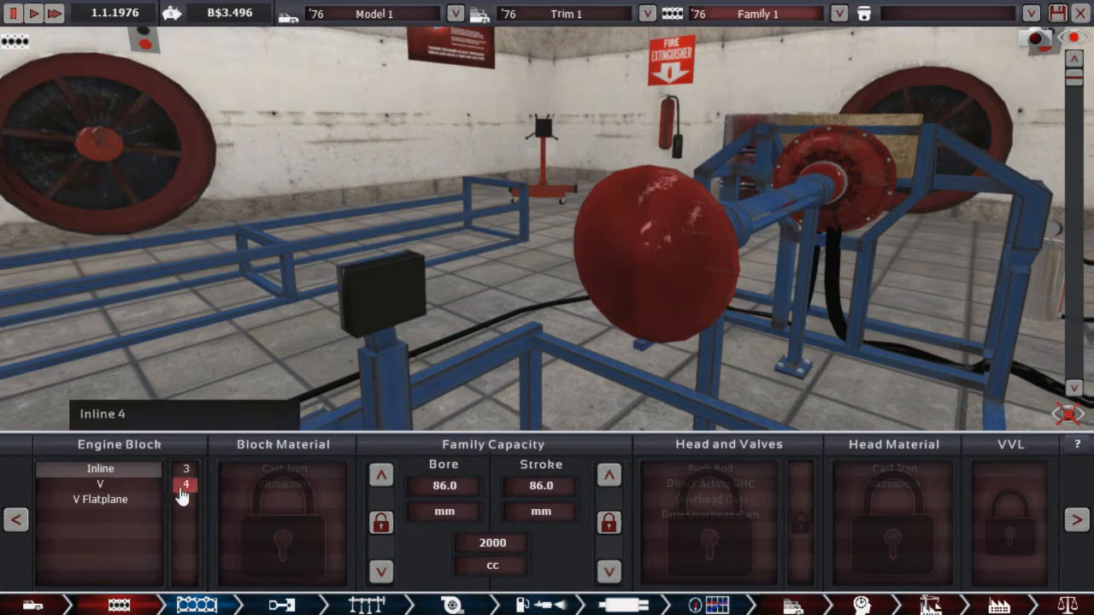
Step: Try inline-four, V6 and V8 blocks, settling on the cast-iron V8
click(283, 484)
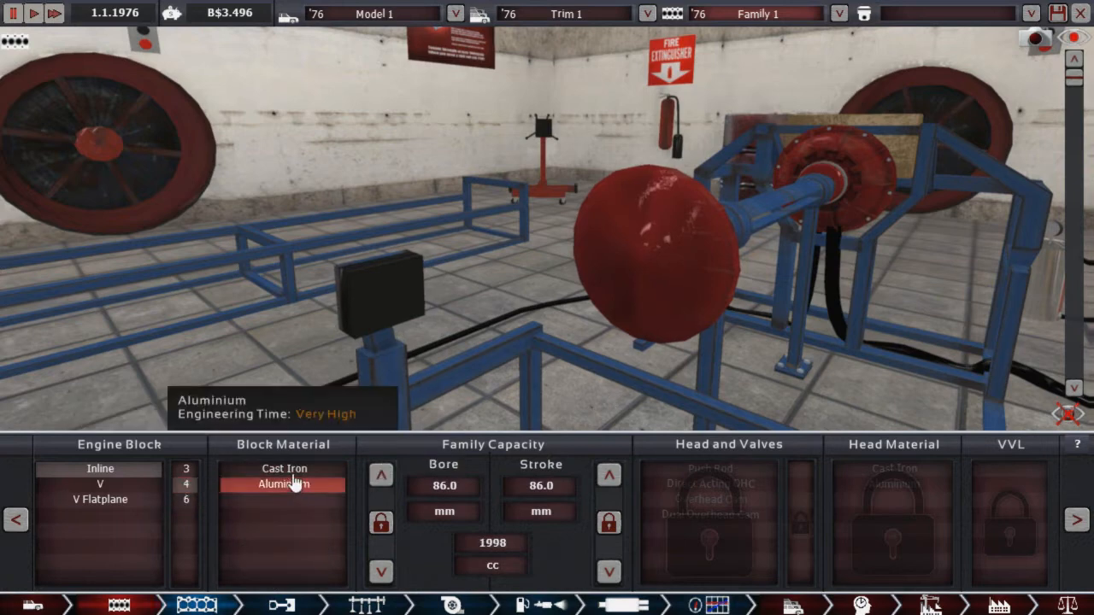
click(283, 468)
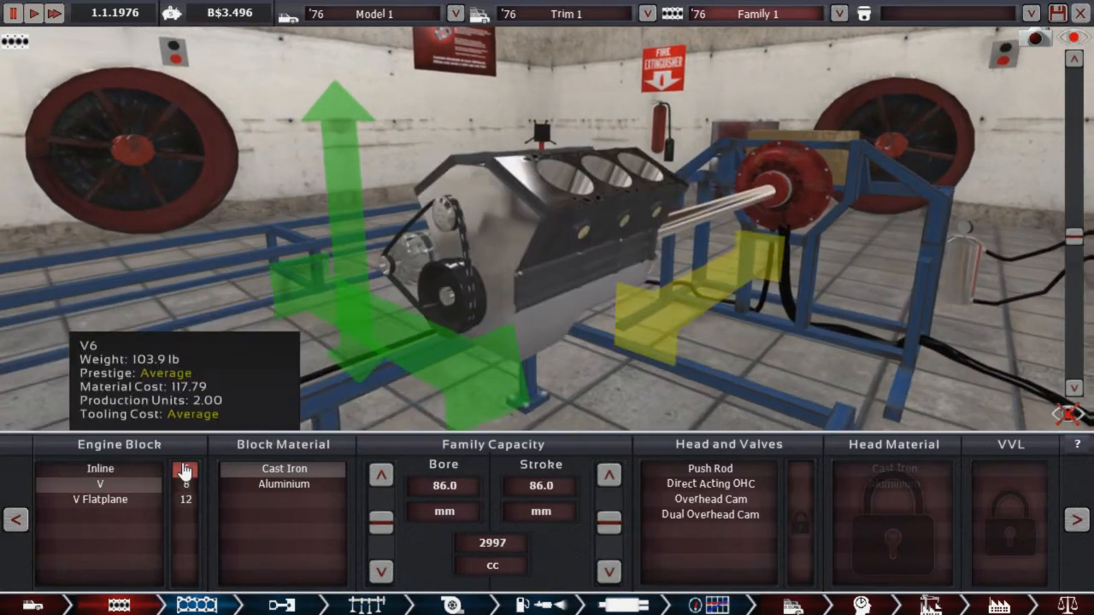
click(185, 469)
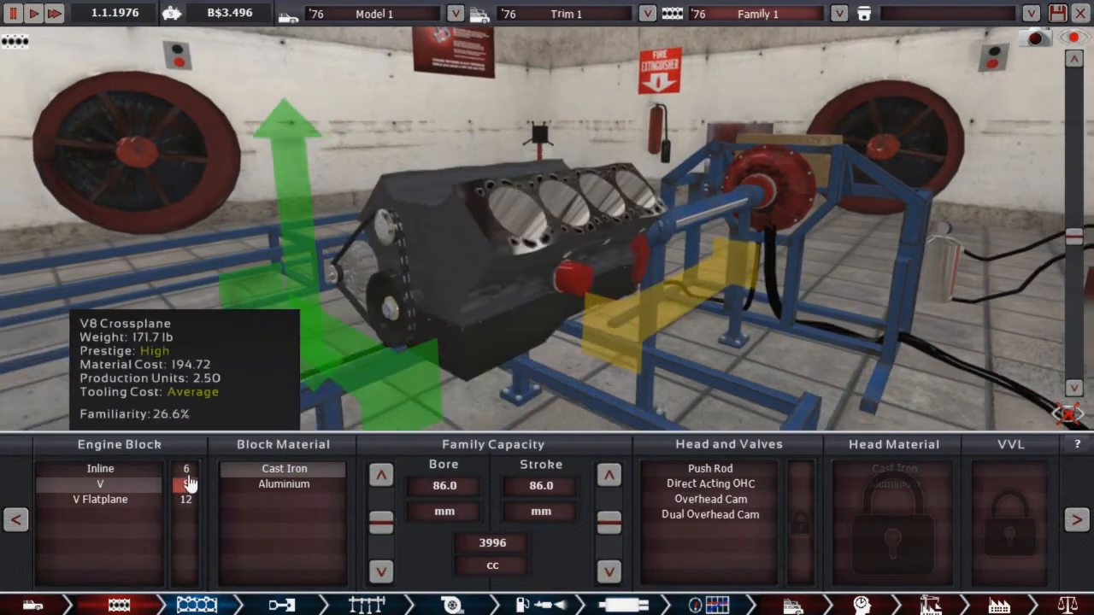
click(186, 500)
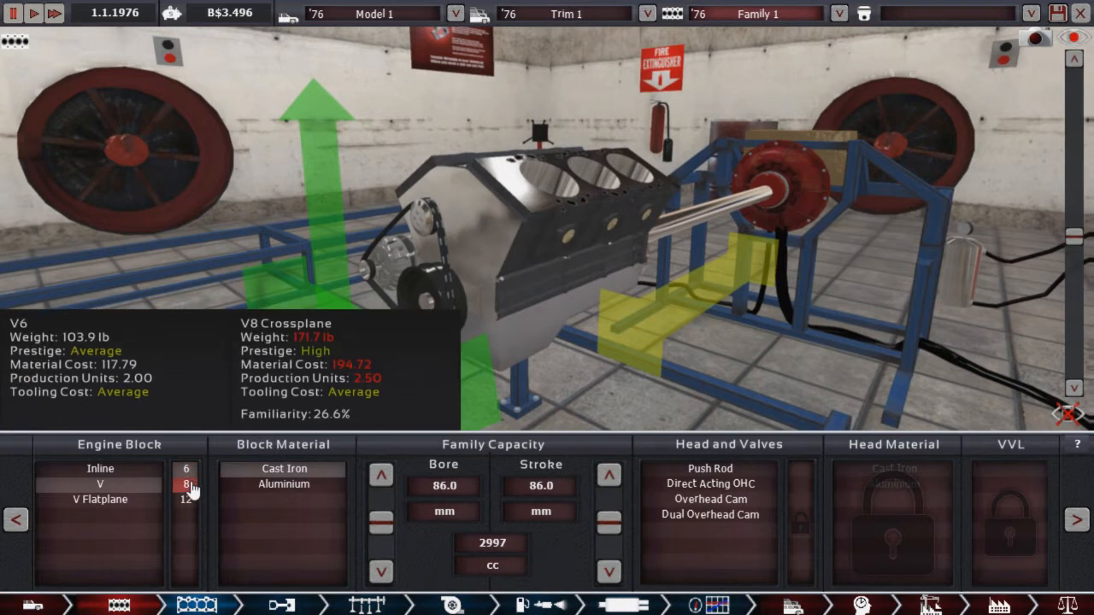
click(185, 484)
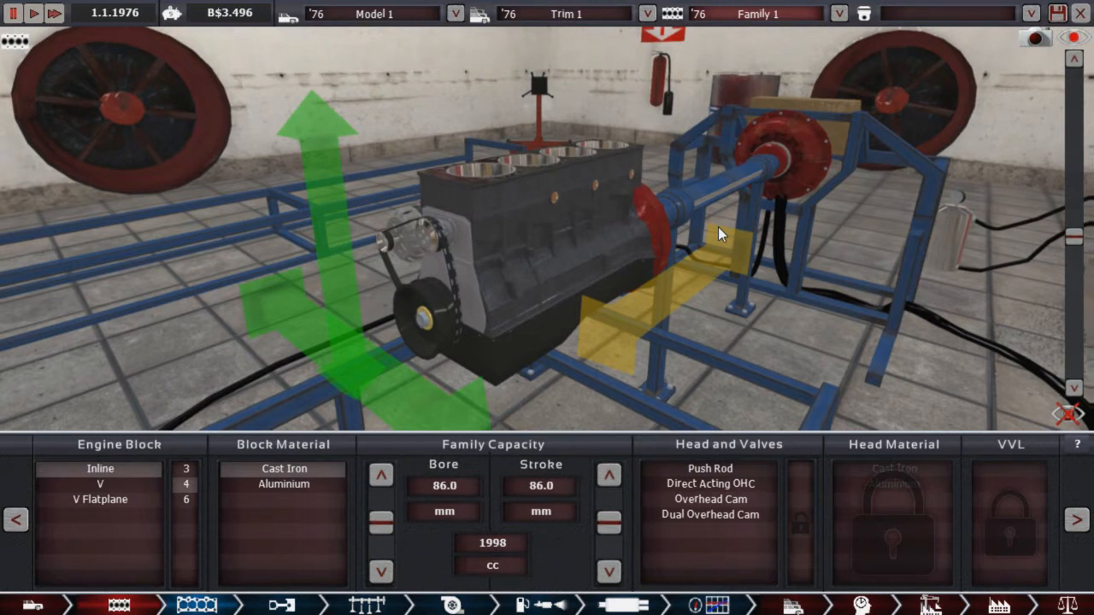
mouse_move(515, 479)
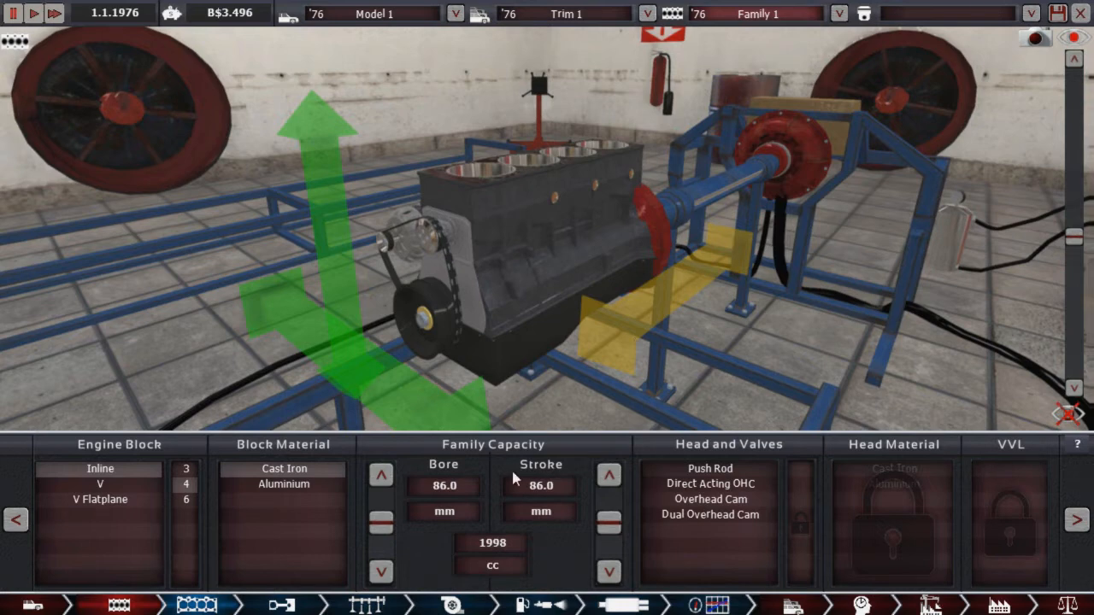
click(99, 484)
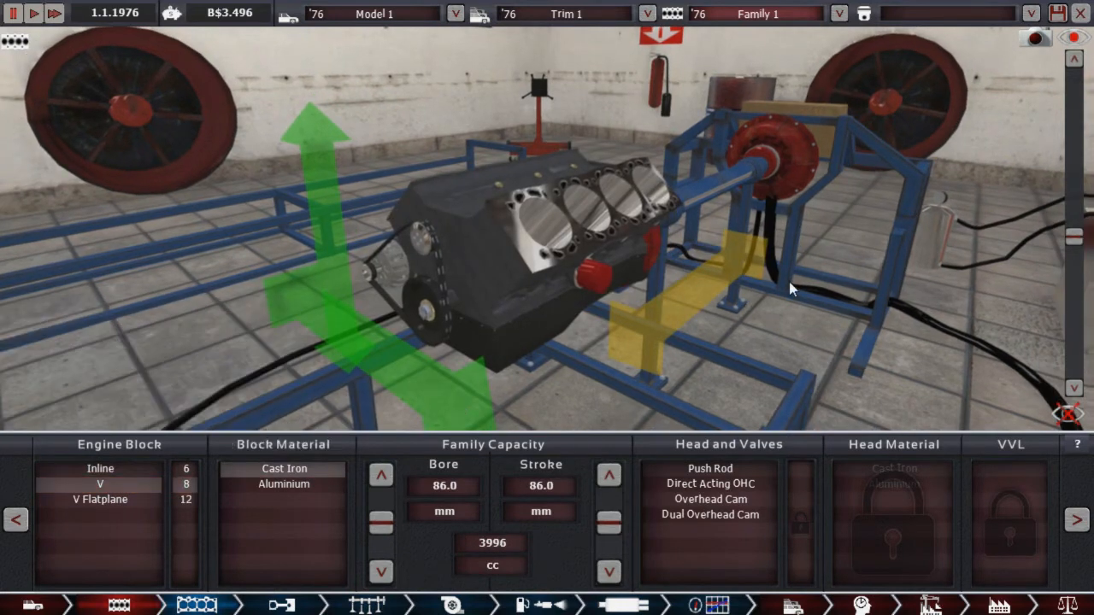
Step: Set 78.1 mm bore, 88.6 mm stroke and direct-acting OHC heads, then advance to variants
click(381, 529)
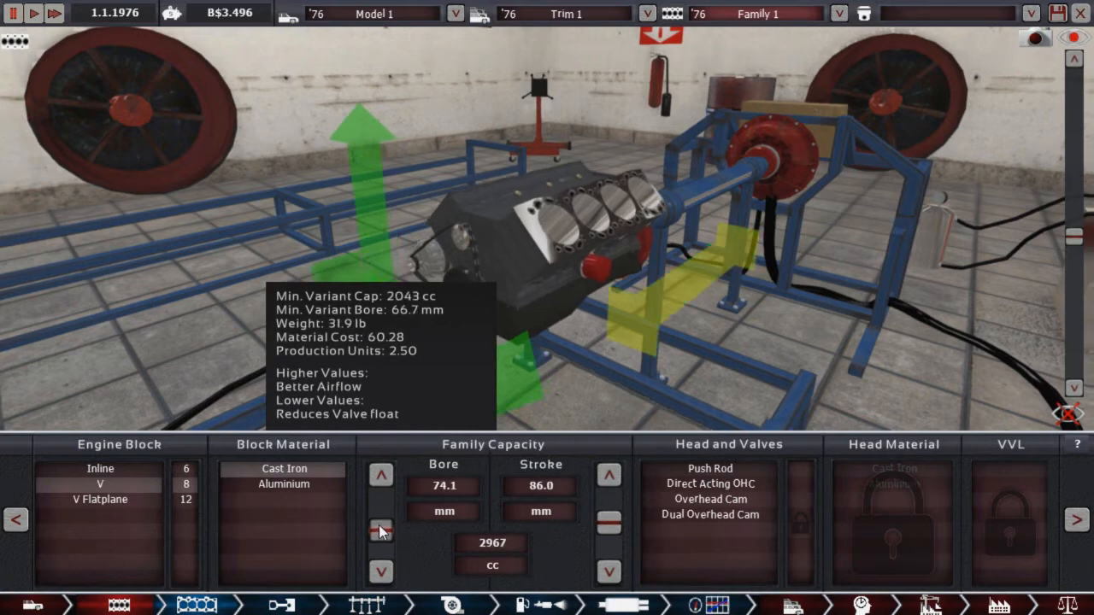
click(609, 526)
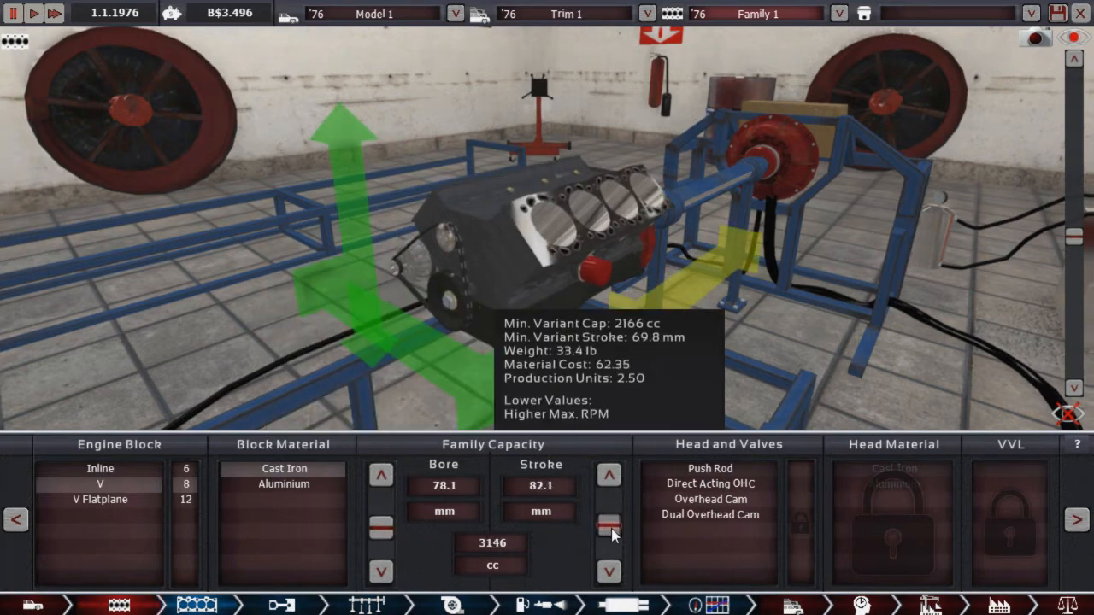
click(609, 474)
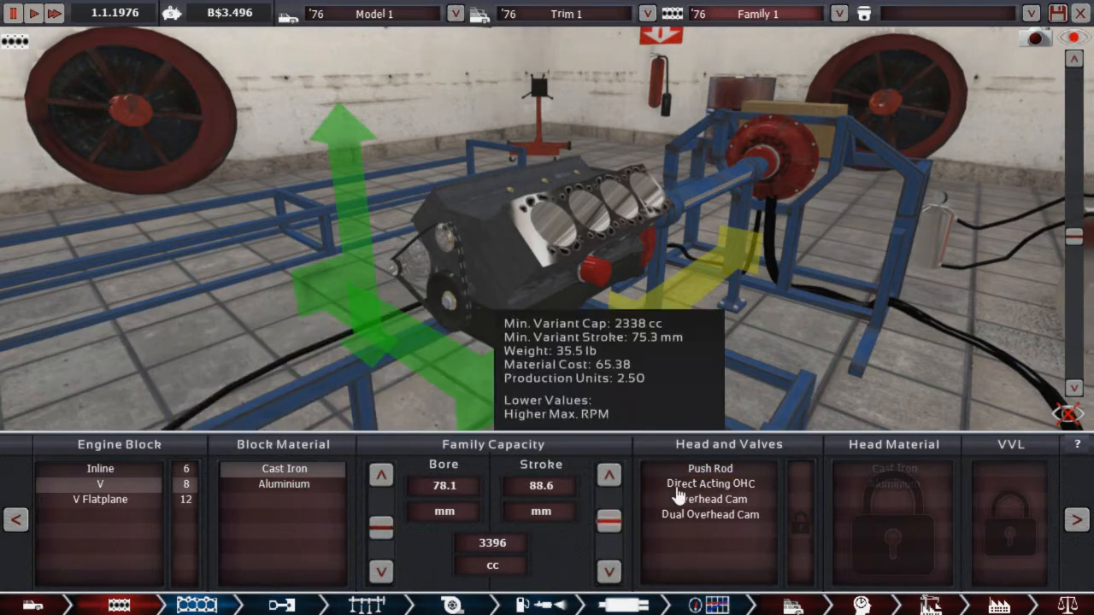
click(709, 499)
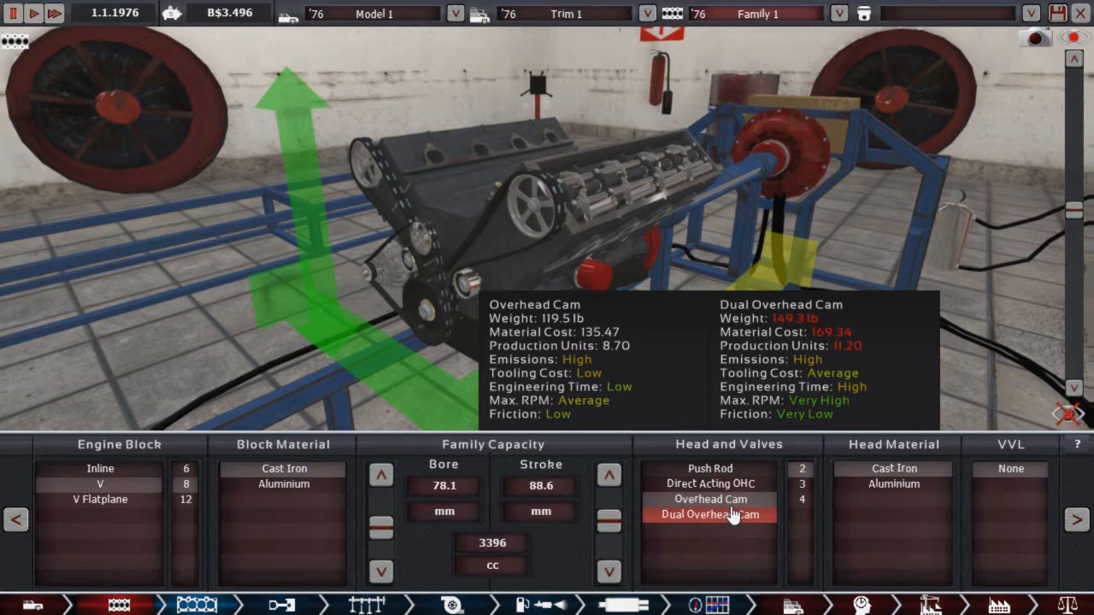
click(709, 513)
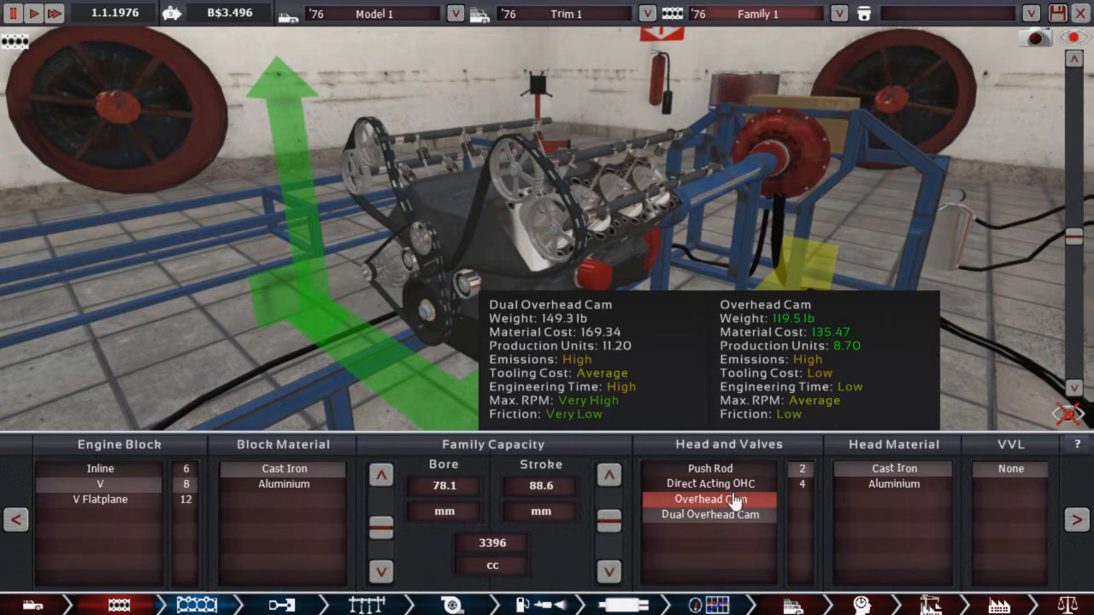
click(709, 499)
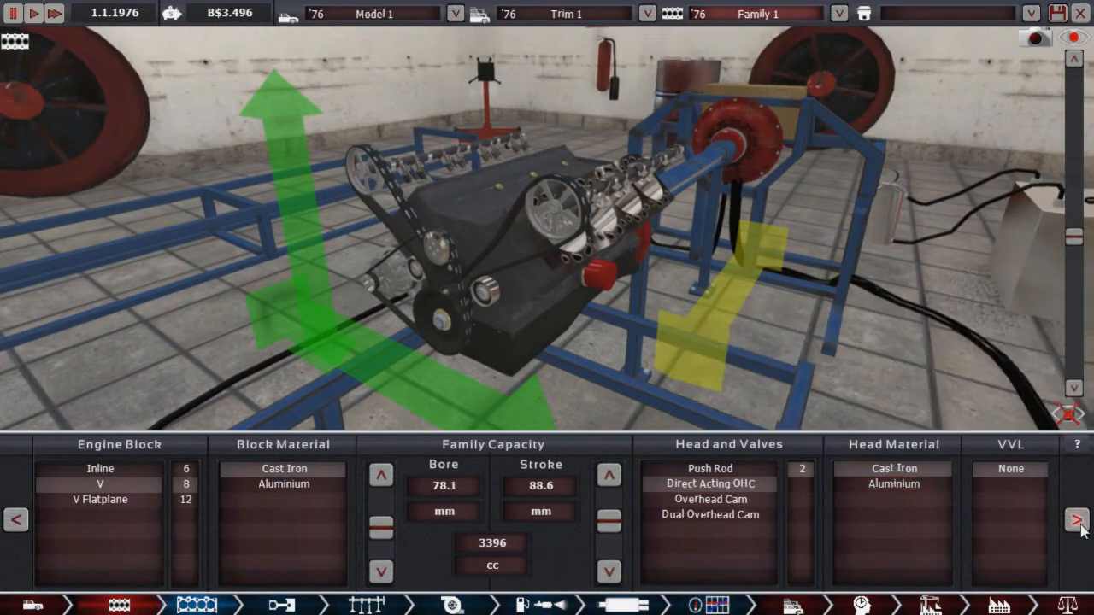
click(1076, 520)
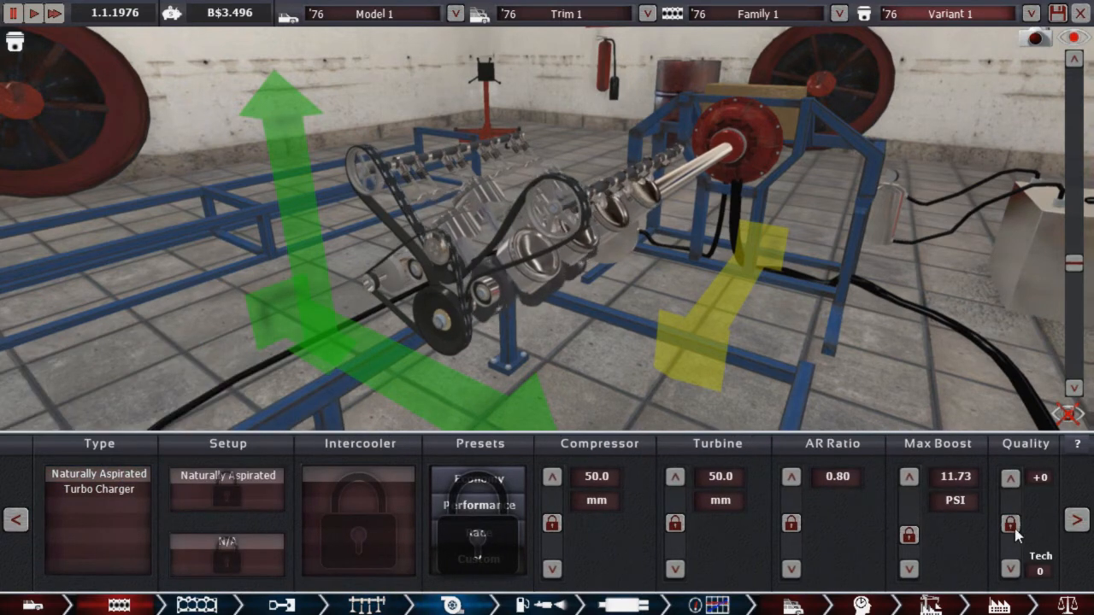
mouse_move(98, 489)
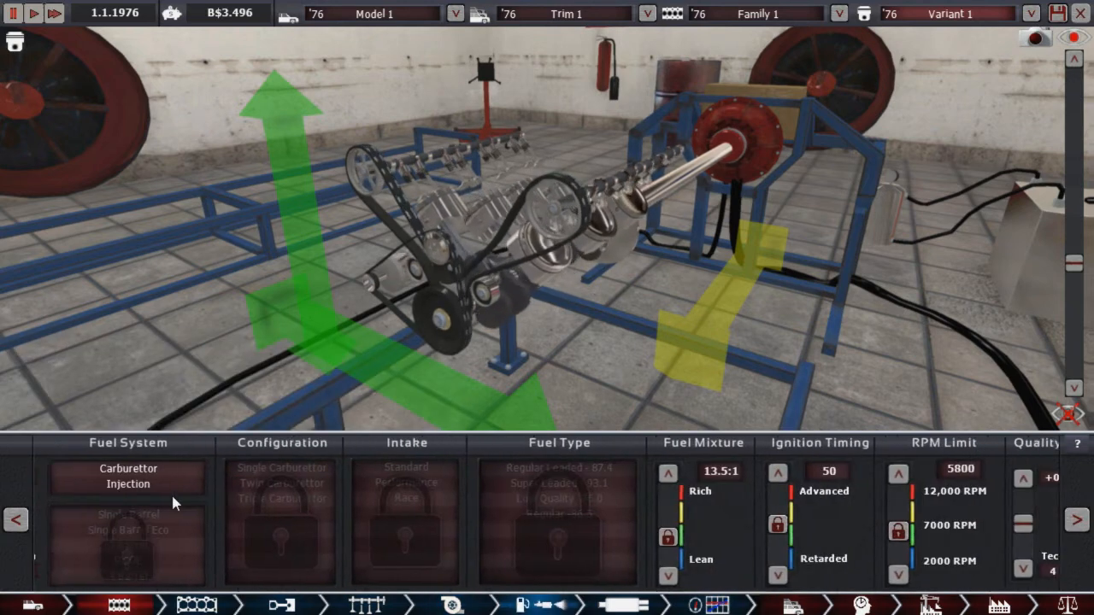
Step: Give Variant 1 fuel injection with a Performance intake
click(120, 521)
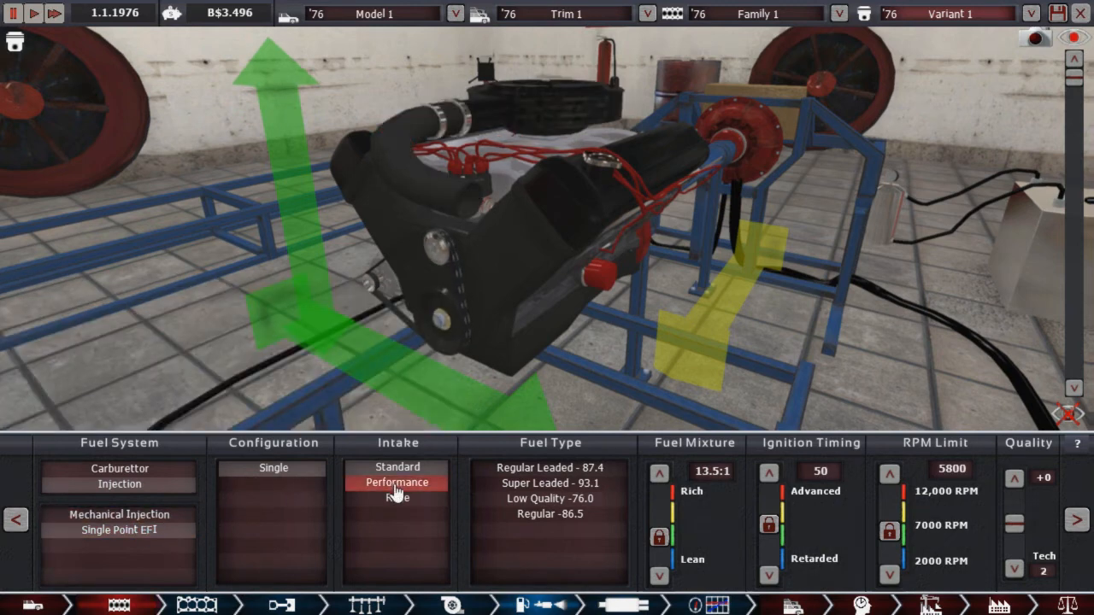
click(549, 514)
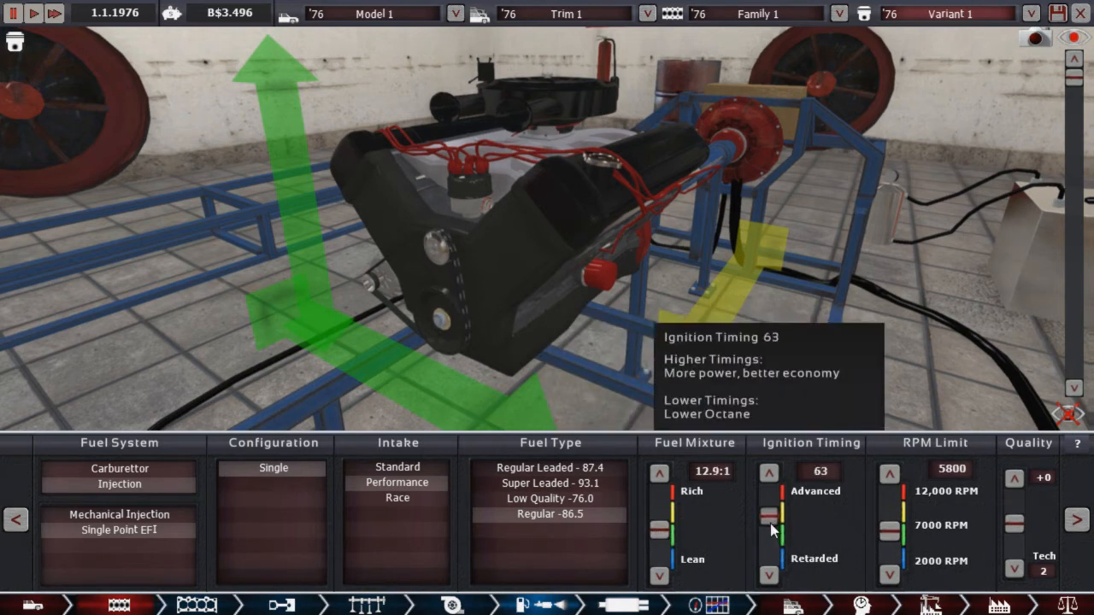
mouse_move(889, 530)
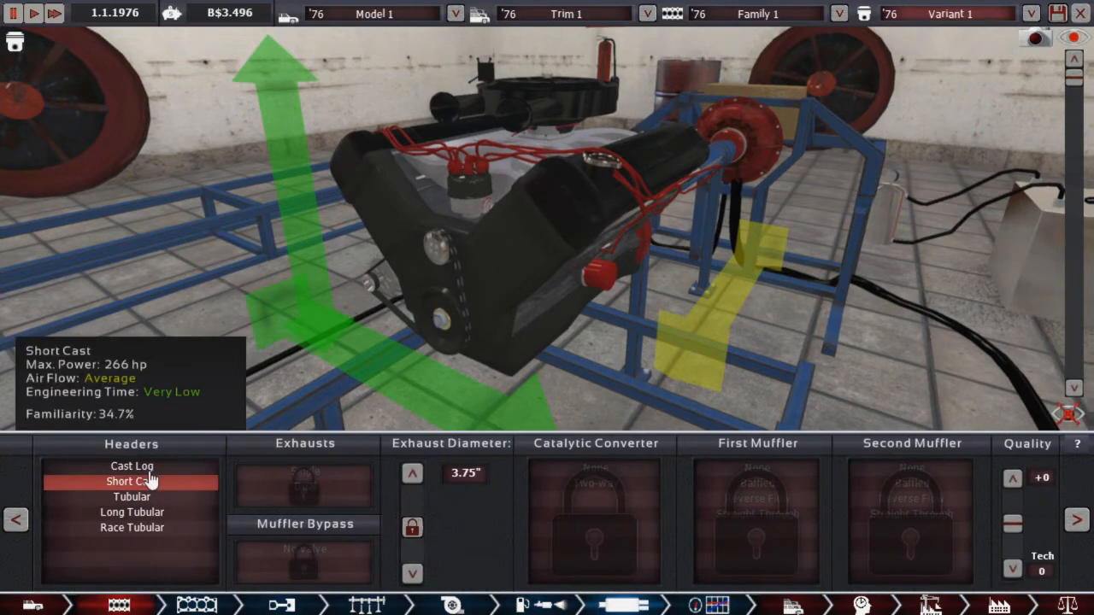
Step: Fit short cast headers and reduce the exhaust diameter to 2.00 inches
click(131, 481)
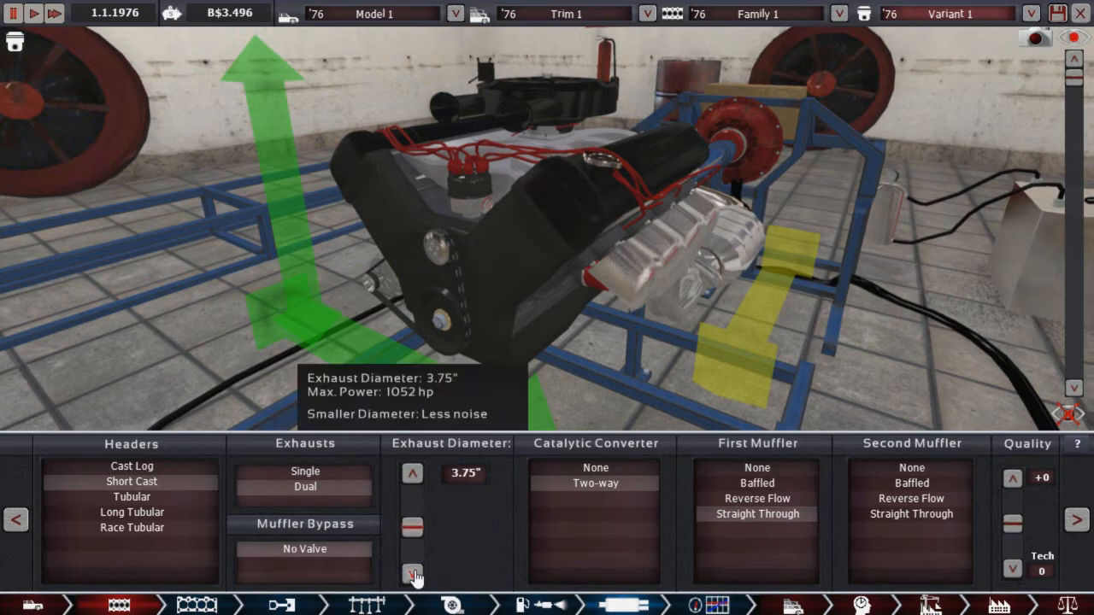
click(413, 574)
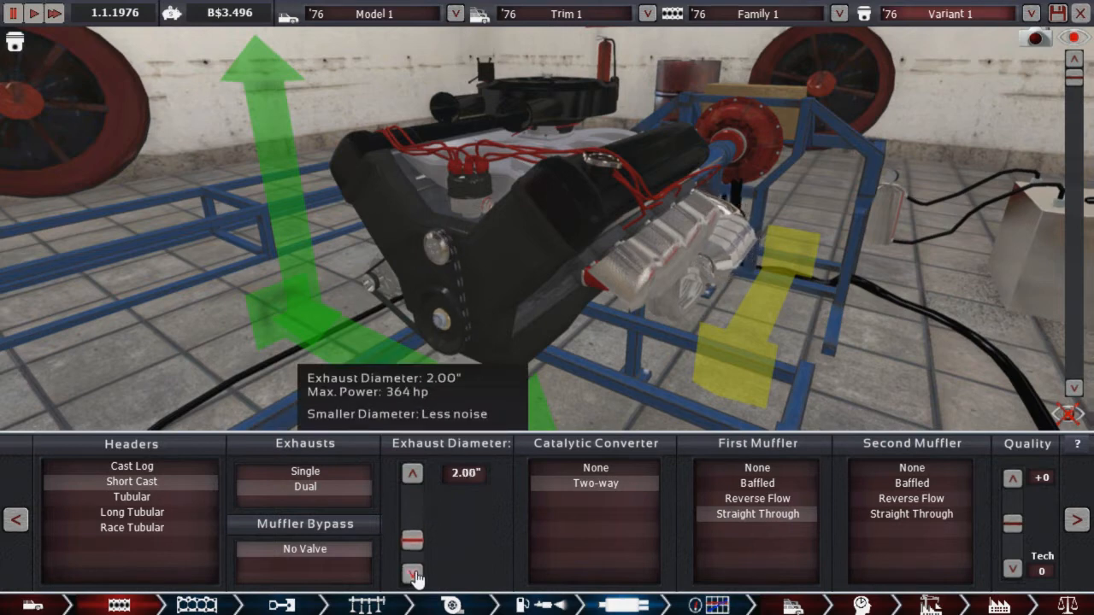
click(412, 574)
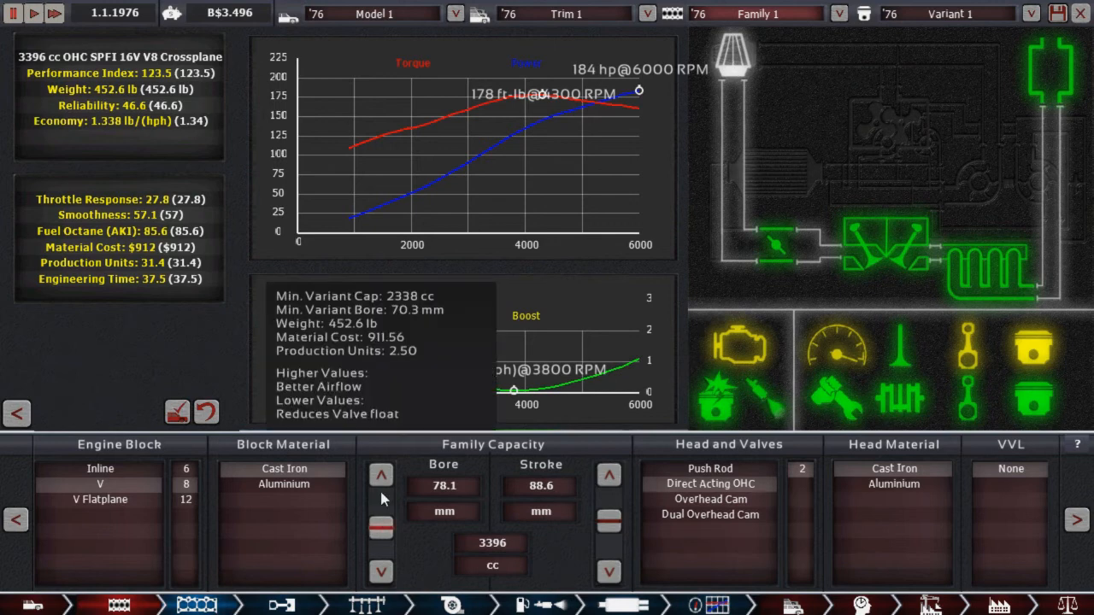
Step: Widen the V8's bore and shorten its stroke, reaching 3817 cc and 201 hp
click(381, 474)
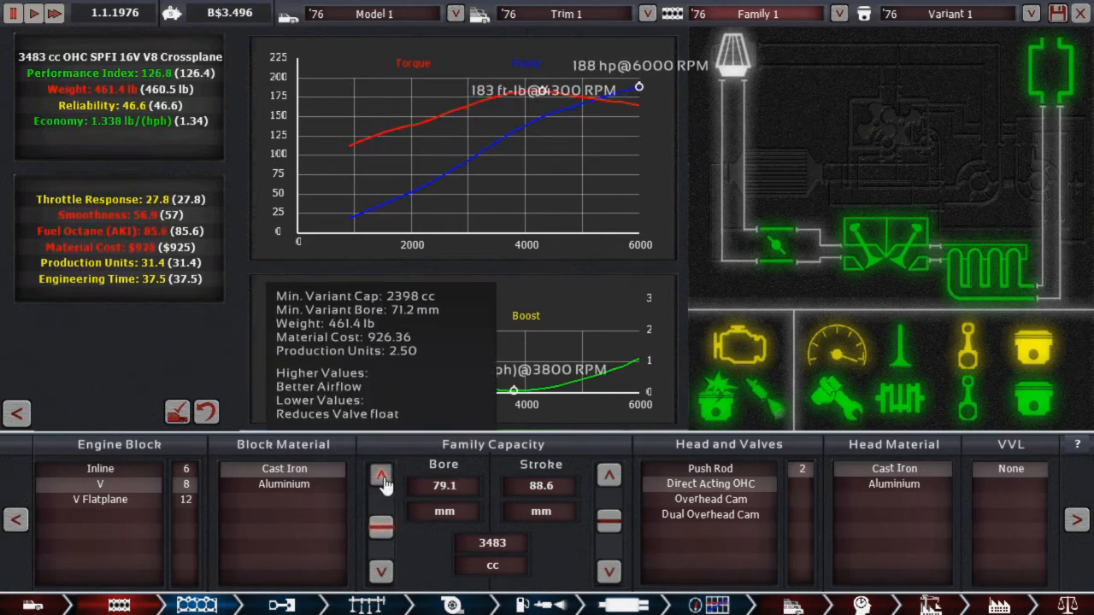
click(380, 474)
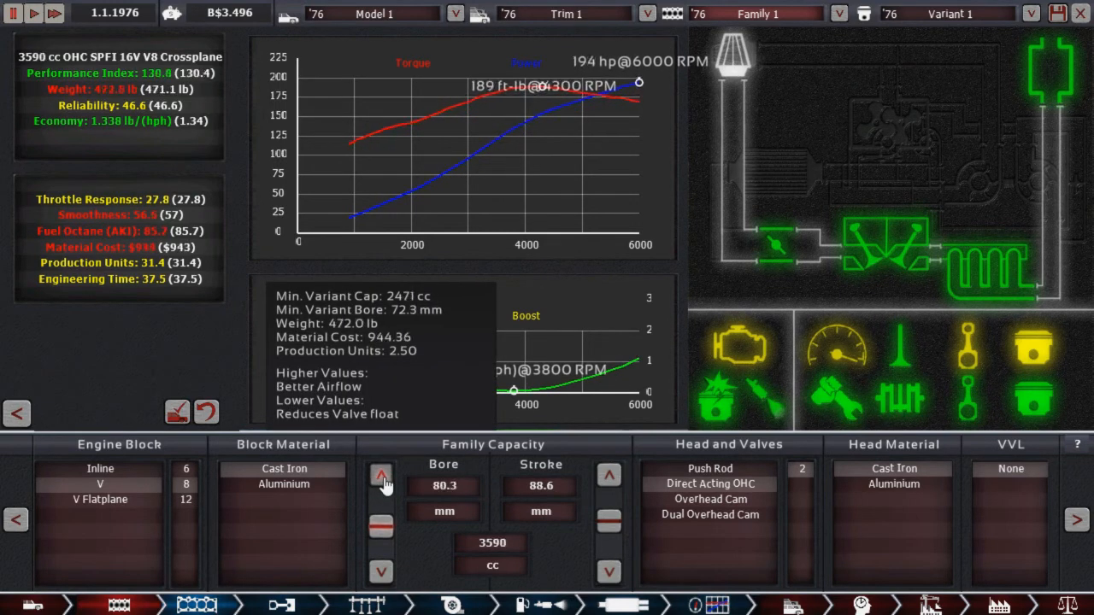
click(381, 474)
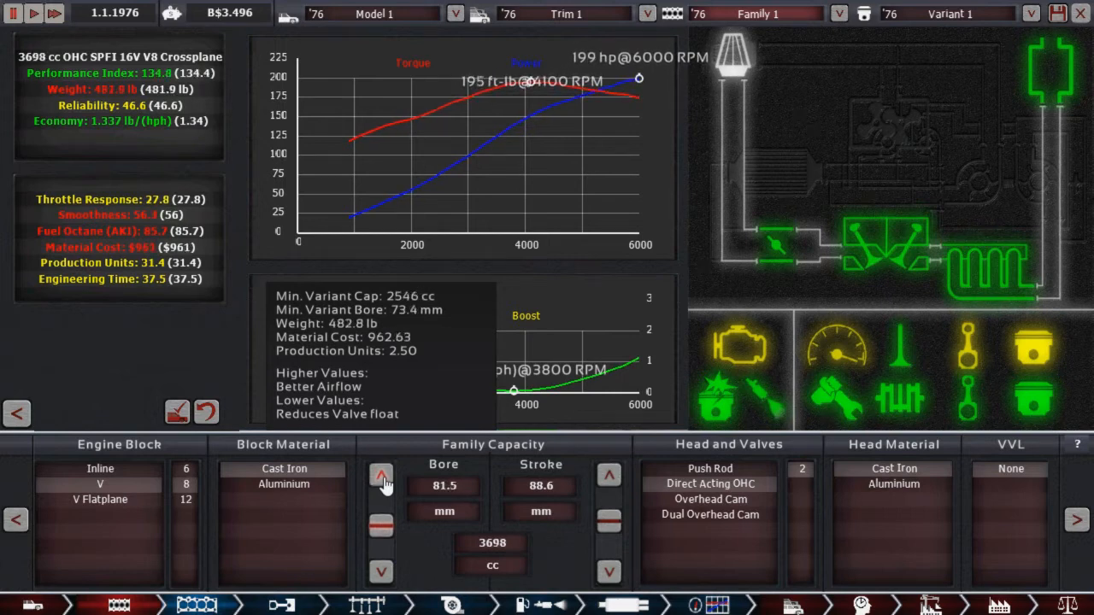
click(381, 475)
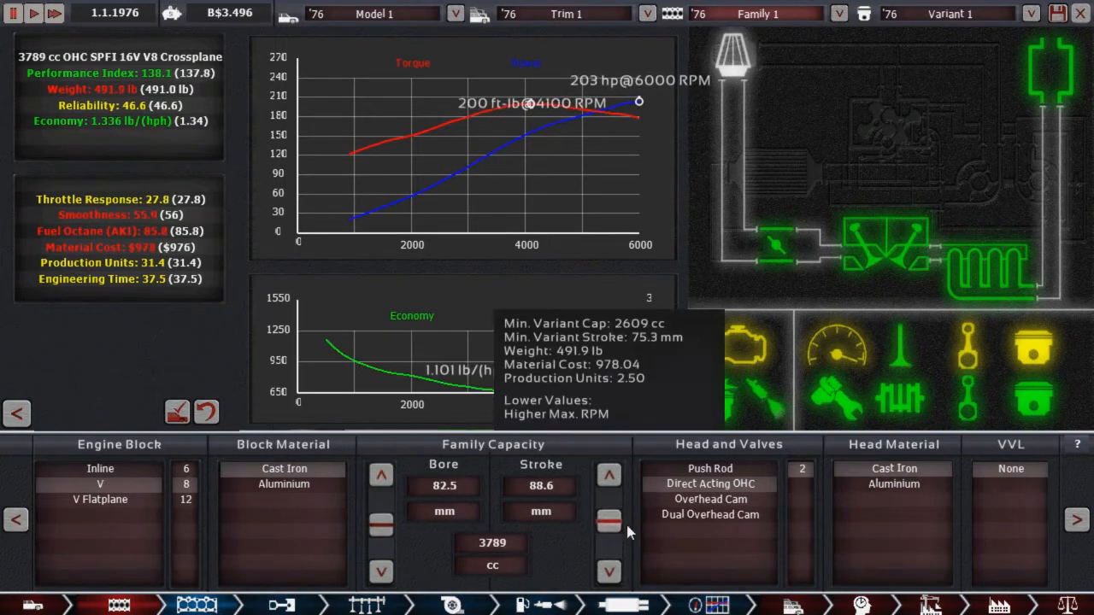
click(609, 522)
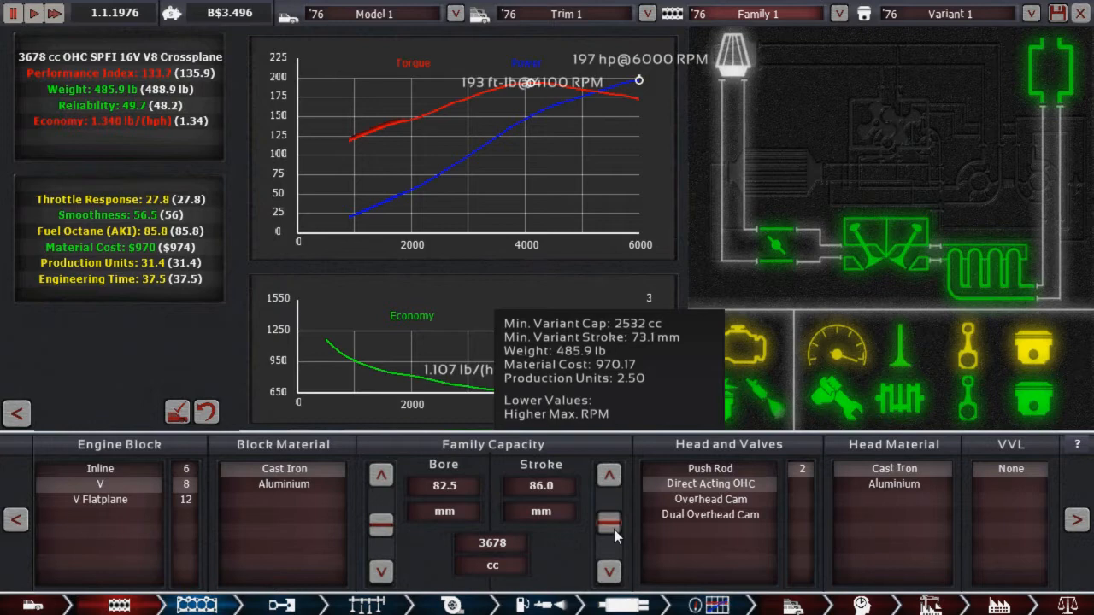
click(608, 523)
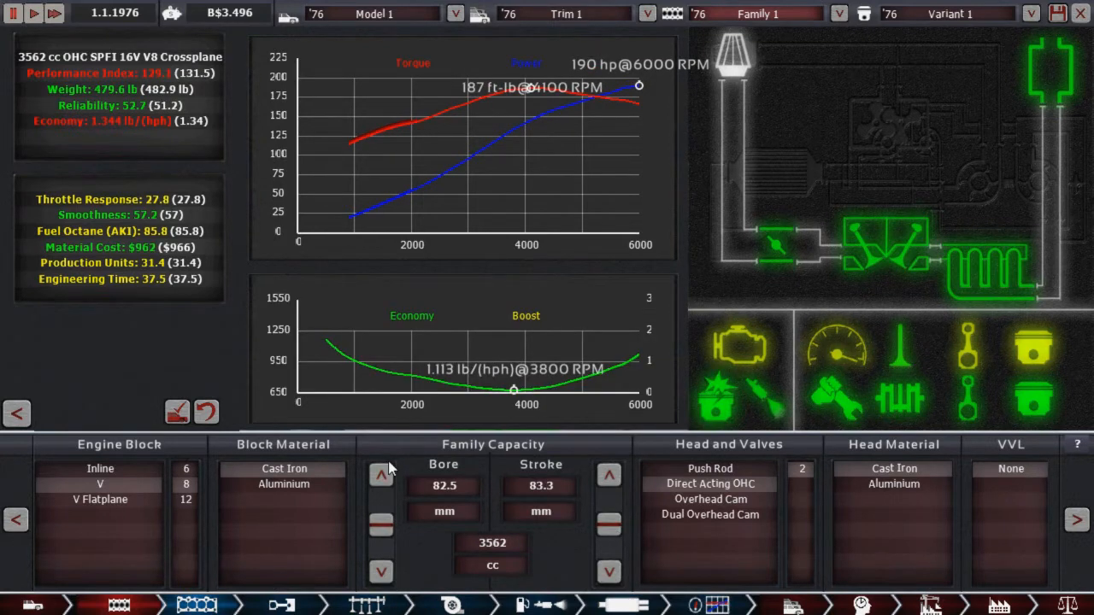
click(382, 475)
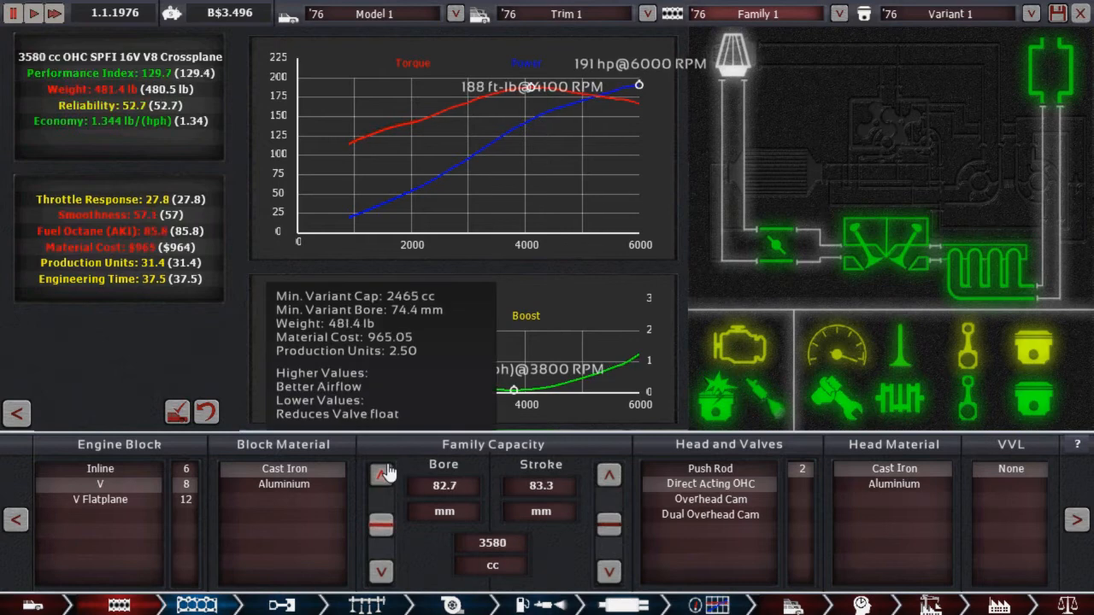
click(381, 474)
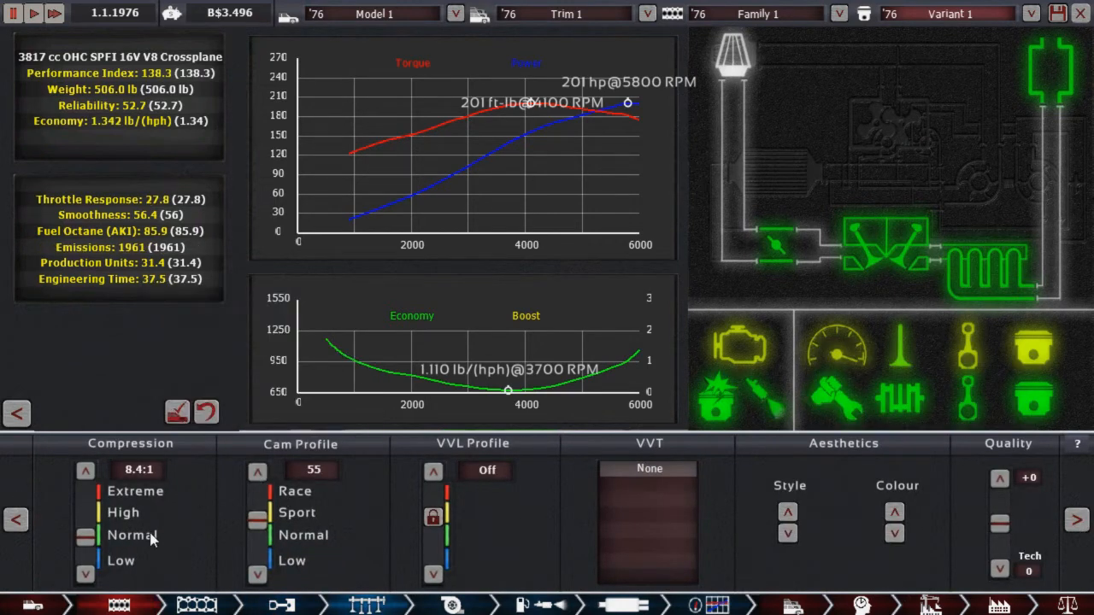
mouse_move(624, 137)
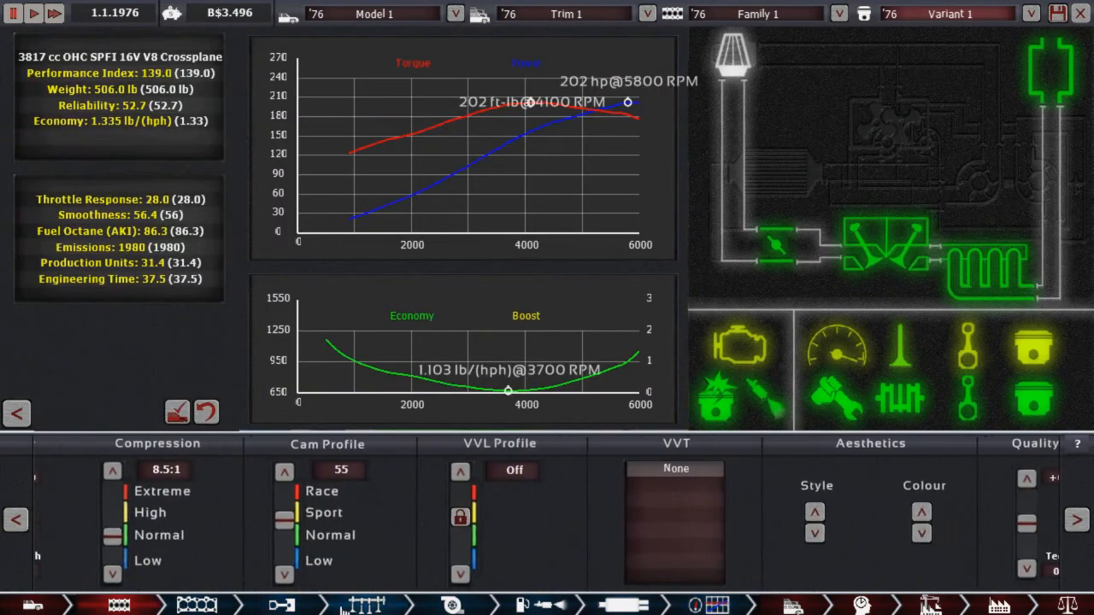
Step: Keep compression at 8.4:1 and bring the cam profile down to 51, then up to about 53
click(283, 573)
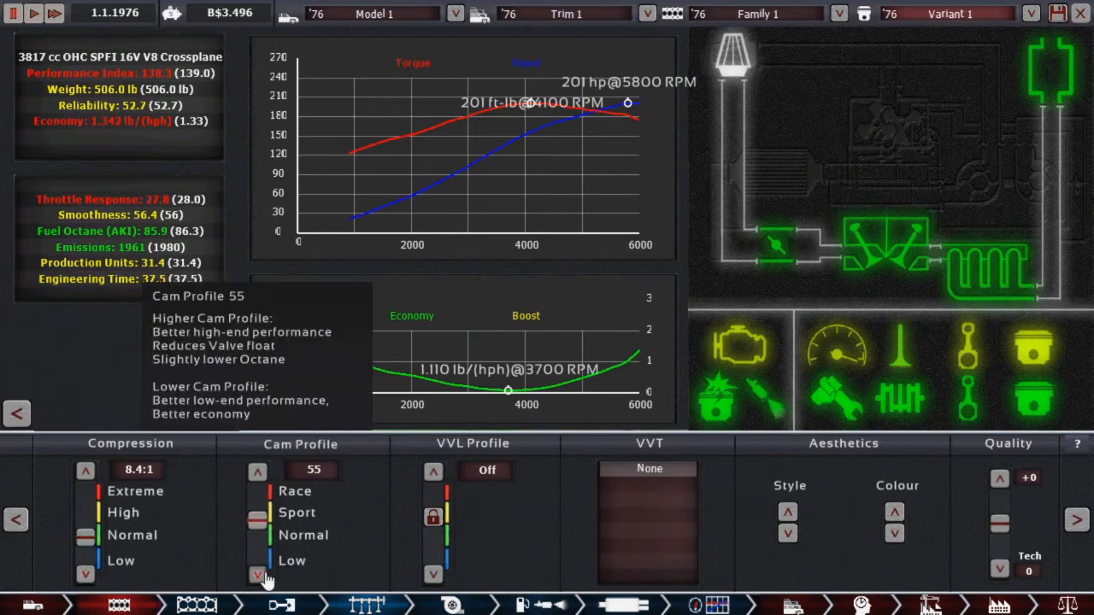
click(258, 574)
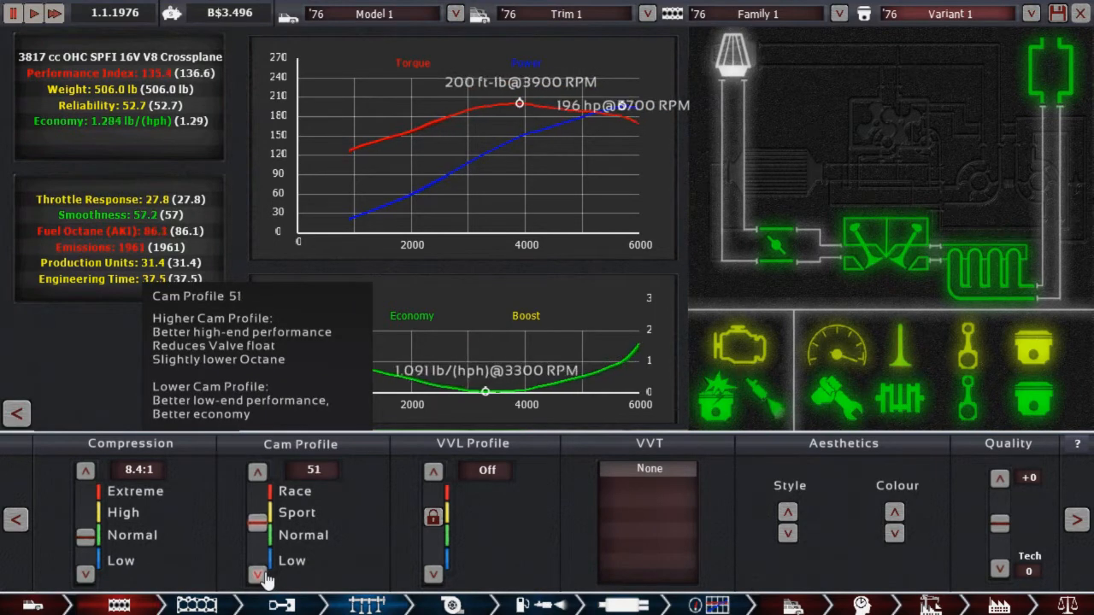
click(257, 471)
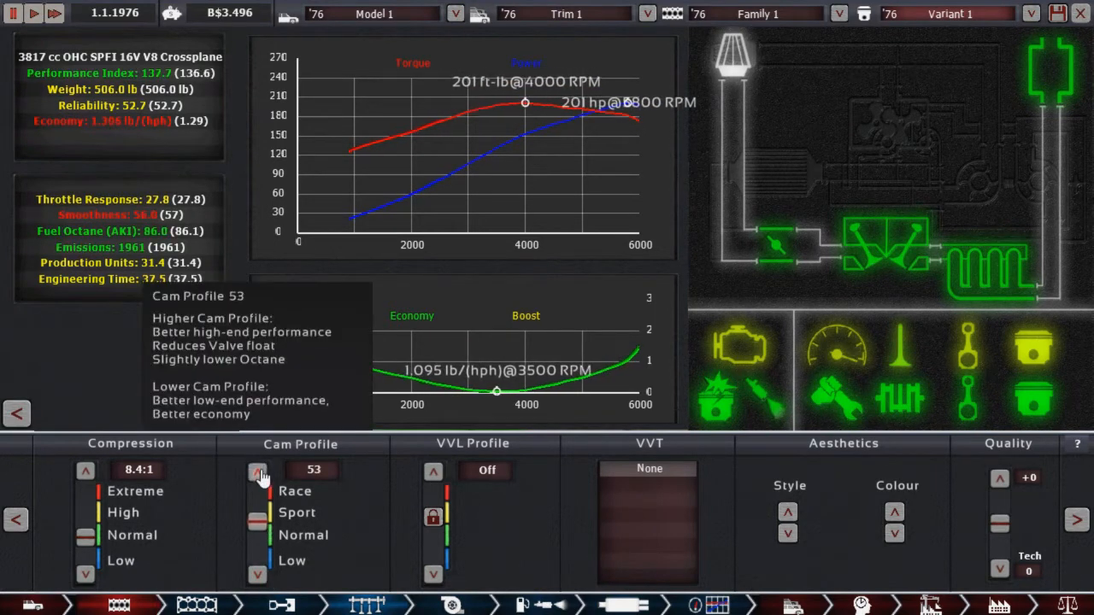
click(257, 471)
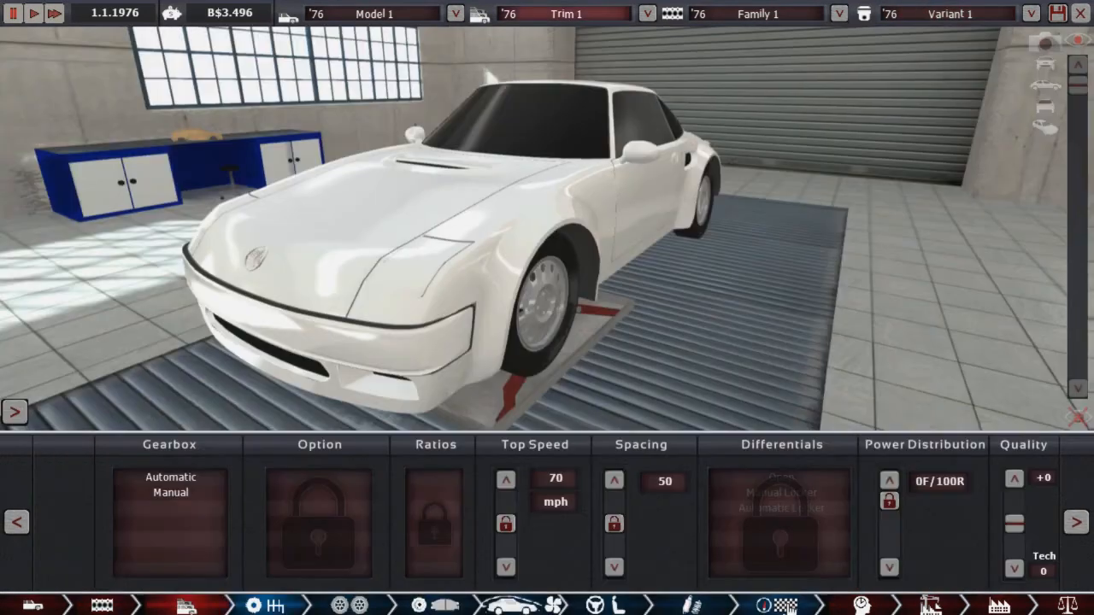
mouse_move(209, 513)
text(Coupe)
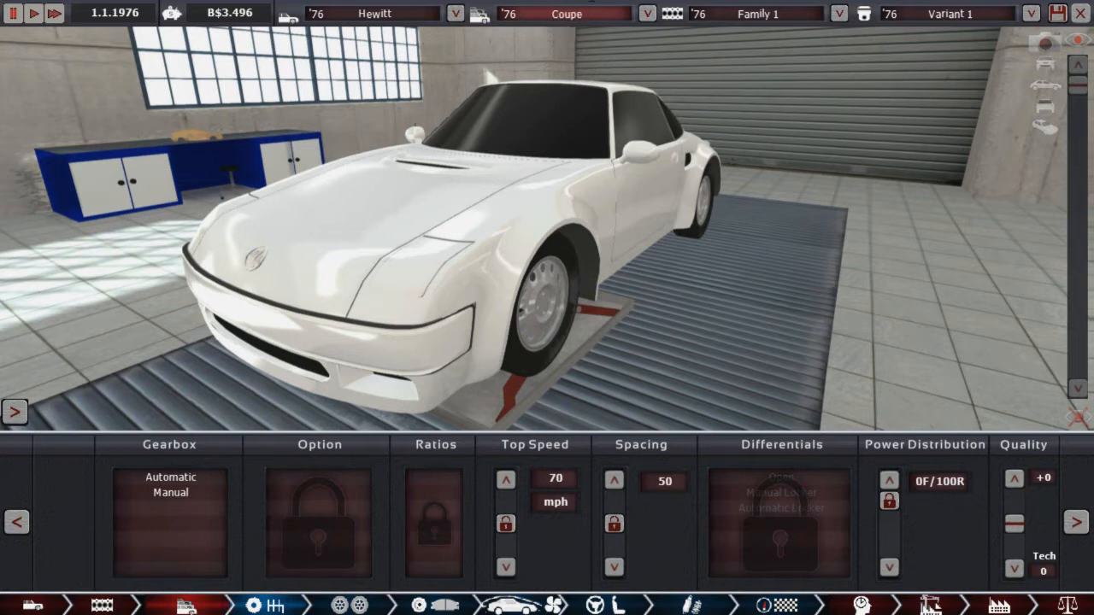
Step: Enter 'SDV8' as the family name and 'FI' as the variant name, then confirm
click(782, 14)
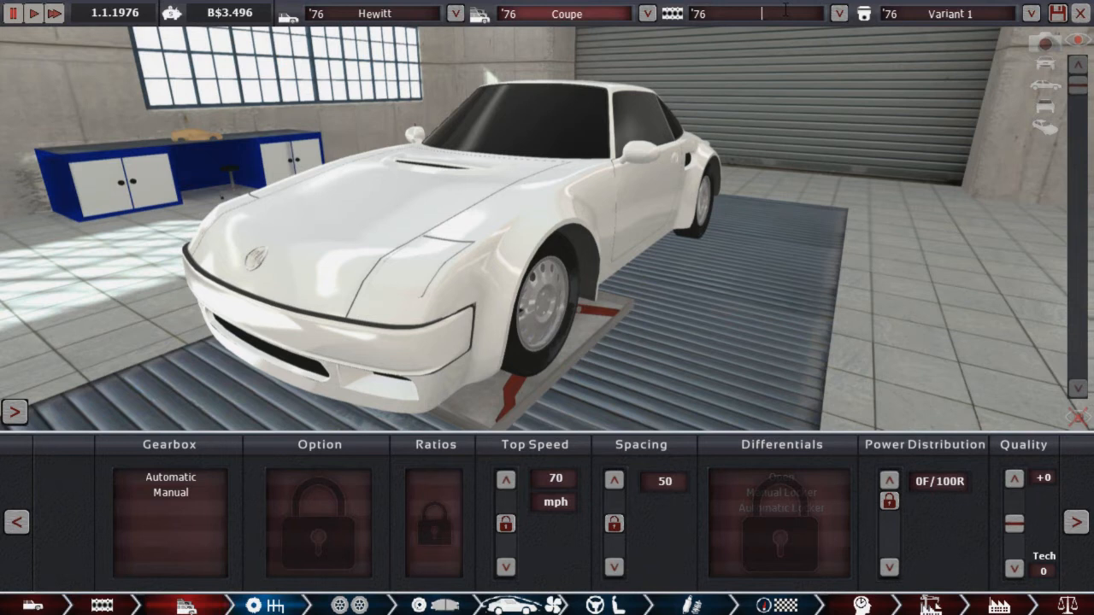
text(SDV8)
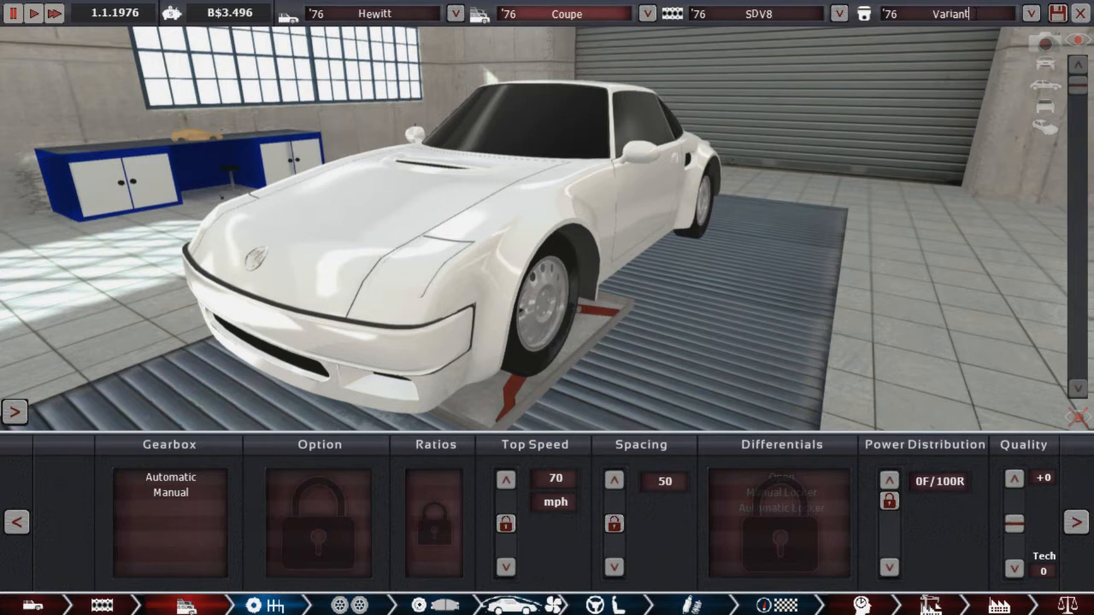
click(951, 13)
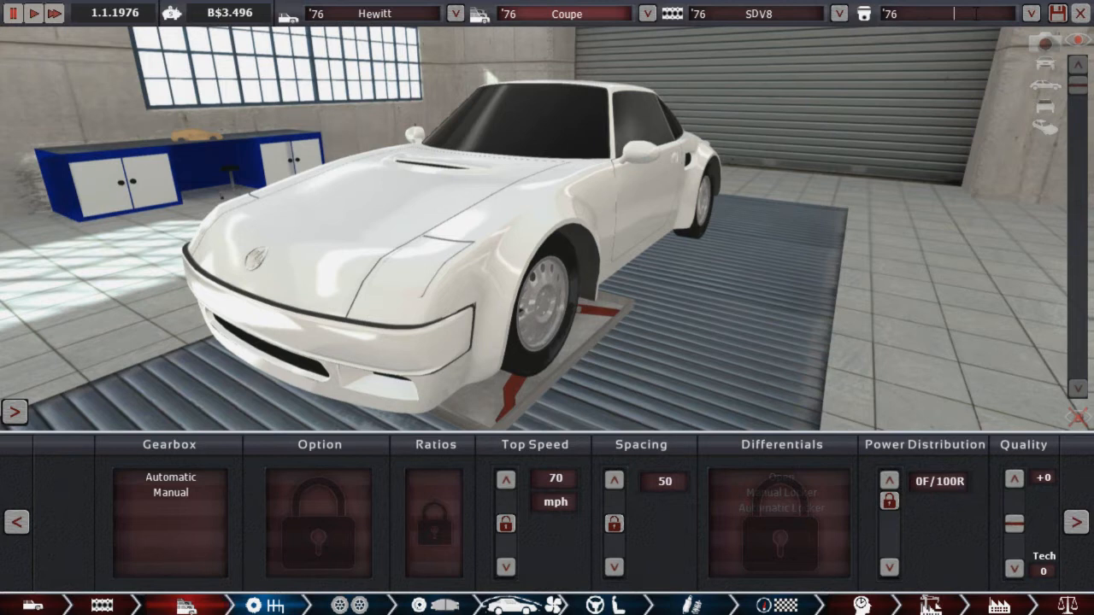
text(Fl)
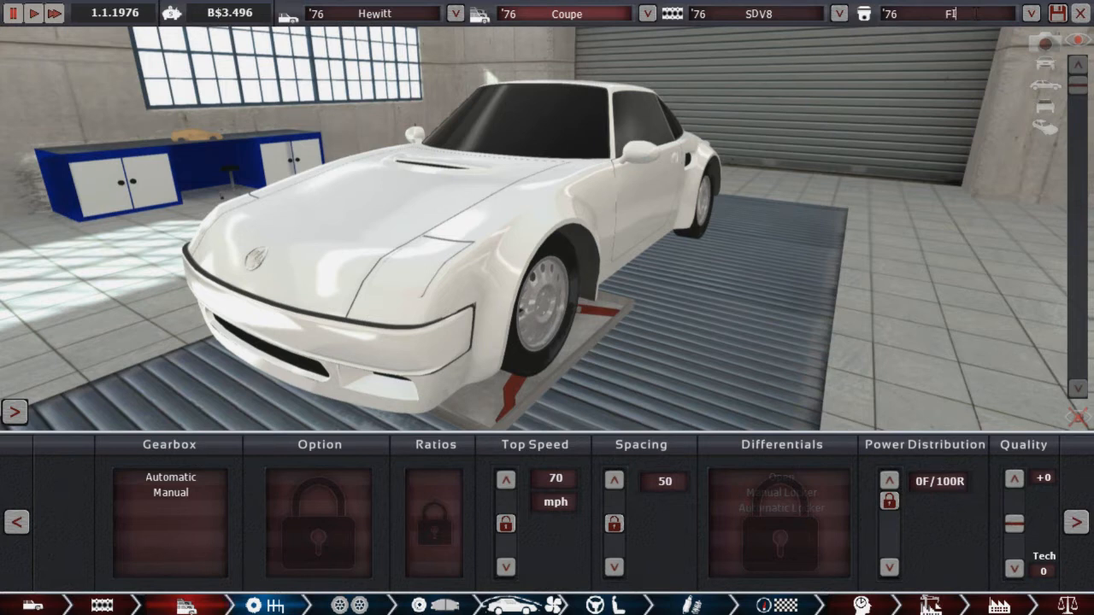
click(170, 493)
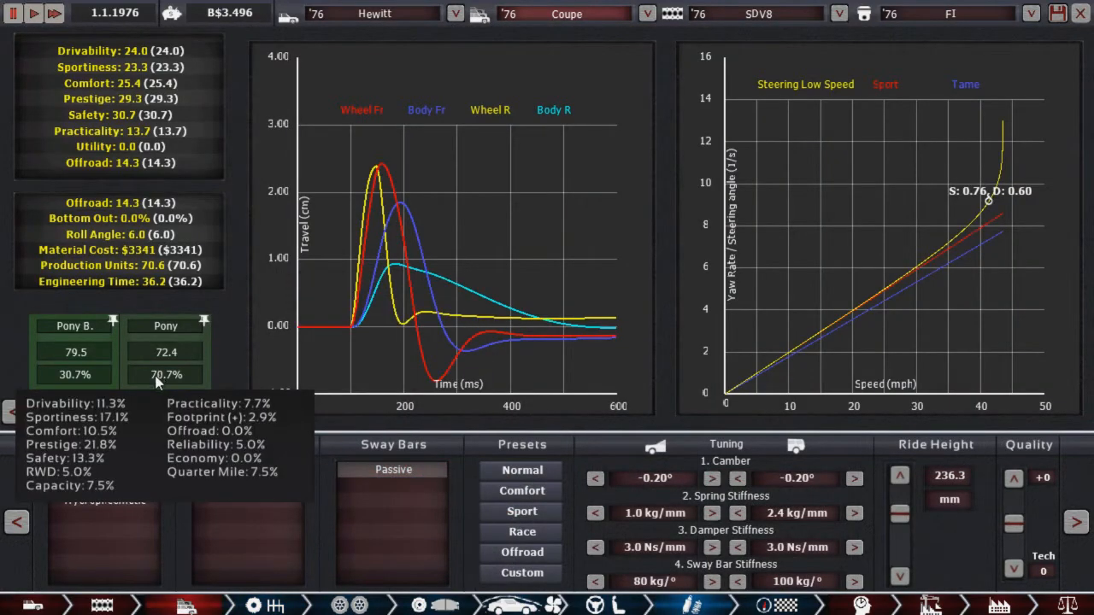
mouse_move(143, 393)
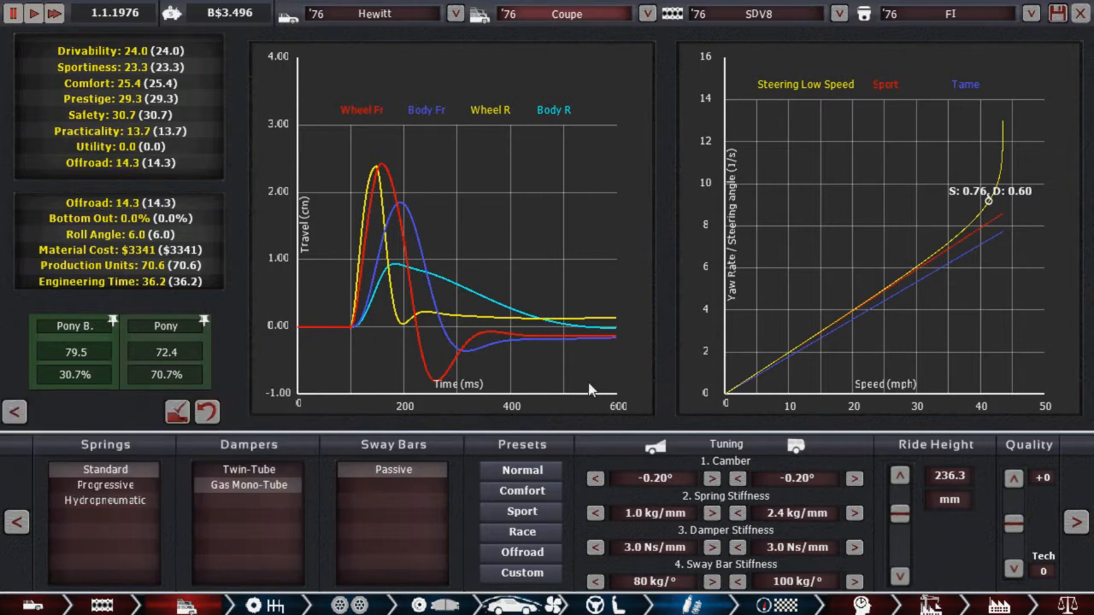
mouse_move(609, 517)
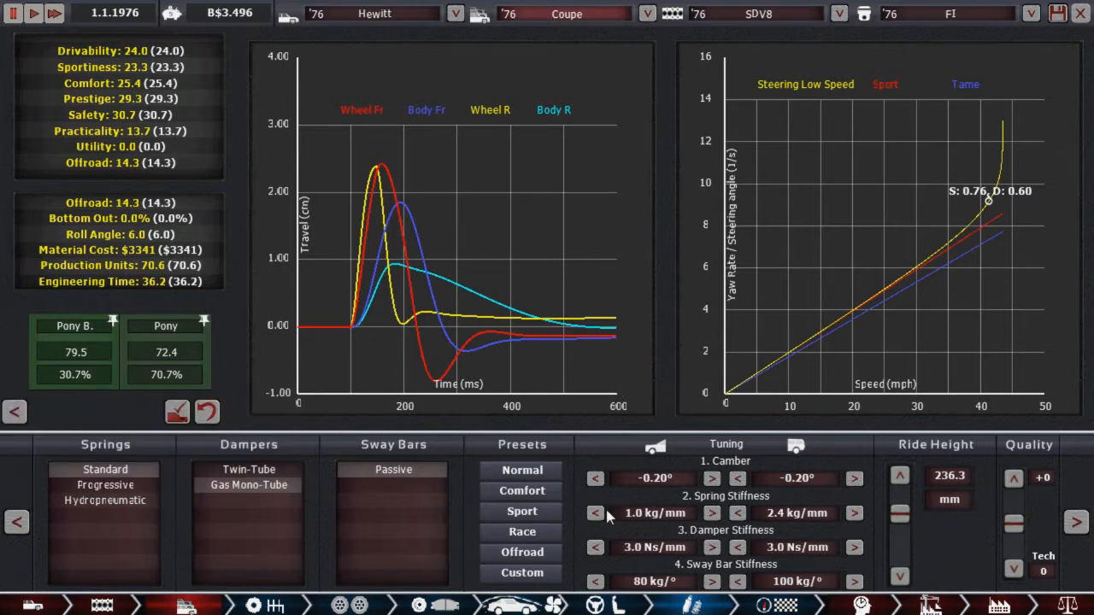
Step: Compare sporty and race suspension presets, revert to normal, and lower ride height to 233.8 mm
click(521, 511)
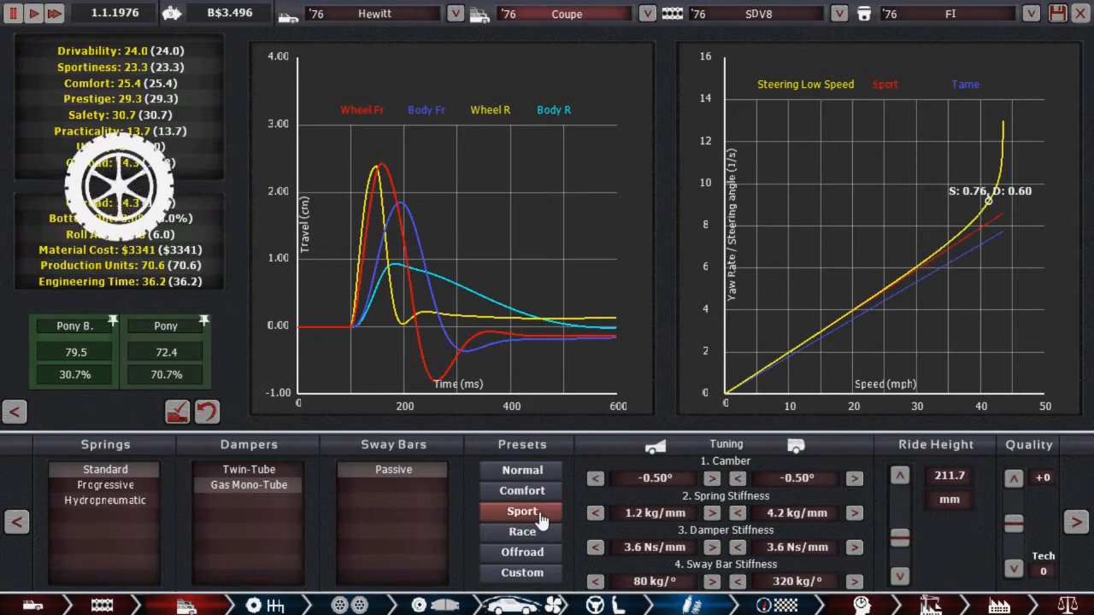
click(521, 511)
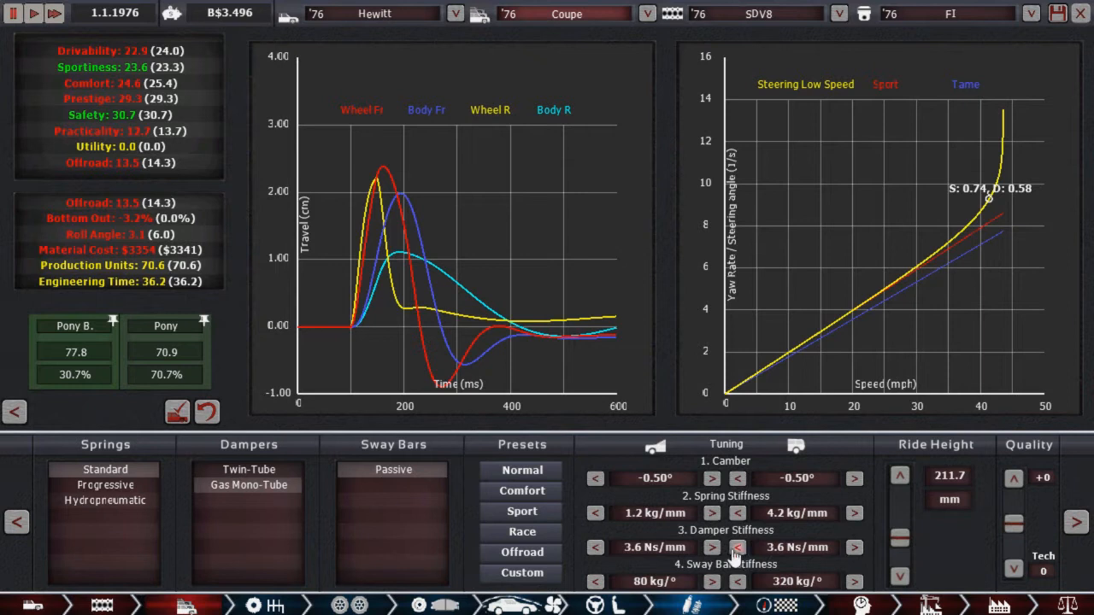
mouse_move(763, 548)
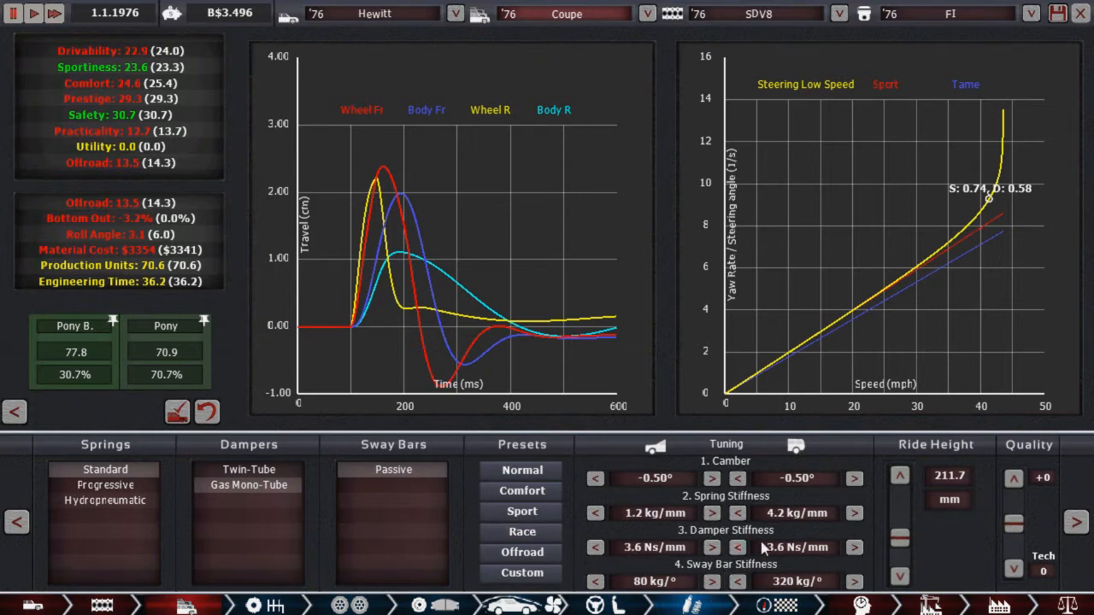
click(521, 532)
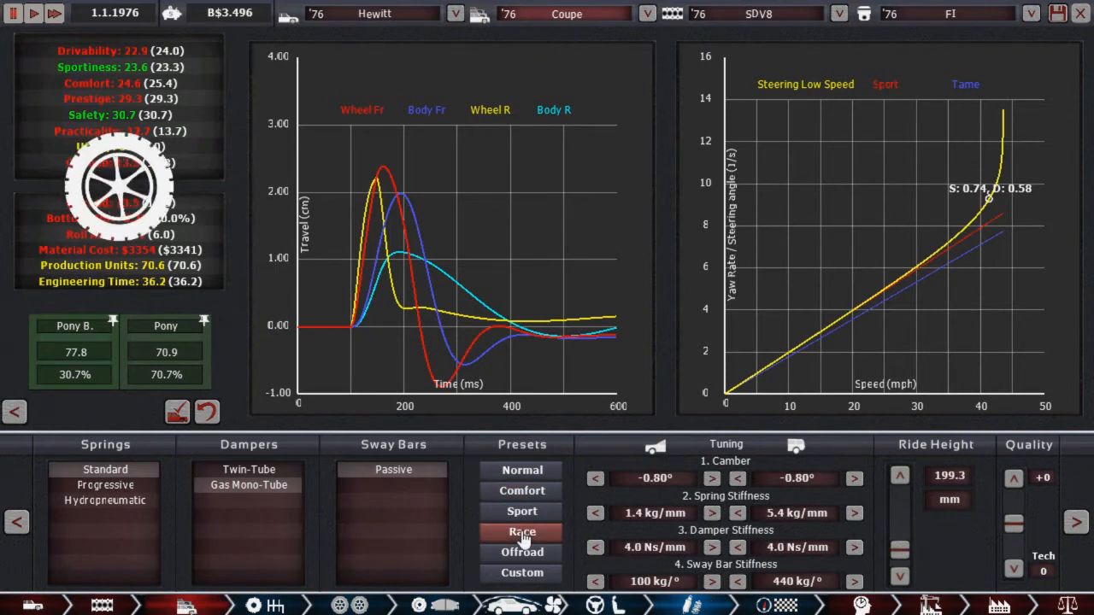
click(522, 532)
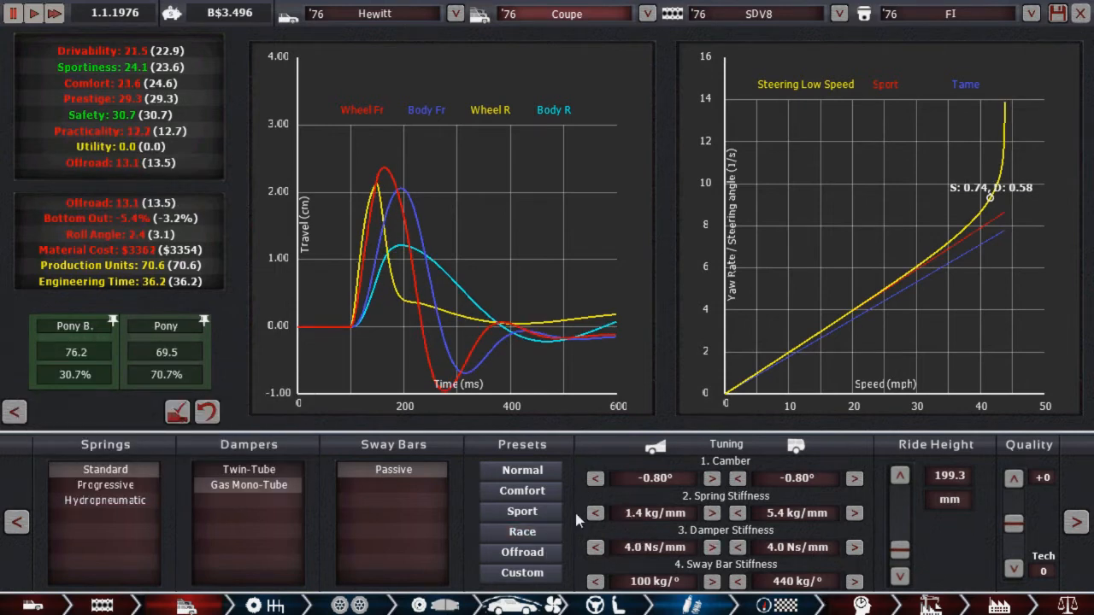
click(521, 470)
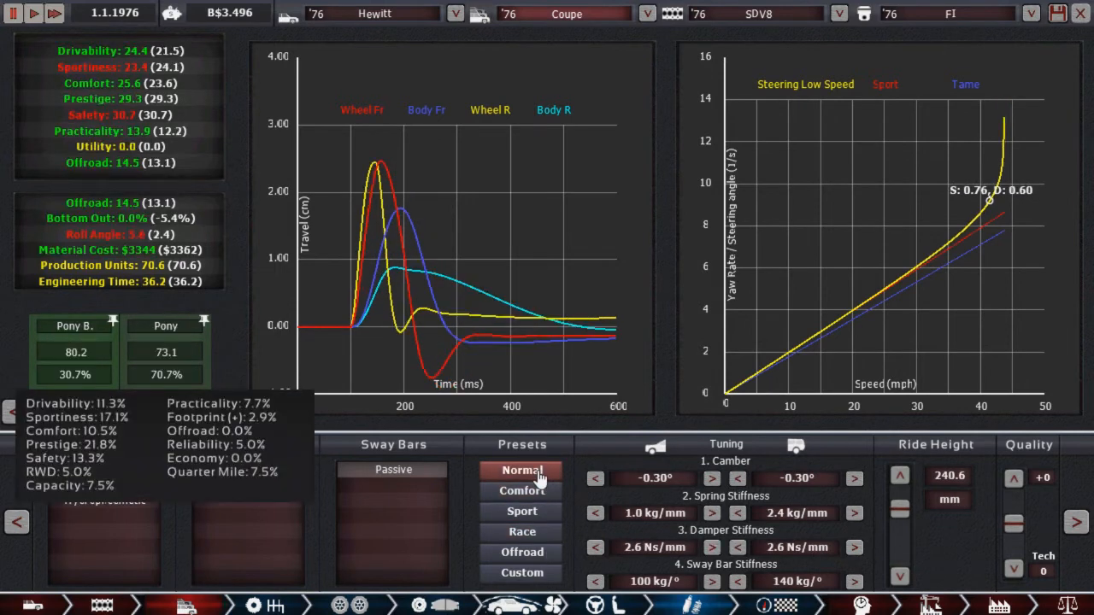
click(521, 470)
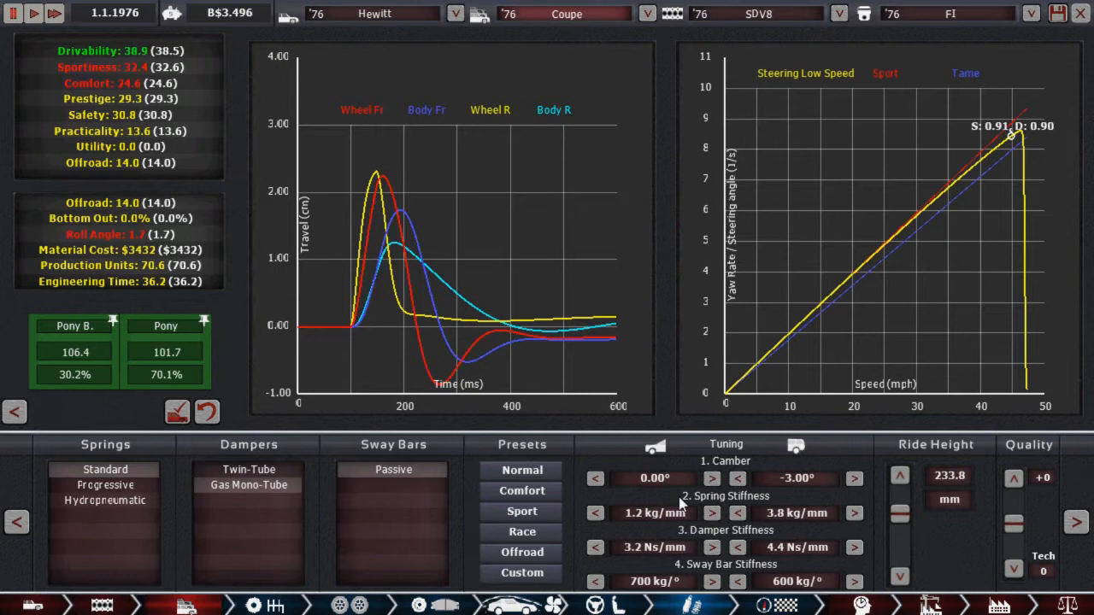
mouse_move(1031, 146)
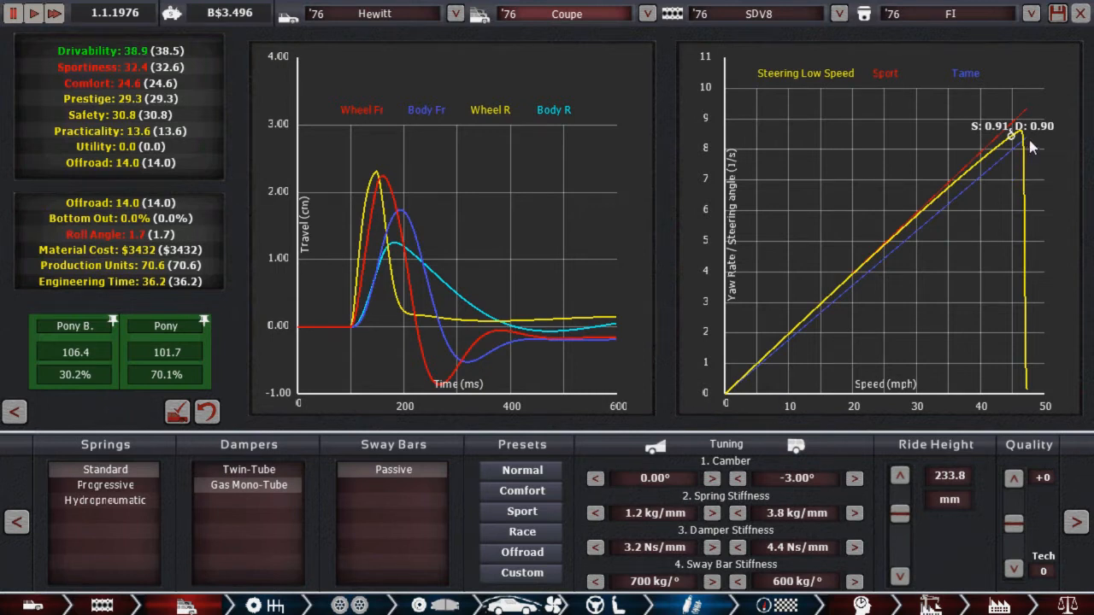
mouse_move(1006, 133)
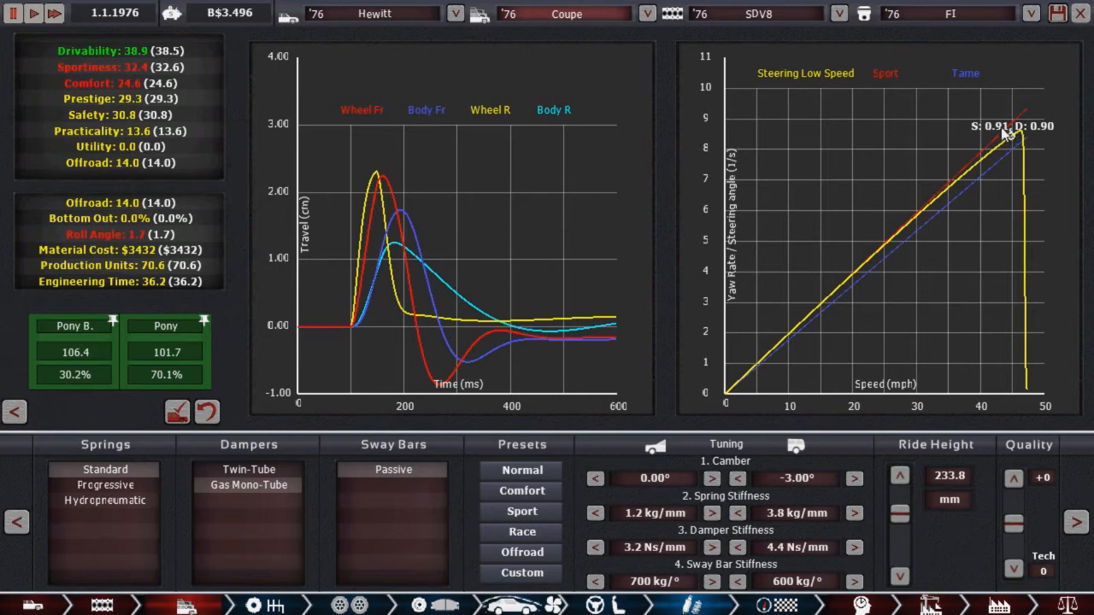
mouse_move(1004, 231)
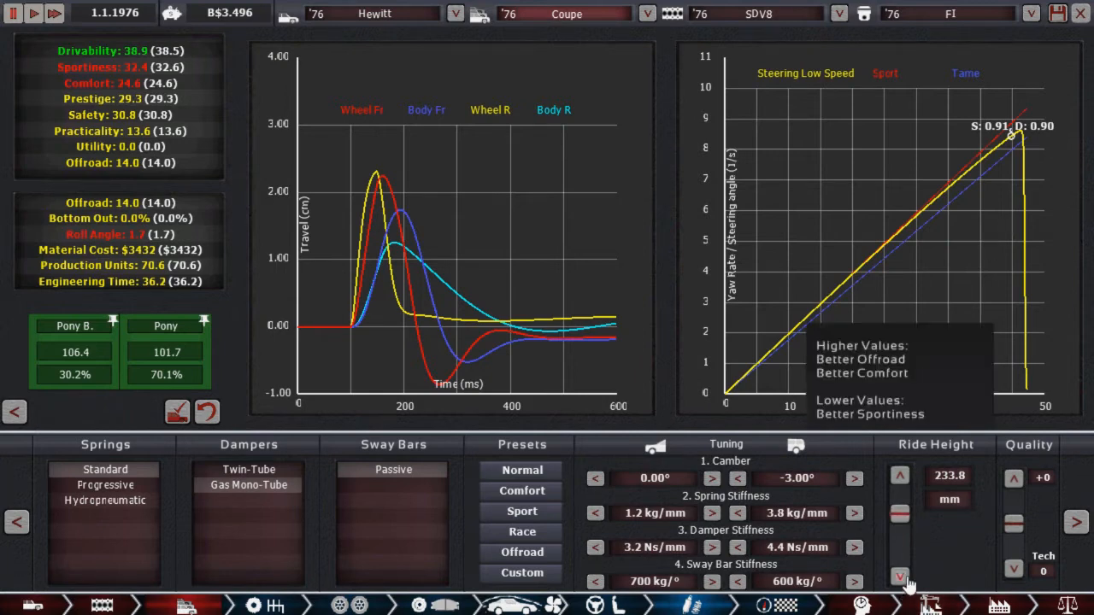
click(899, 577)
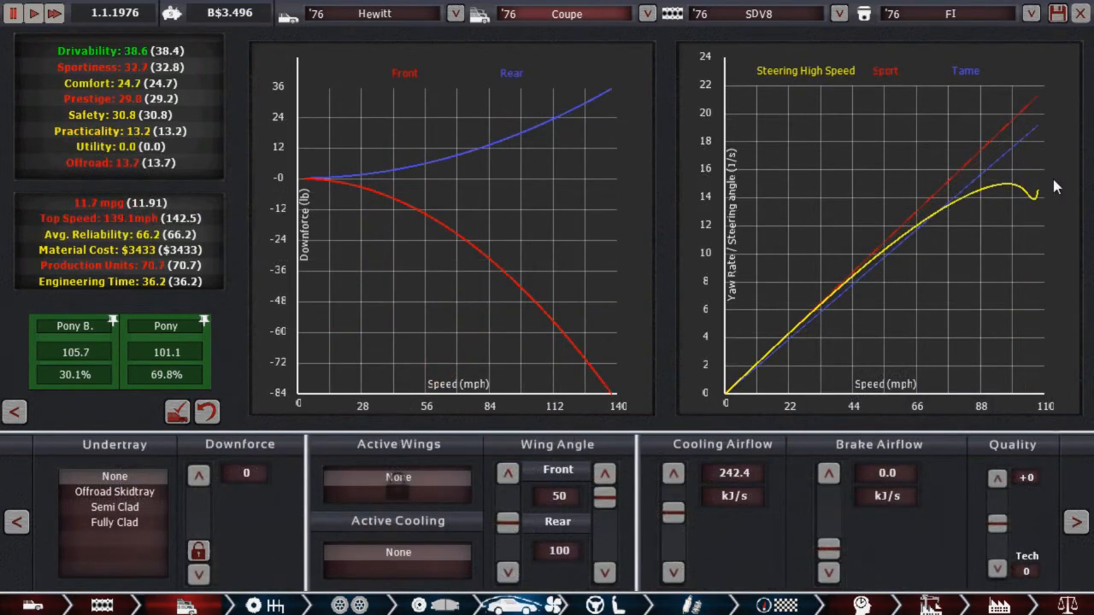
mouse_move(993, 259)
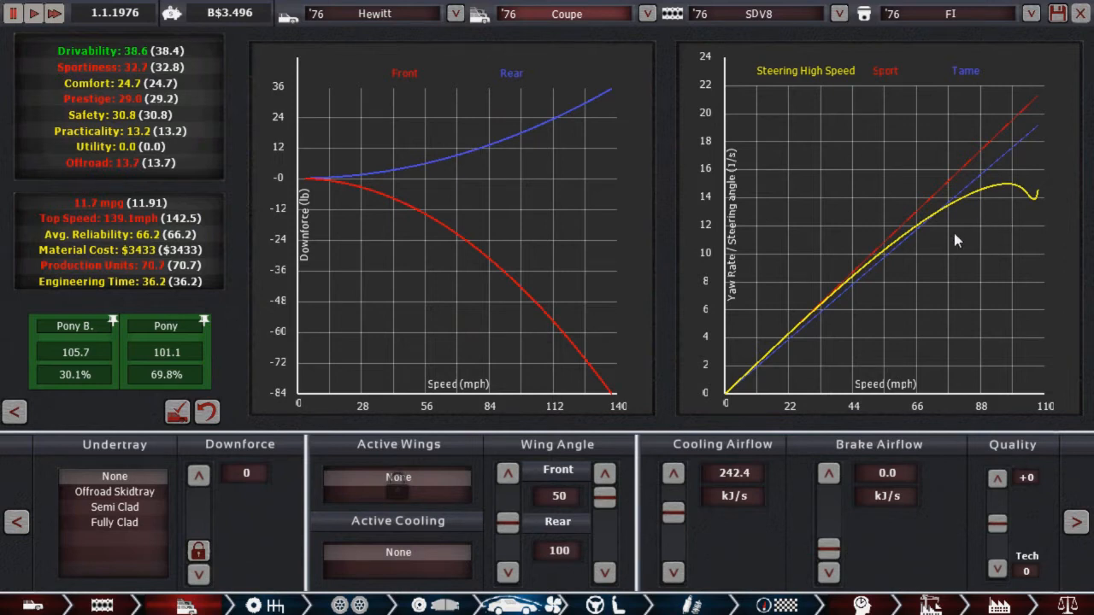
mouse_move(1054, 204)
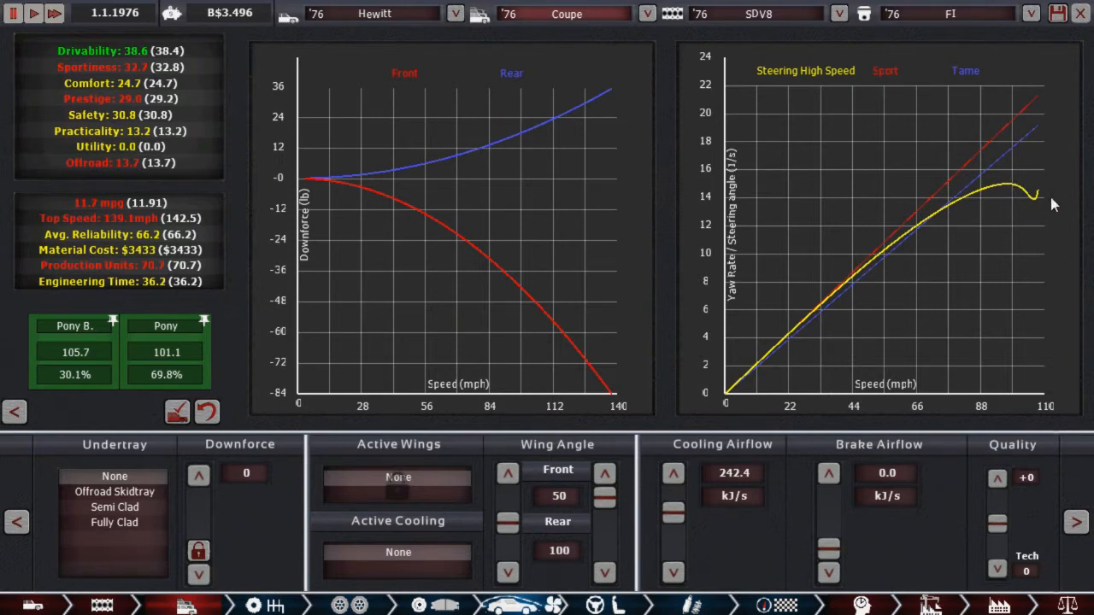
mouse_move(977, 196)
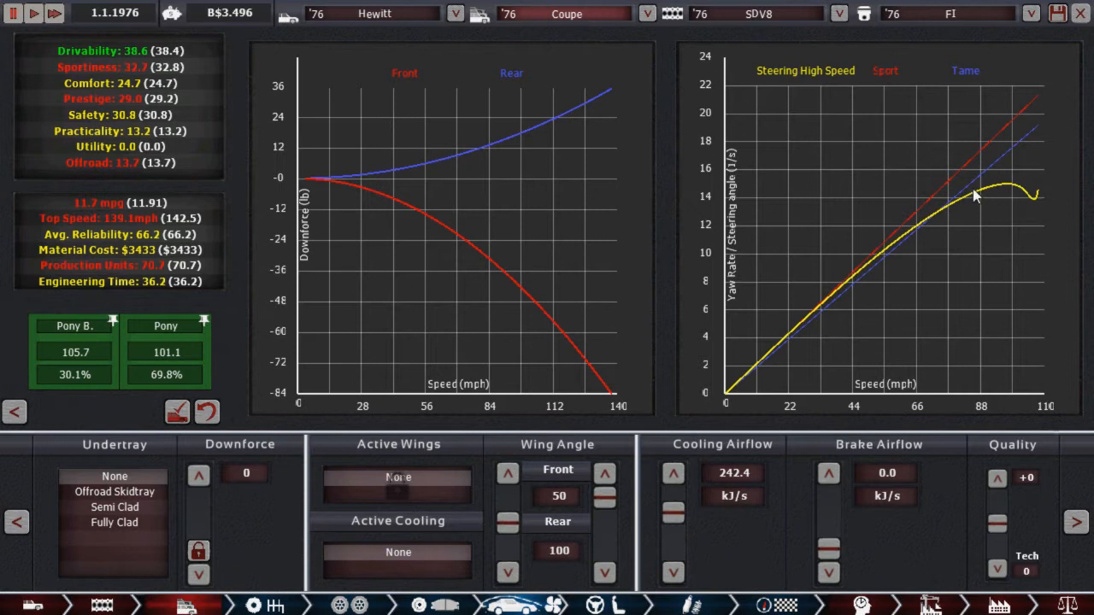
mouse_move(989, 208)
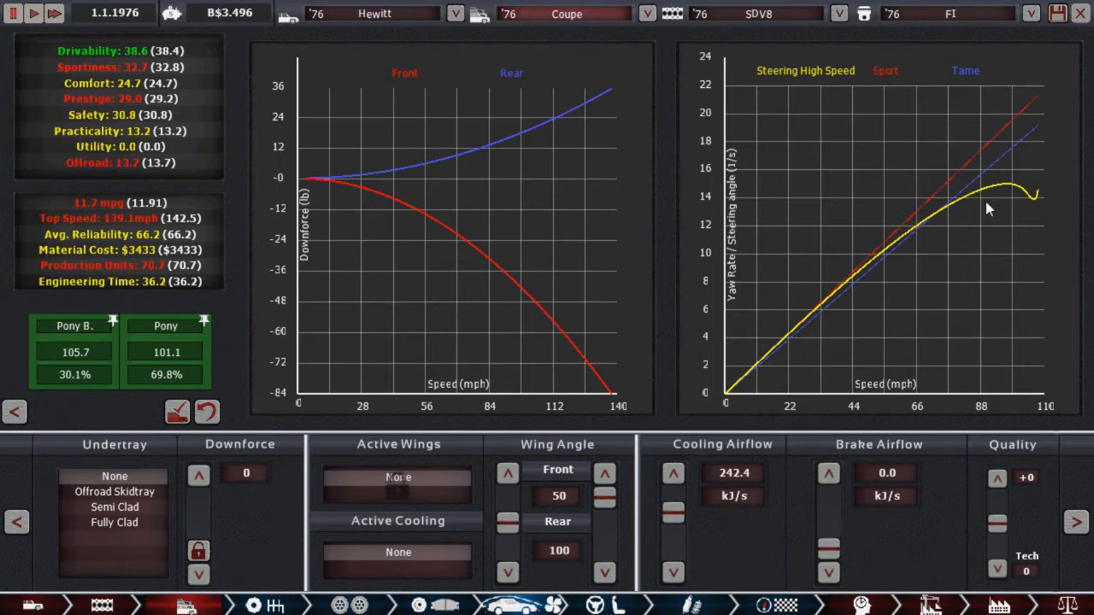
mouse_move(1033, 203)
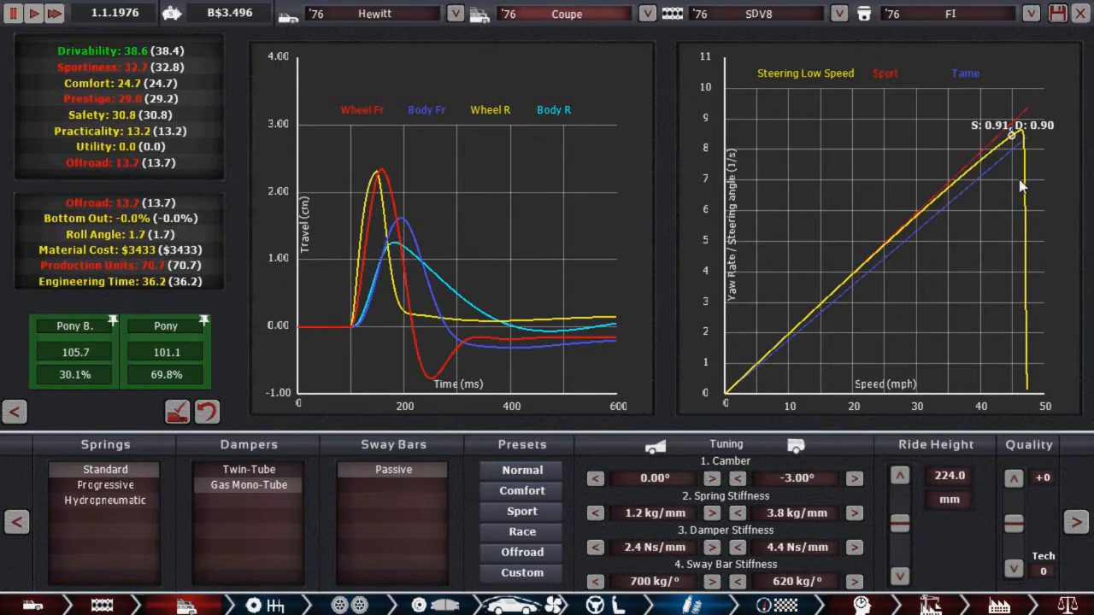
mouse_move(466, 265)
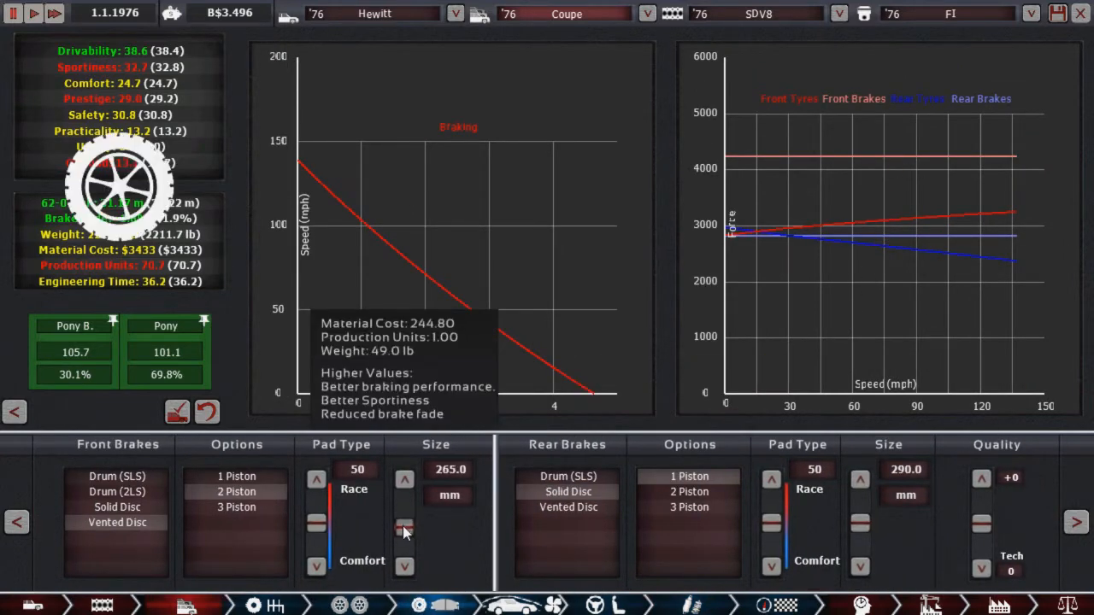
Step: Reduce the front vented discs to 225 mm and fit two-piston rear calipers
click(404, 530)
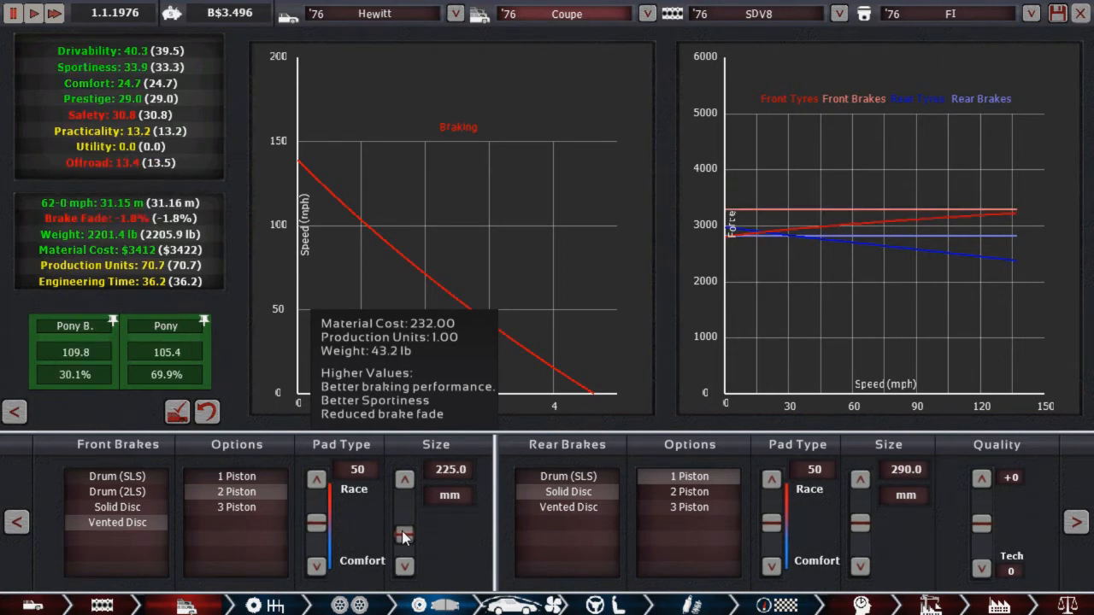
mouse_move(726, 243)
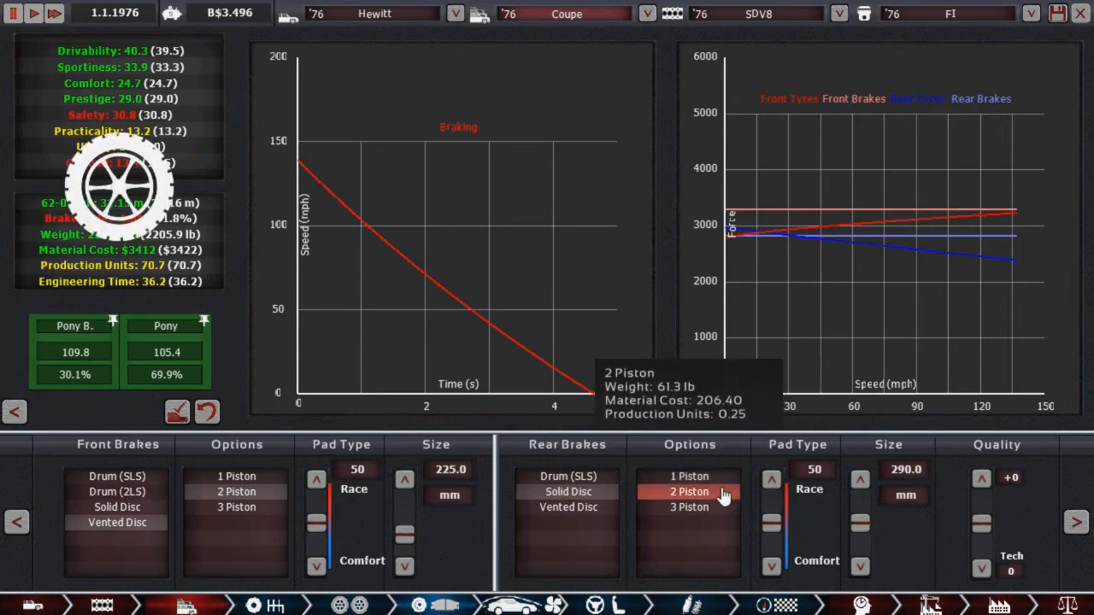
click(688, 476)
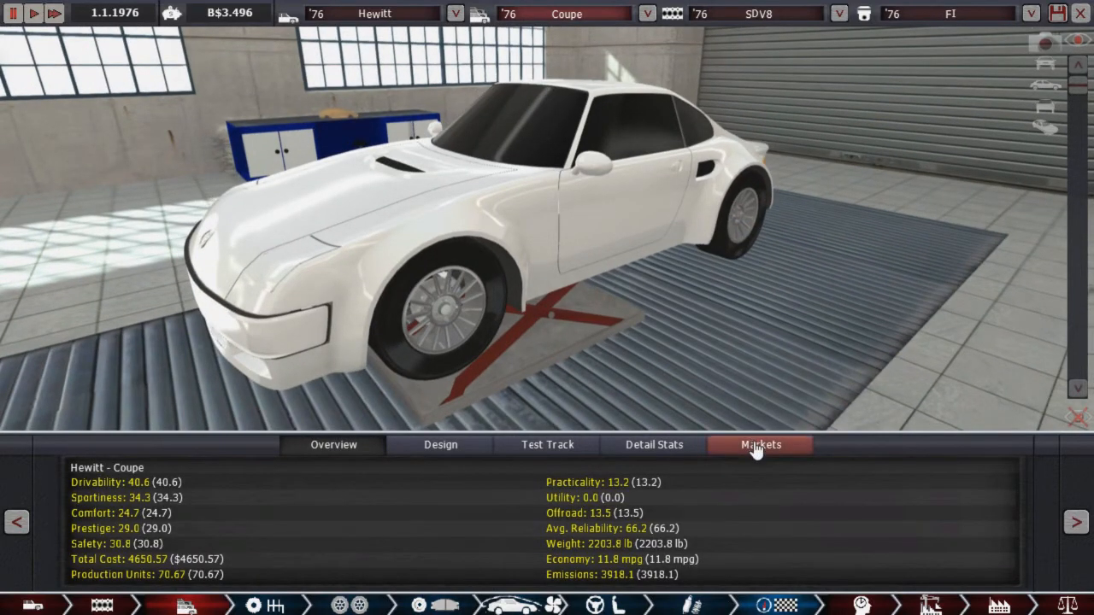
Step: View the coupe's markets screen, showing Pony at 106.6 competitiveness
click(760, 444)
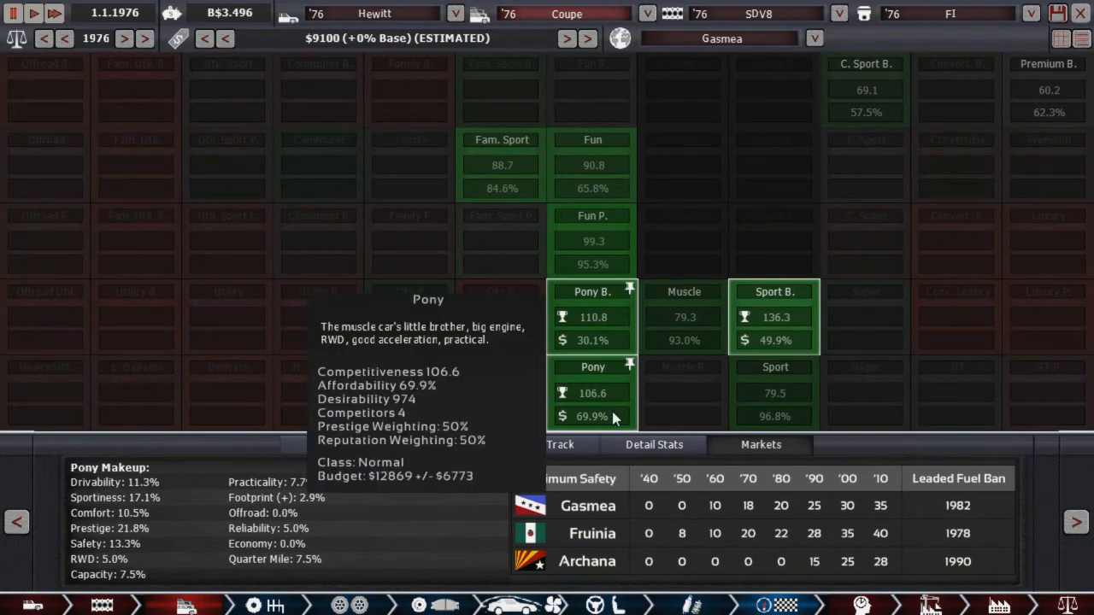
mouse_move(619, 420)
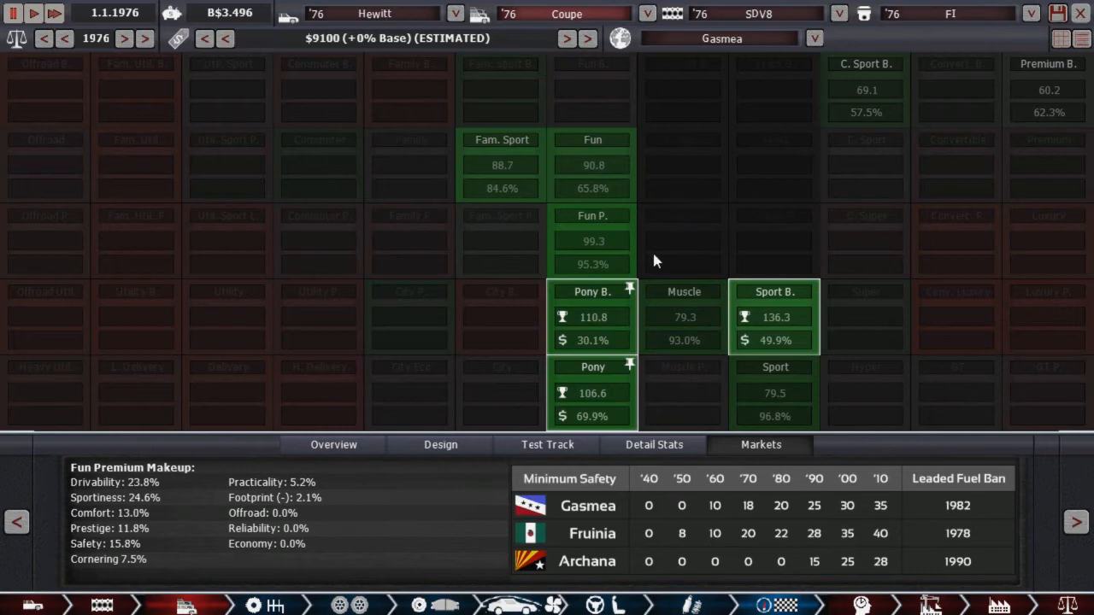
mouse_move(592, 291)
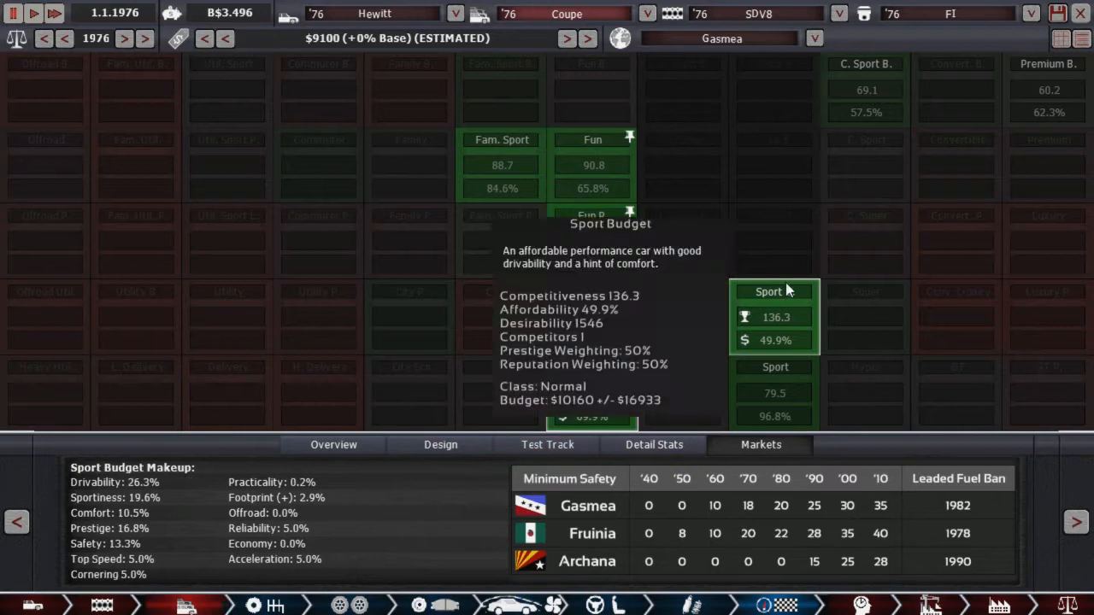
mouse_move(592, 139)
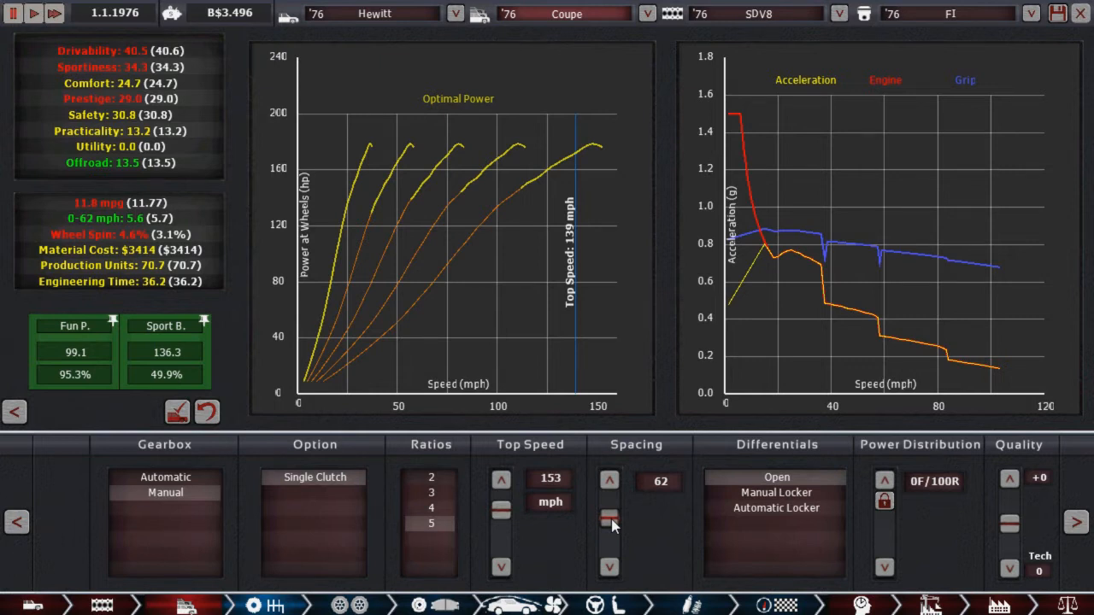
Step: Adjust the coupe's gear ratio spacing slider
click(609, 518)
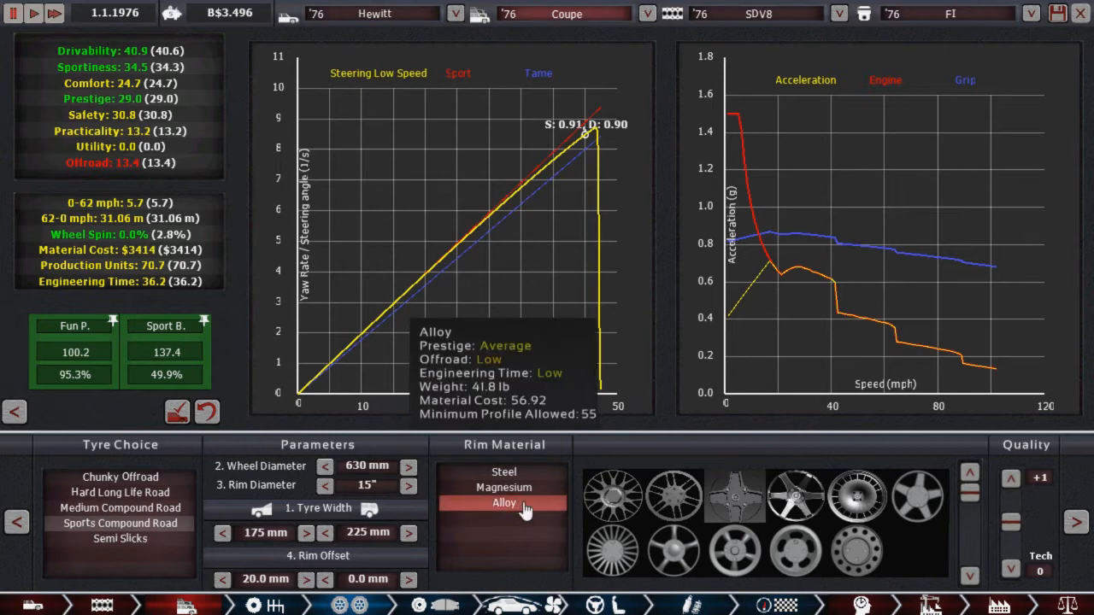
mouse_move(1033, 507)
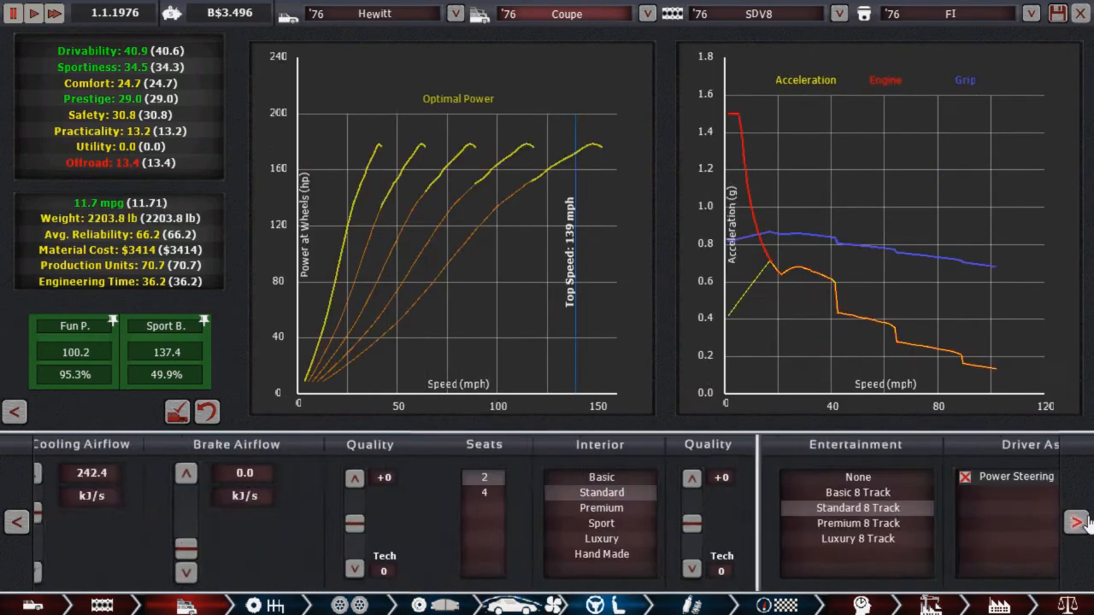
Step: Choose a sport interior after comparing standard and luxury, and compare 8-track entertainment levels
click(1077, 522)
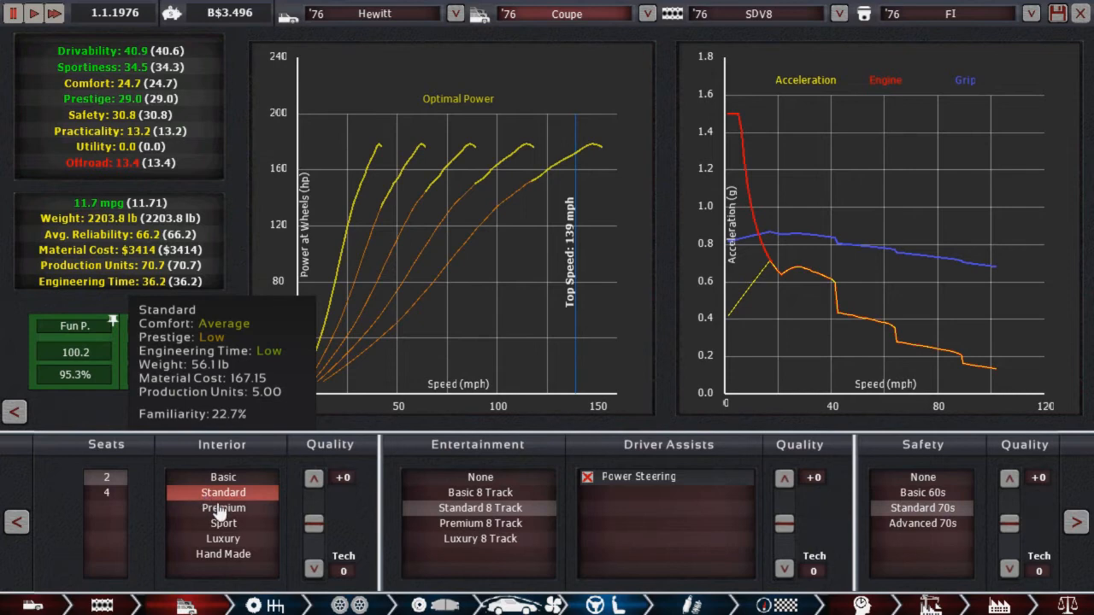
click(223, 523)
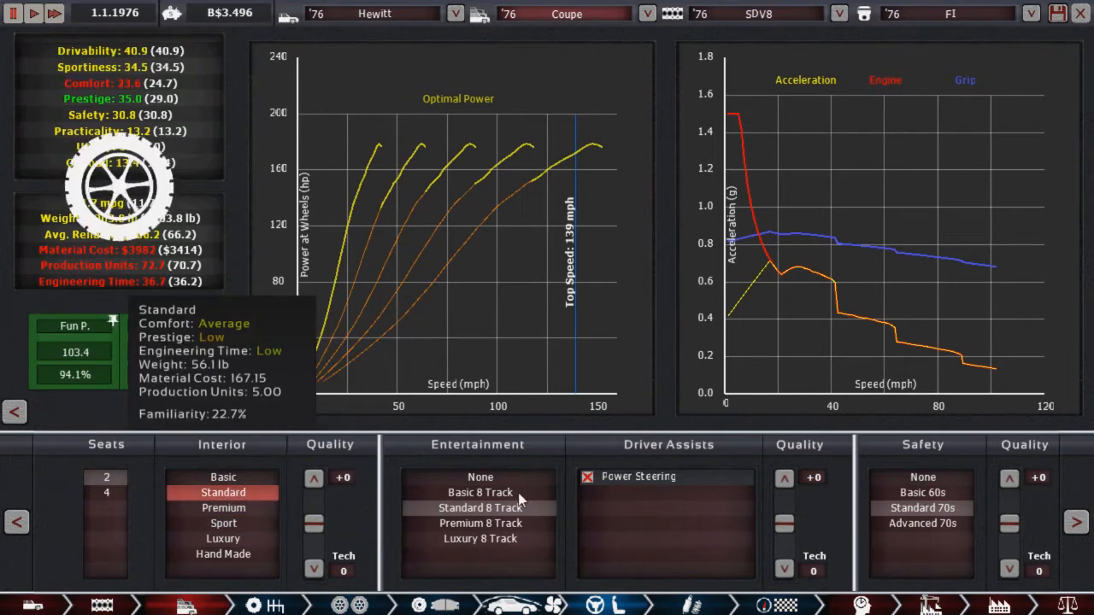
click(223, 538)
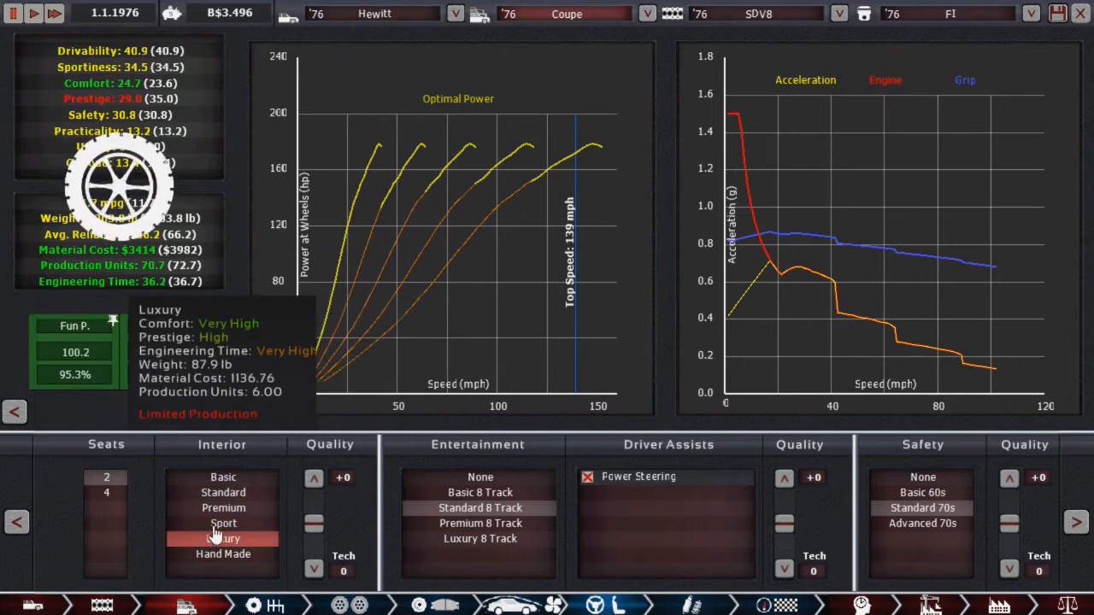
click(223, 539)
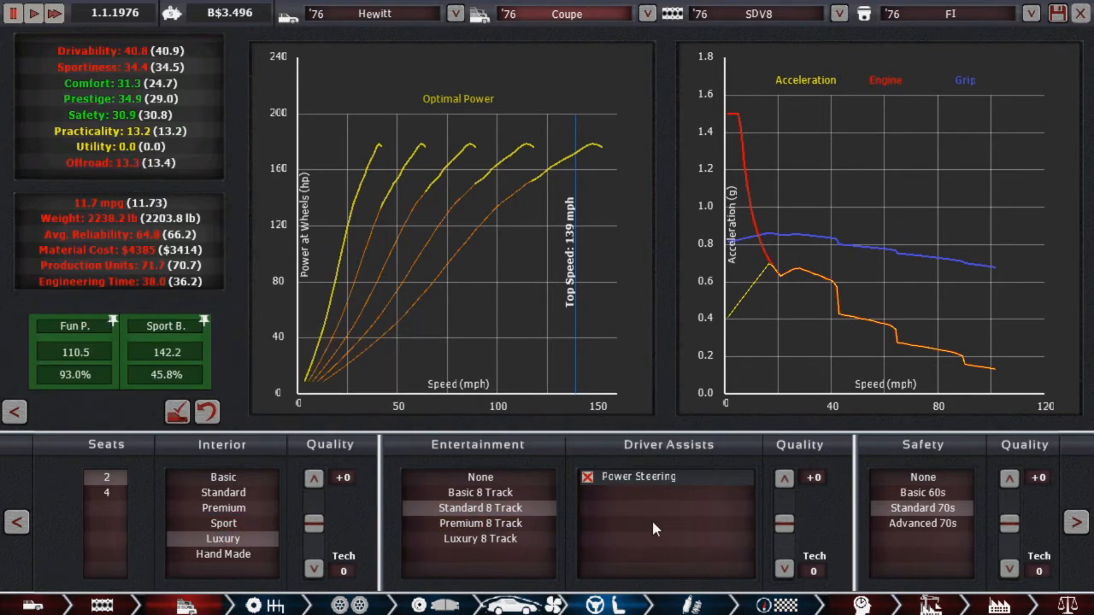
mouse_move(652, 529)
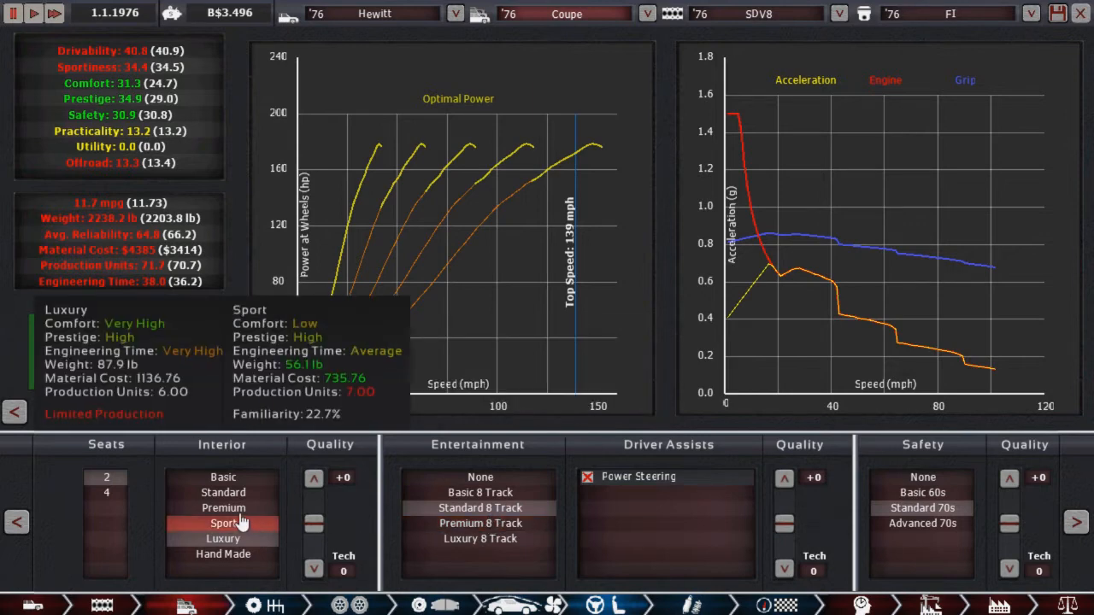
click(223, 523)
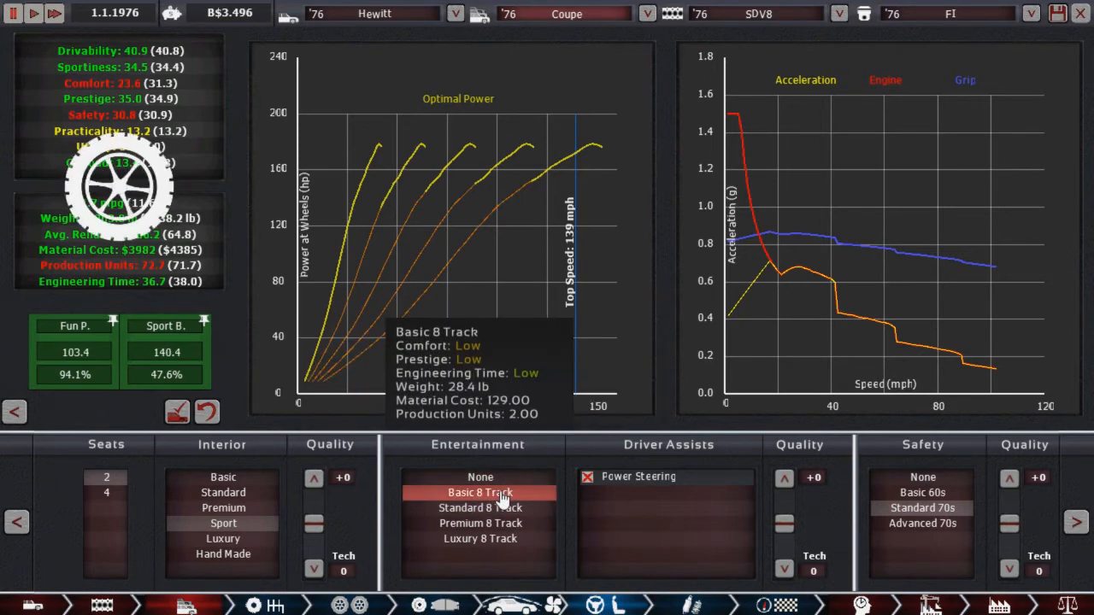
click(480, 508)
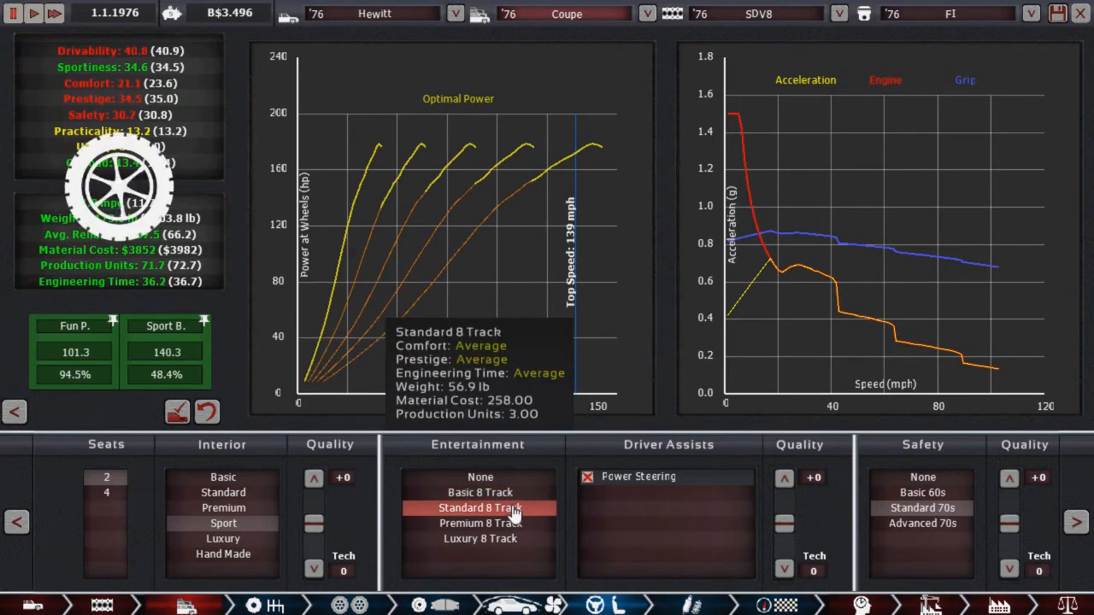
click(479, 523)
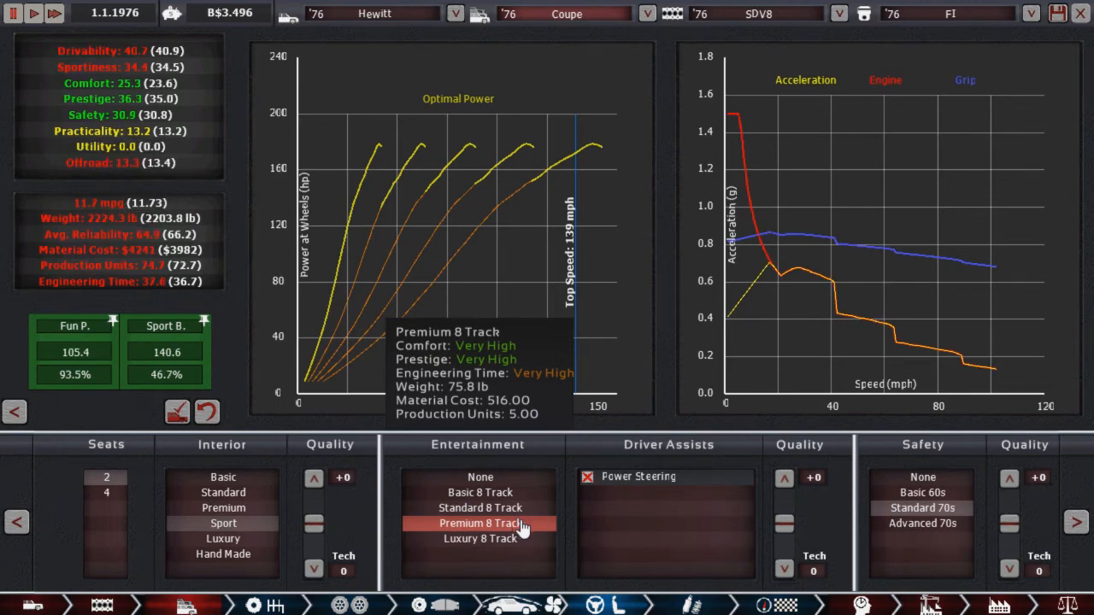
mouse_move(480, 508)
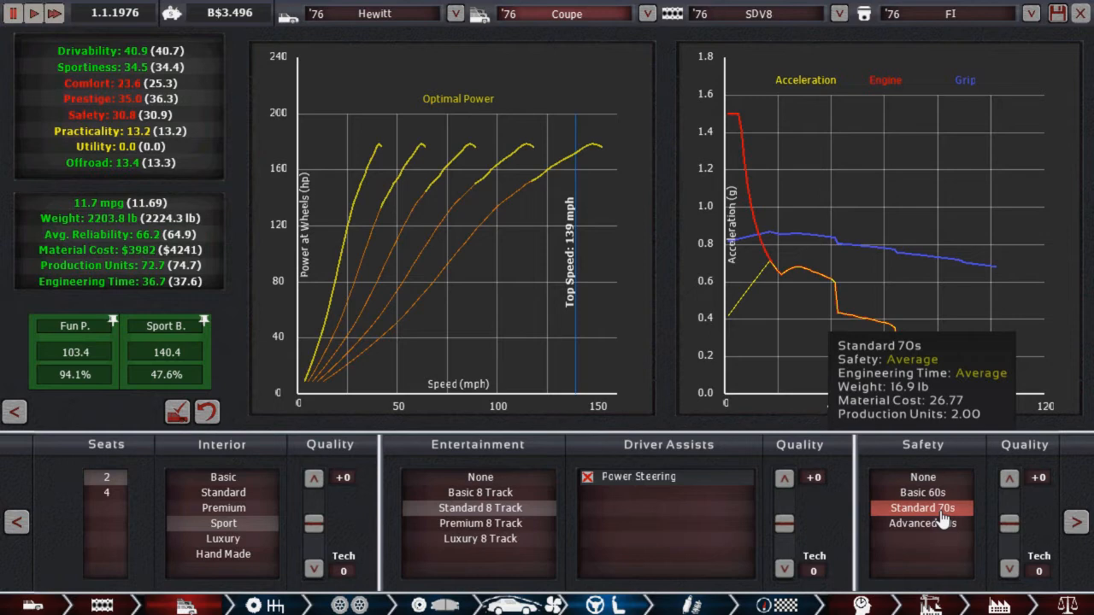
Step: Toggle between Advanced 70s and Standard 70s safety, ending on Standard
click(922, 523)
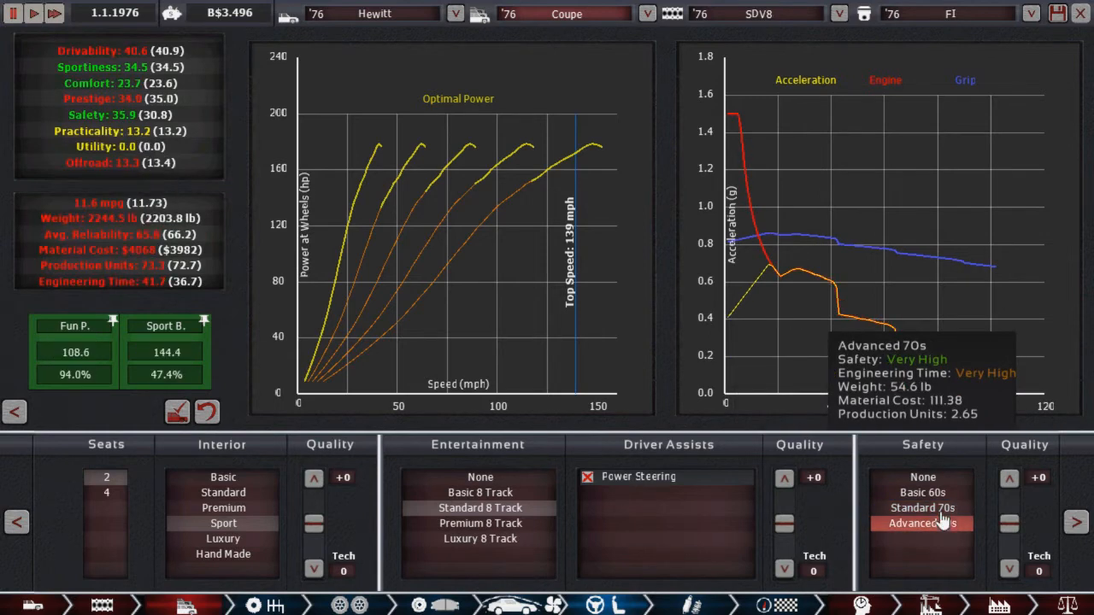
click(922, 523)
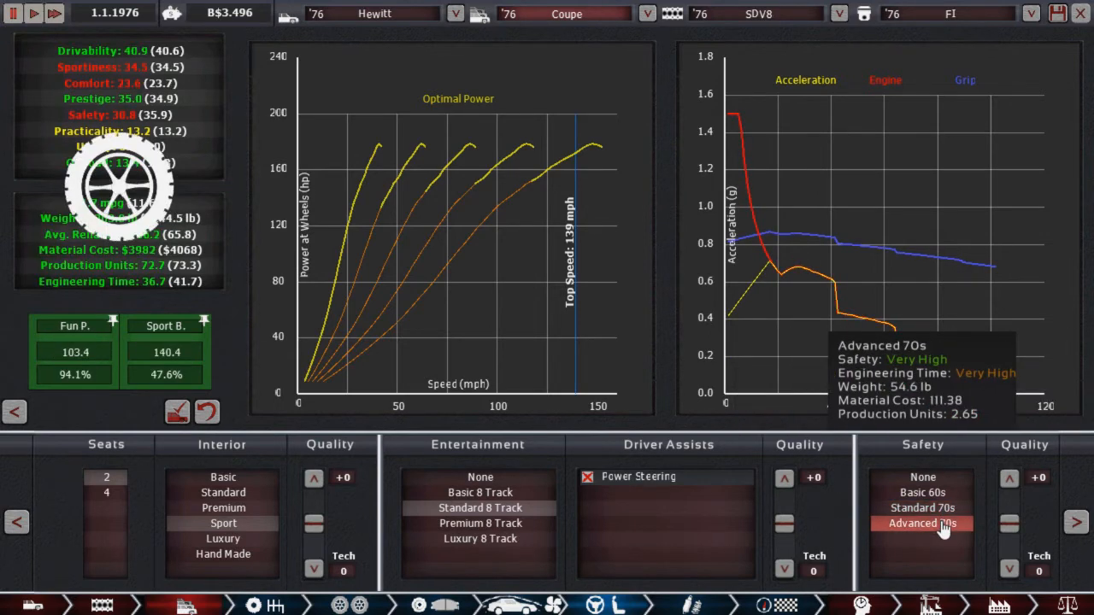
click(922, 508)
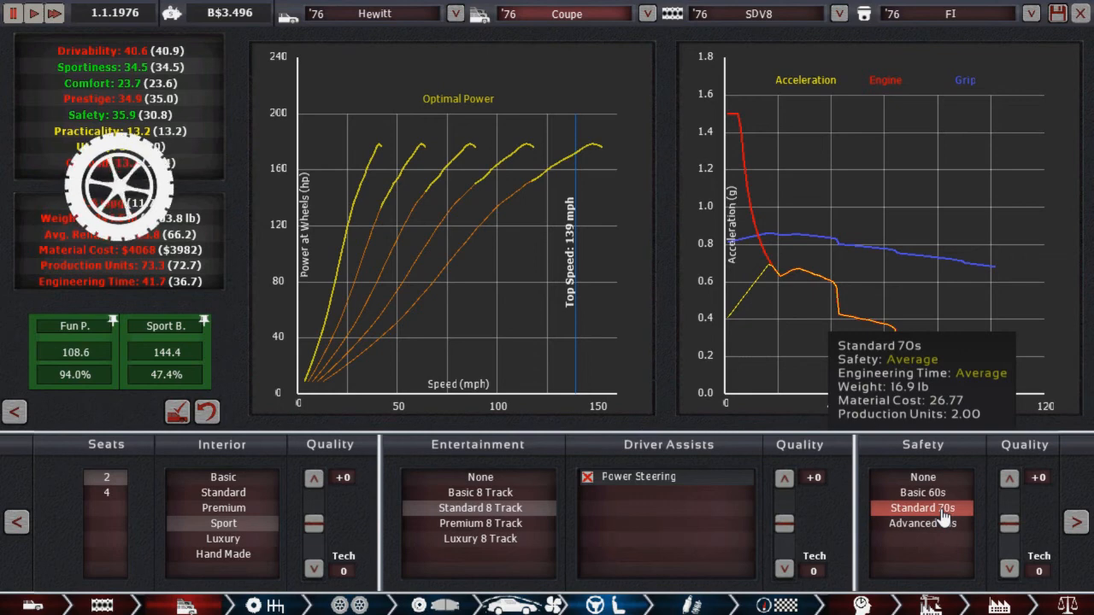
click(921, 522)
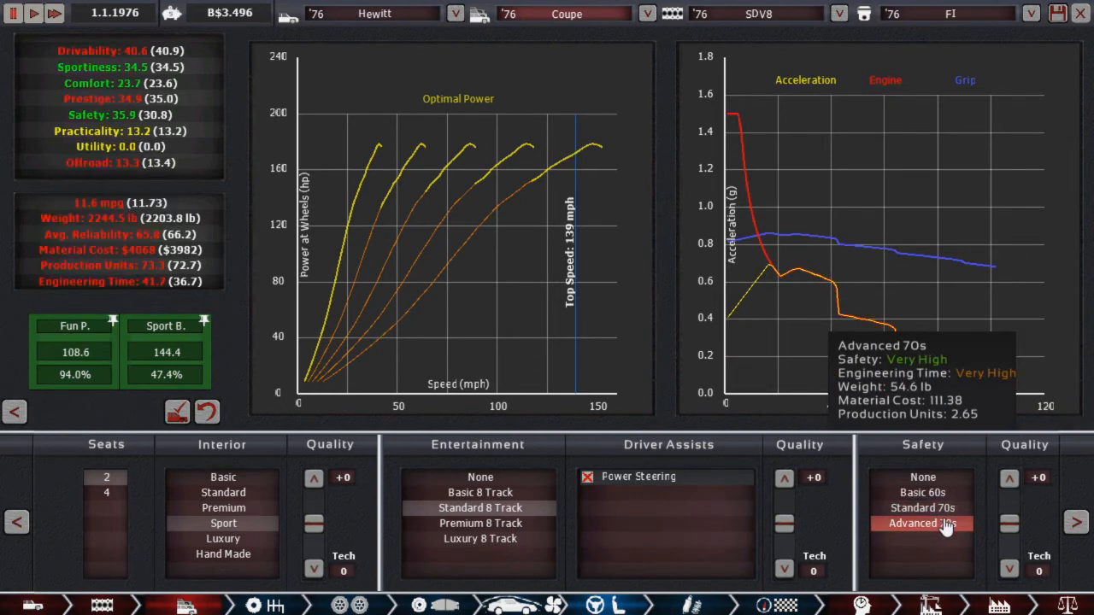
click(922, 508)
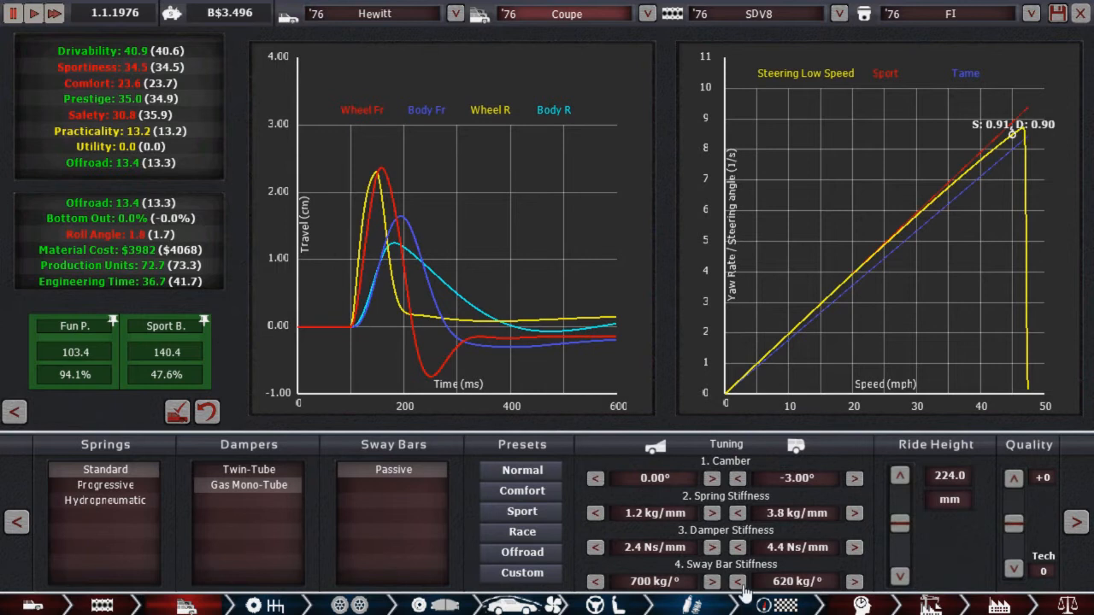
mouse_move(779, 450)
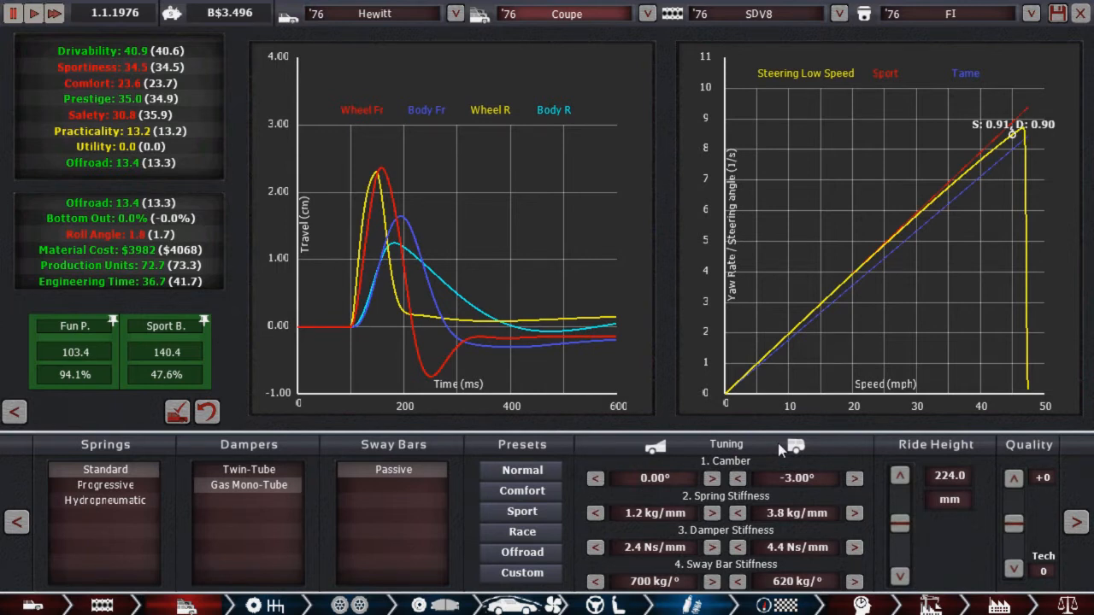
mouse_move(1004, 562)
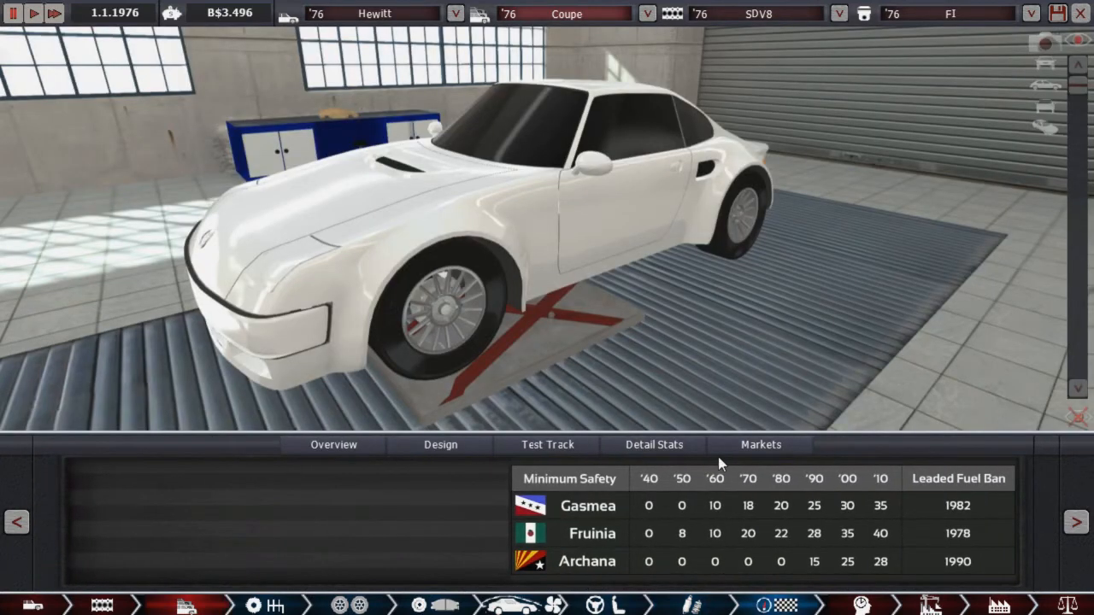
Step: Price the coupe at +20% base, $12,120, in the market grid
click(760, 444)
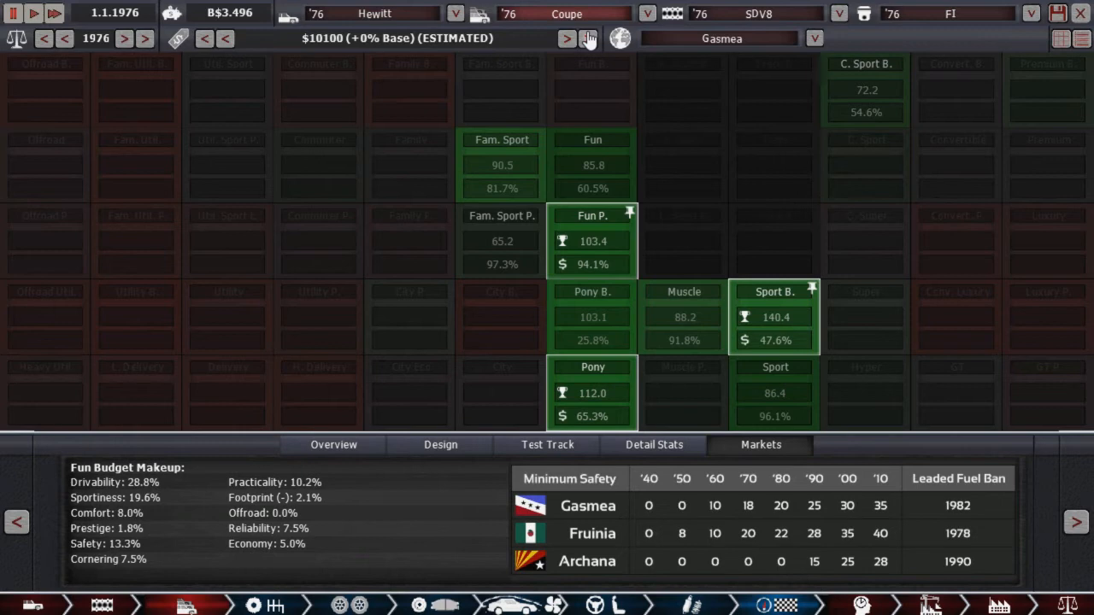
click(566, 39)
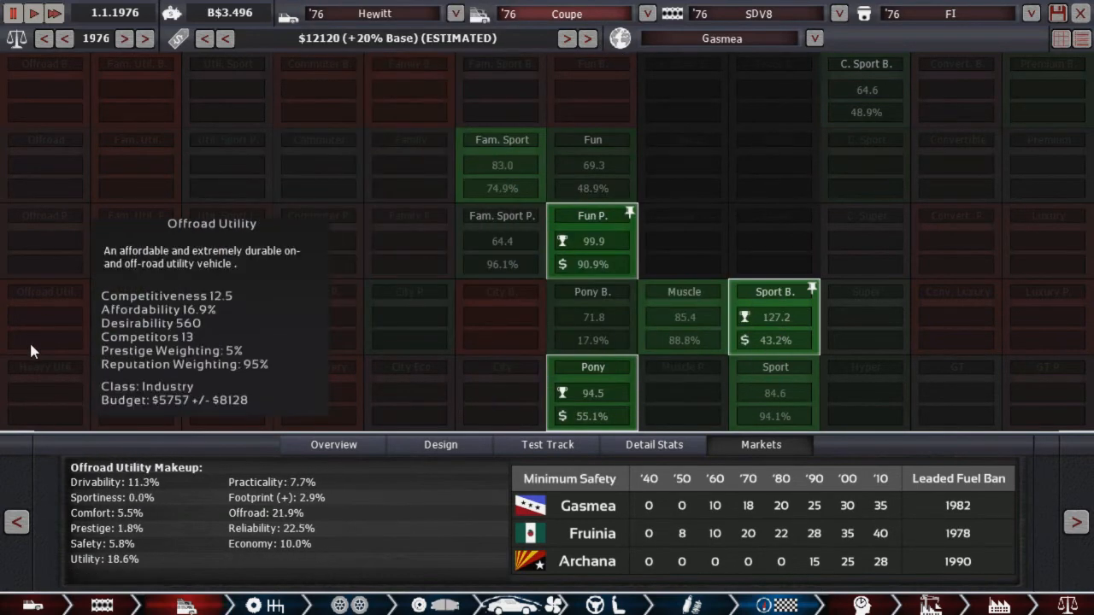
mouse_move(49, 351)
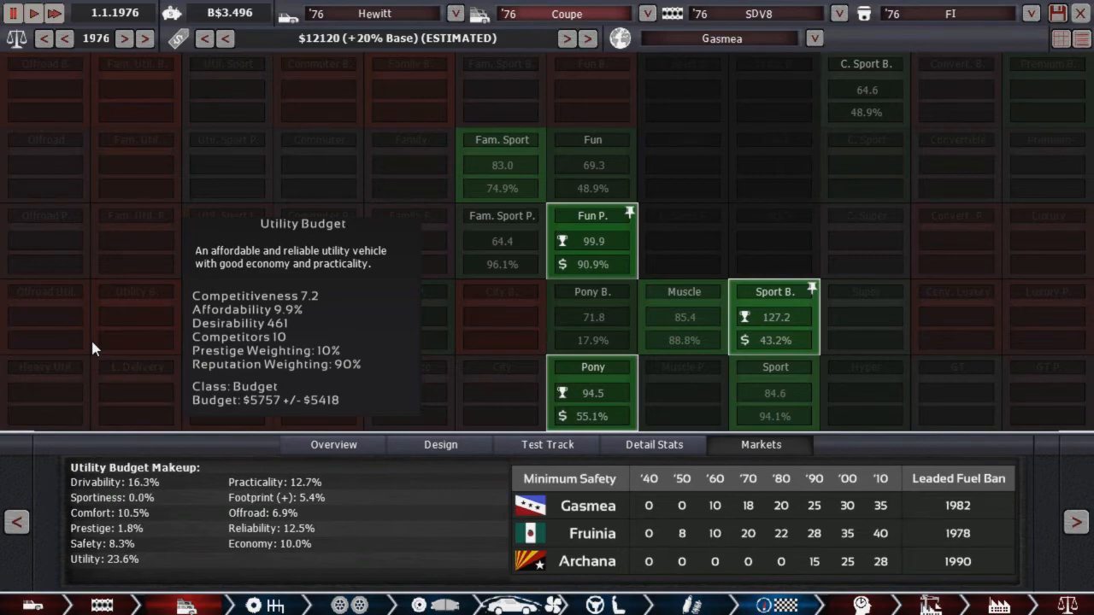
Step: Revise the coupe's wheel and tyre setup, then view the market grid again
click(440, 444)
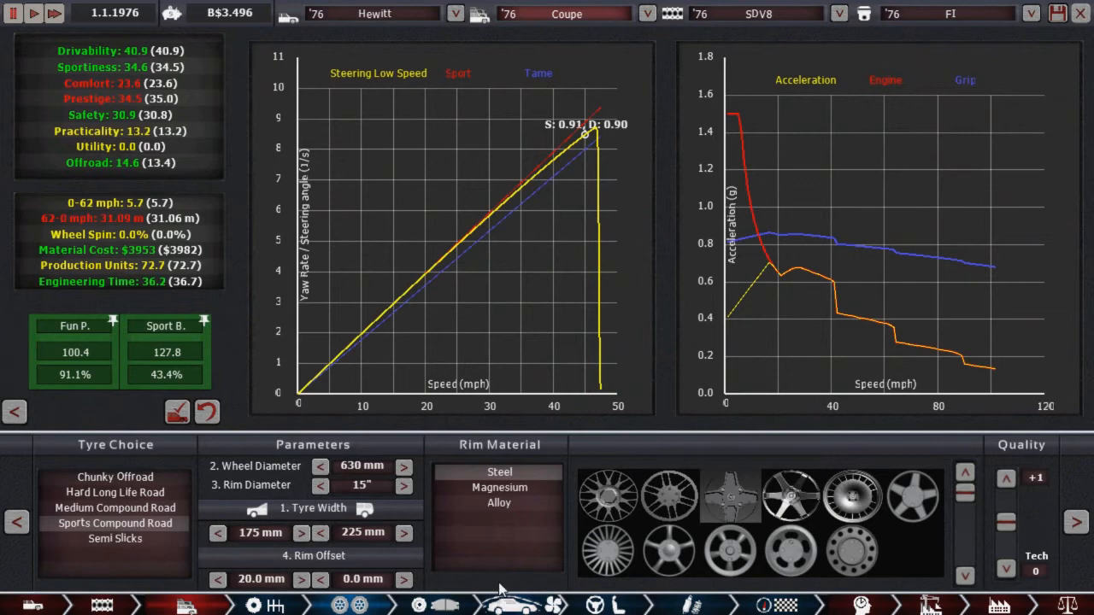
mouse_move(499, 502)
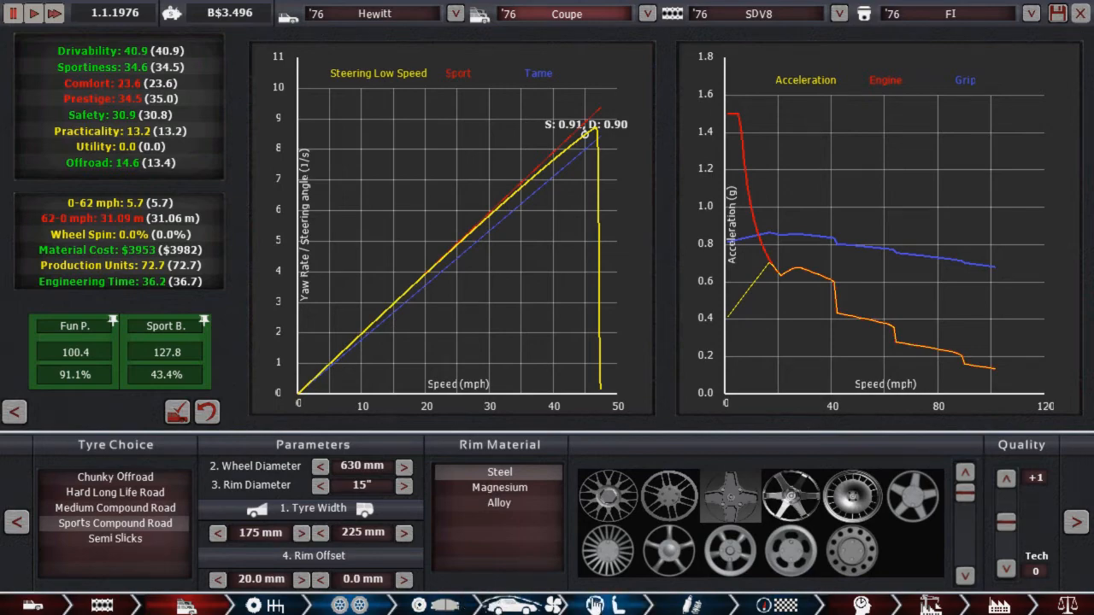
click(759, 444)
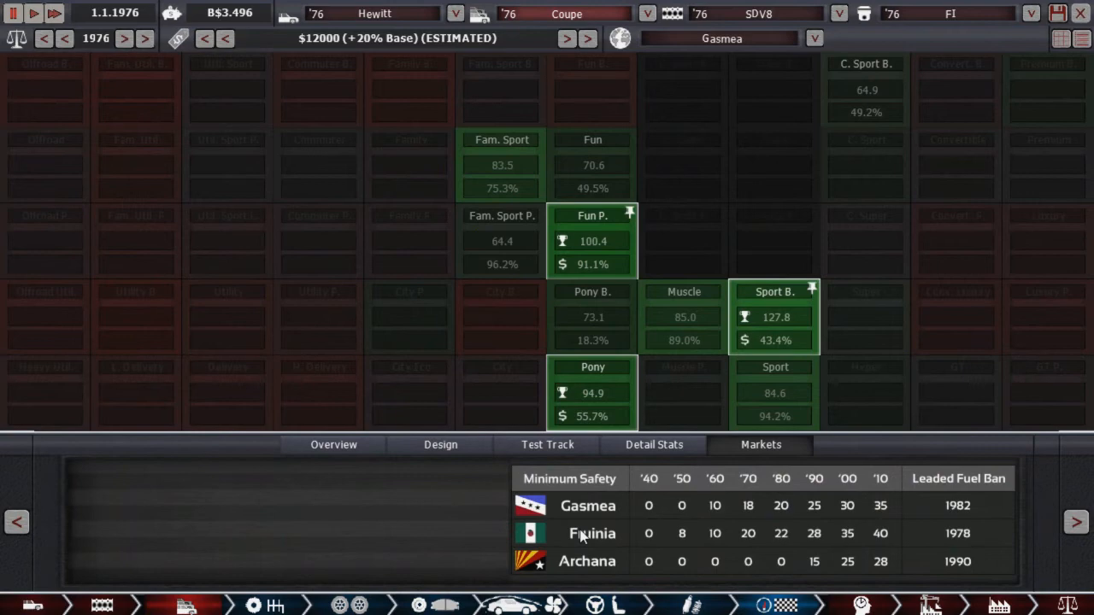
mouse_move(592, 240)
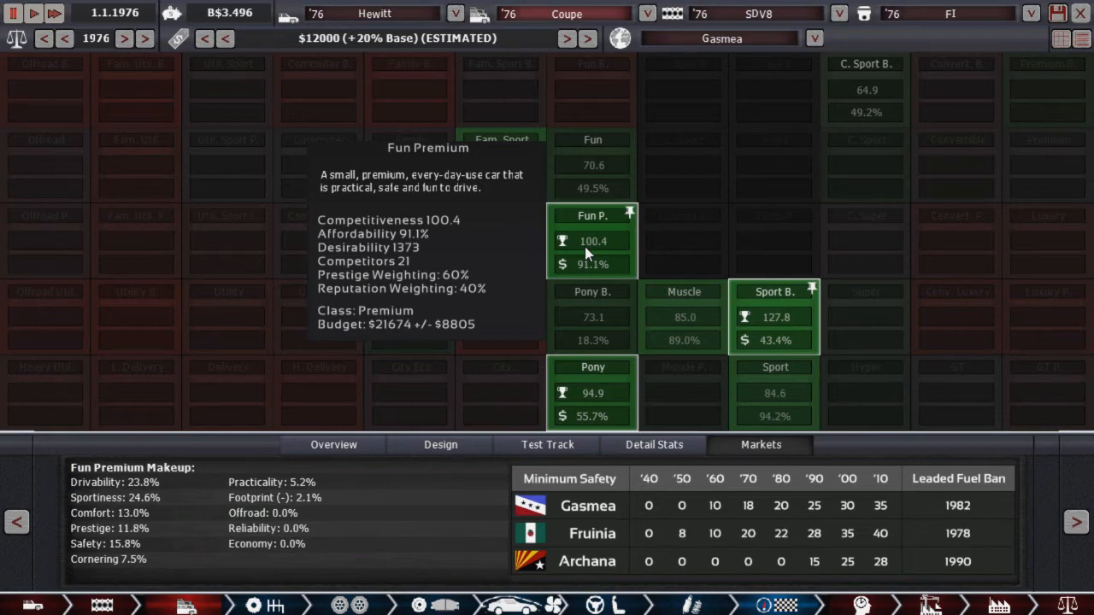
Step: Clone the '76 Coupe trim into a new Hewitt trim named Coupe Clone
click(567, 14)
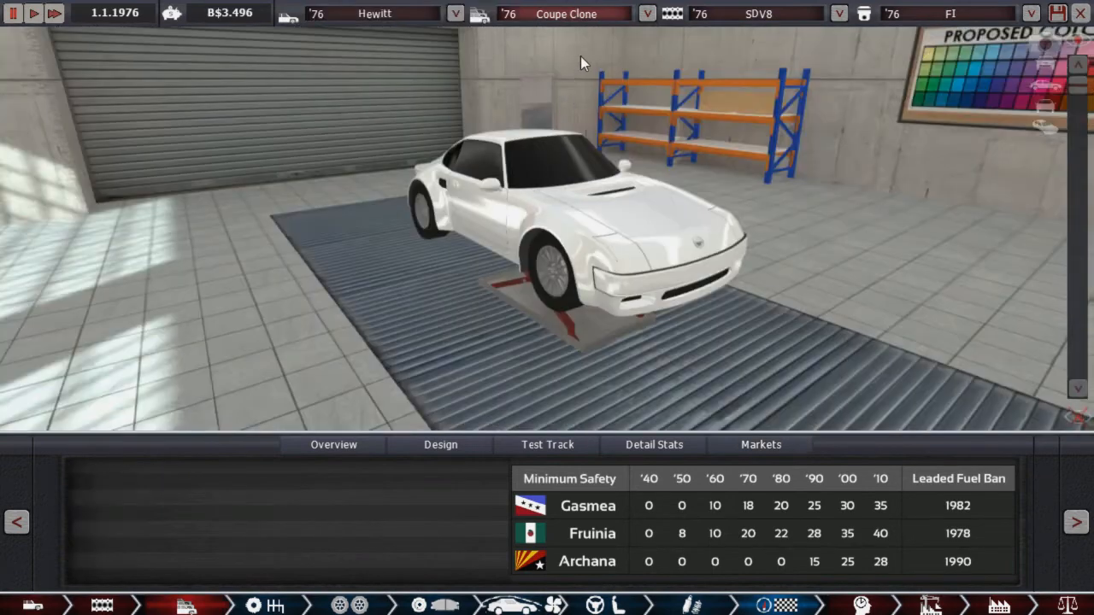
Step: Start reworking Coupe Clone into the Vert convertible trim
click(761, 444)
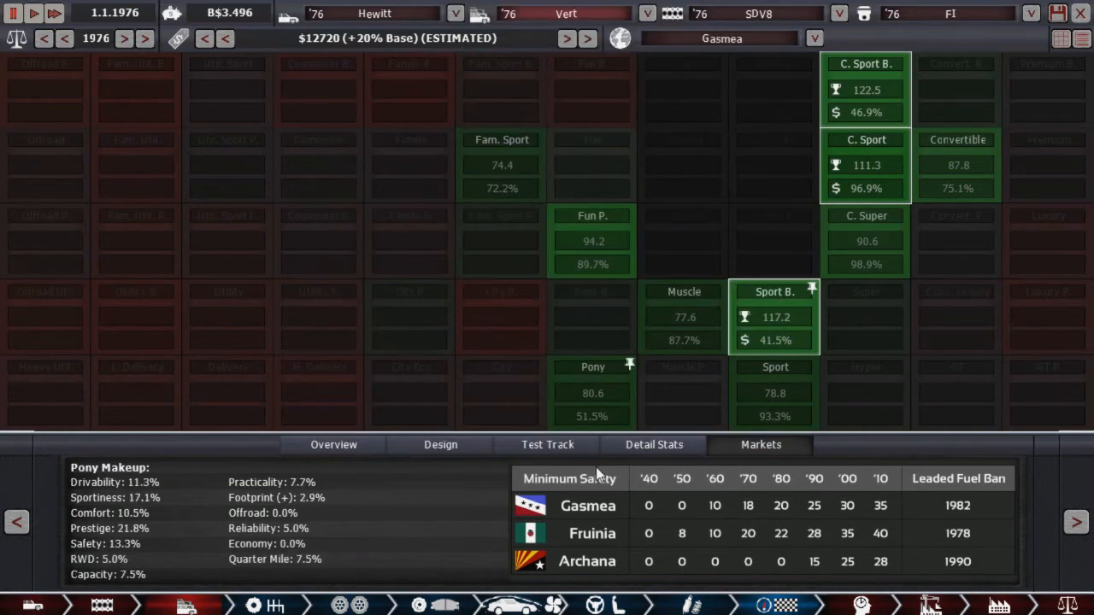
mouse_move(573, 558)
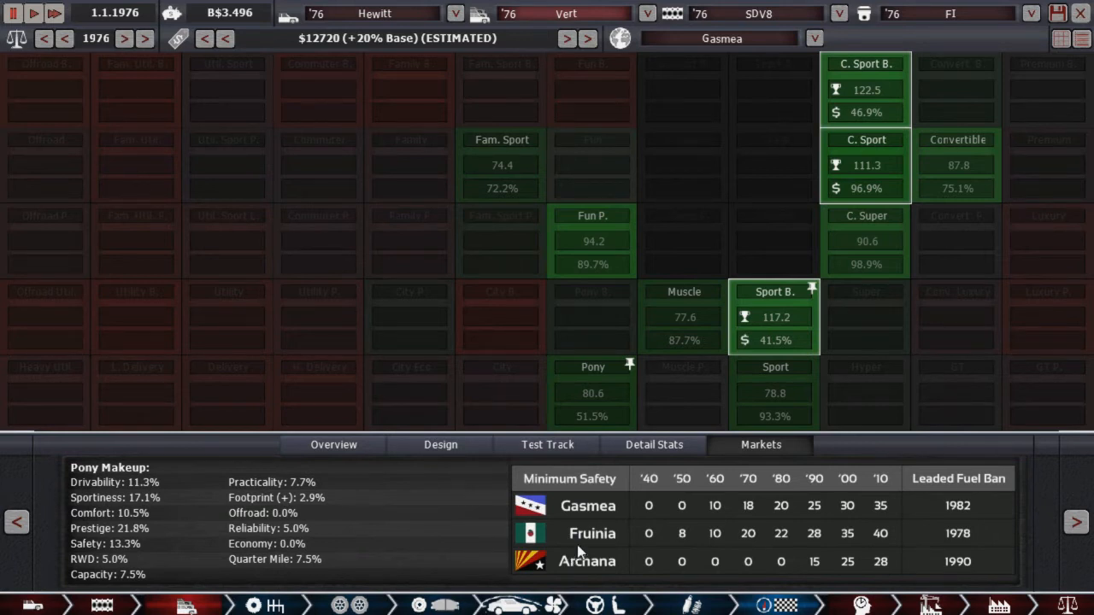
mouse_move(628, 566)
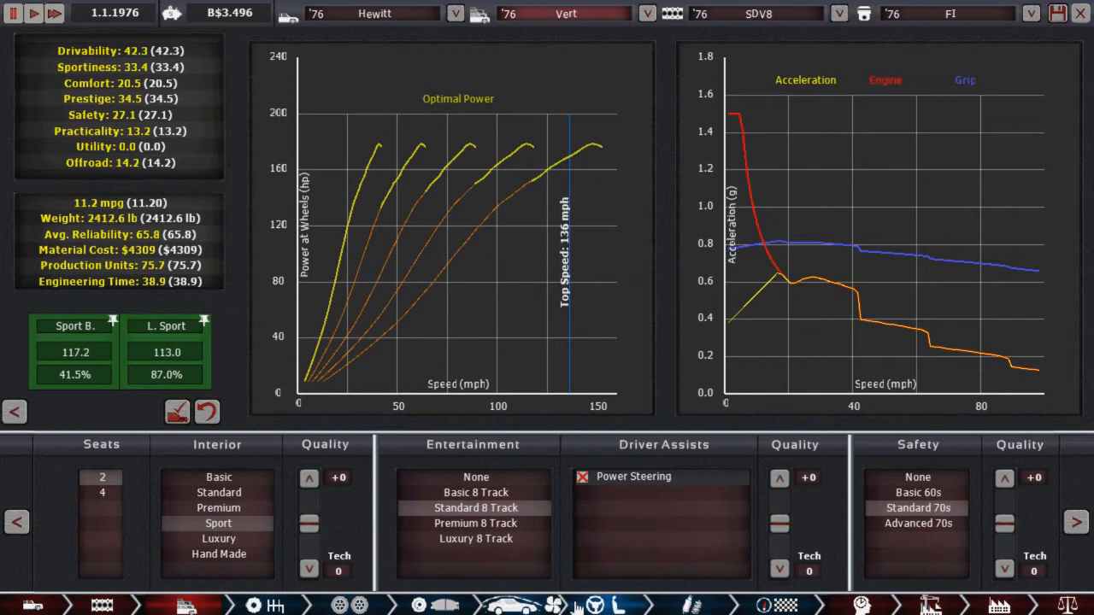
mouse_move(217, 507)
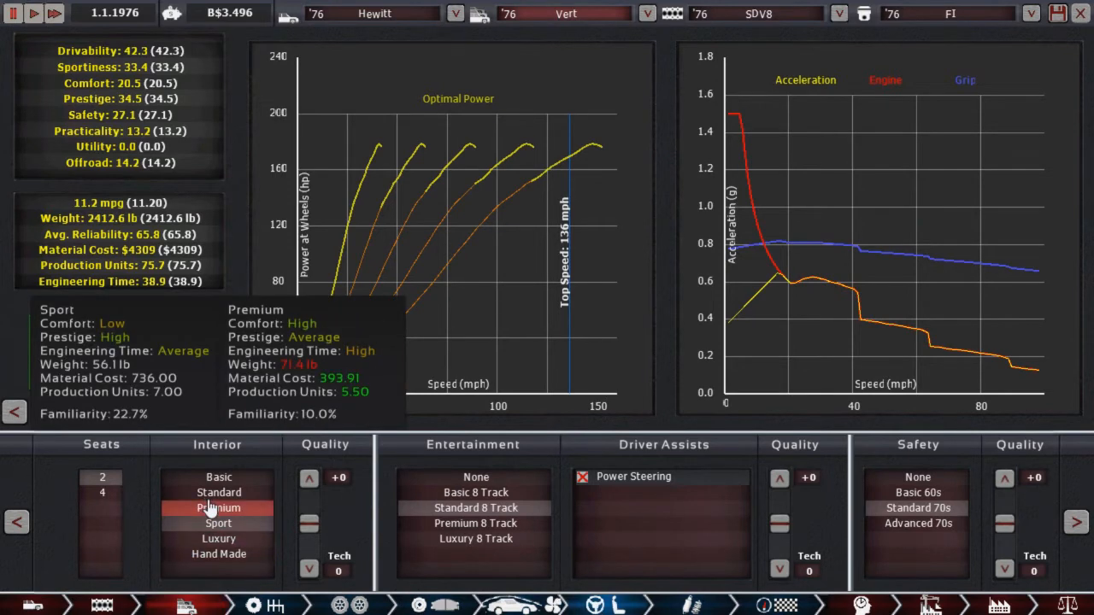
Step: Switch the Vert's interior from Sport to Premium, keeping the standard 8-track entertainment
click(219, 522)
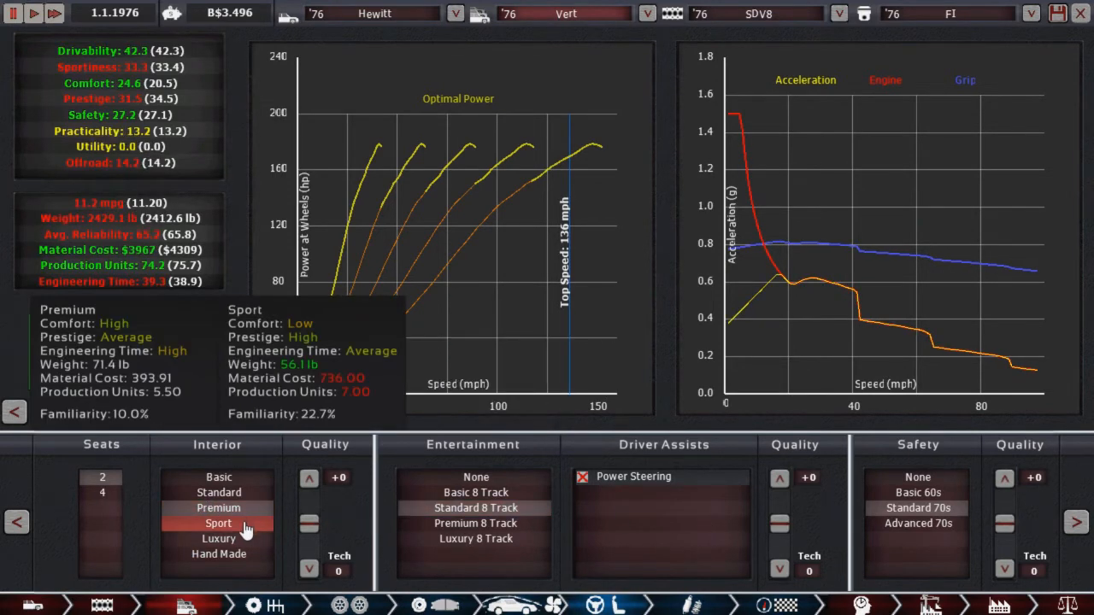
click(219, 522)
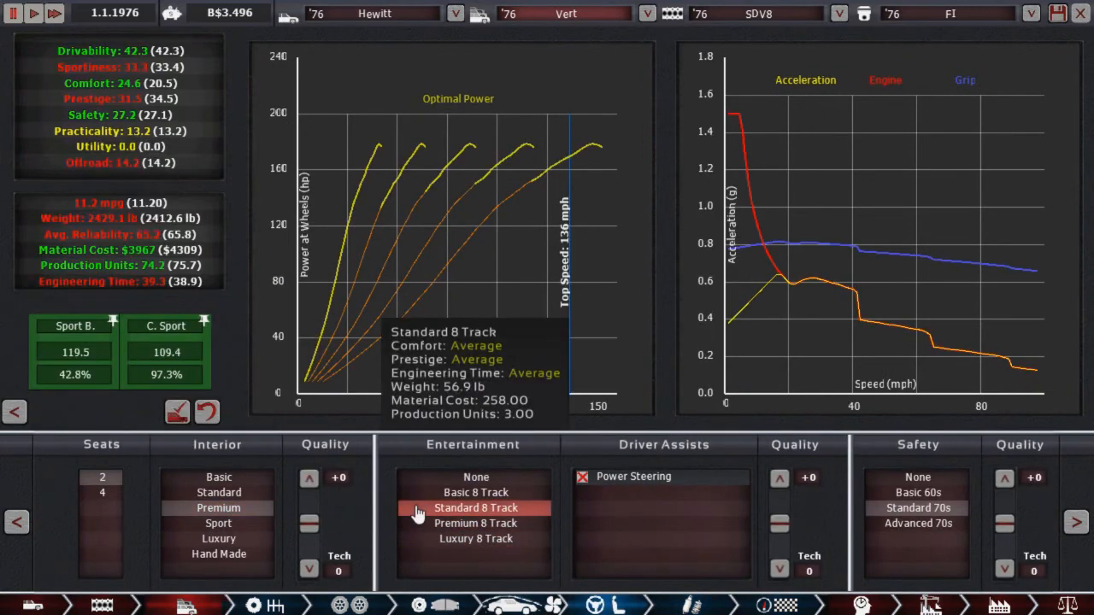
click(218, 523)
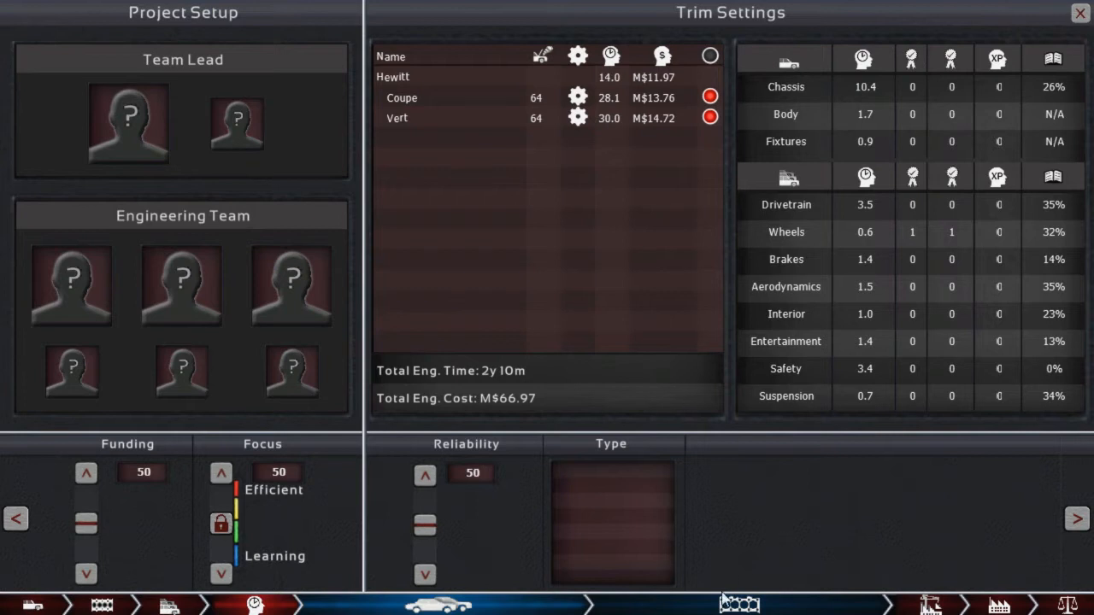
mouse_move(769, 544)
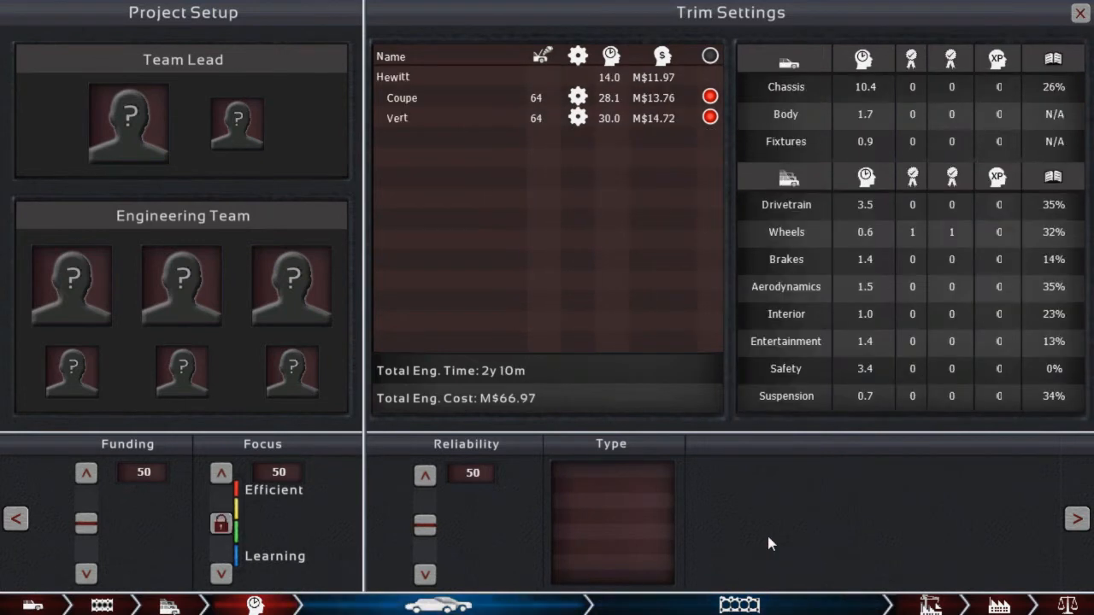
mouse_move(620, 502)
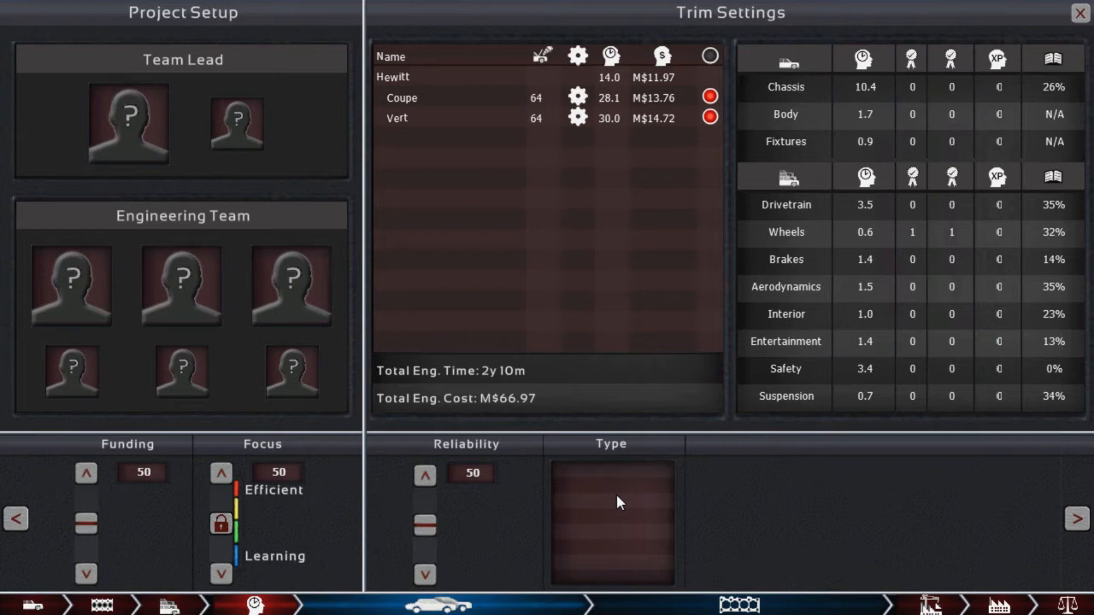
mouse_move(117, 469)
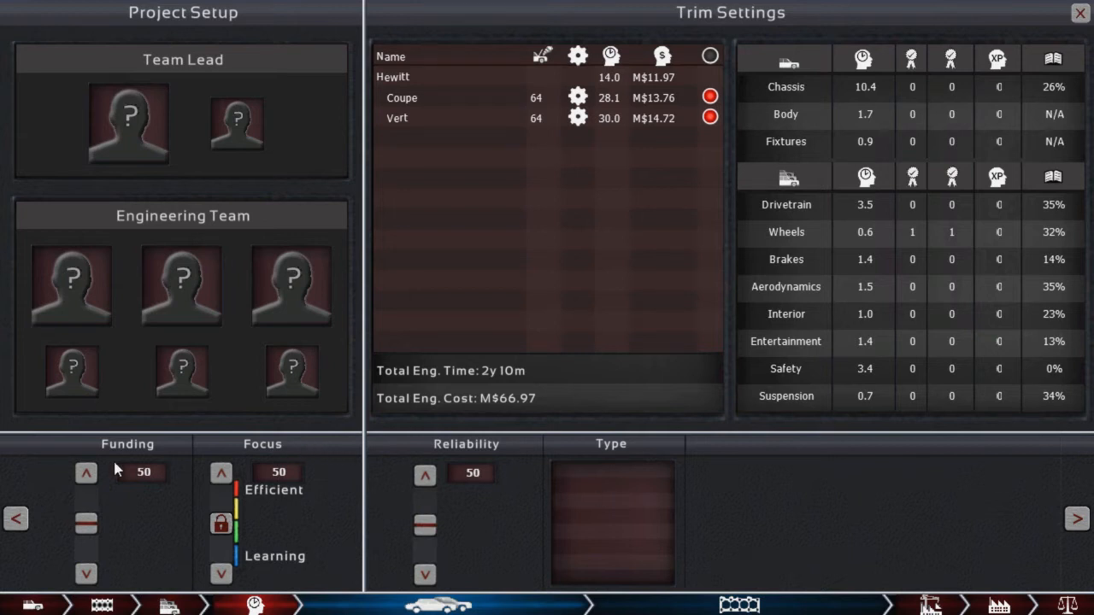
mouse_move(547, 335)
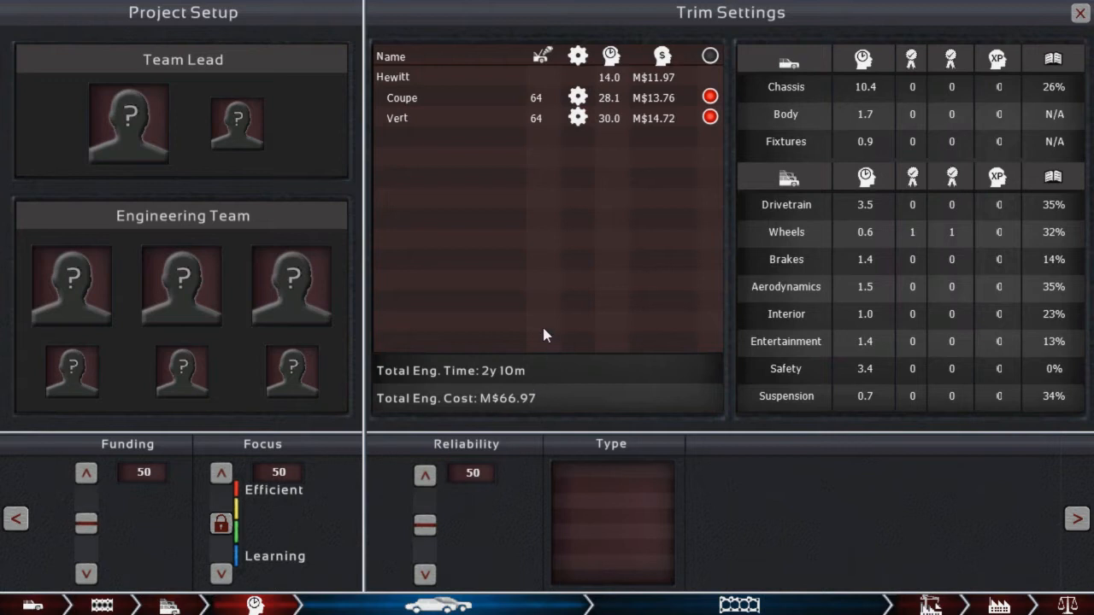
mouse_move(435, 475)
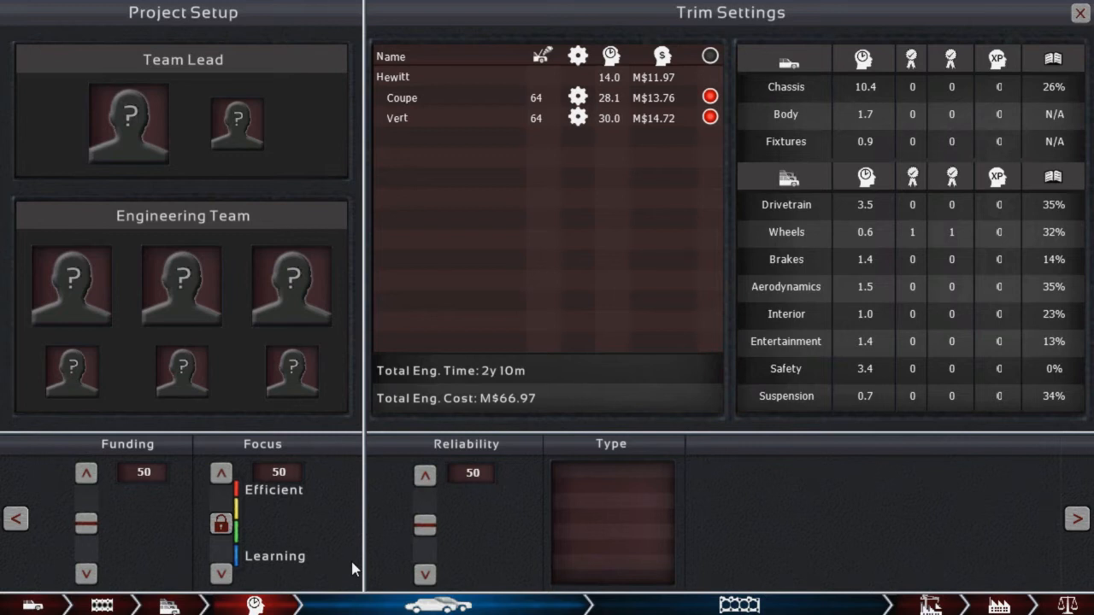
mouse_move(477, 440)
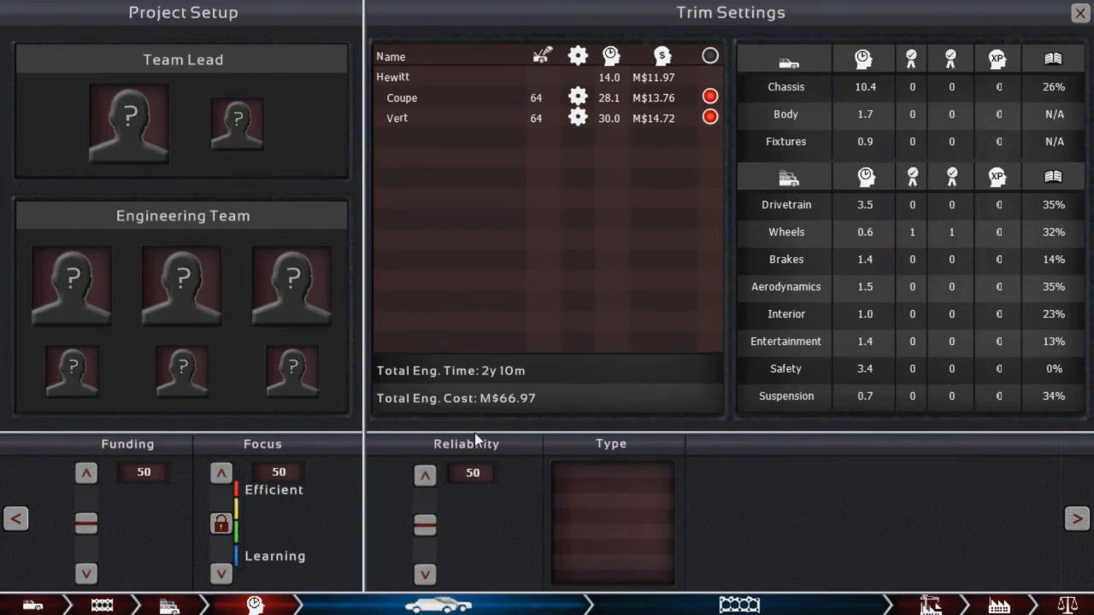
mouse_move(500, 465)
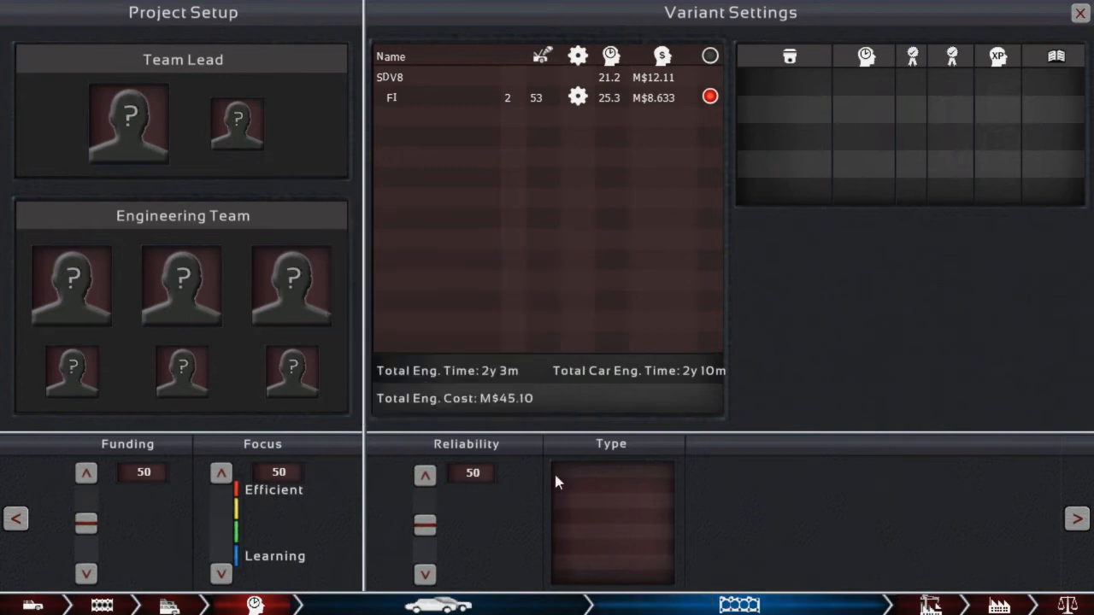
mouse_move(86, 521)
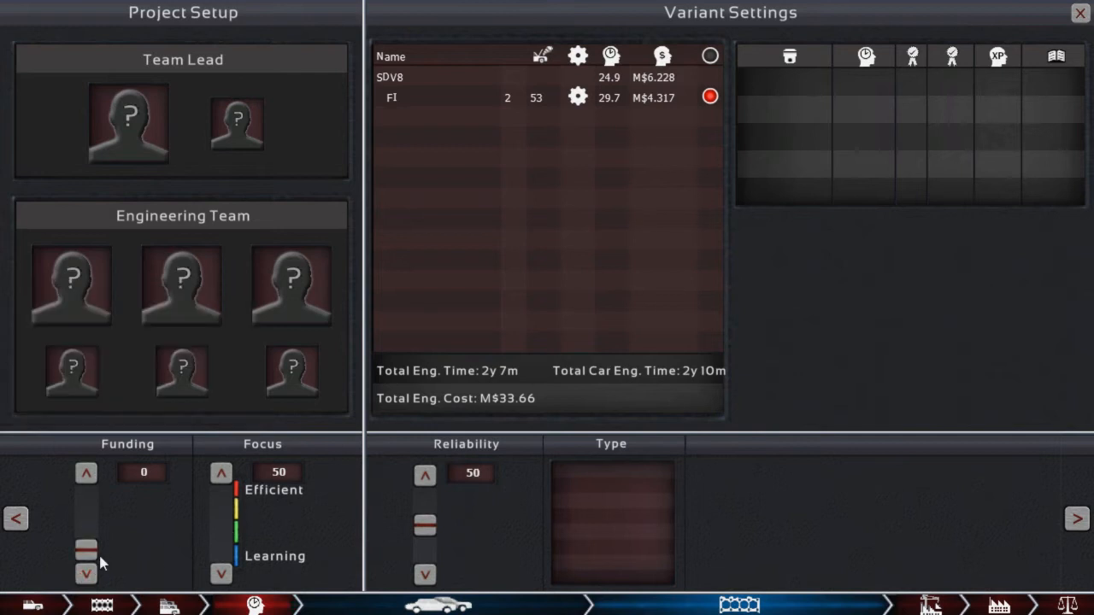
mouse_move(87, 551)
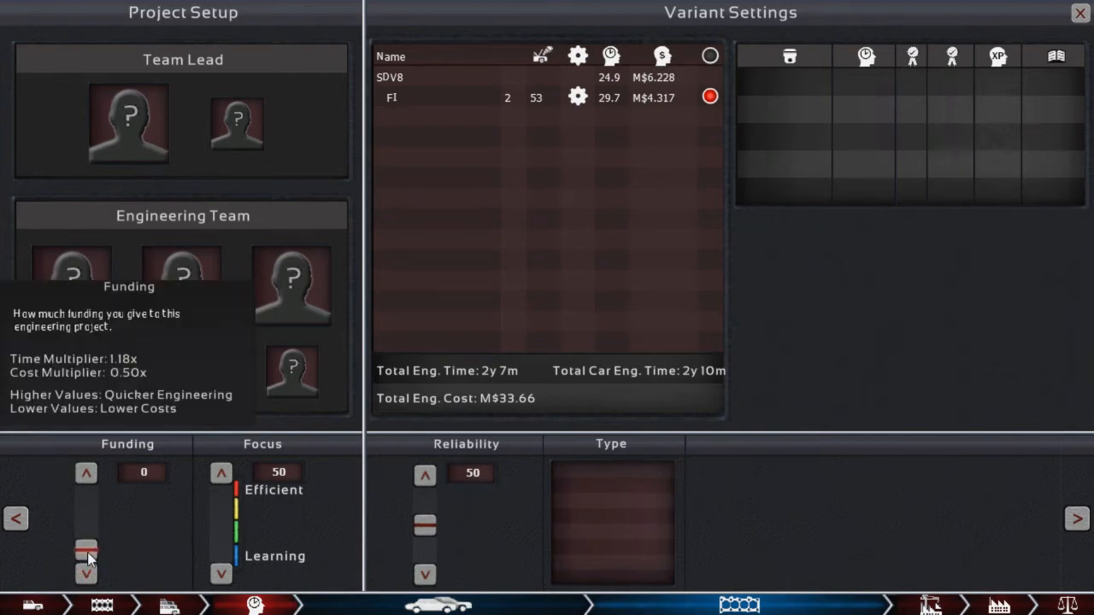
mouse_move(406, 528)
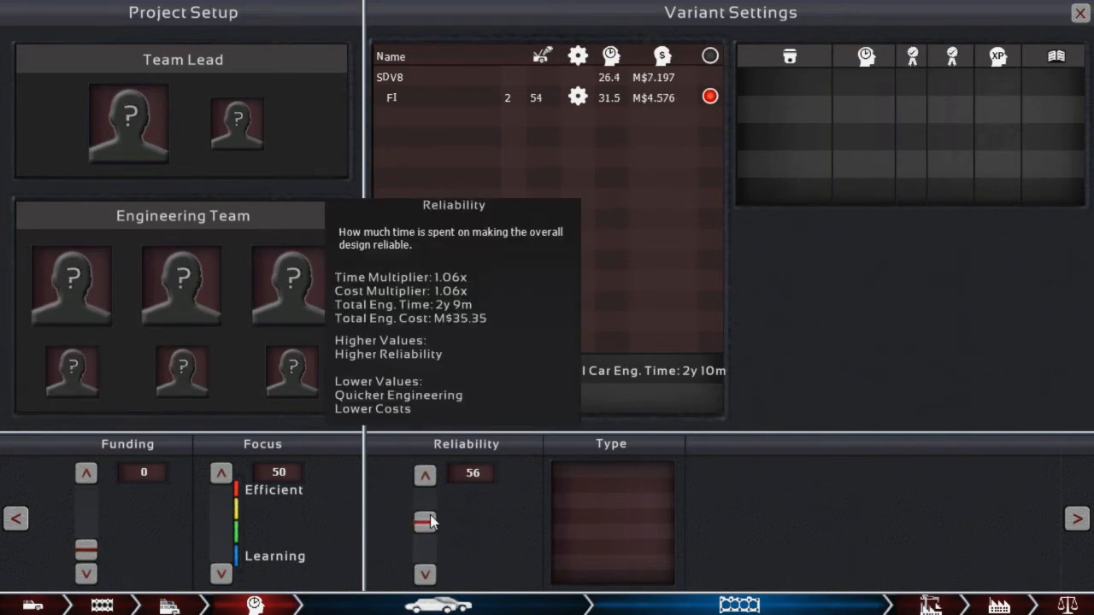
Step: Raise the SDV8 FI engine project's reliability to 58
click(424, 475)
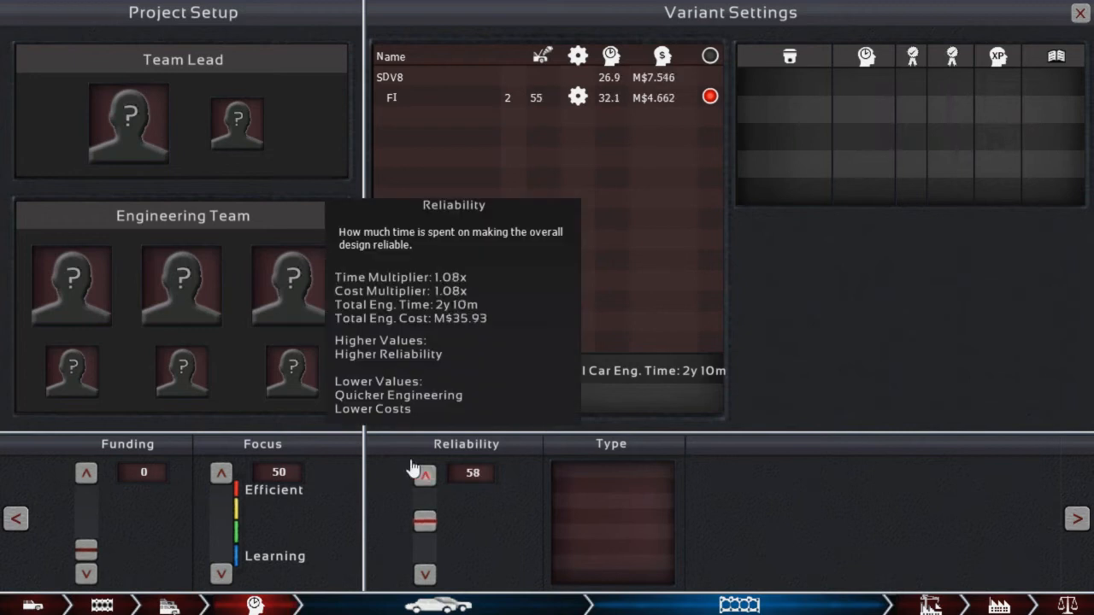
mouse_move(996, 526)
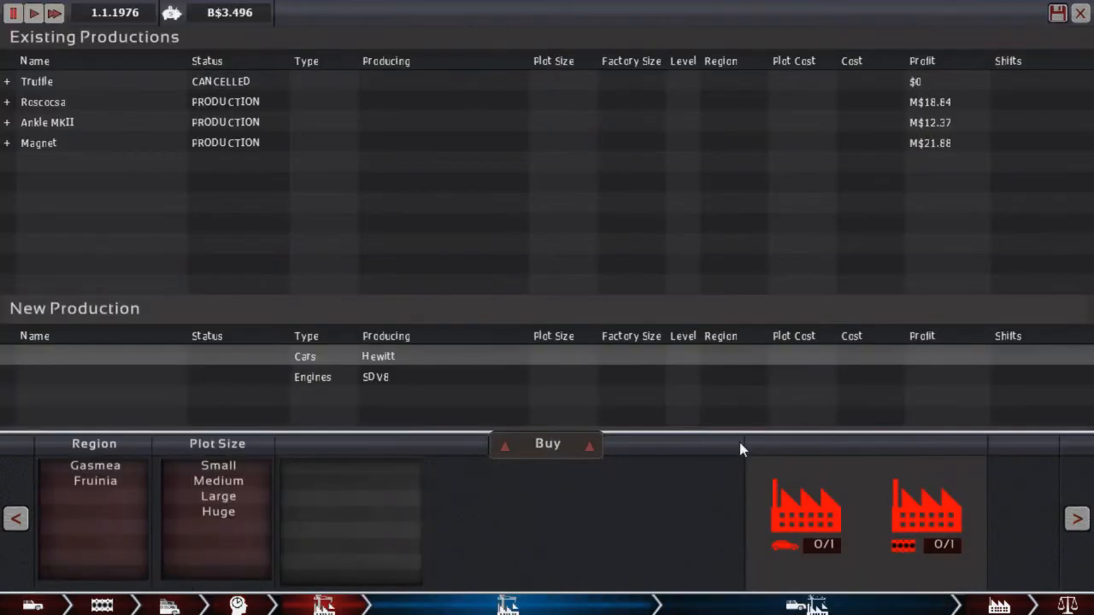
mouse_move(461, 470)
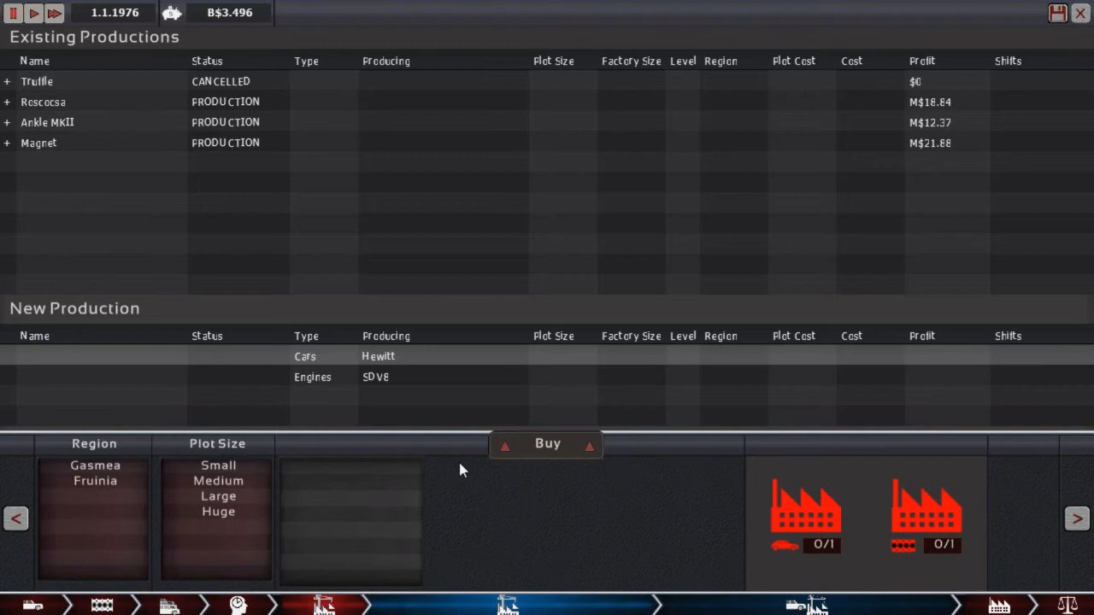
mouse_move(117, 122)
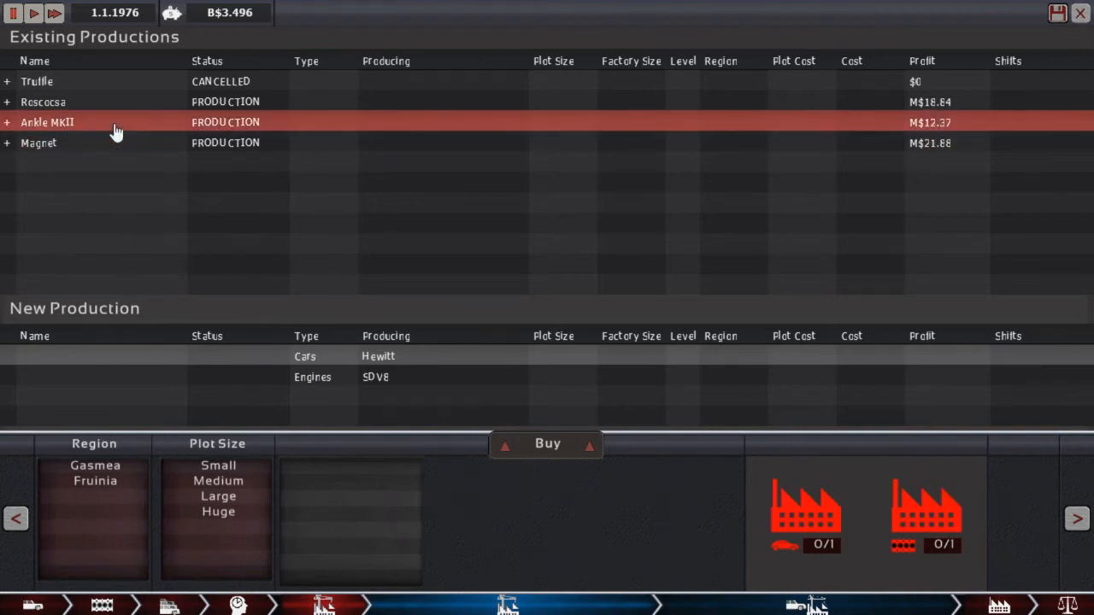
Step: Expand Ankle MKII in Existing Productions and select its Gasmea factories
click(6, 122)
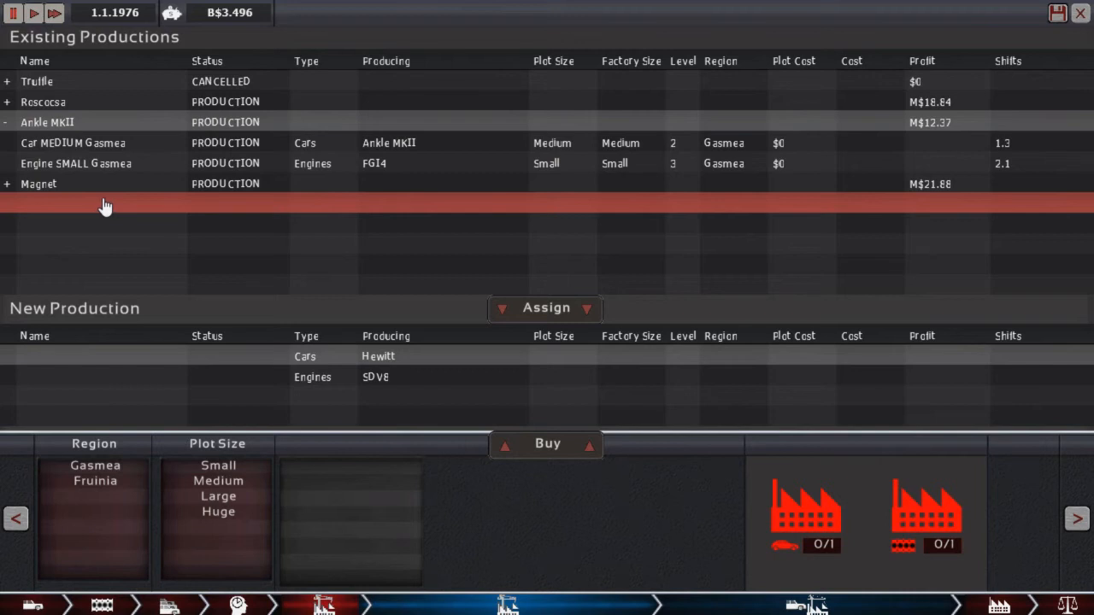
click(72, 143)
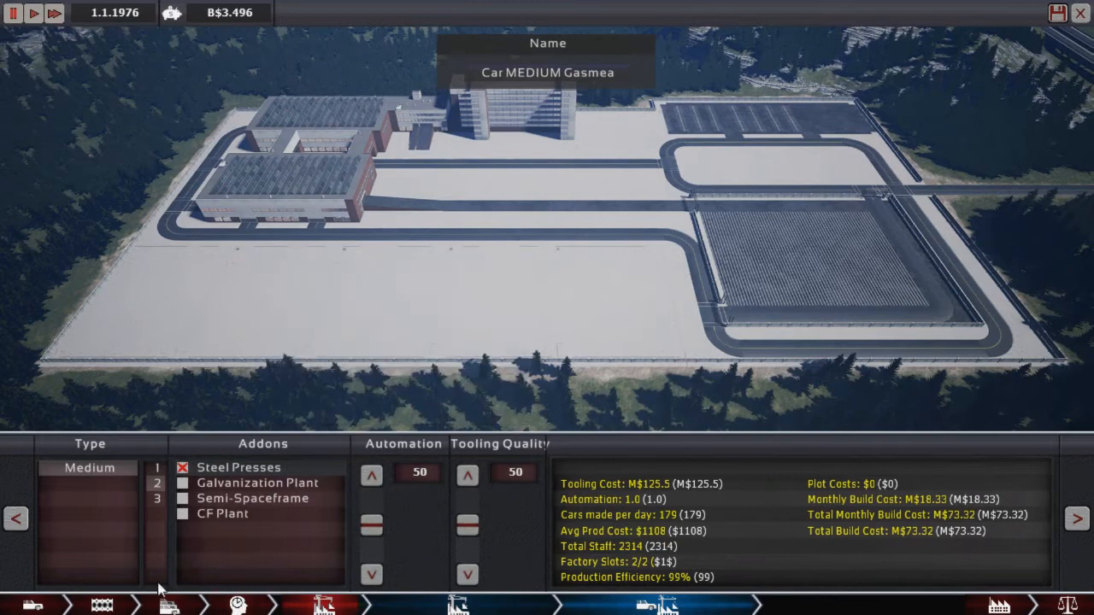
mouse_move(419, 549)
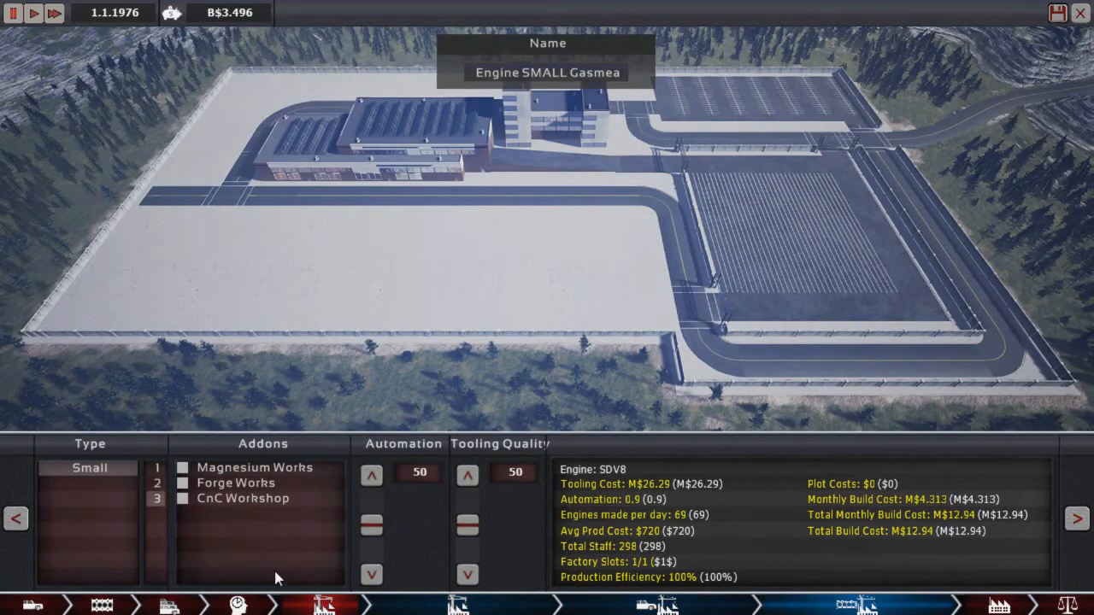
mouse_move(1051, 487)
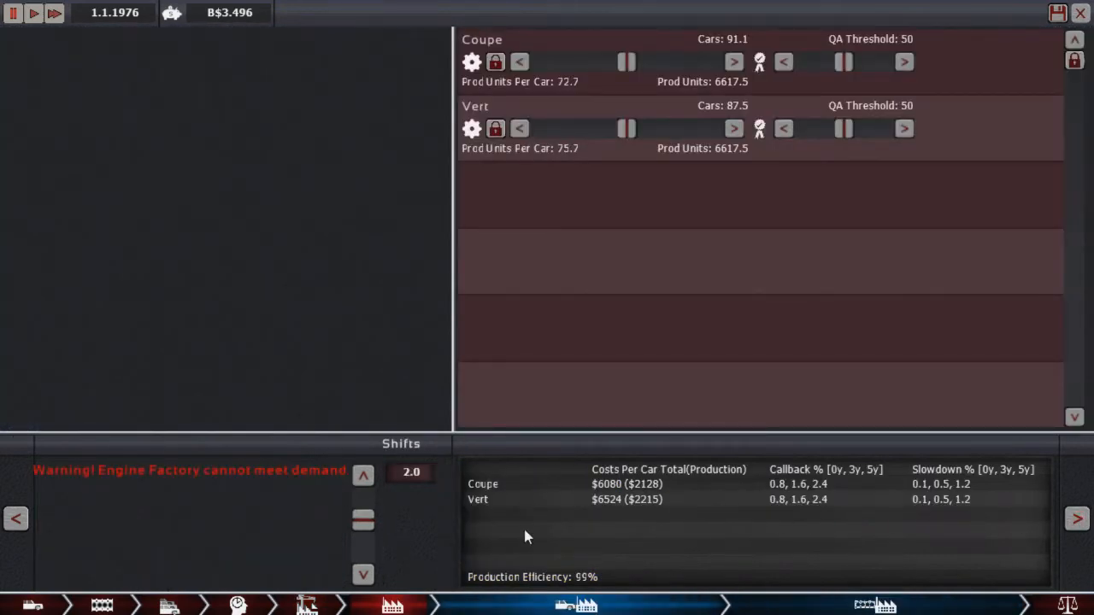
mouse_move(294, 545)
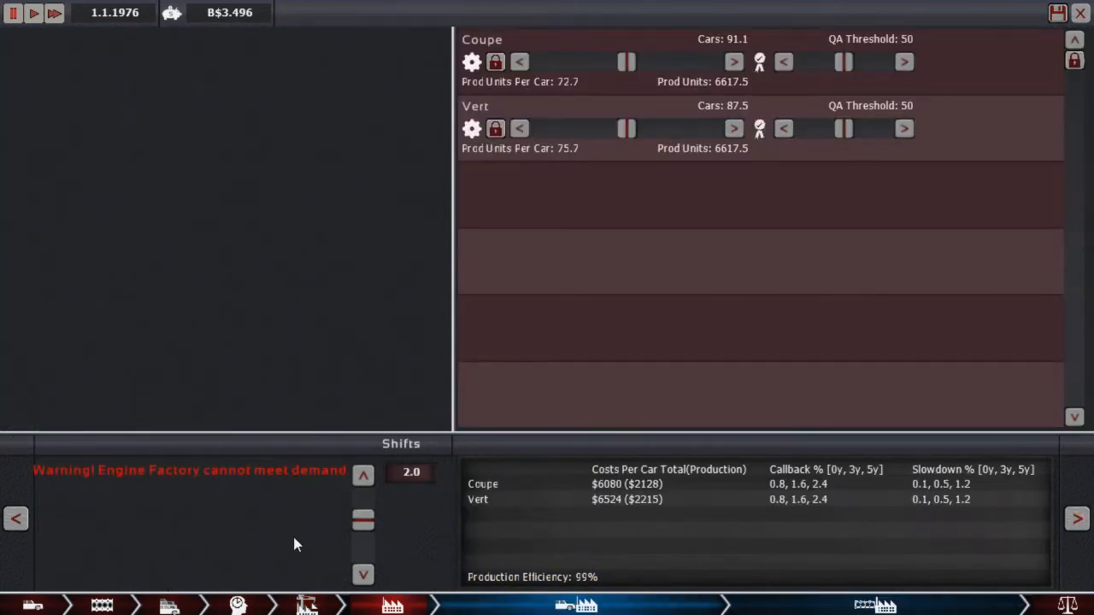
Step: Lower the Gasmea car factory's shifts from 2.0 to about 1.2
click(362, 521)
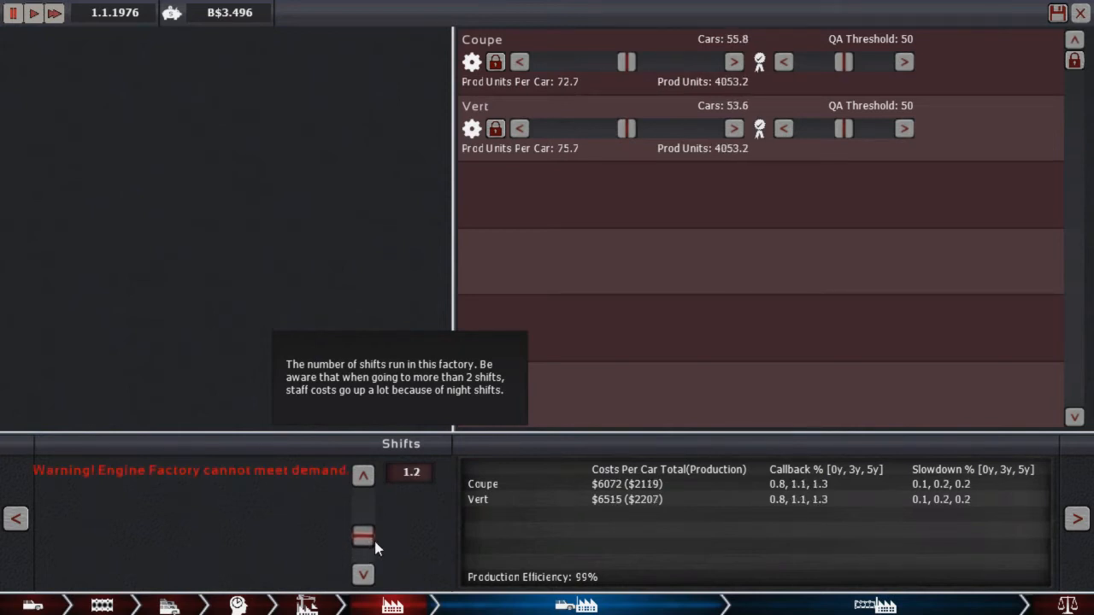
click(362, 574)
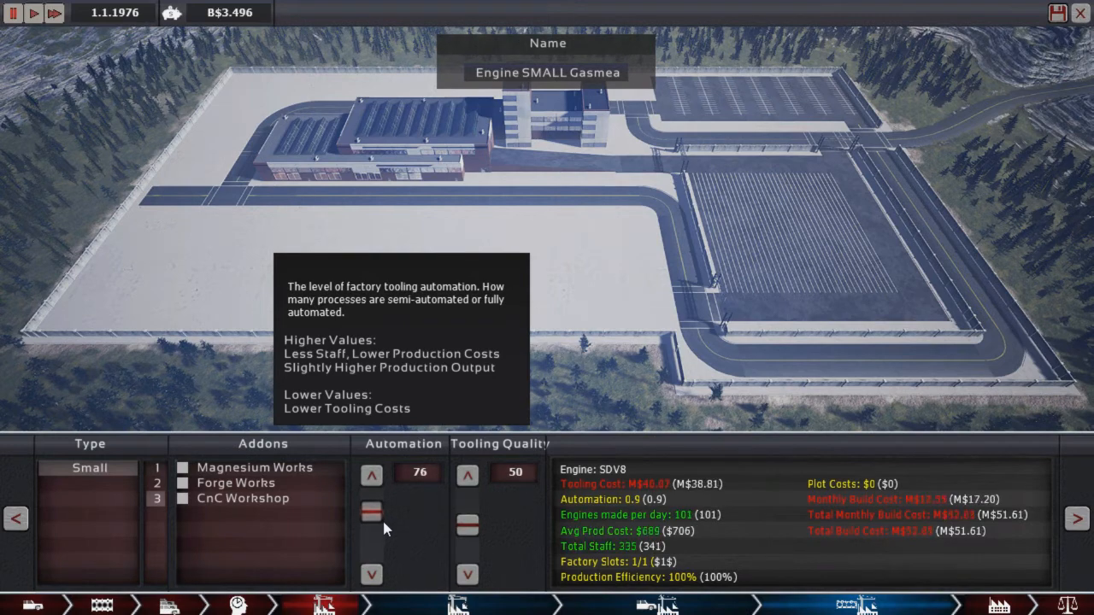
Step: Set the Gasmea engine factory to automation 84 and tooling quality 61
click(371, 474)
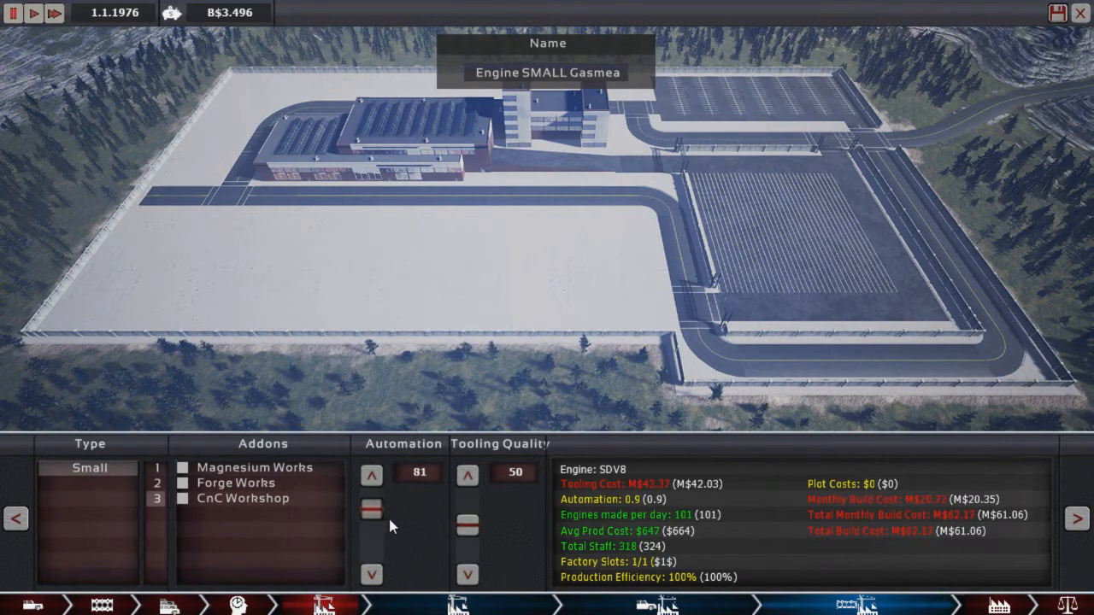
click(370, 511)
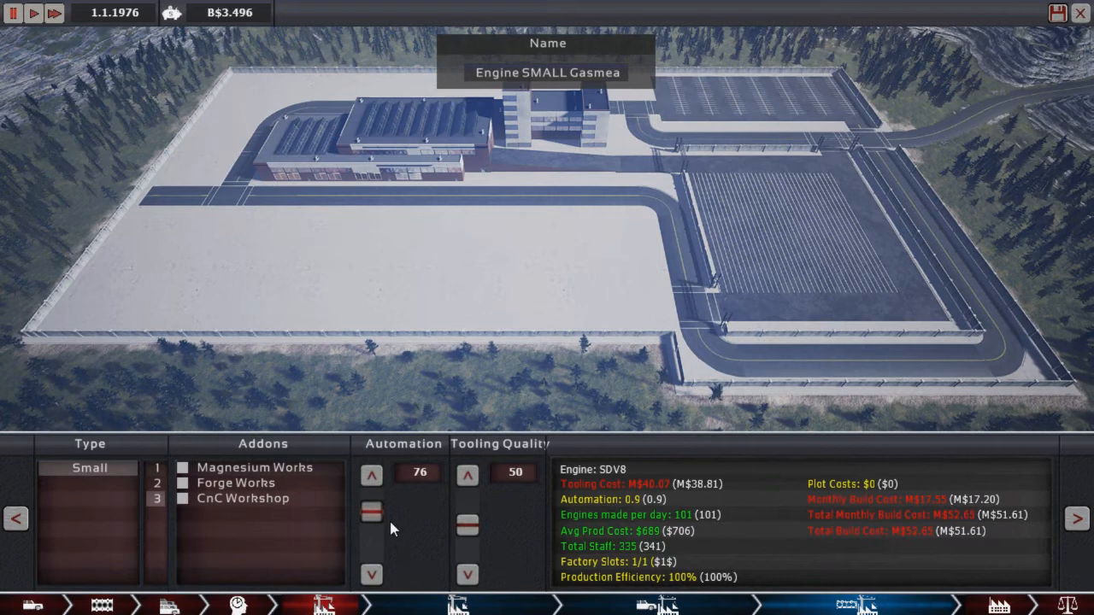
click(372, 512)
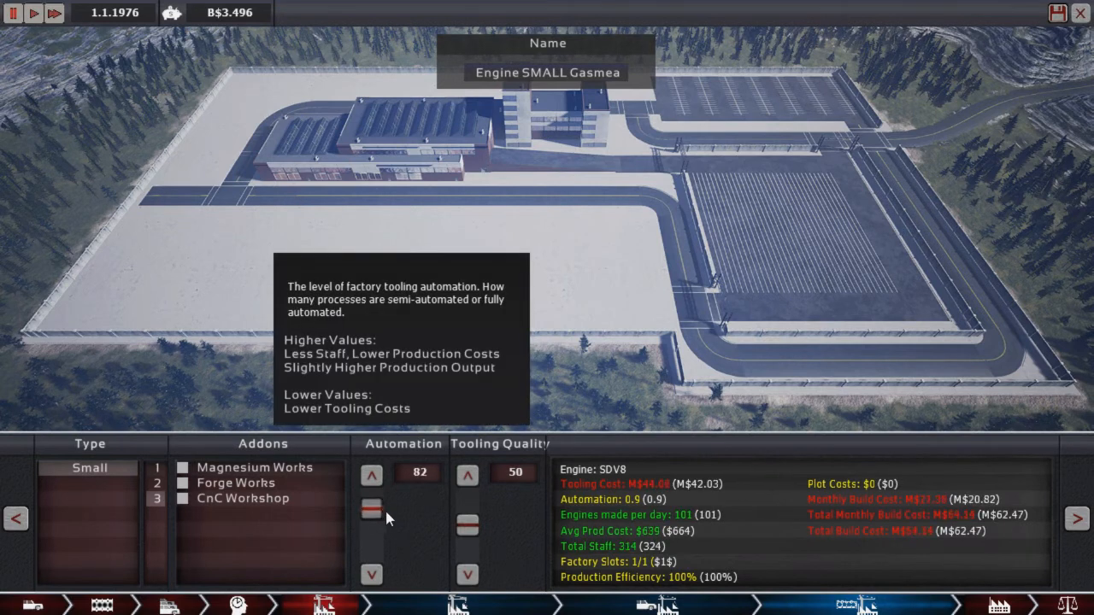
click(466, 522)
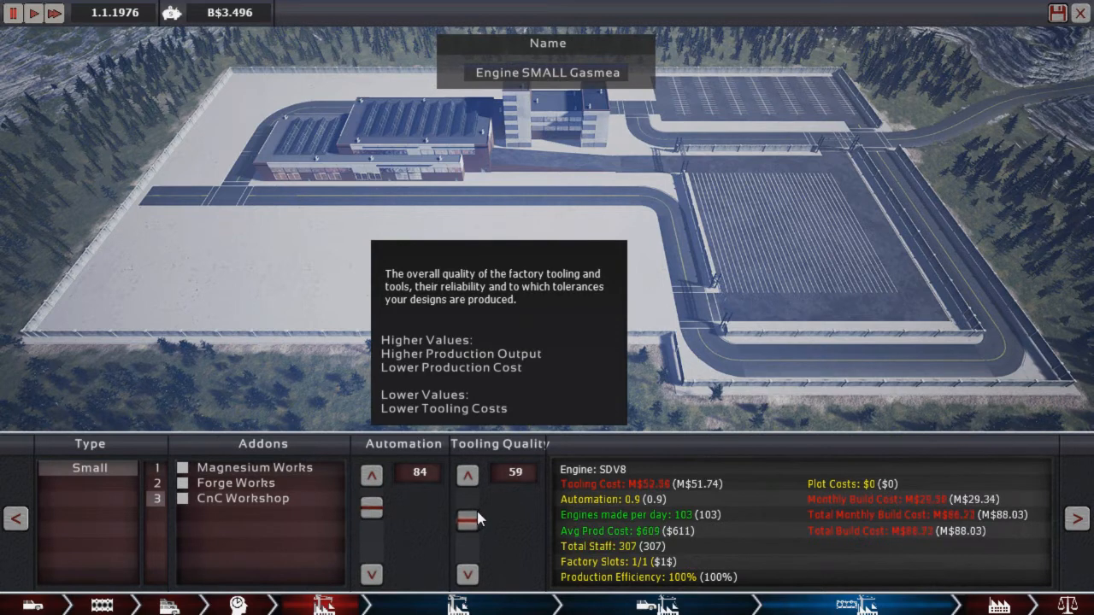
click(466, 510)
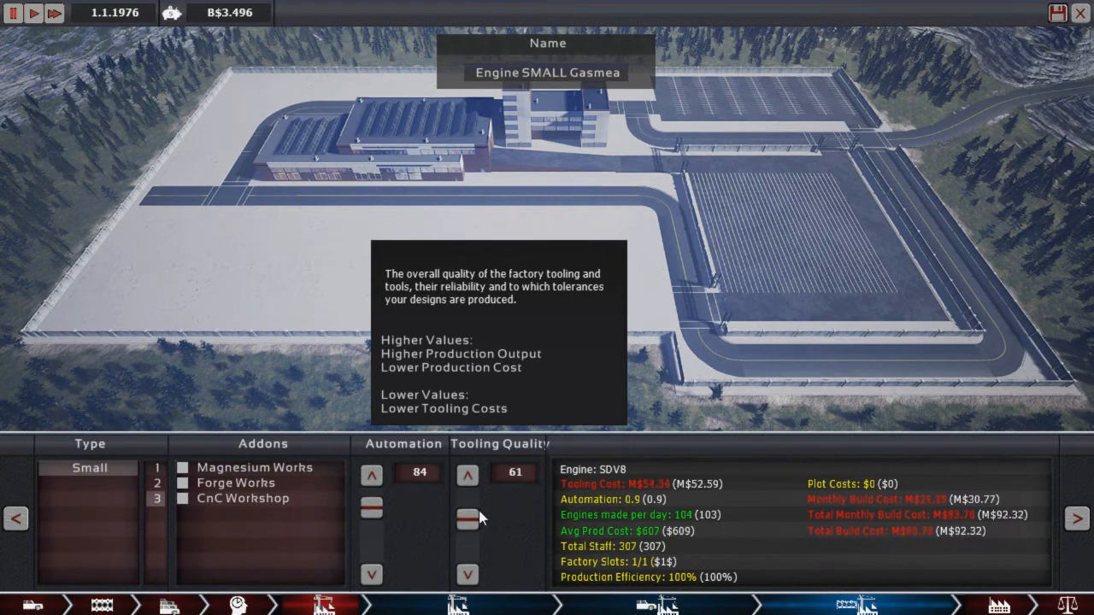
mouse_move(94, 536)
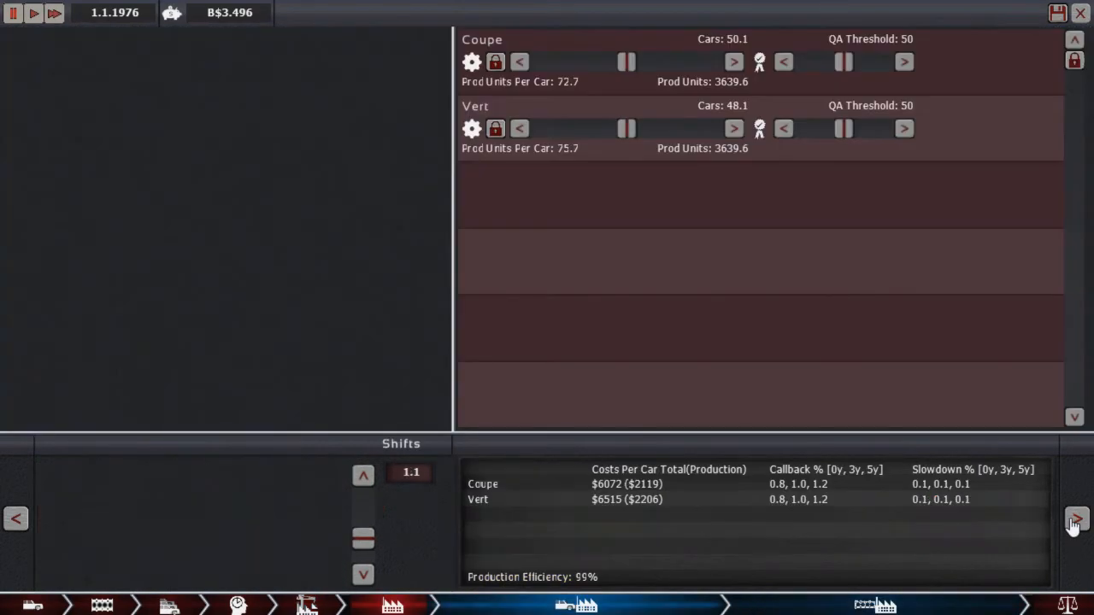
Step: Adjust the car factory's shifts up, then settle them back at 1.2
click(362, 474)
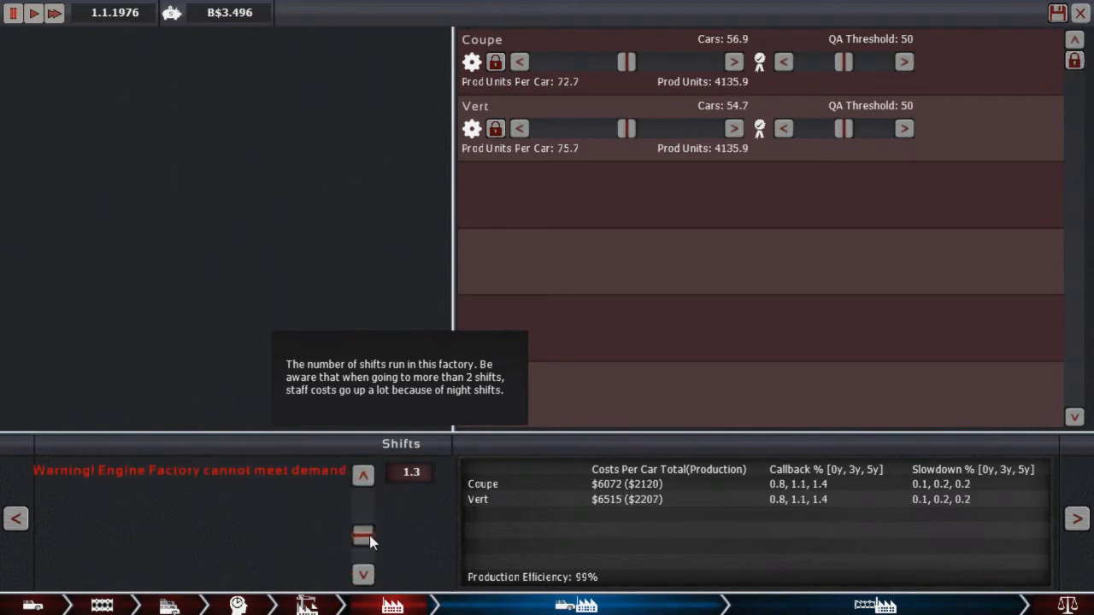
click(362, 536)
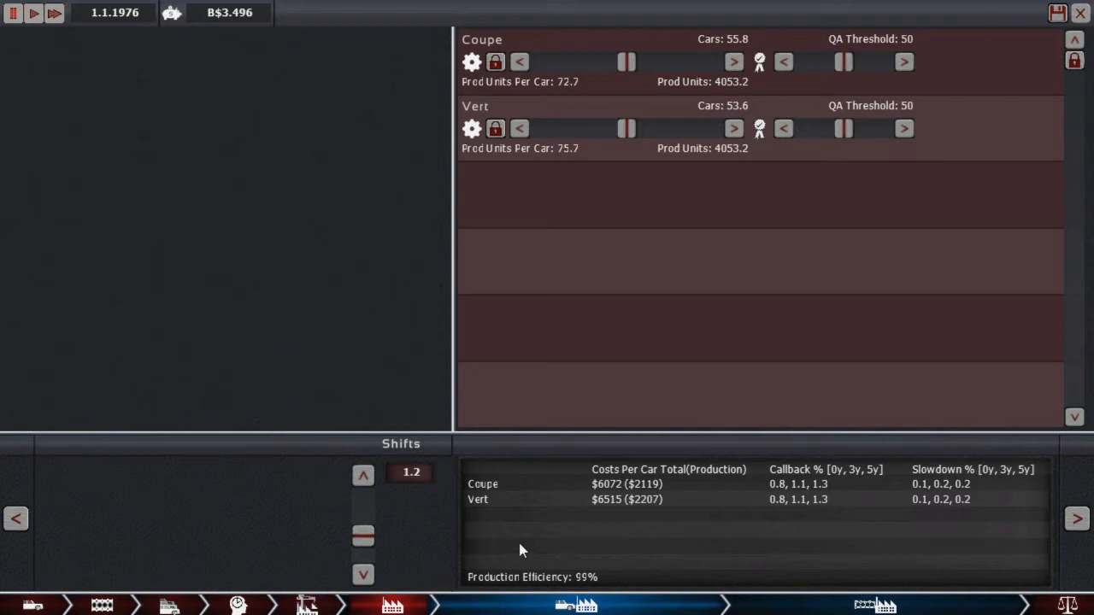
mouse_move(619, 382)
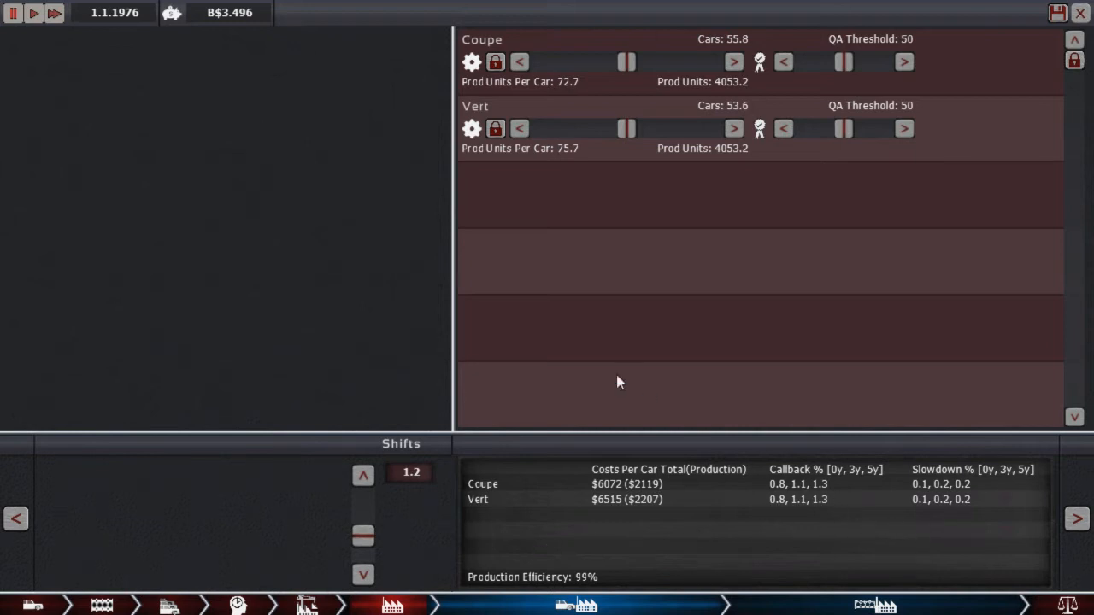
mouse_move(598, 274)
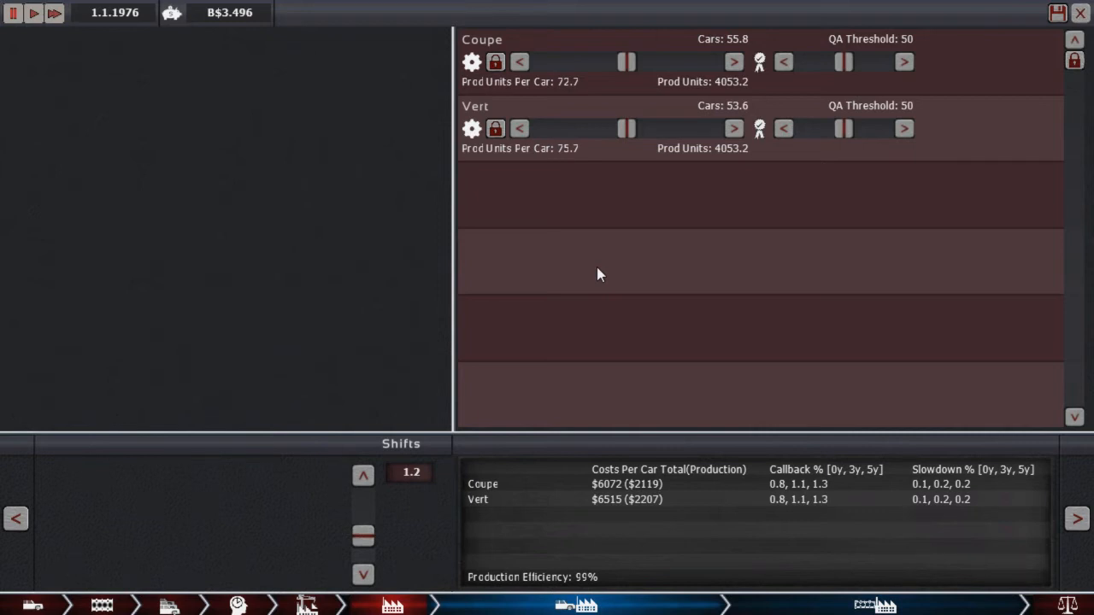
mouse_move(701, 546)
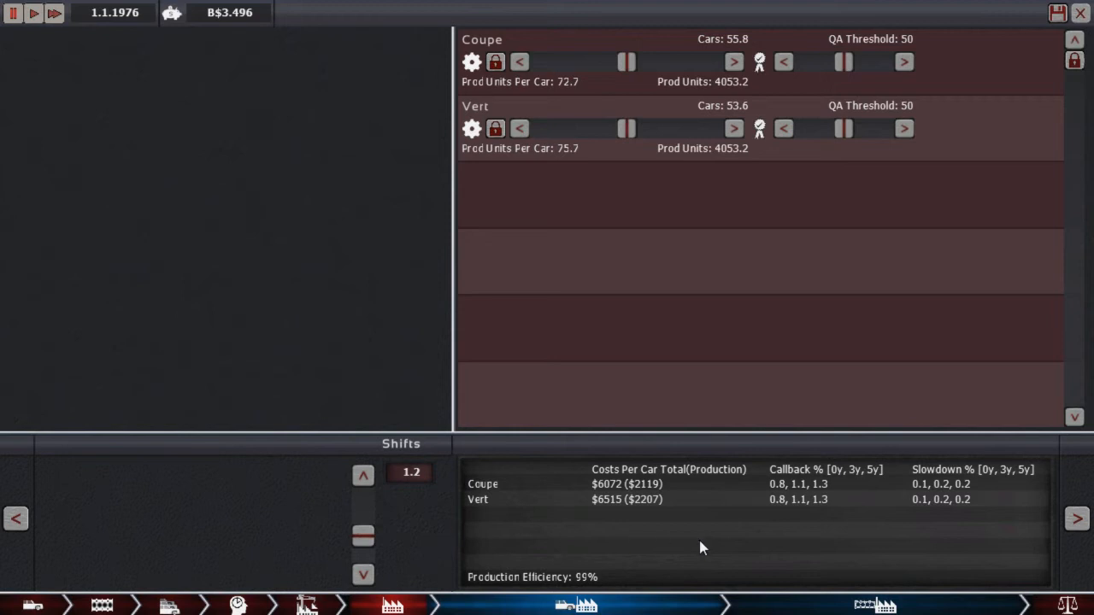
mouse_move(628, 501)
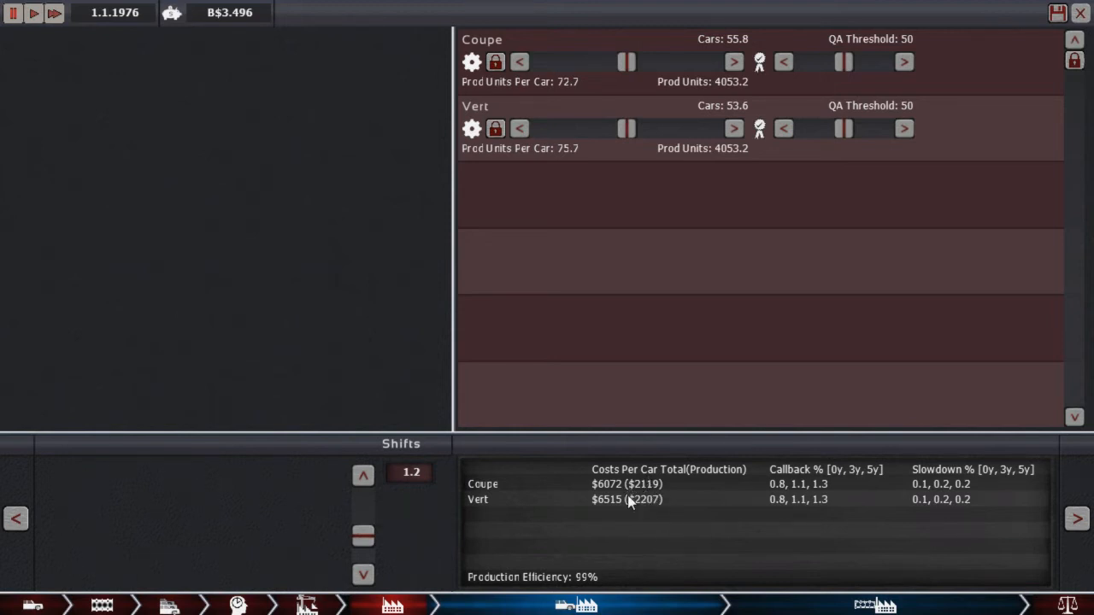
mouse_move(628, 506)
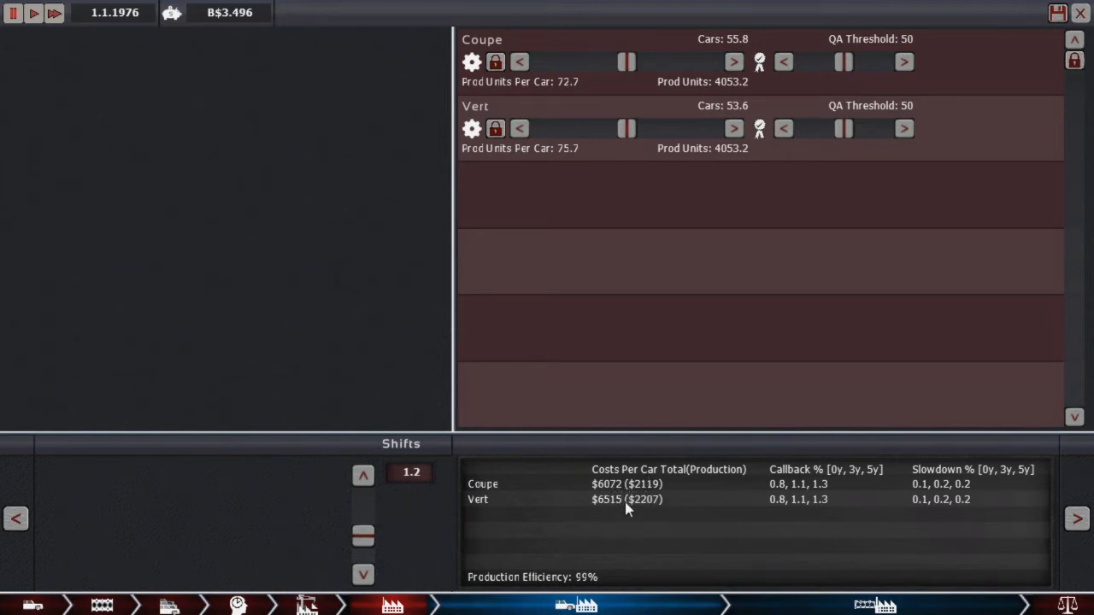
mouse_move(500, 520)
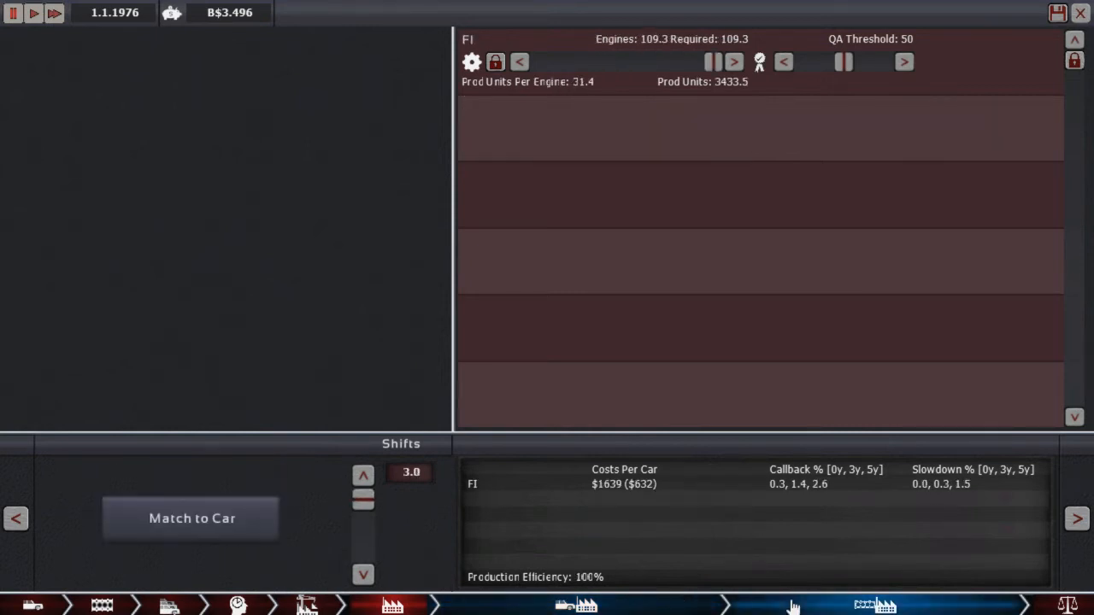
mouse_move(461, 532)
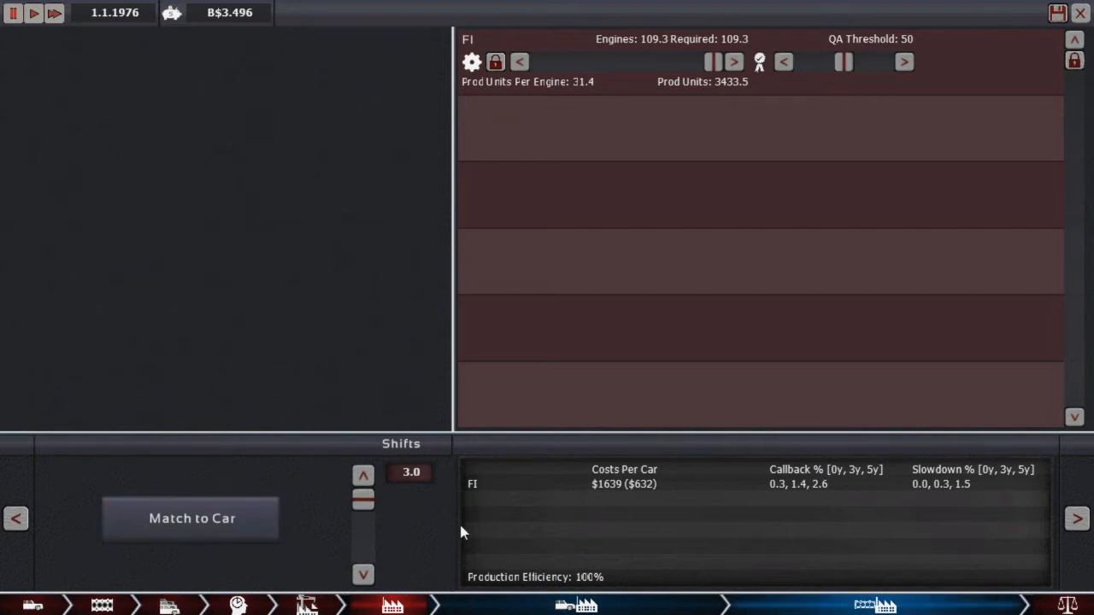
mouse_move(403, 512)
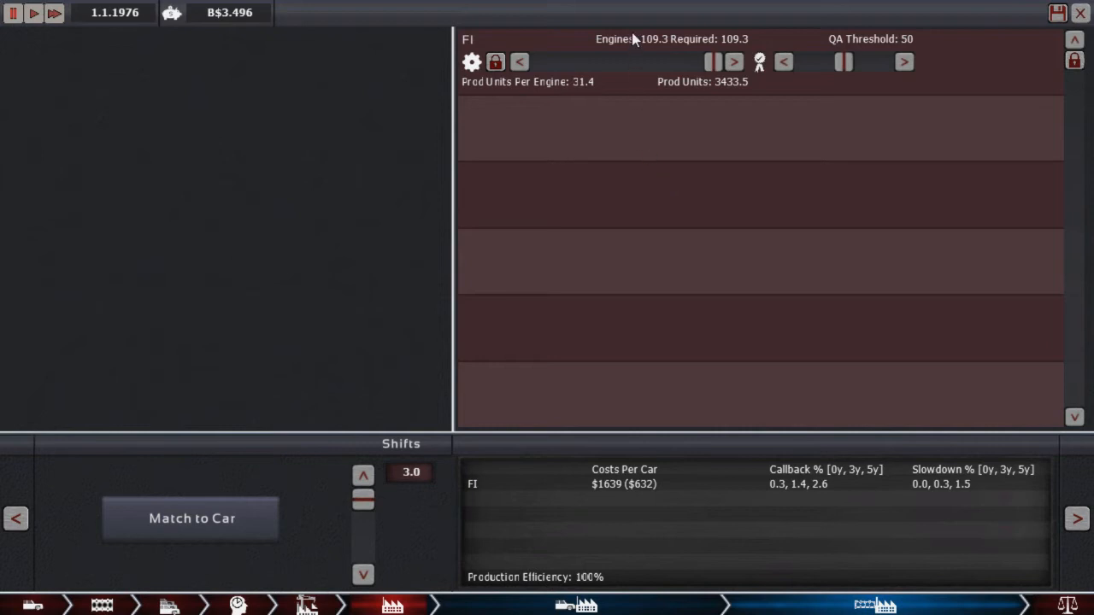
mouse_move(645, 584)
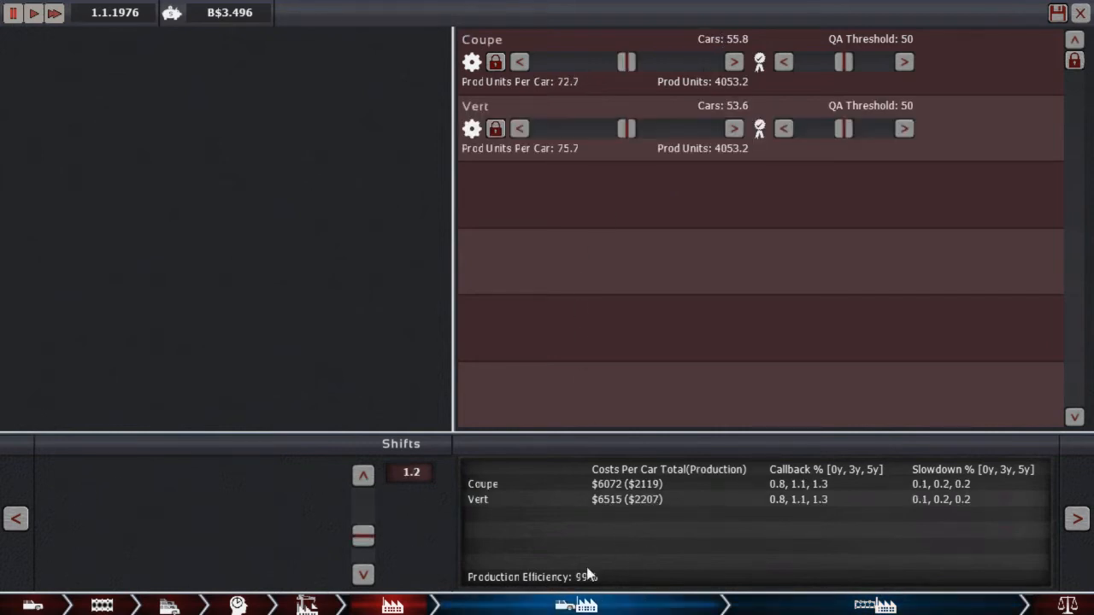
mouse_move(340, 604)
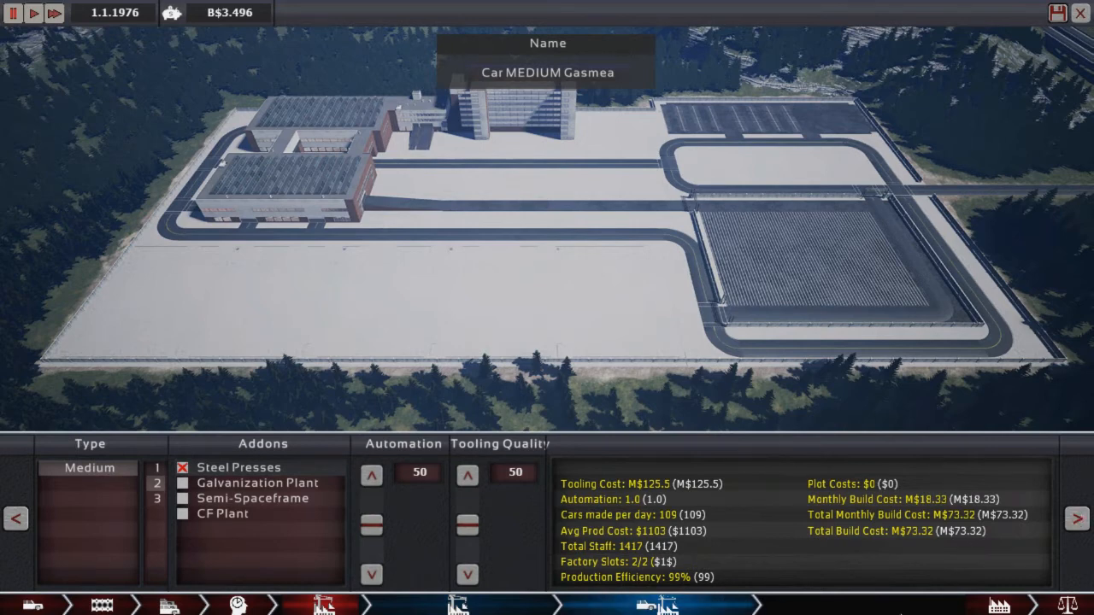
Step: Raise the Gasmea engine factory's automation another notch
click(1077, 518)
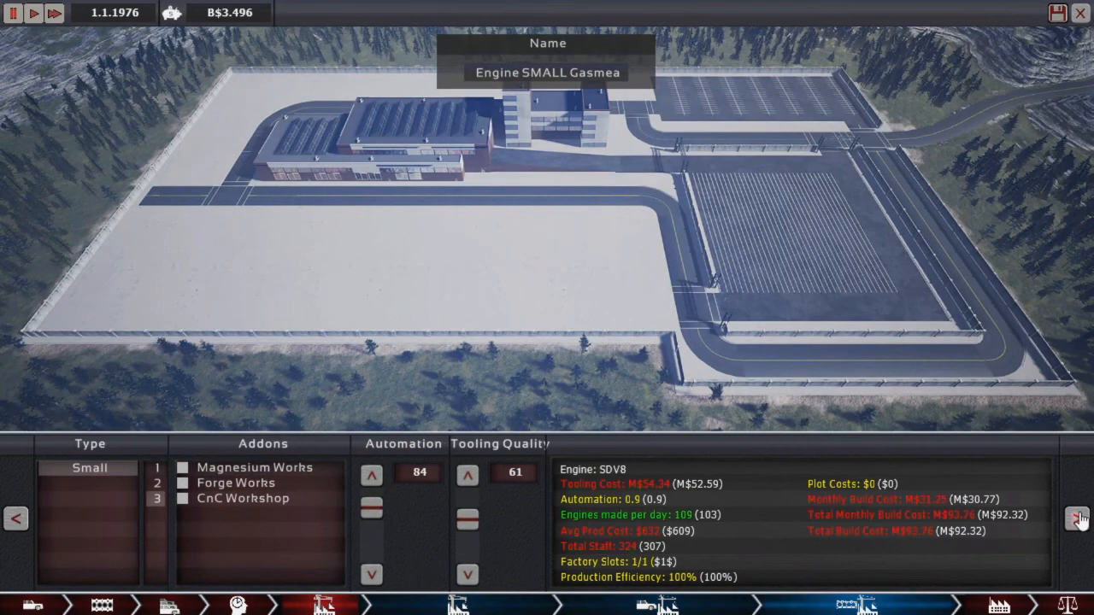
mouse_move(371, 475)
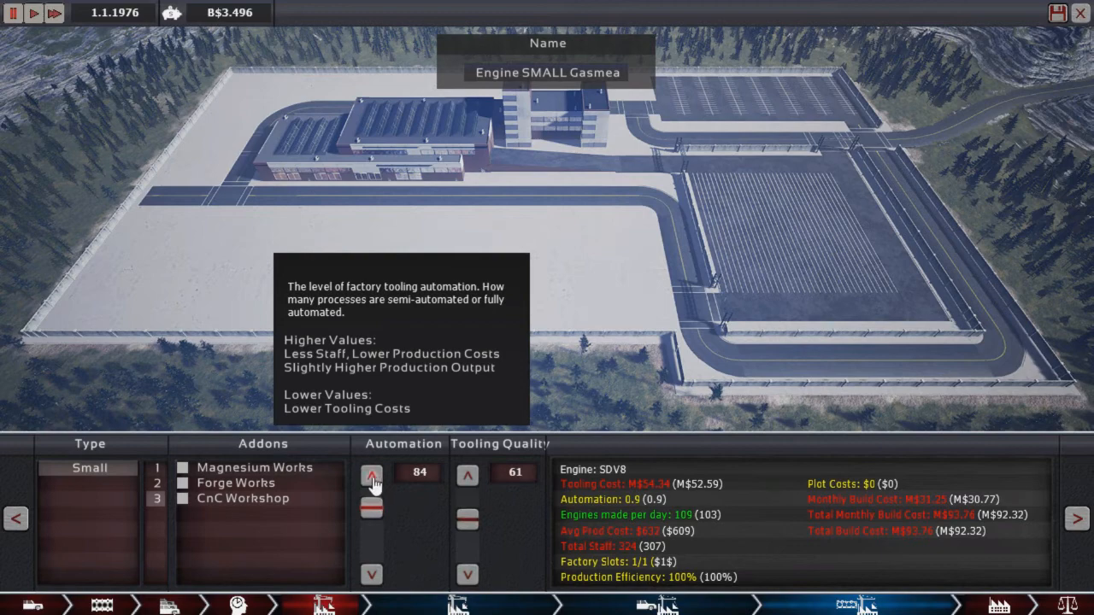
click(371, 474)
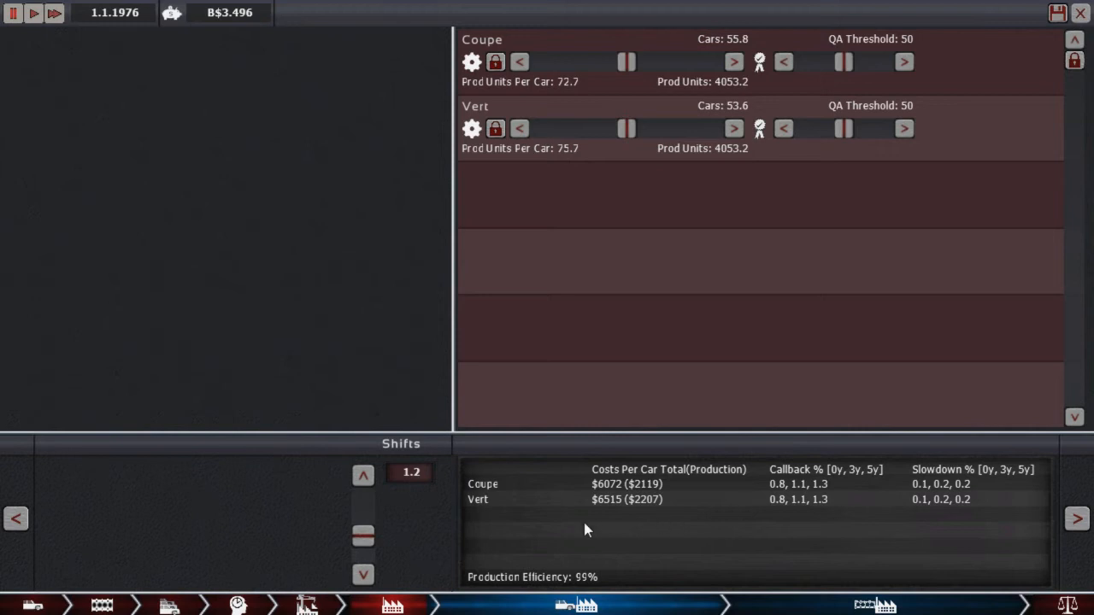
mouse_move(363, 574)
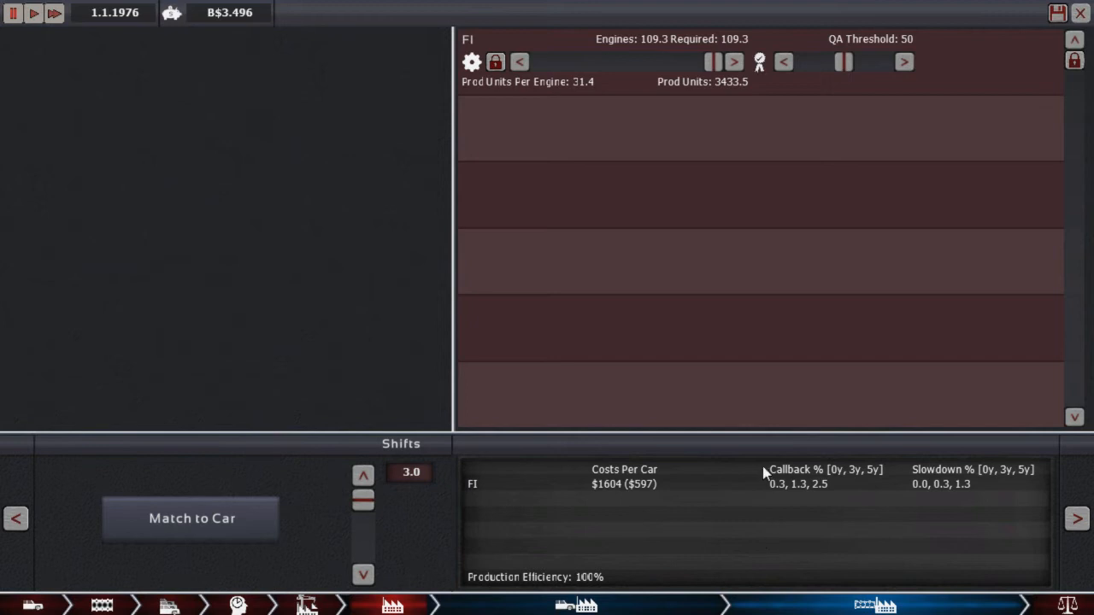
mouse_move(753, 519)
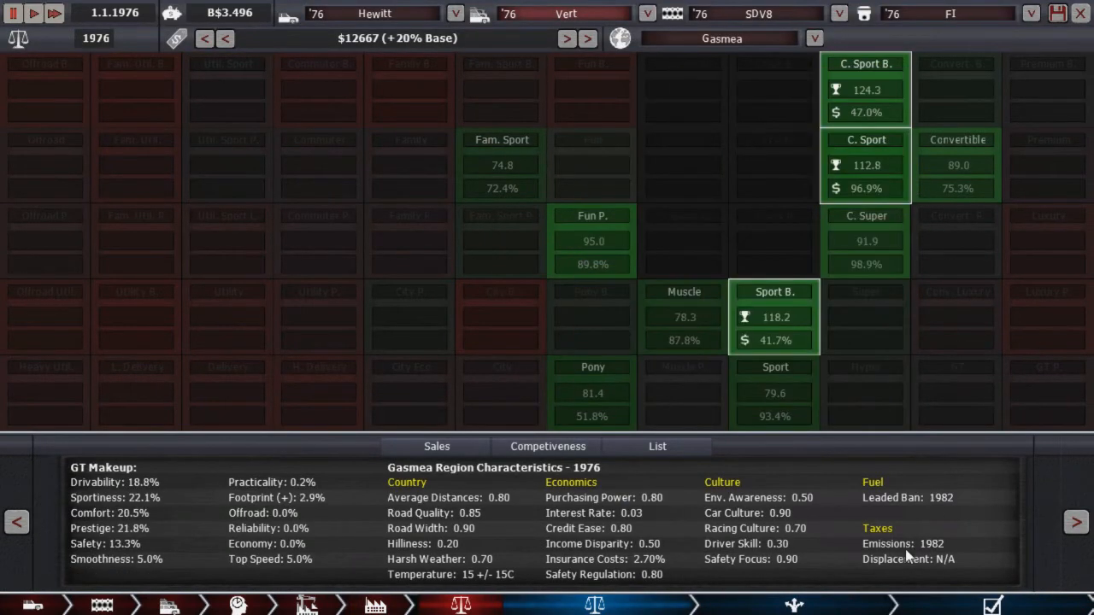
mouse_move(827, 553)
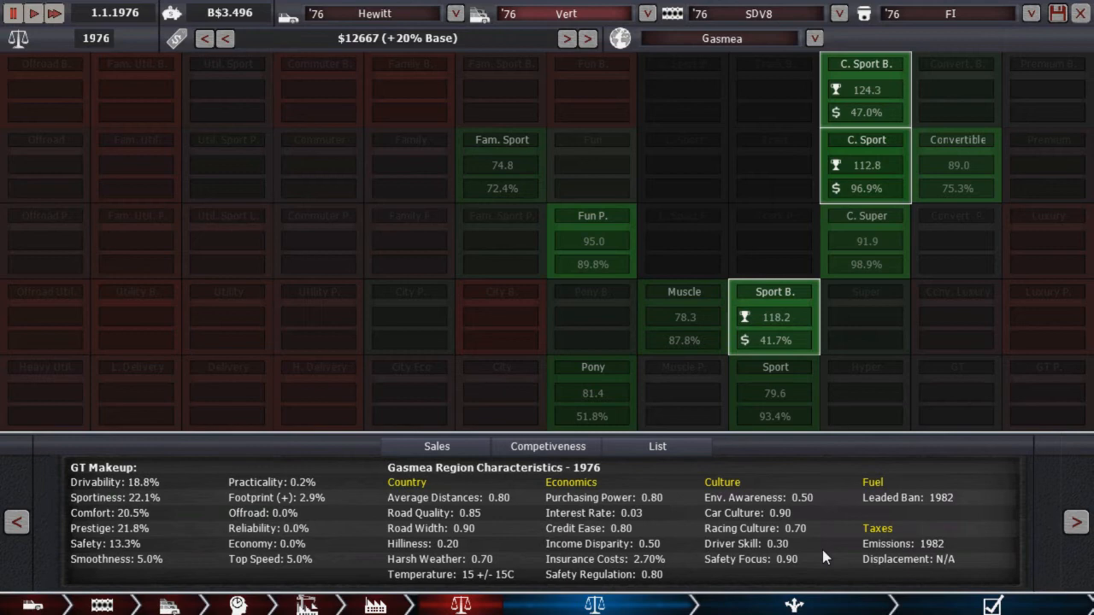
mouse_move(816, 561)
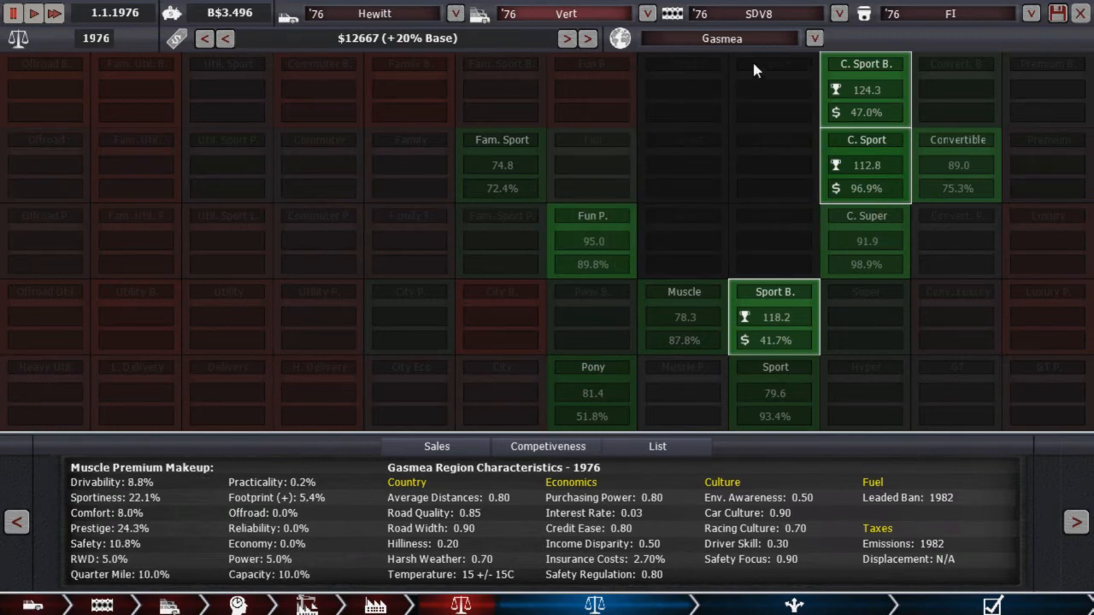
Step: Pick a sales region from the market screen's region dropdown
click(812, 37)
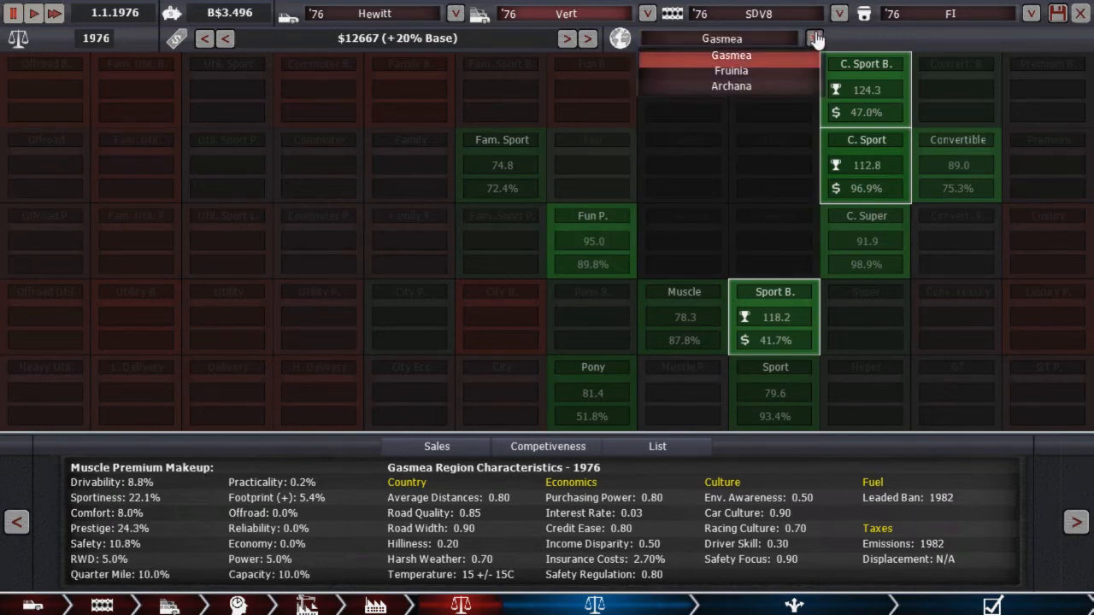
click(731, 70)
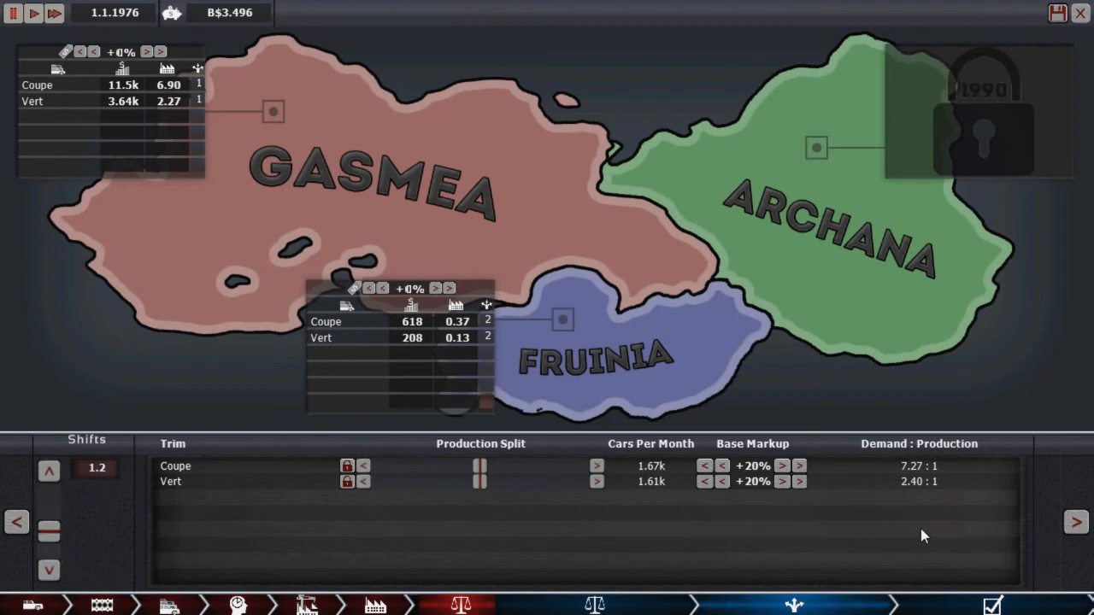
mouse_move(883, 496)
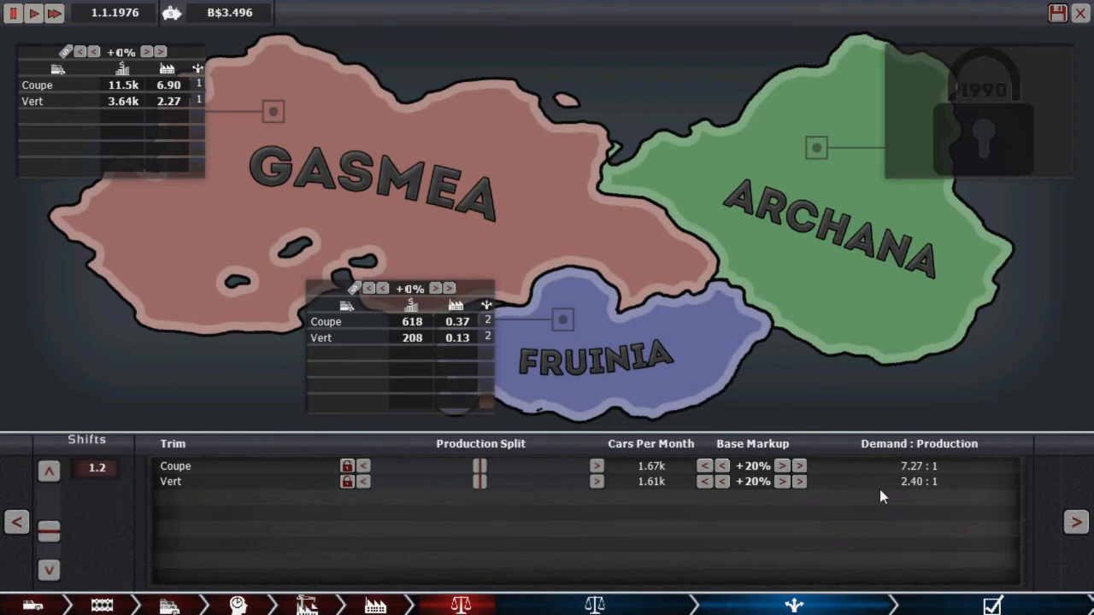
mouse_move(871, 498)
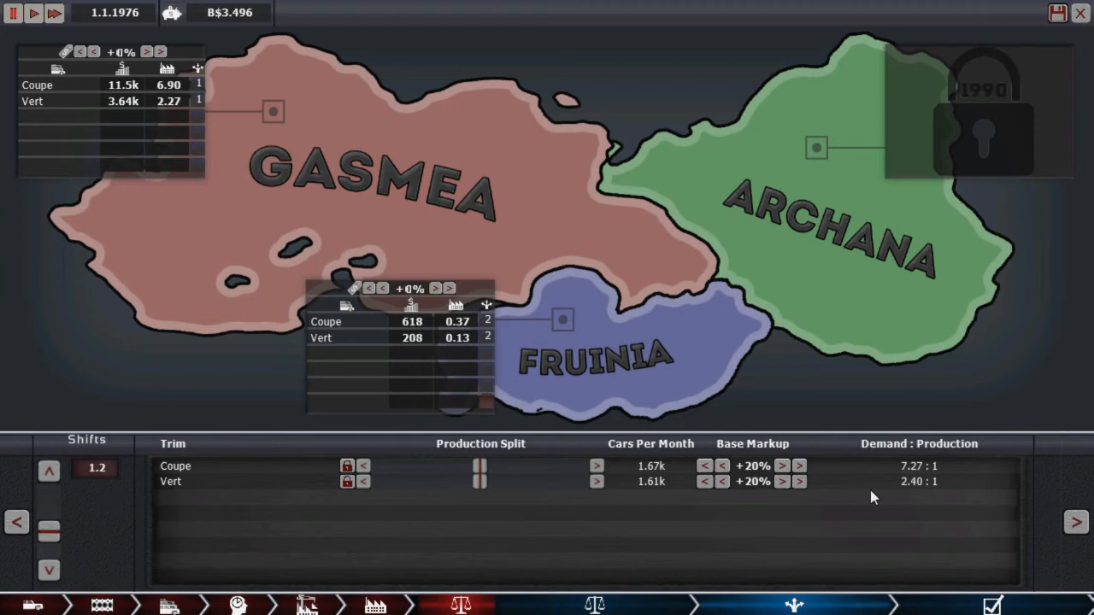
mouse_move(865, 476)
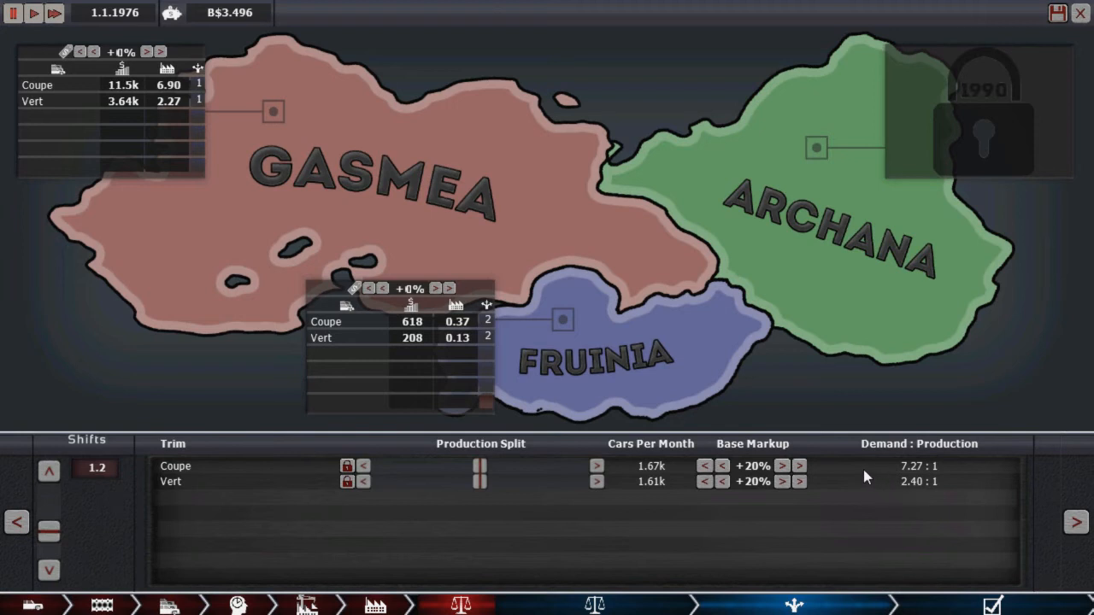
mouse_move(846, 483)
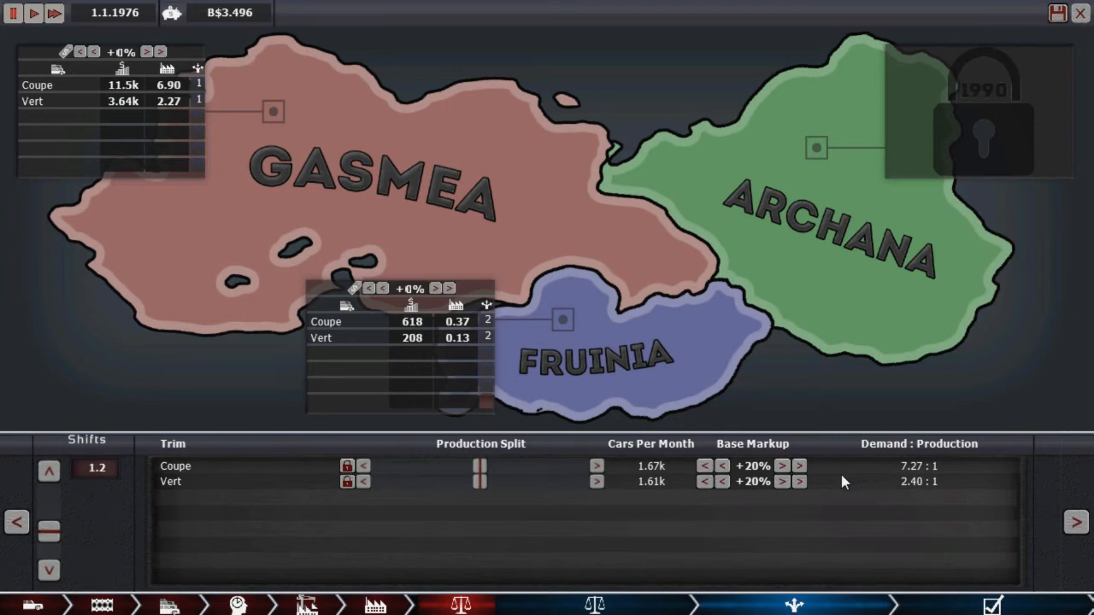
Step: Raise the Coupe's base markup to 60% and the Vert's to 40%
click(799, 466)
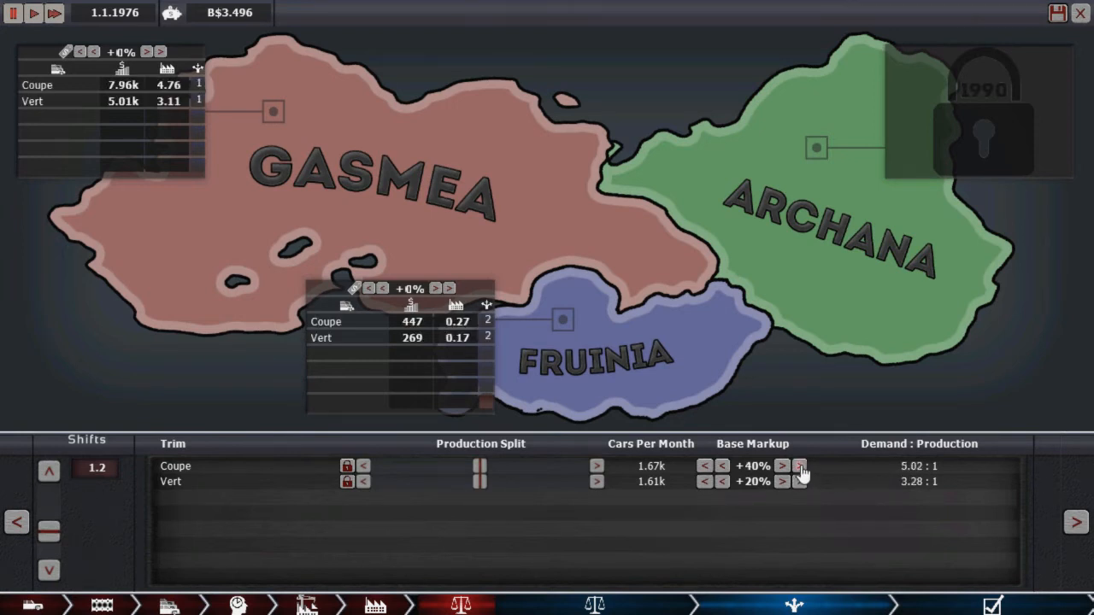
click(799, 466)
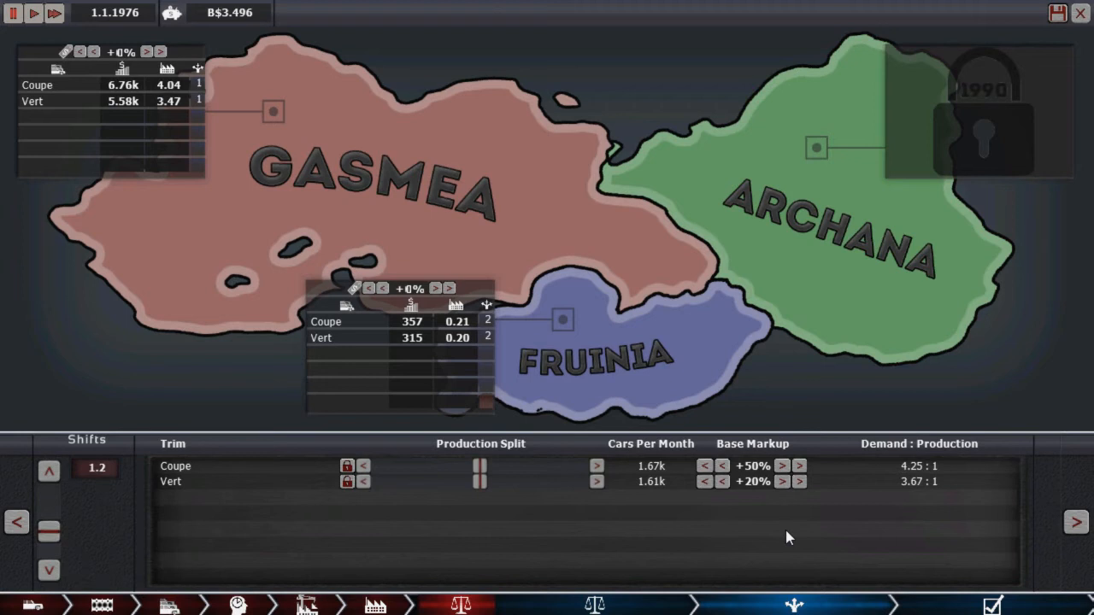
click(781, 481)
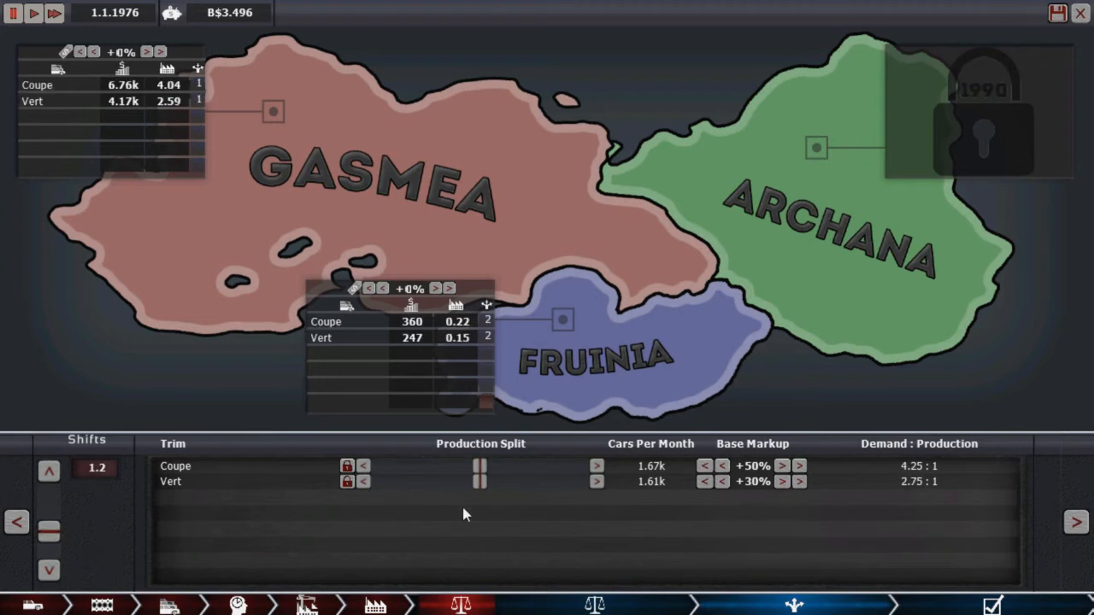
mouse_move(844, 519)
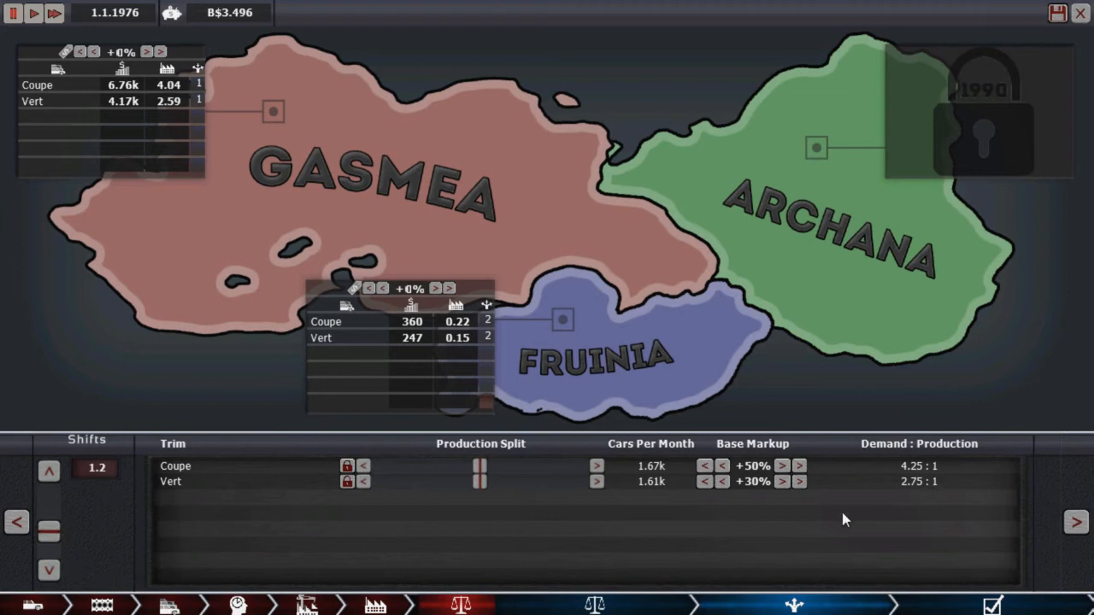
mouse_move(825, 491)
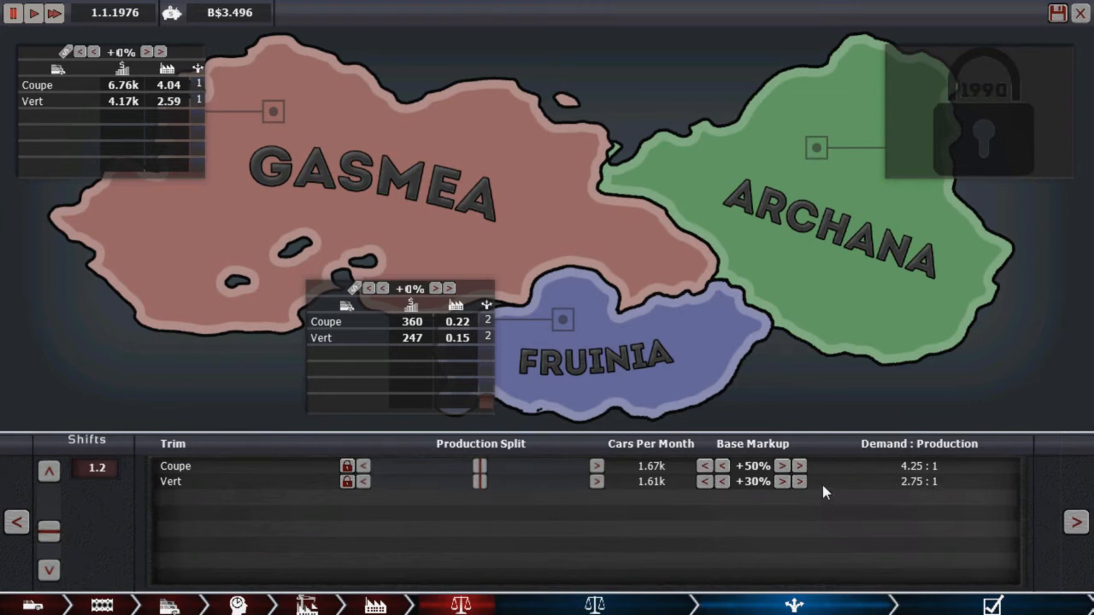
click(780, 481)
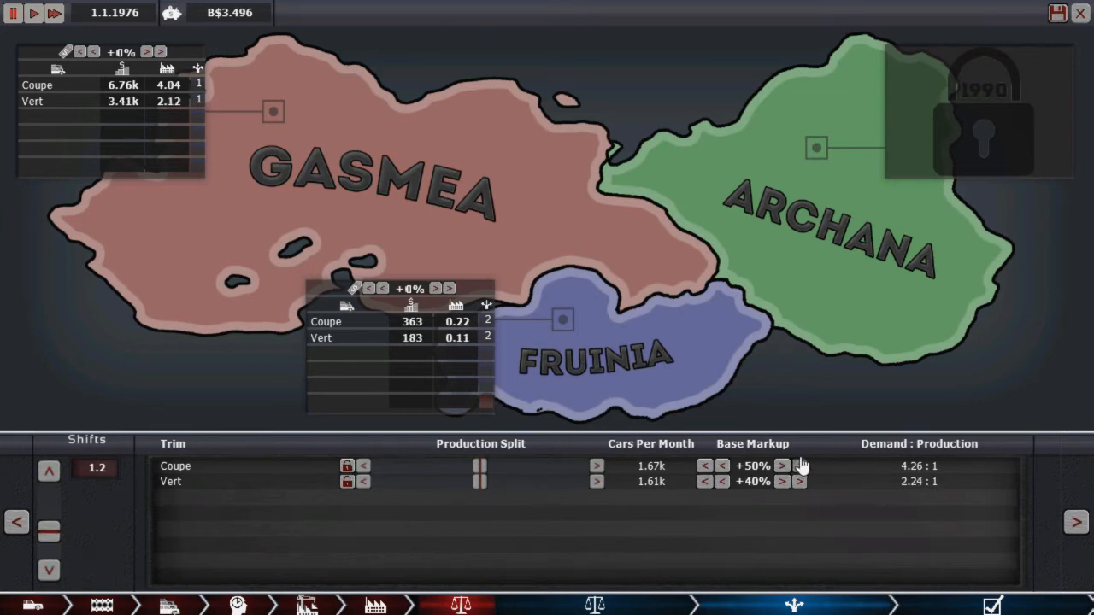
click(780, 466)
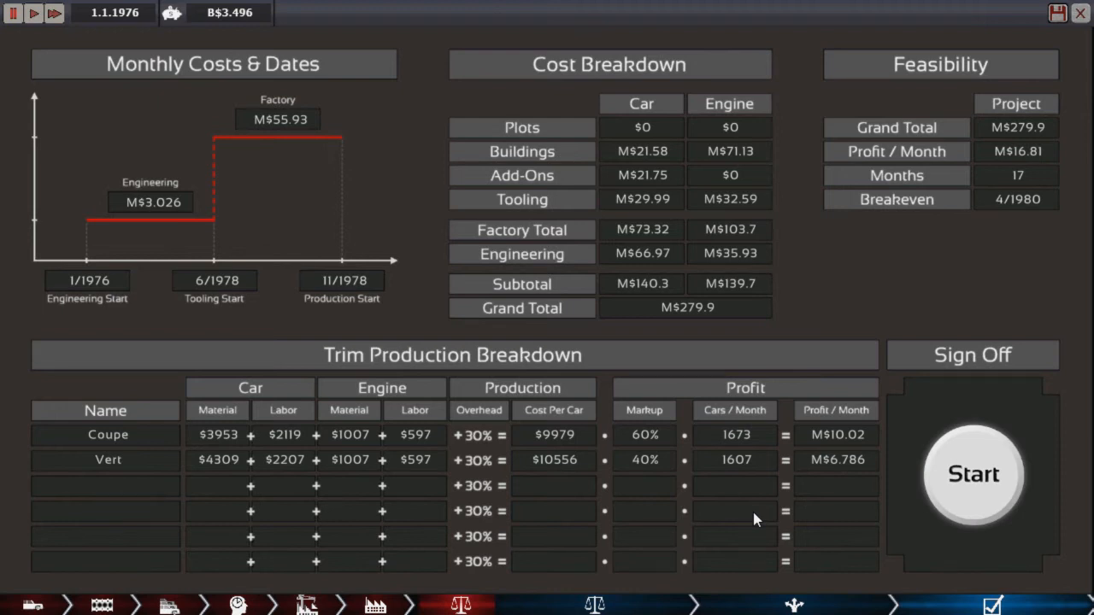
mouse_move(875, 60)
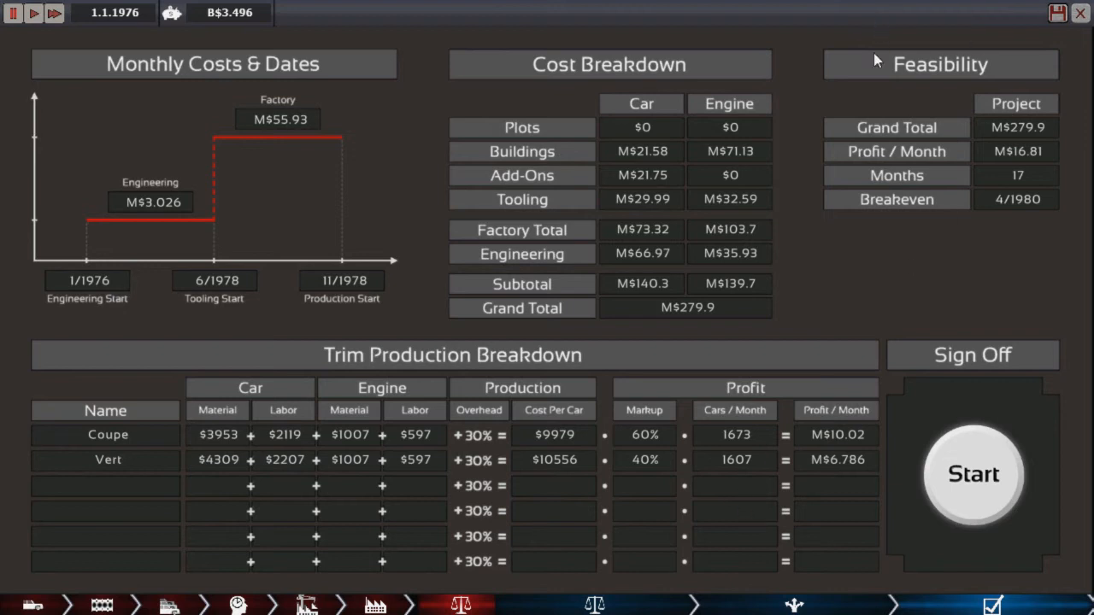
mouse_move(1040, 152)
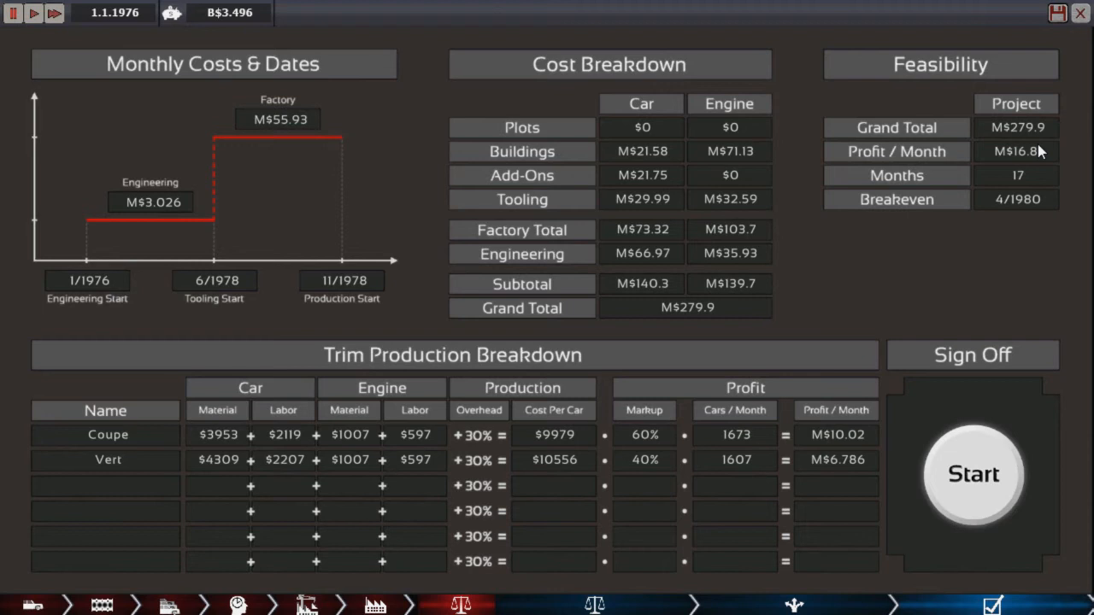
mouse_move(839, 274)
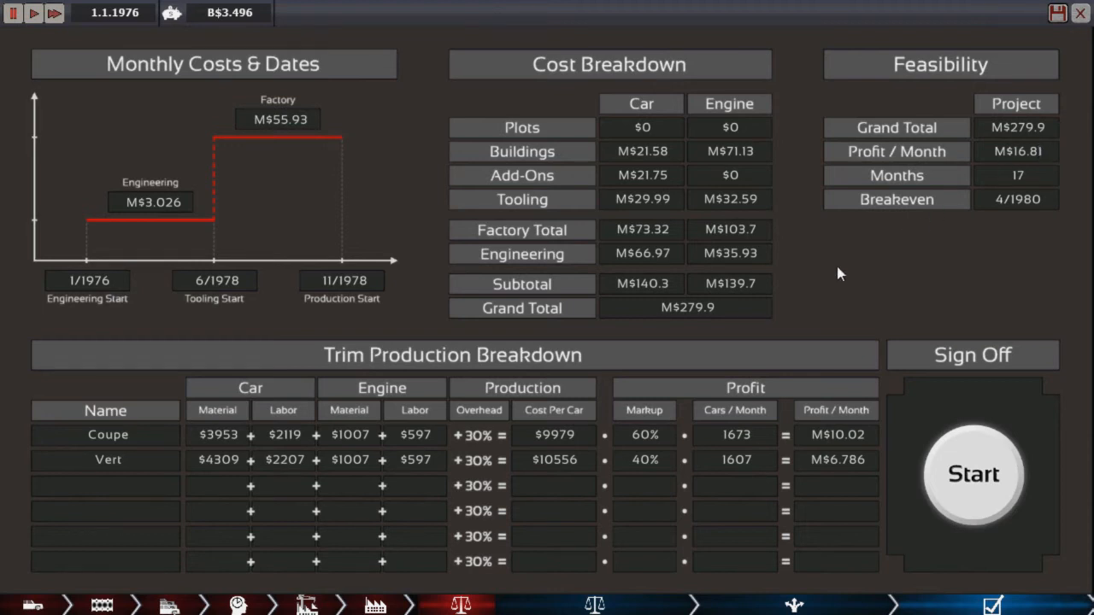
mouse_move(445, 411)
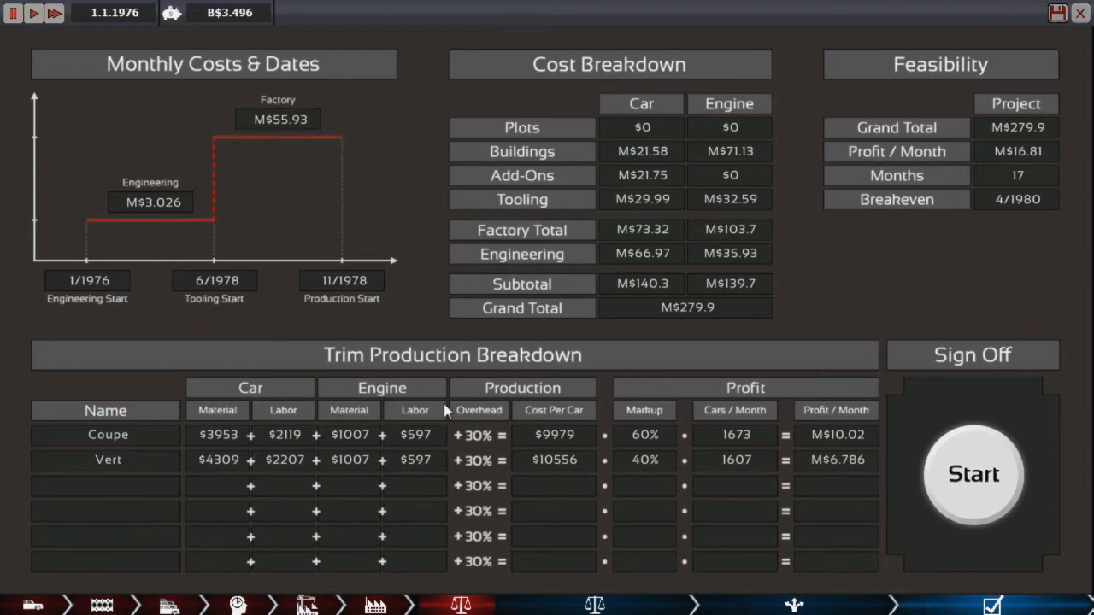
mouse_move(237, 477)
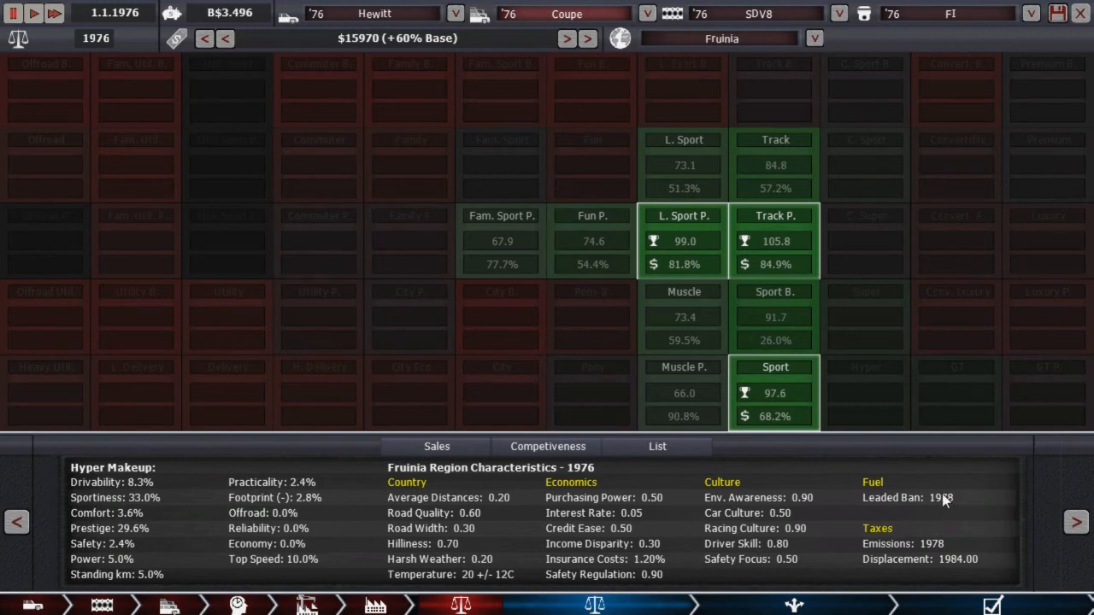
mouse_move(955, 506)
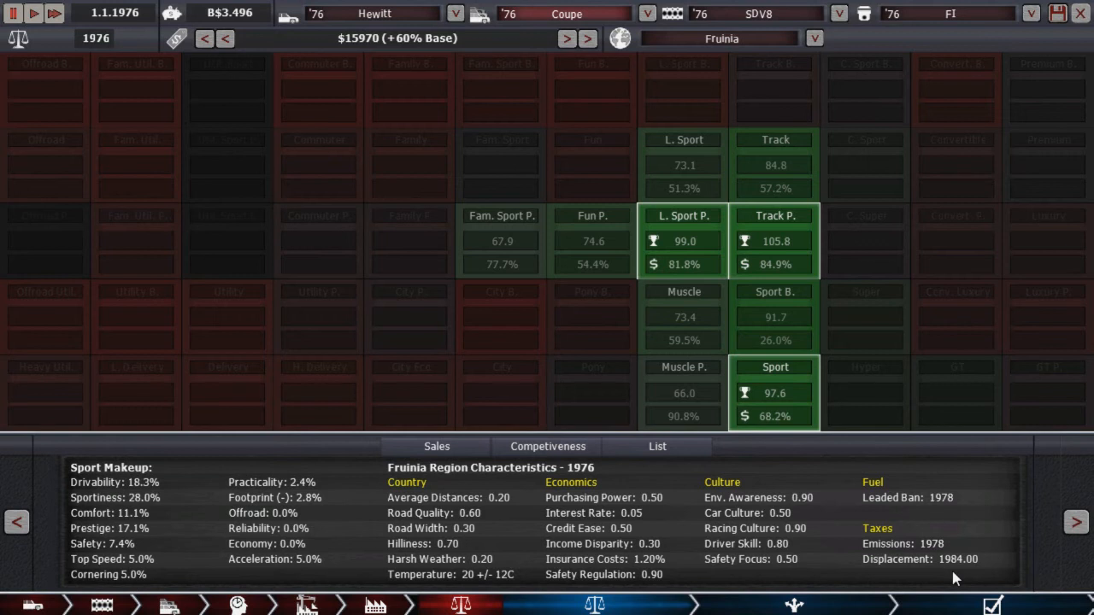
mouse_move(961, 577)
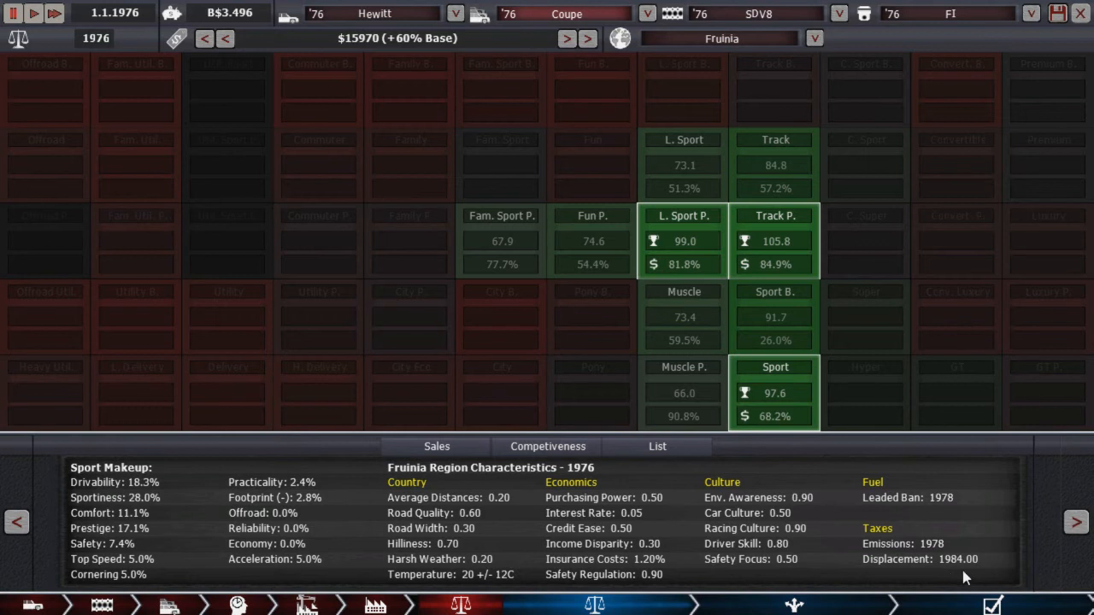
mouse_move(970, 574)
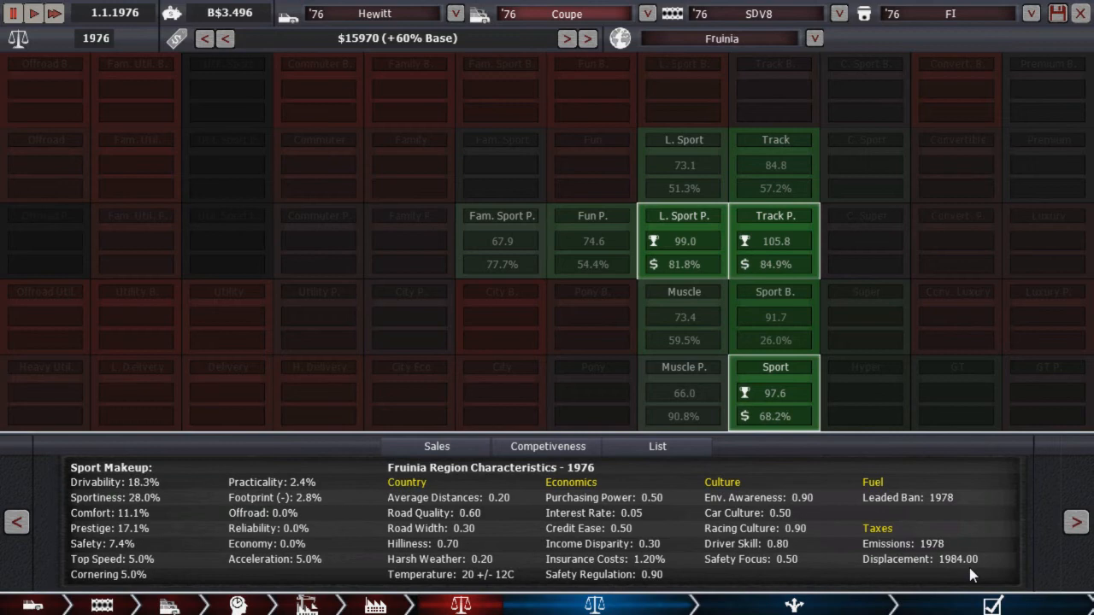
Step: Switch the Coupe's market grid from Fruinia to the Gasmea region
click(812, 38)
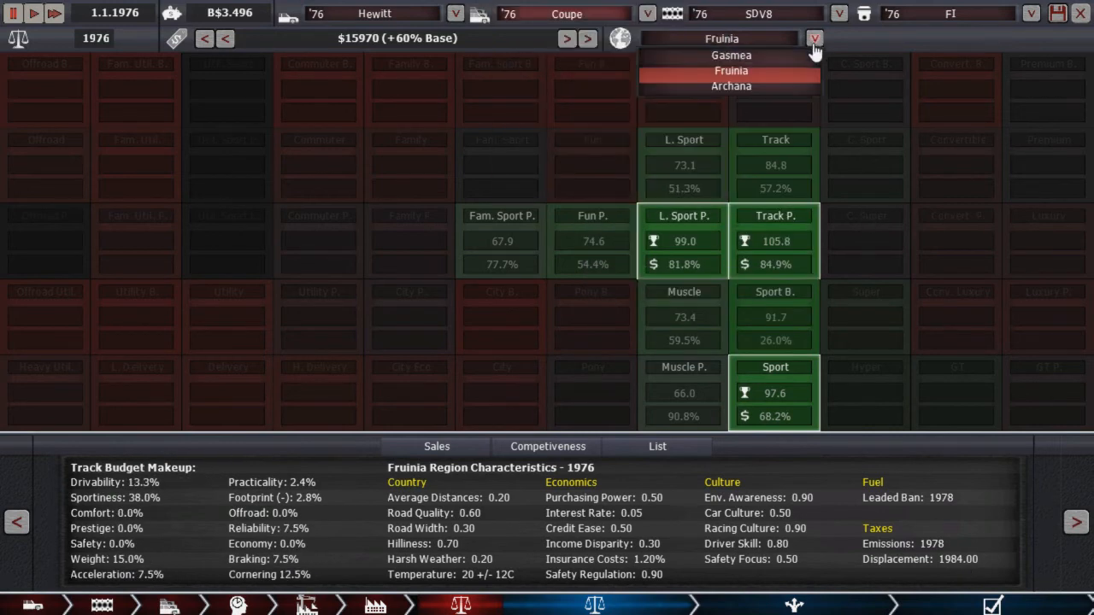
click(730, 55)
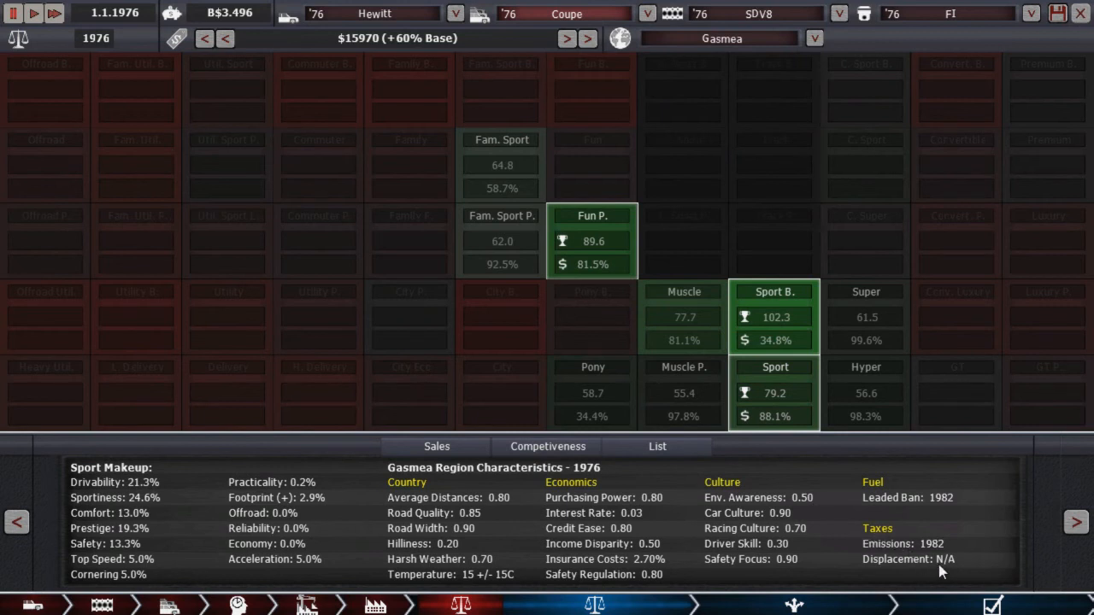
mouse_move(998, 543)
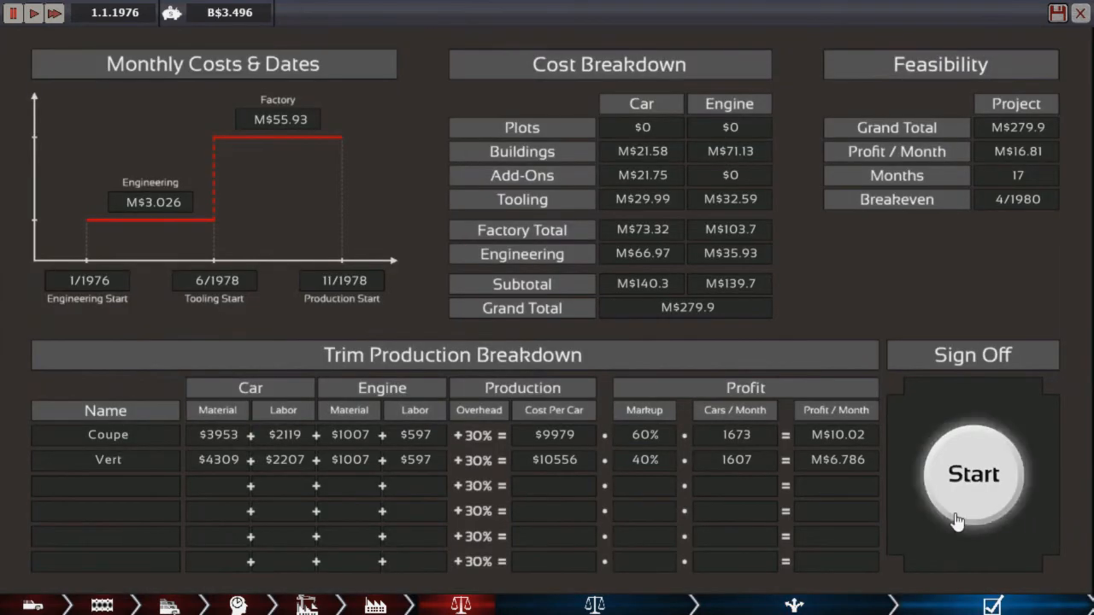
mouse_move(777, 526)
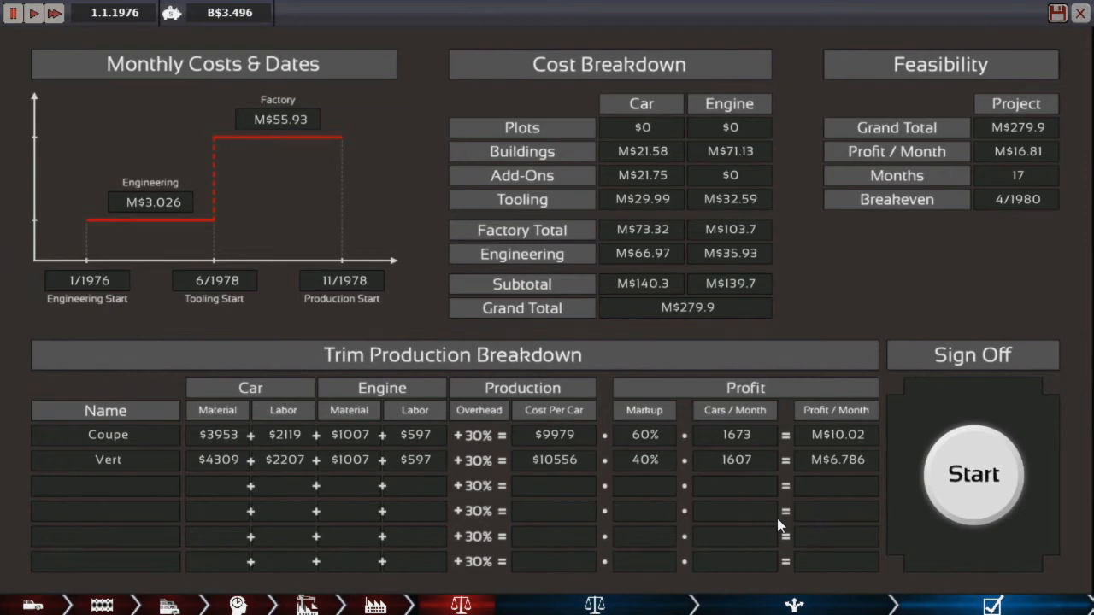
mouse_move(972, 474)
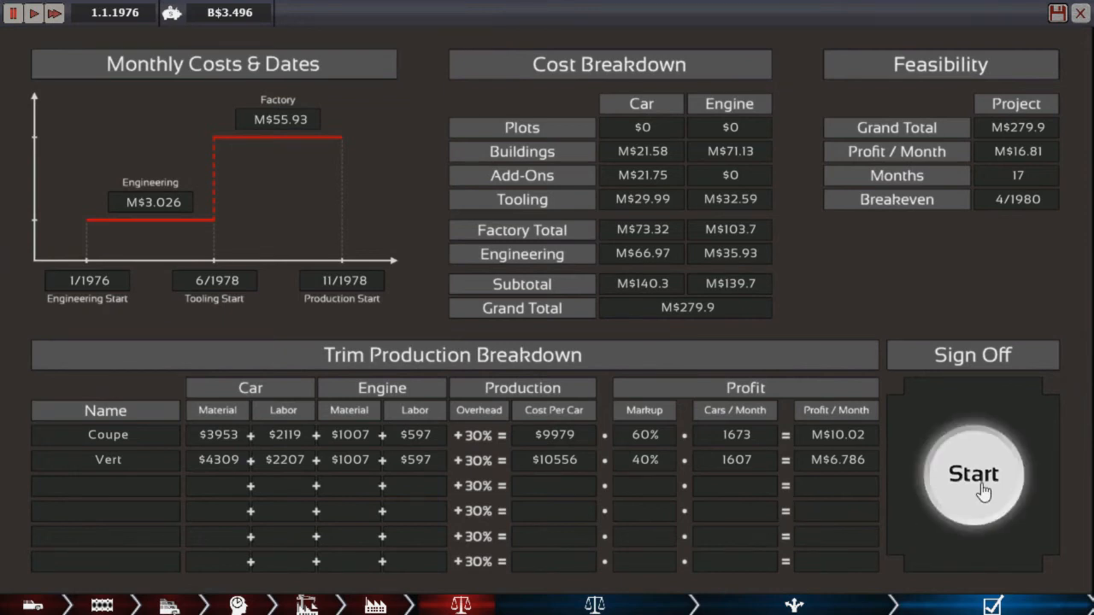
Step: Start the Hewitt Coupe and Vert project from the Sign Off section
click(972, 474)
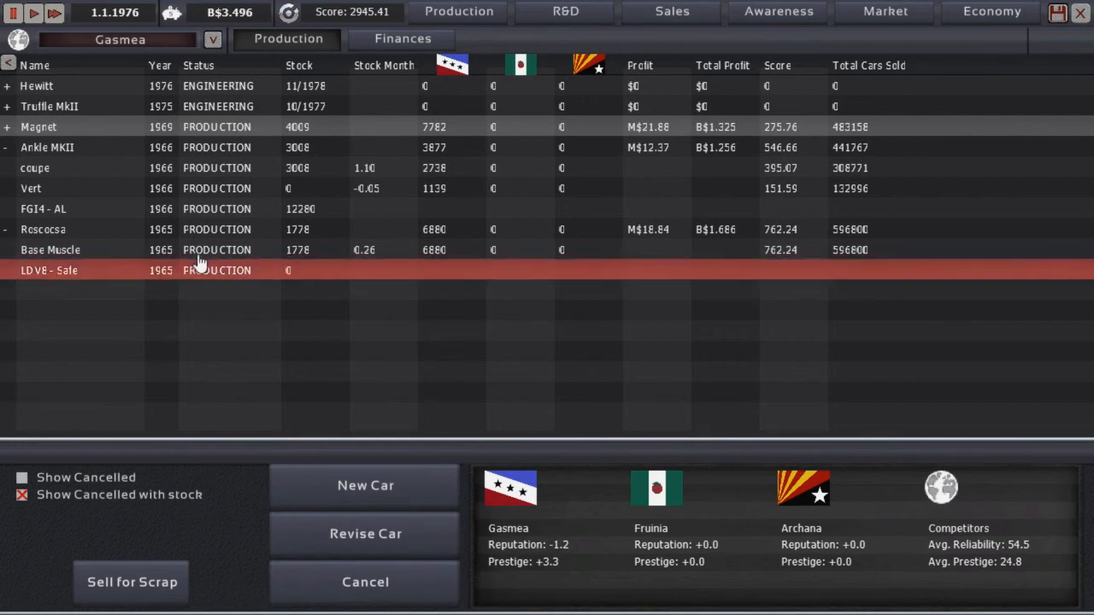
Step: Unpause and let the calendar run to 6 December 1976
click(192, 147)
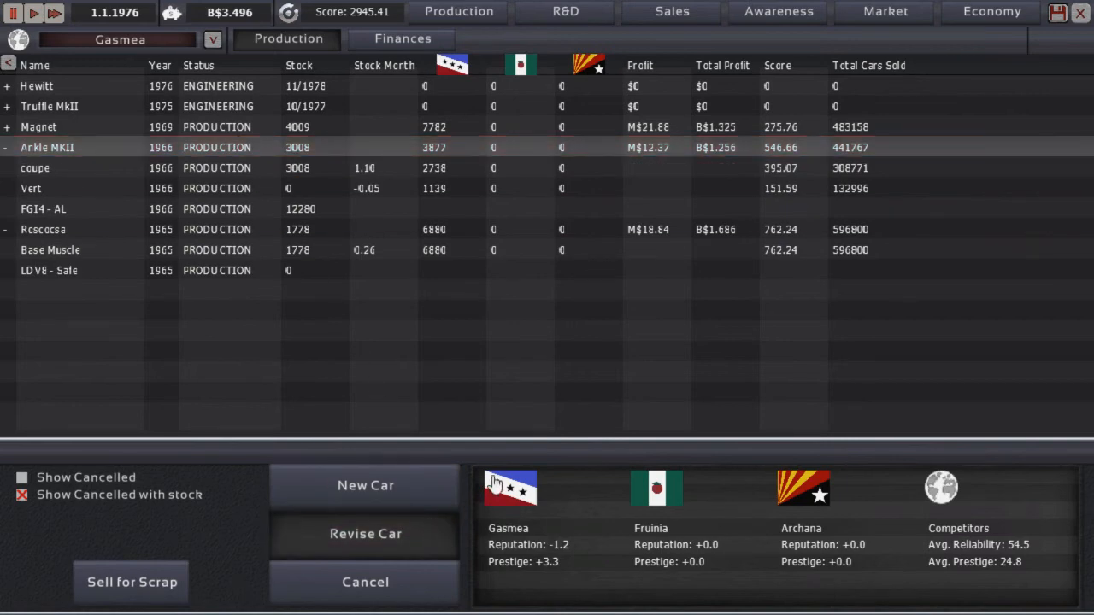
mouse_move(418, 342)
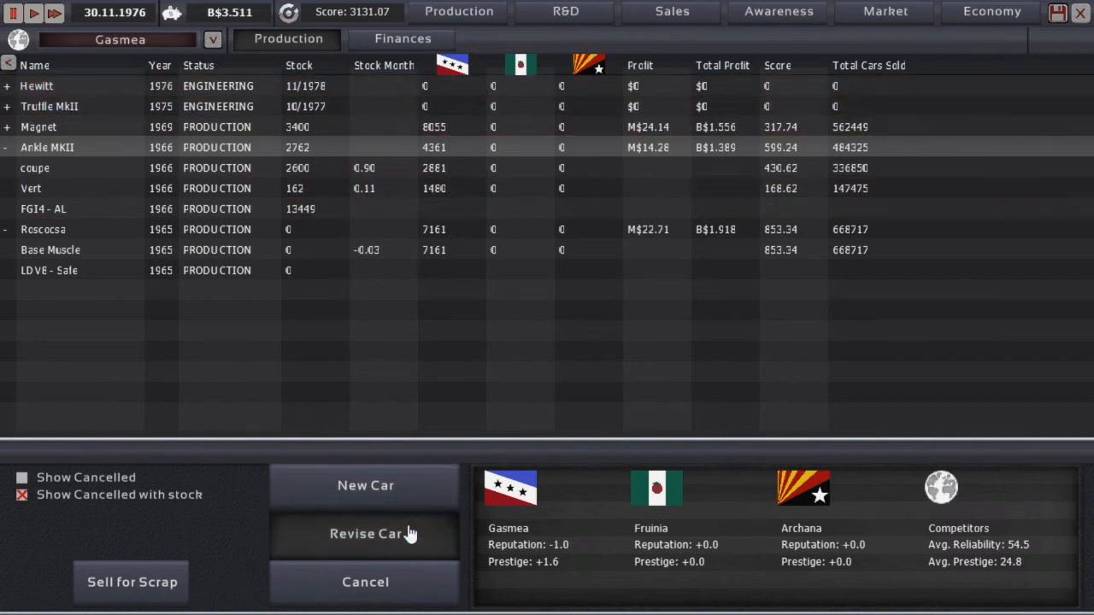
mouse_move(179, 456)
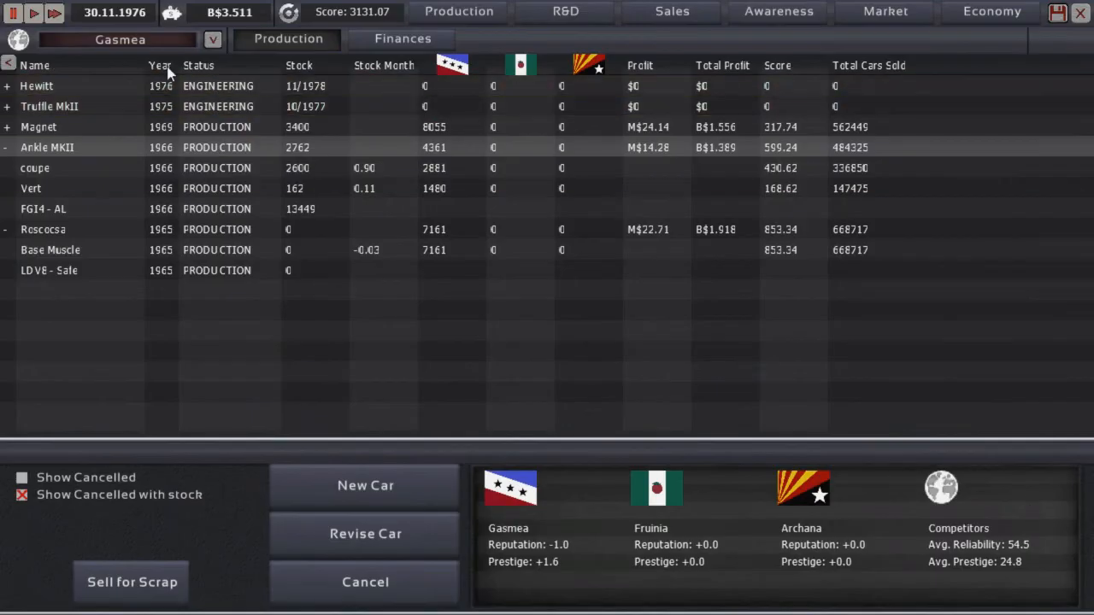
click(13, 12)
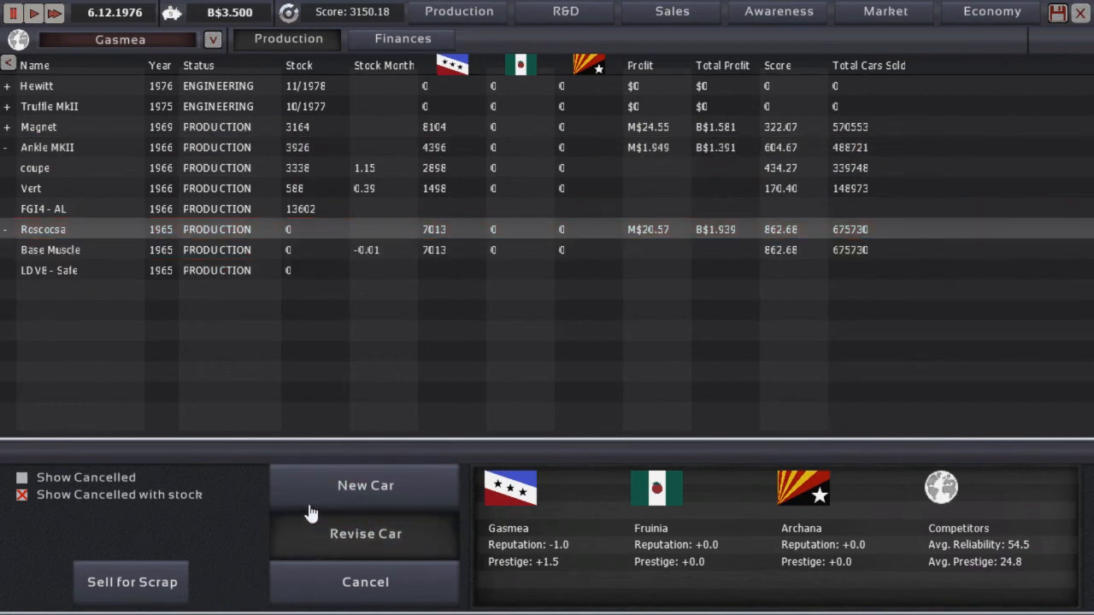
mouse_move(28, 475)
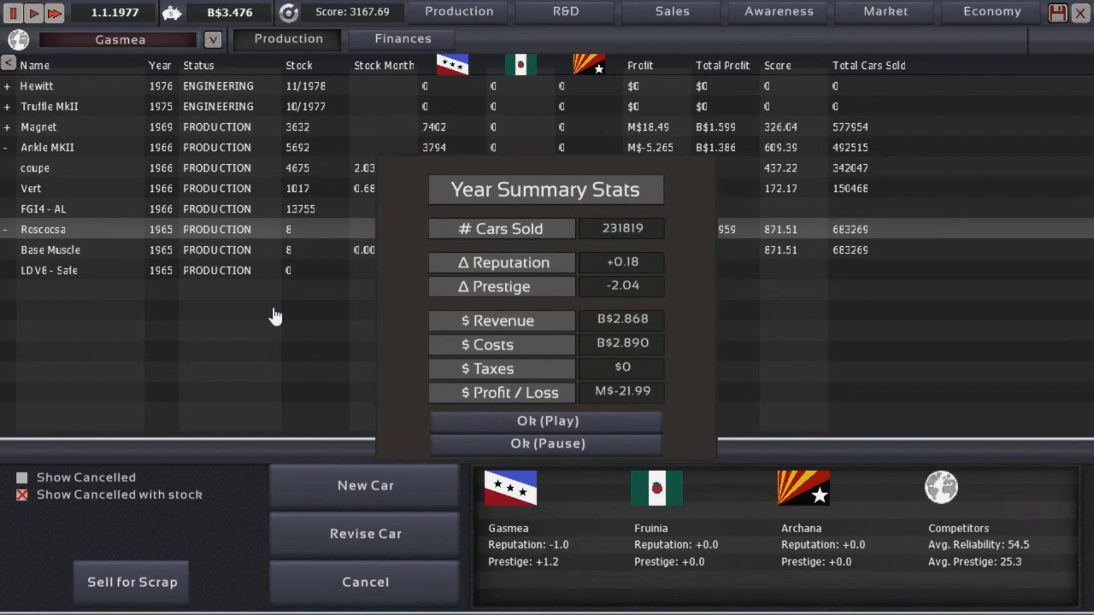
mouse_move(264, 334)
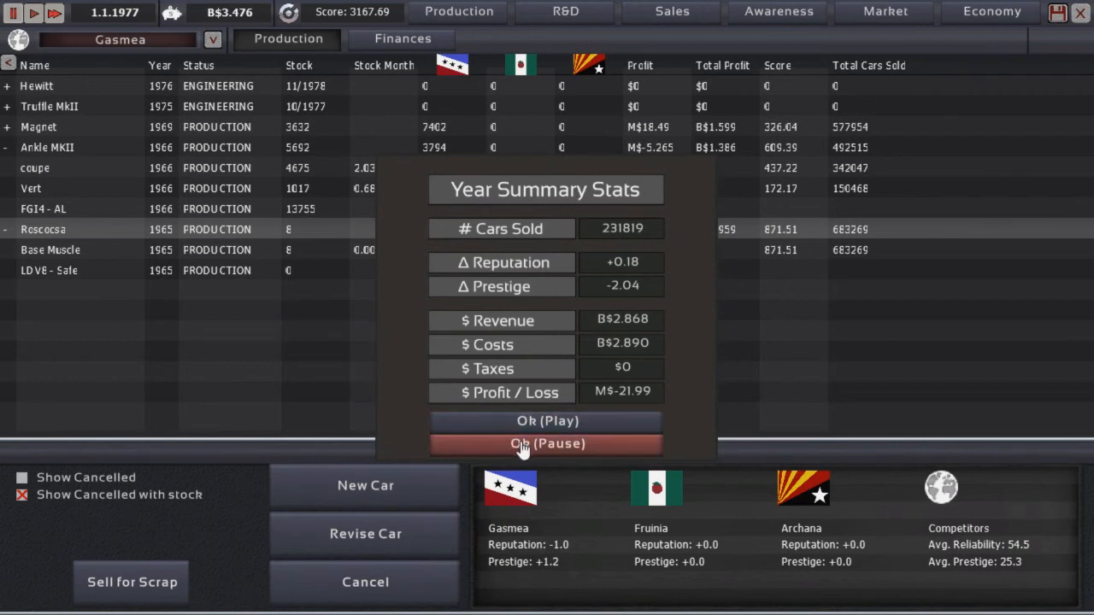
Step: Dismiss the 1977 Year Summary Stats with Ok (Pause)
click(546, 443)
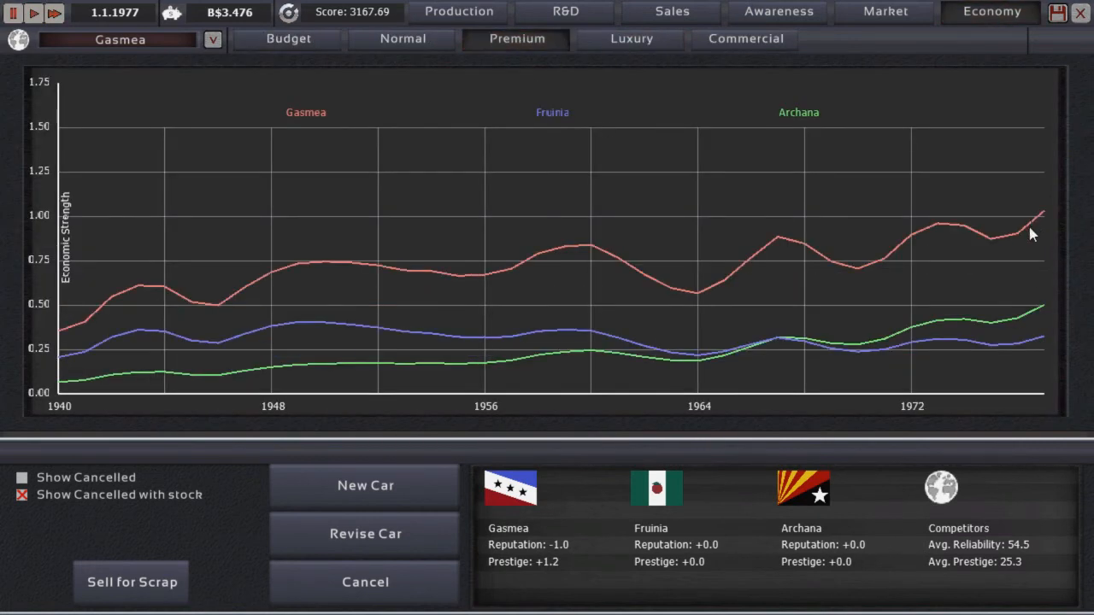
click(630, 38)
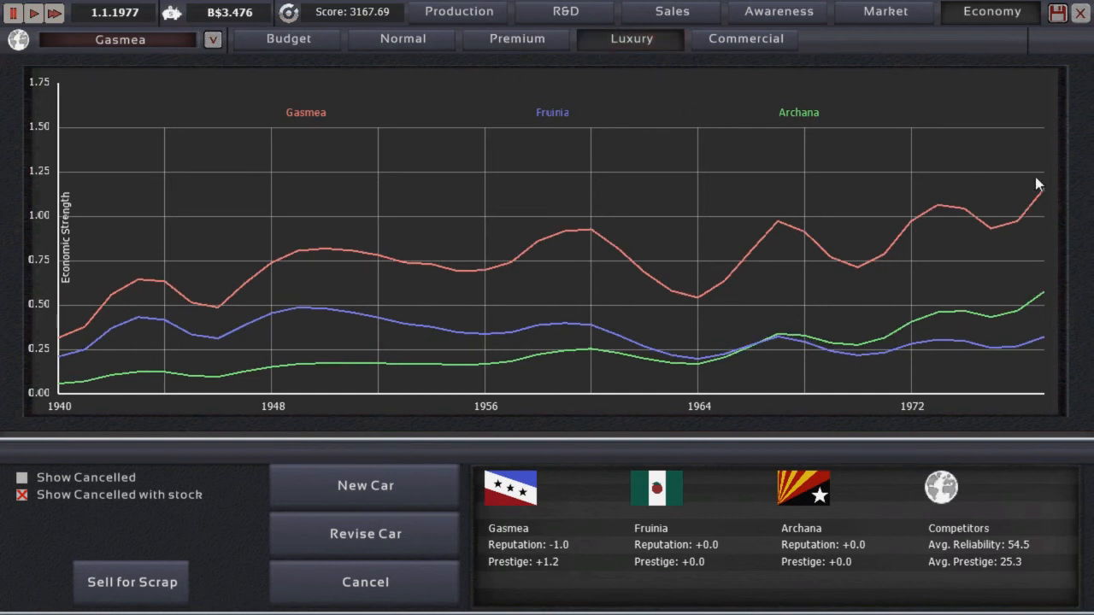
click(745, 39)
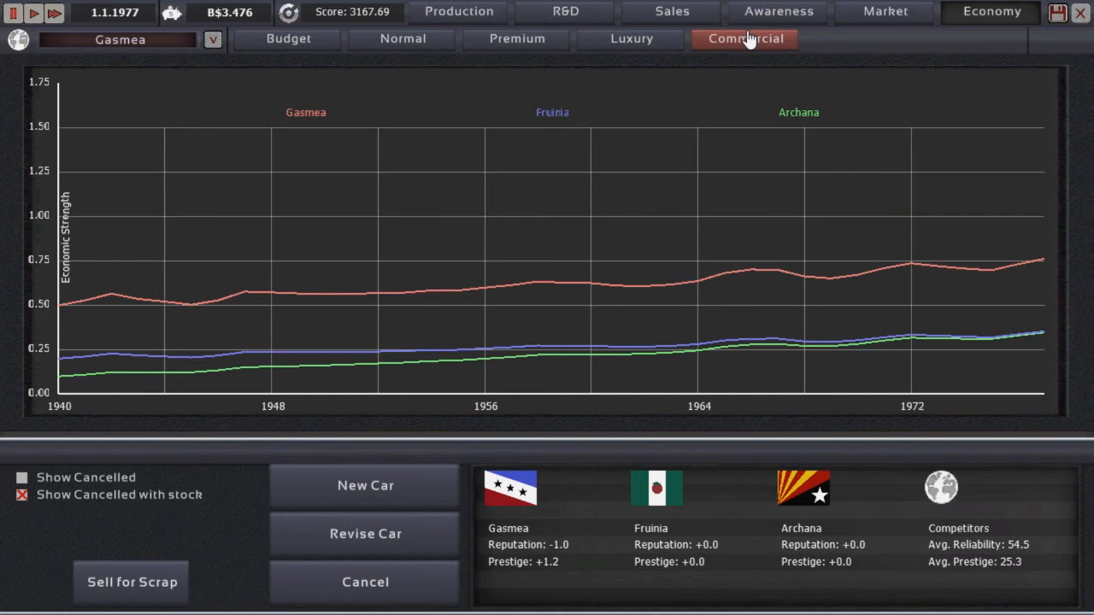
click(288, 38)
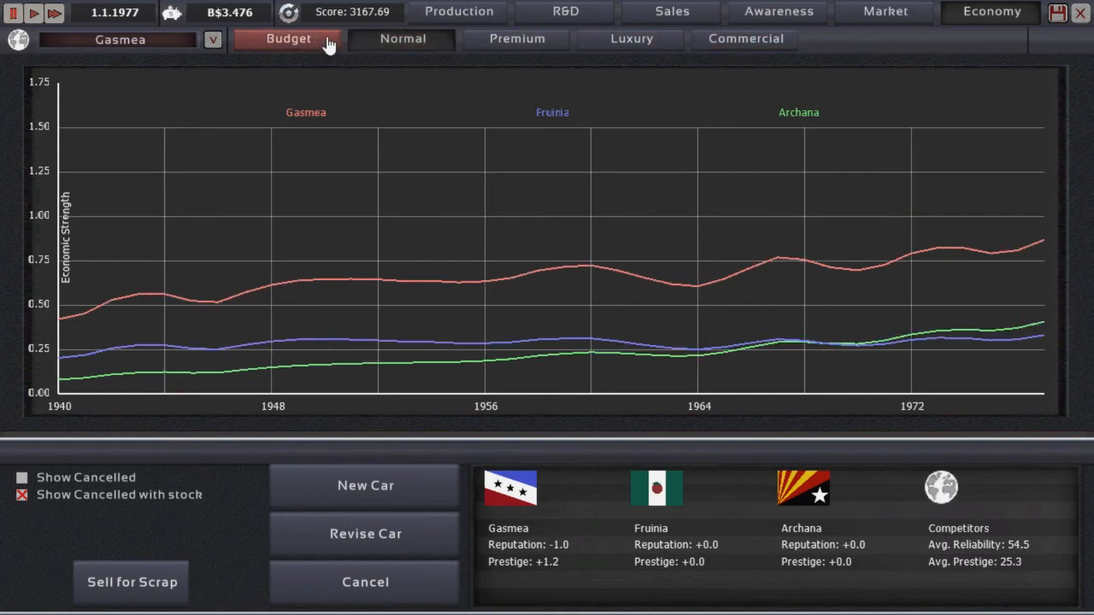
click(516, 39)
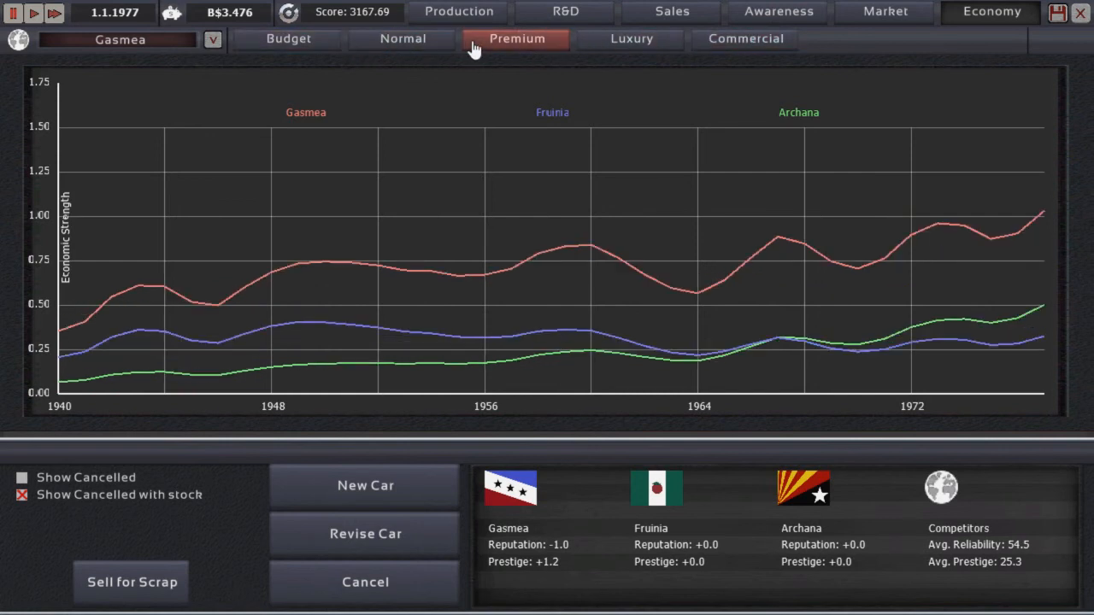
click(516, 38)
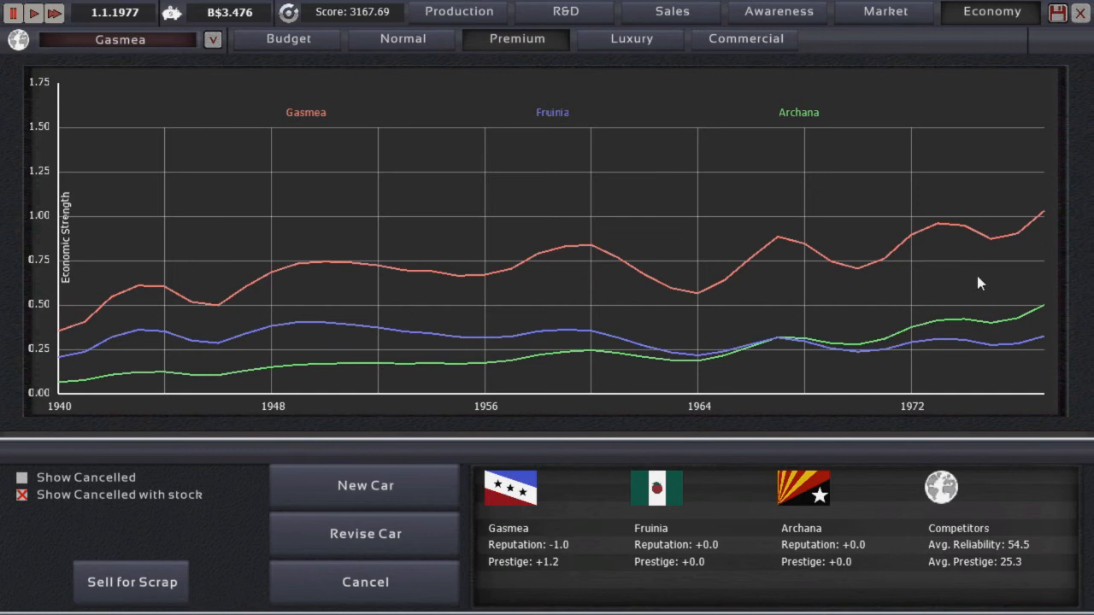
mouse_move(990, 293)
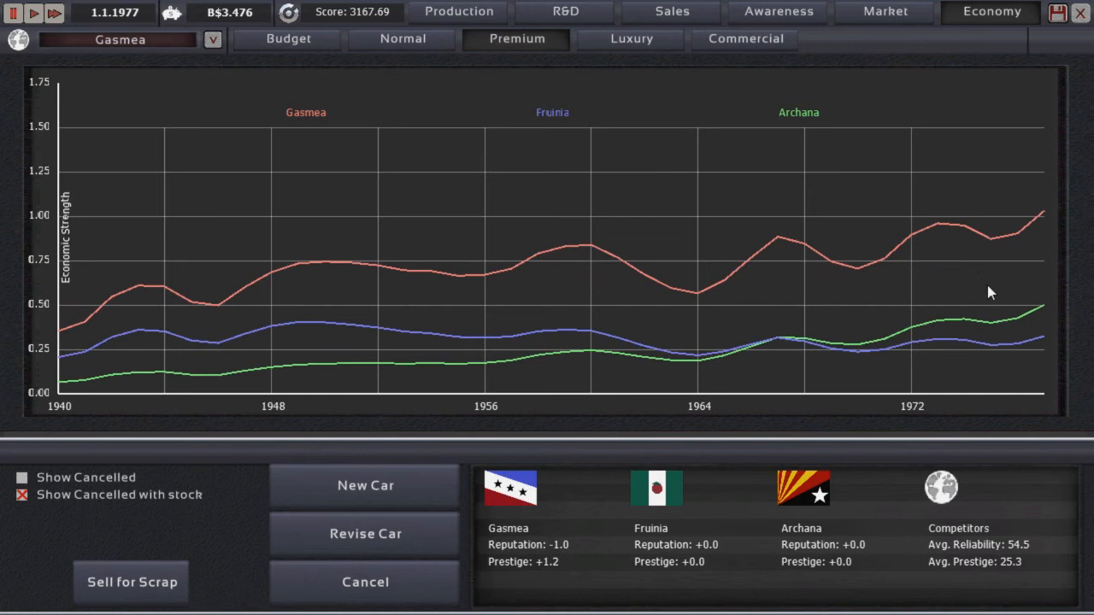
mouse_move(1063, 213)
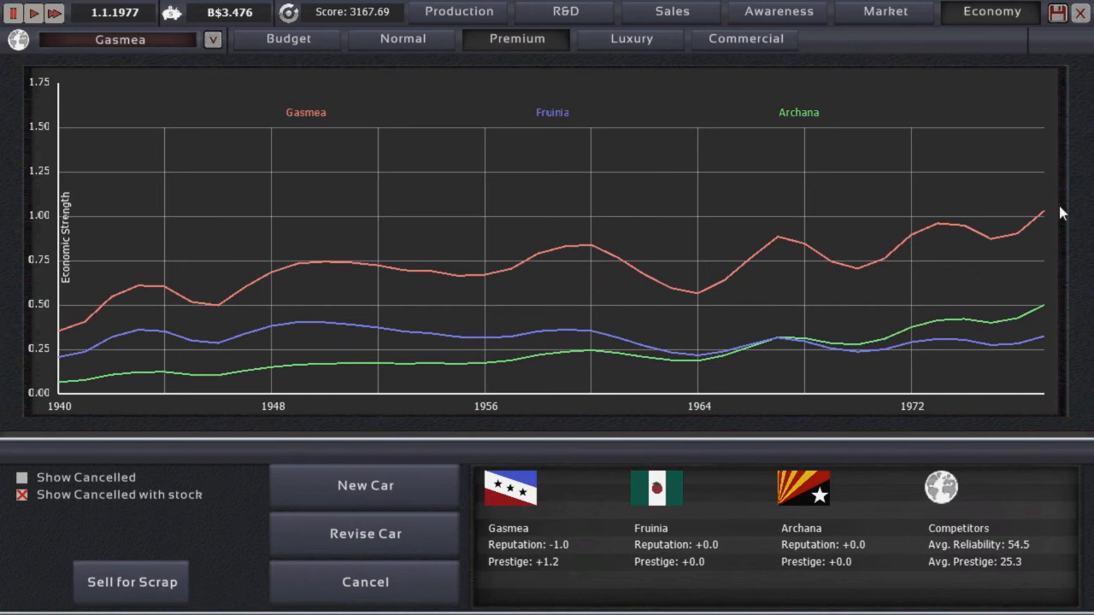
mouse_move(1059, 216)
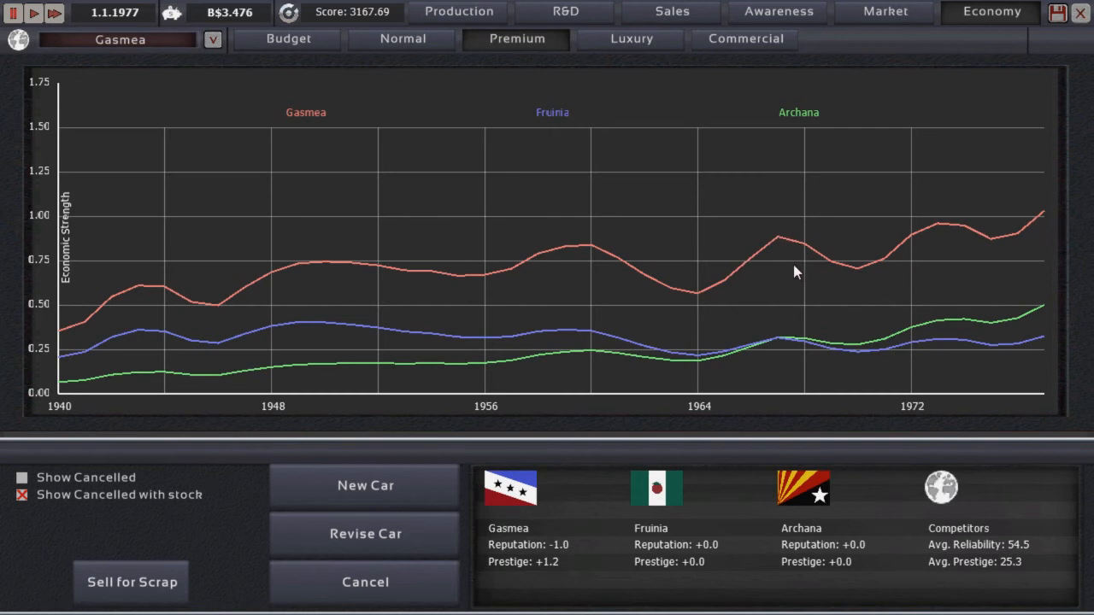
mouse_move(1025, 317)
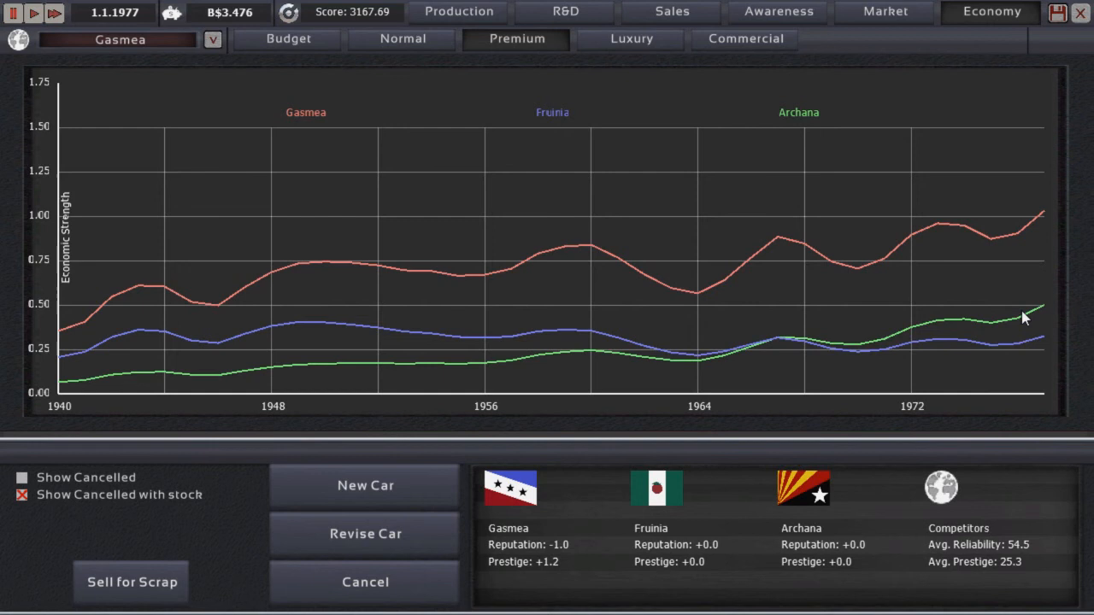
mouse_move(808, 296)
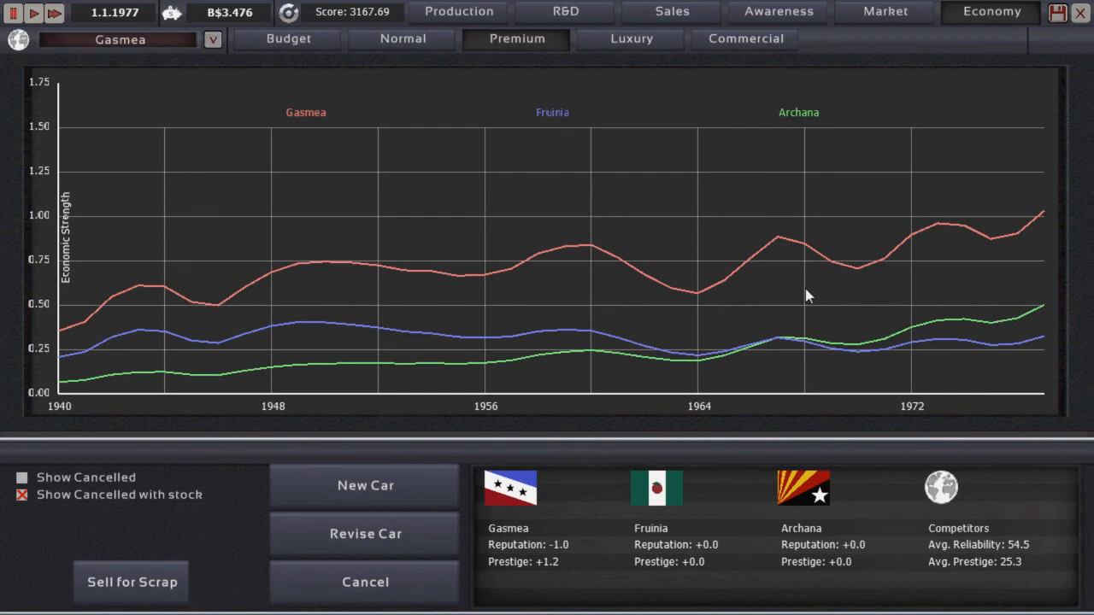
mouse_move(965, 205)
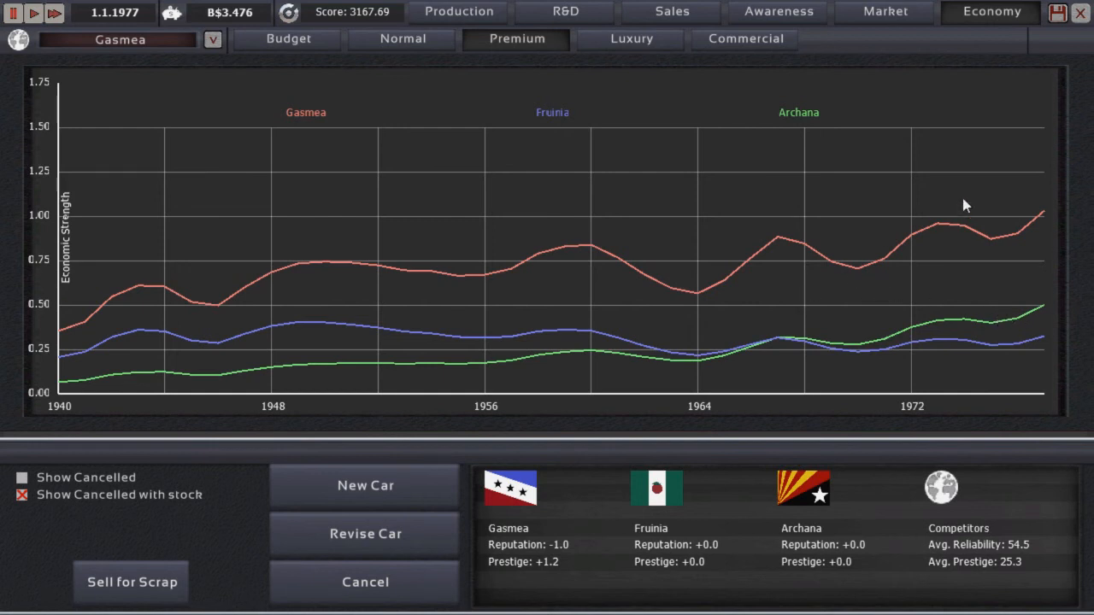
mouse_move(962, 207)
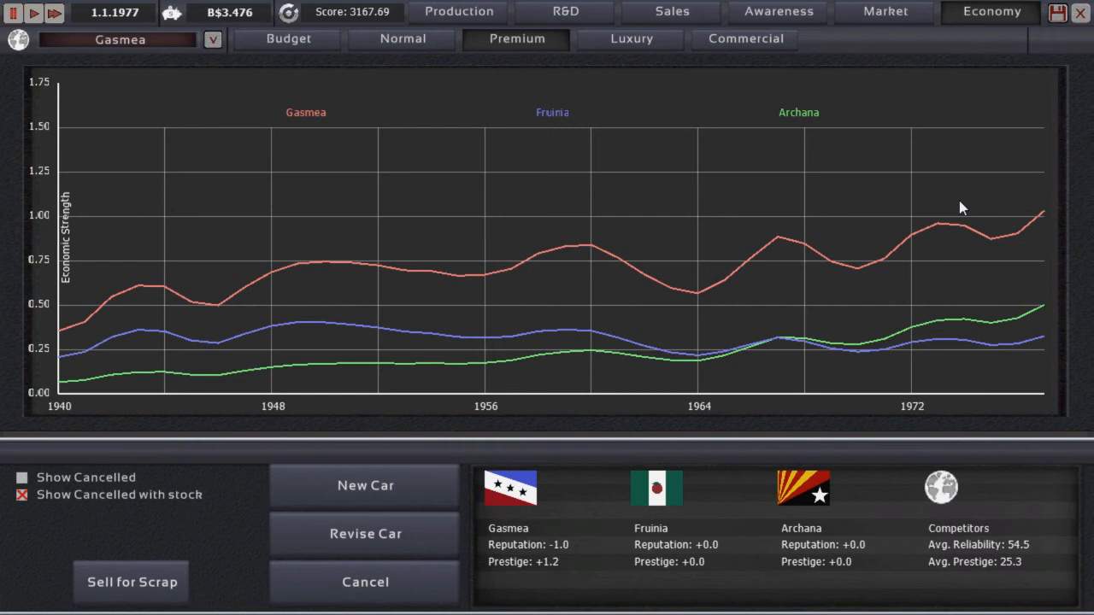
mouse_move(459, 11)
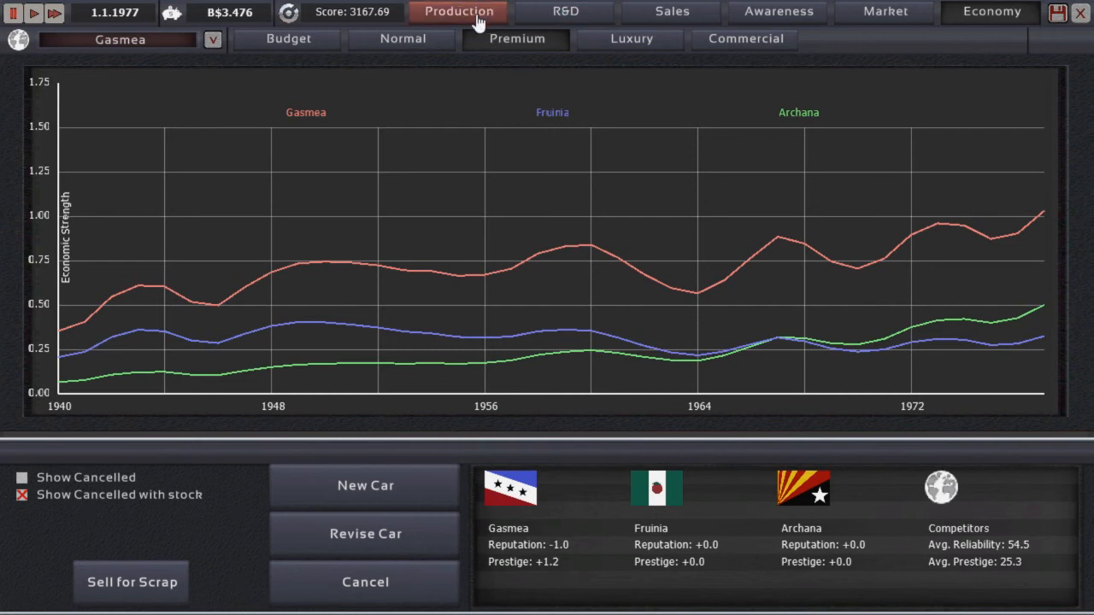
mouse_move(462, 19)
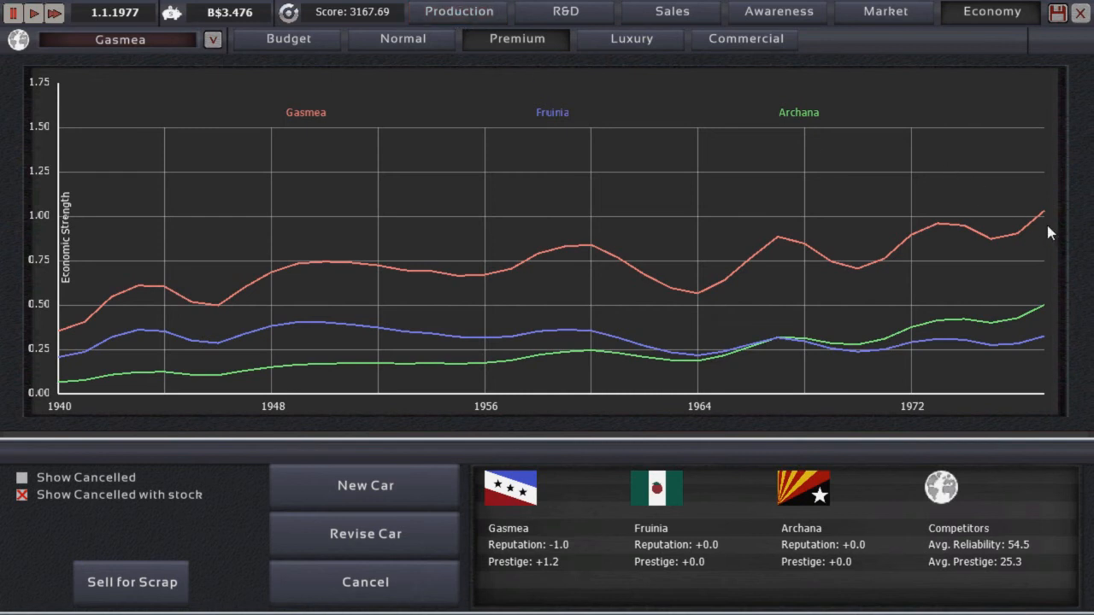
mouse_move(1057, 197)
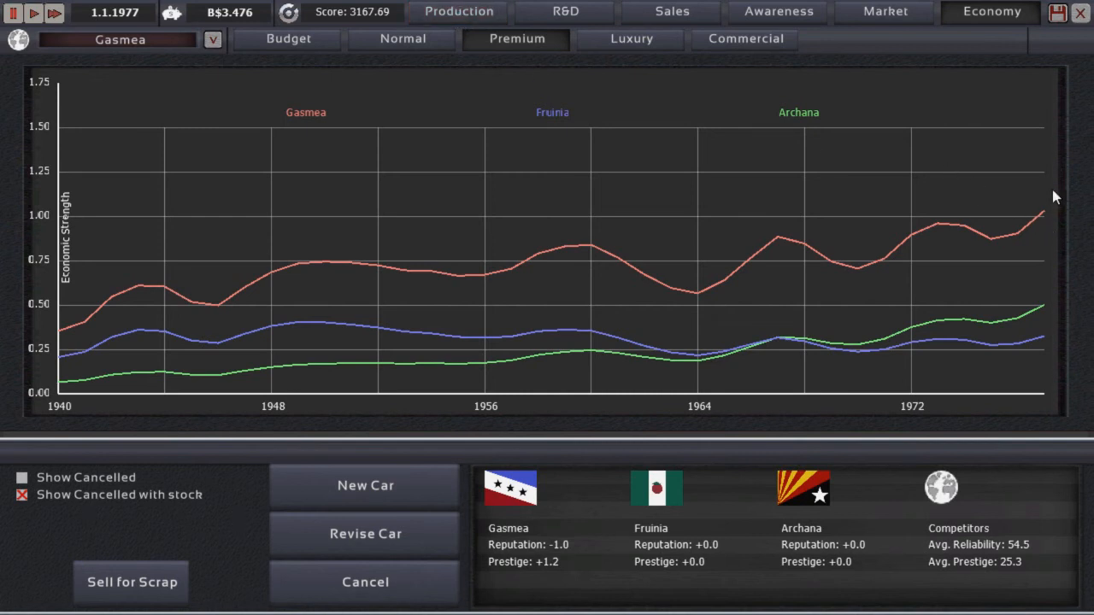
mouse_move(1057, 203)
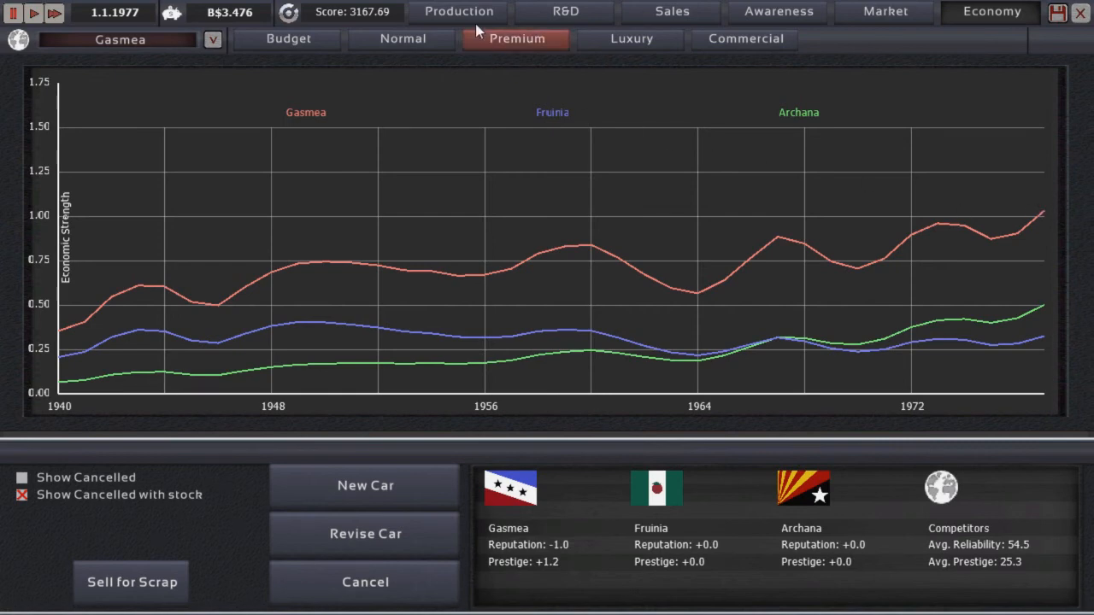
click(458, 11)
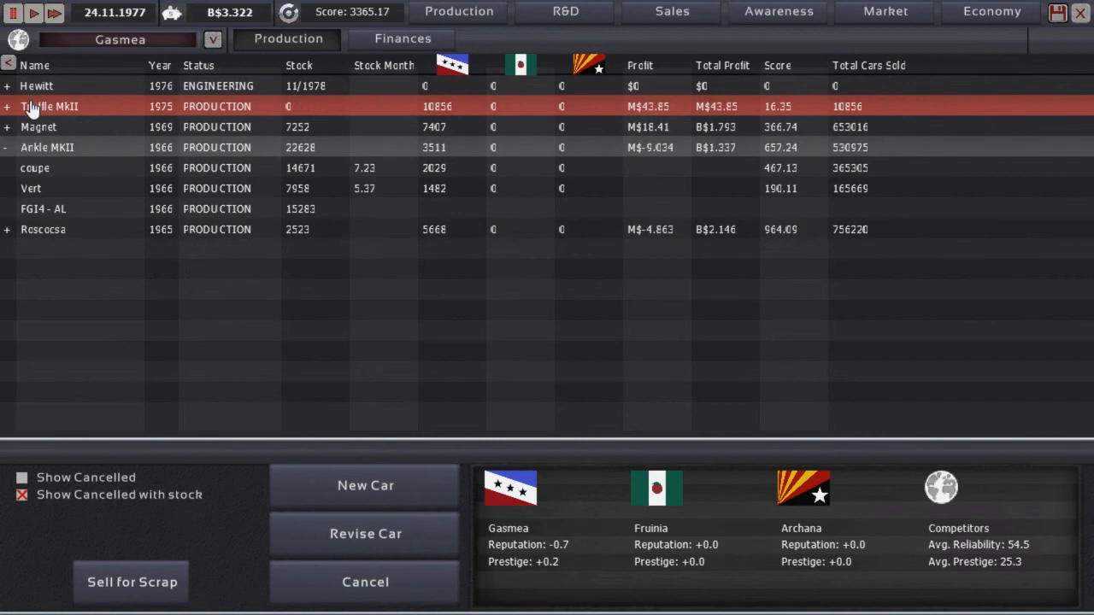
Step: Expand Truffle MkII and raise the People trim's base markup to +43%
click(7, 106)
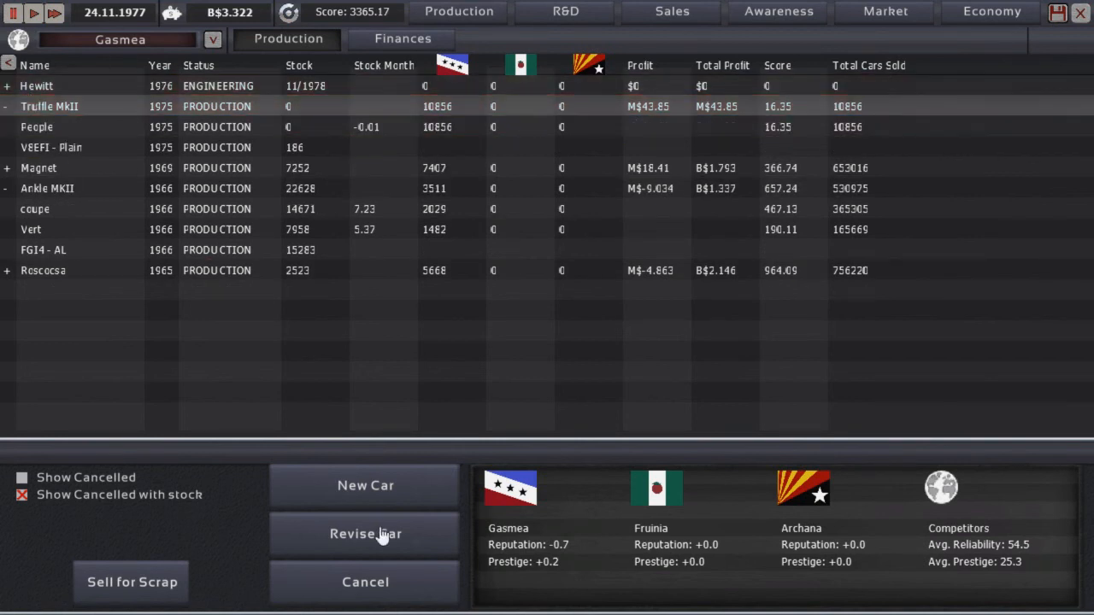
mouse_move(427, 414)
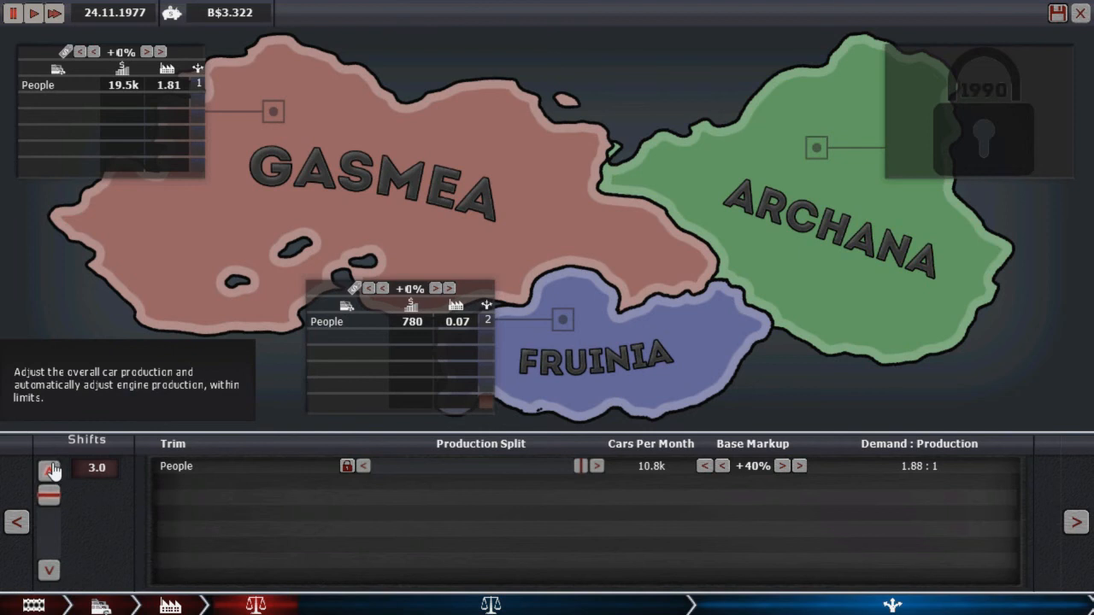
click(780, 466)
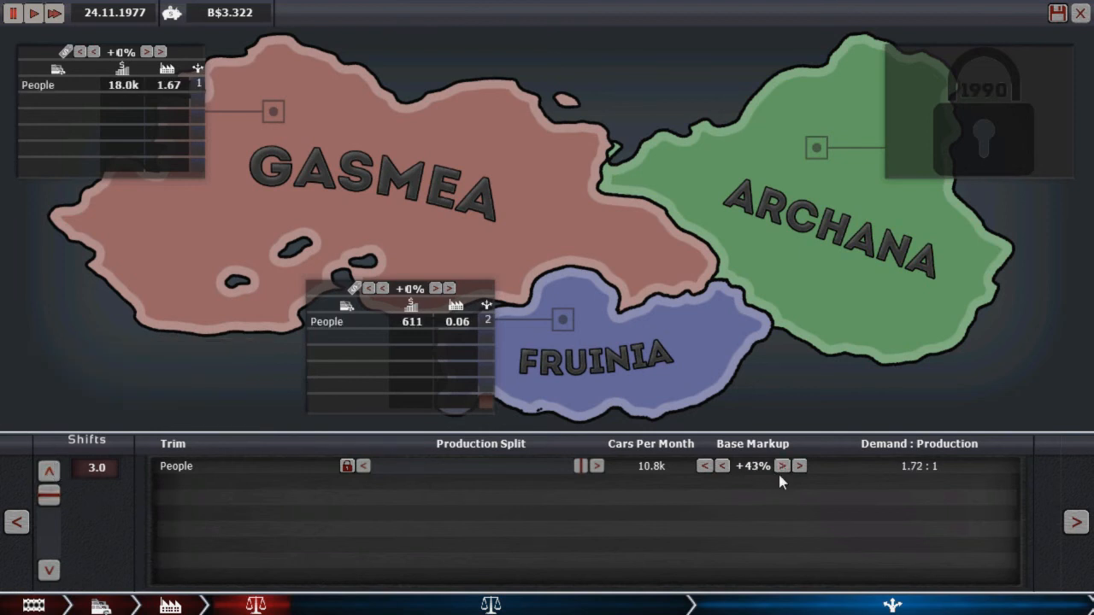
click(781, 465)
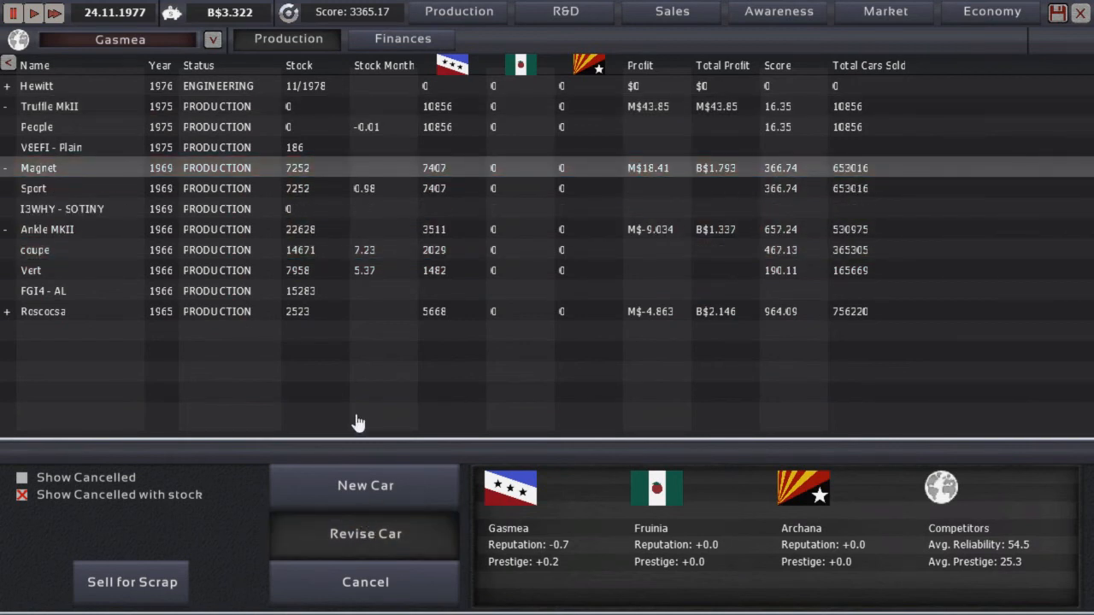
mouse_move(891, 107)
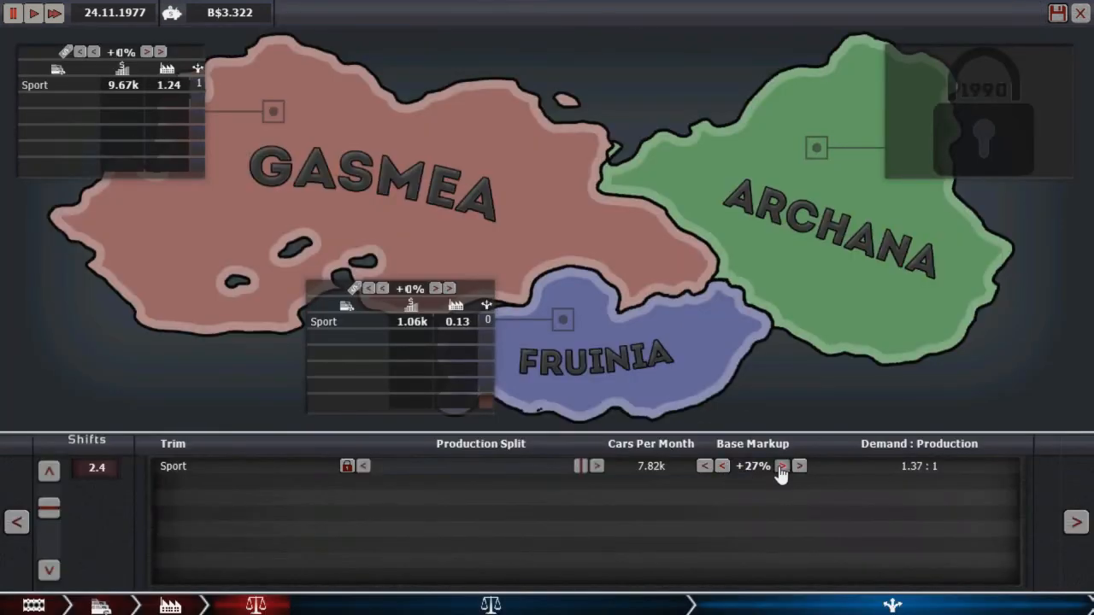
Step: Raise Magnet Sport's base markup to +27%
click(781, 466)
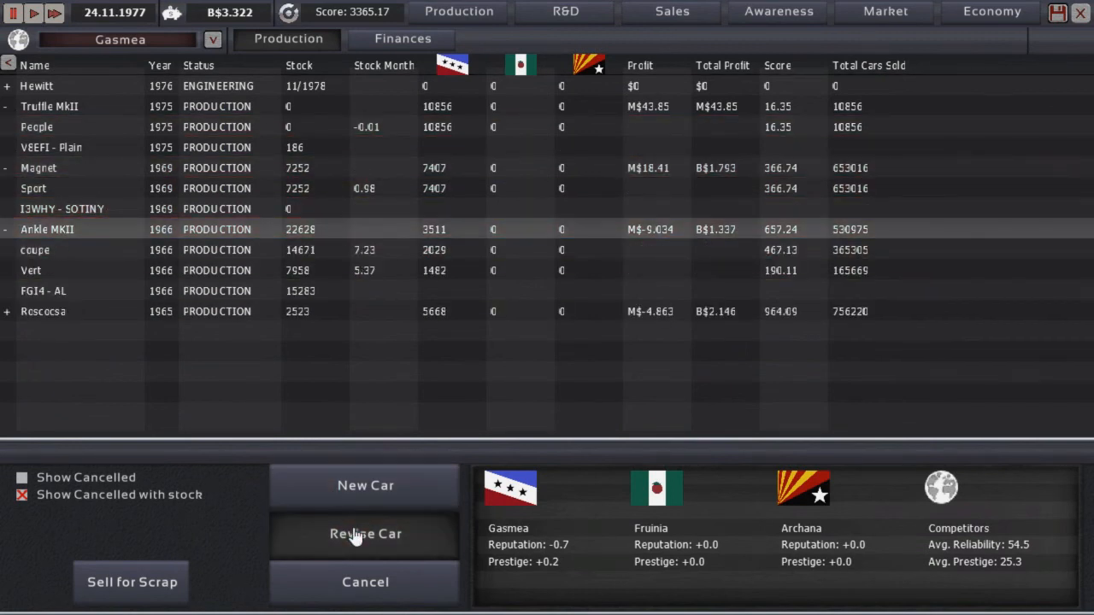
mouse_move(575, 315)
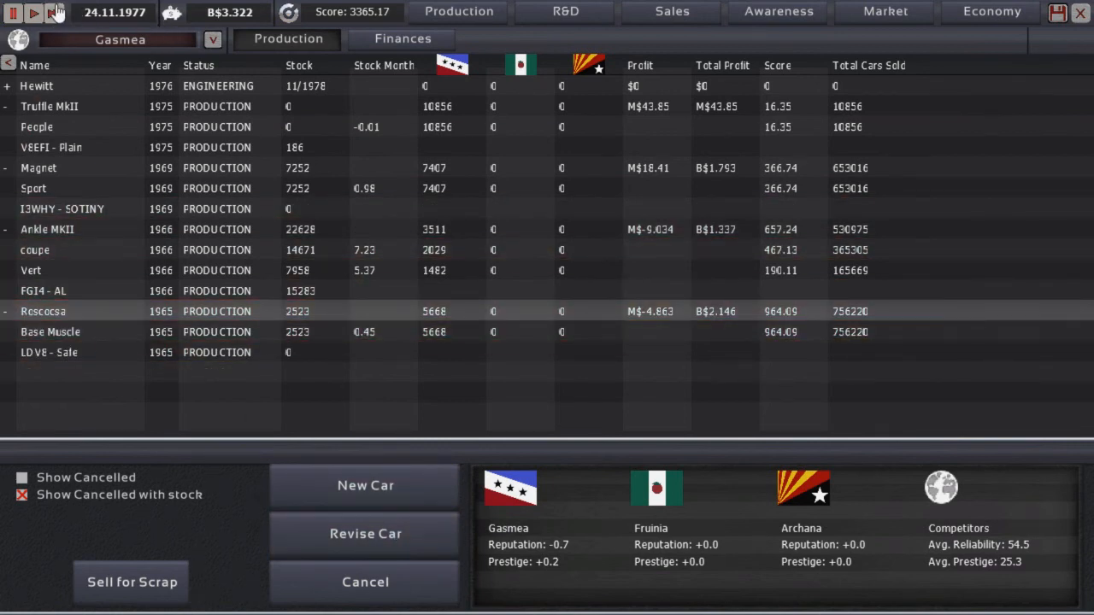
mouse_move(312, 529)
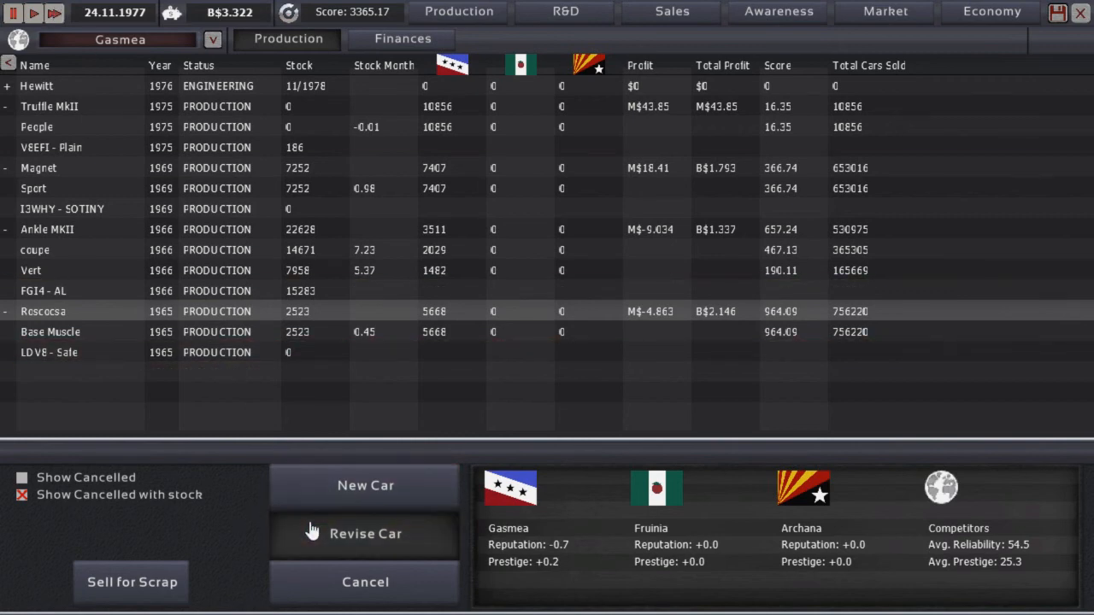
mouse_move(330, 419)
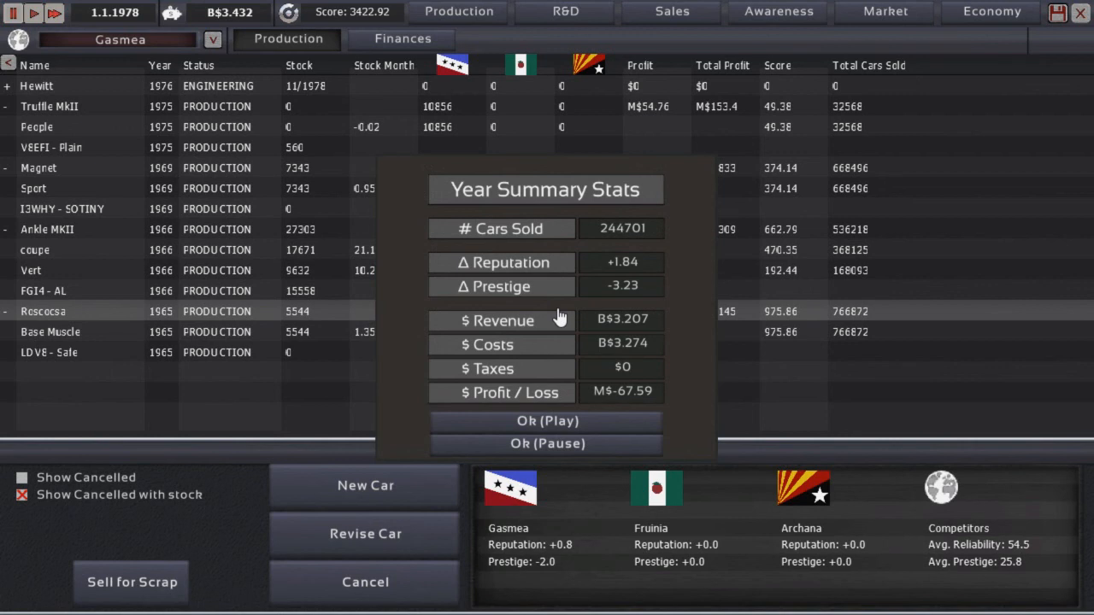
mouse_move(635, 400)
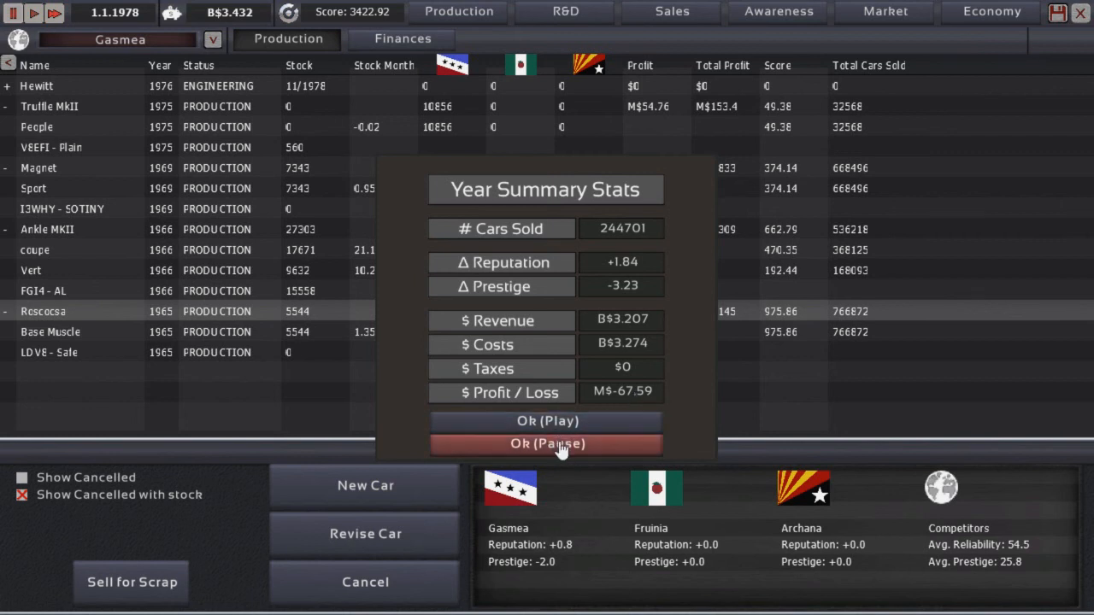
Step: Dismiss the 1978 Year Summary Stats with Ok (Pause)
click(547, 443)
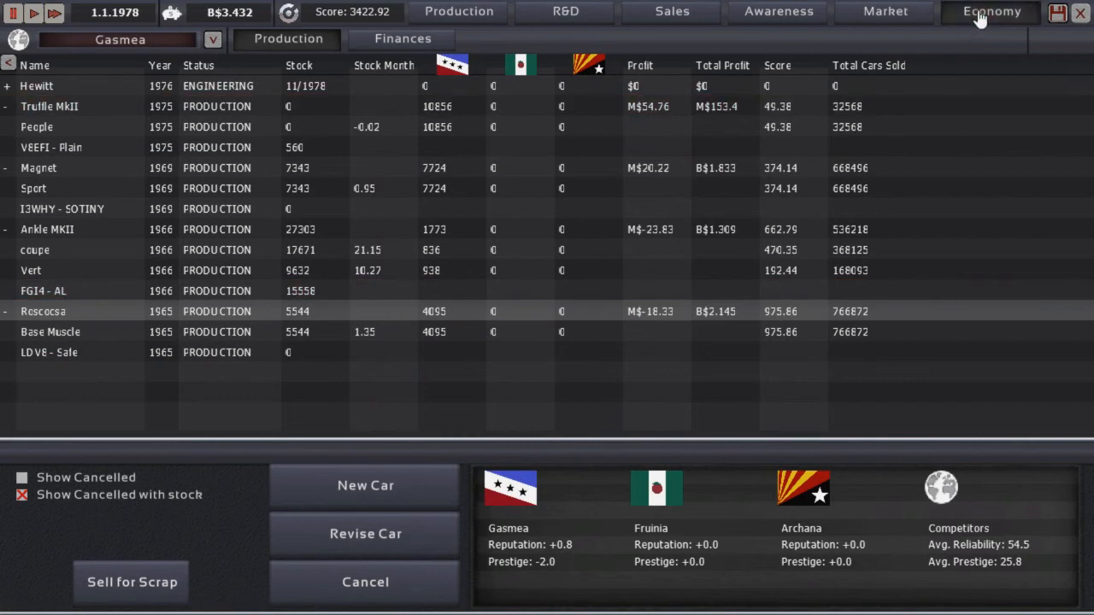
Step: View Gasmea's Luxury, Premium, Commercial and Budget economy charts, then return to Production
click(991, 11)
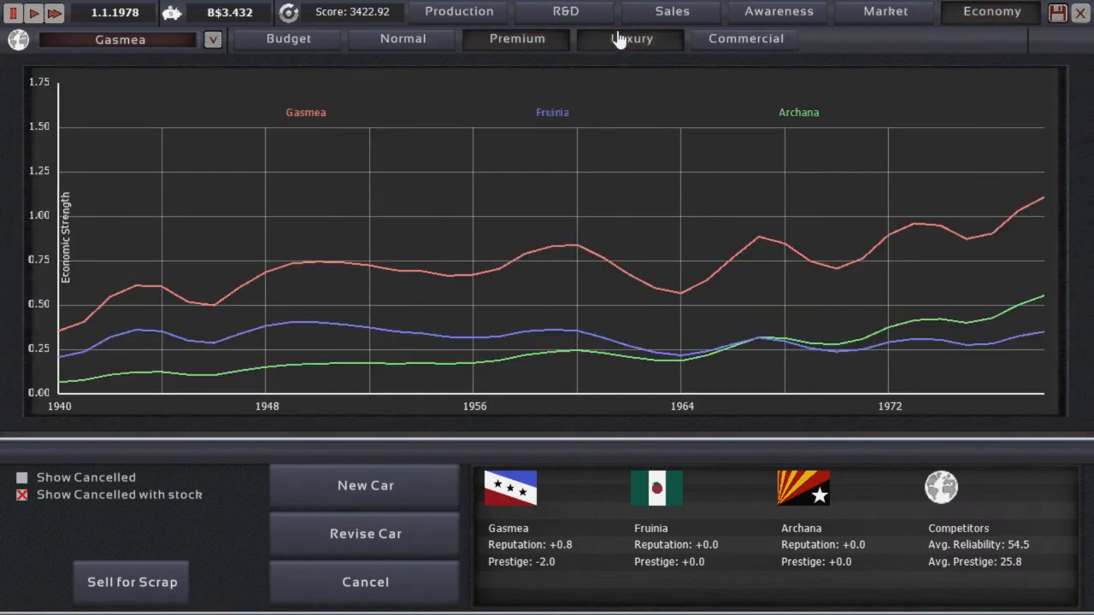
click(632, 38)
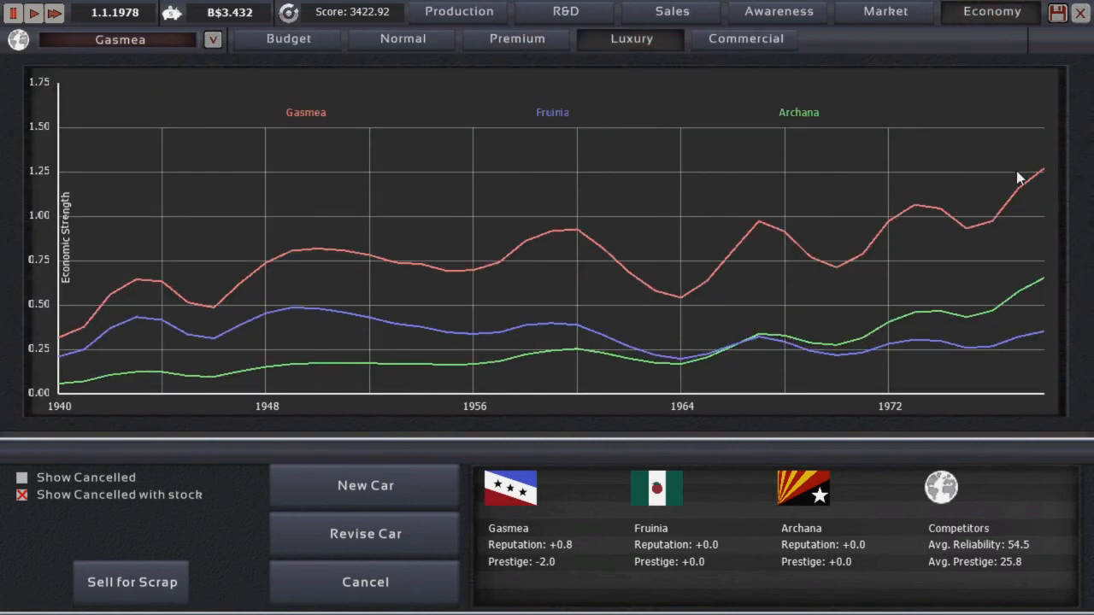
click(516, 38)
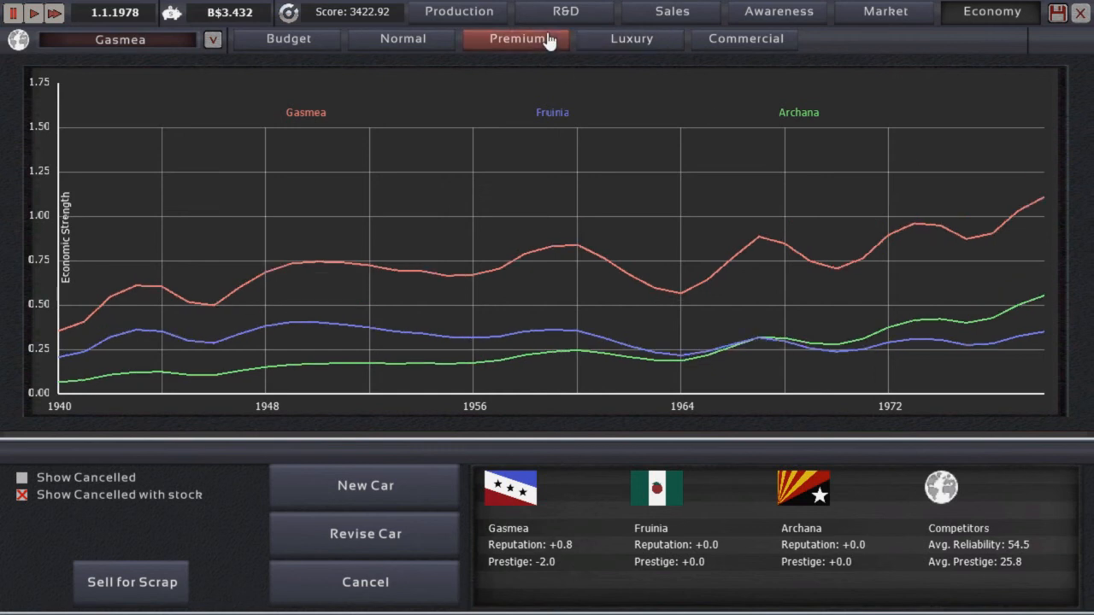
click(744, 39)
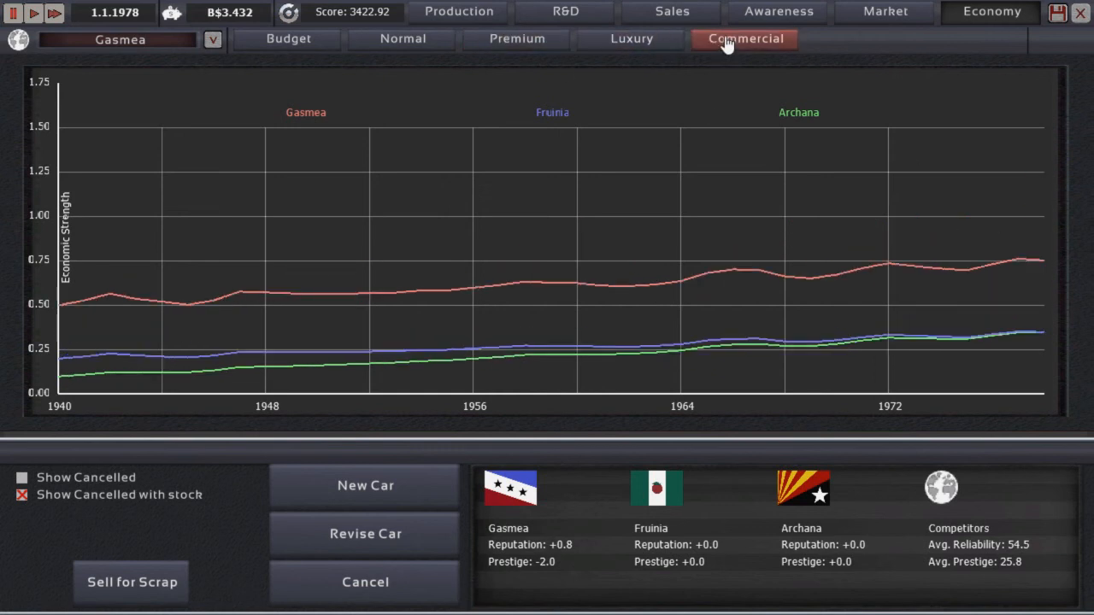
click(288, 39)
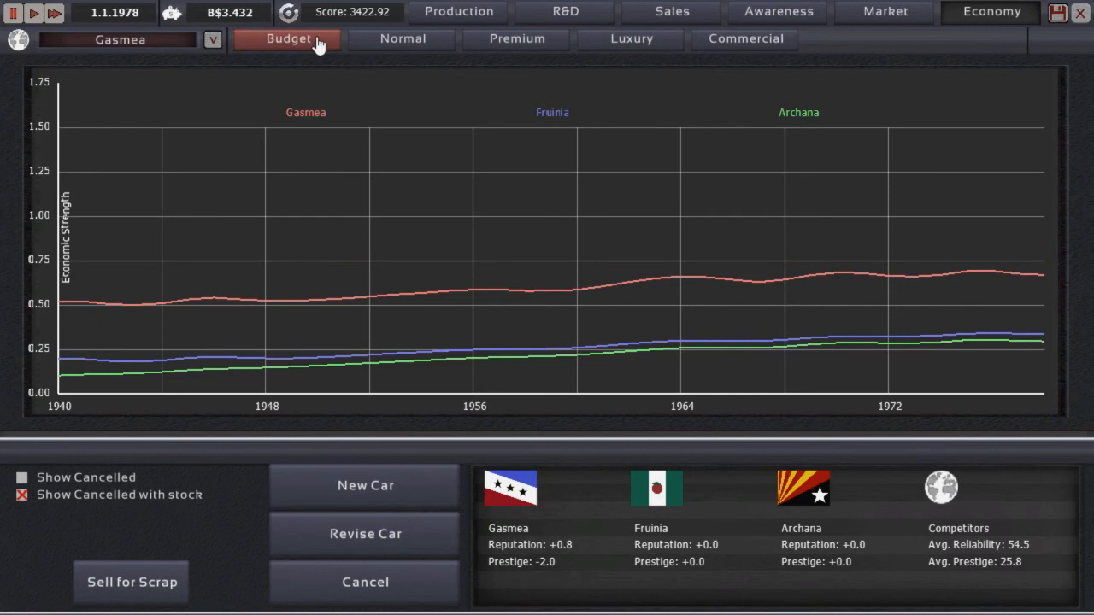
mouse_move(791, 64)
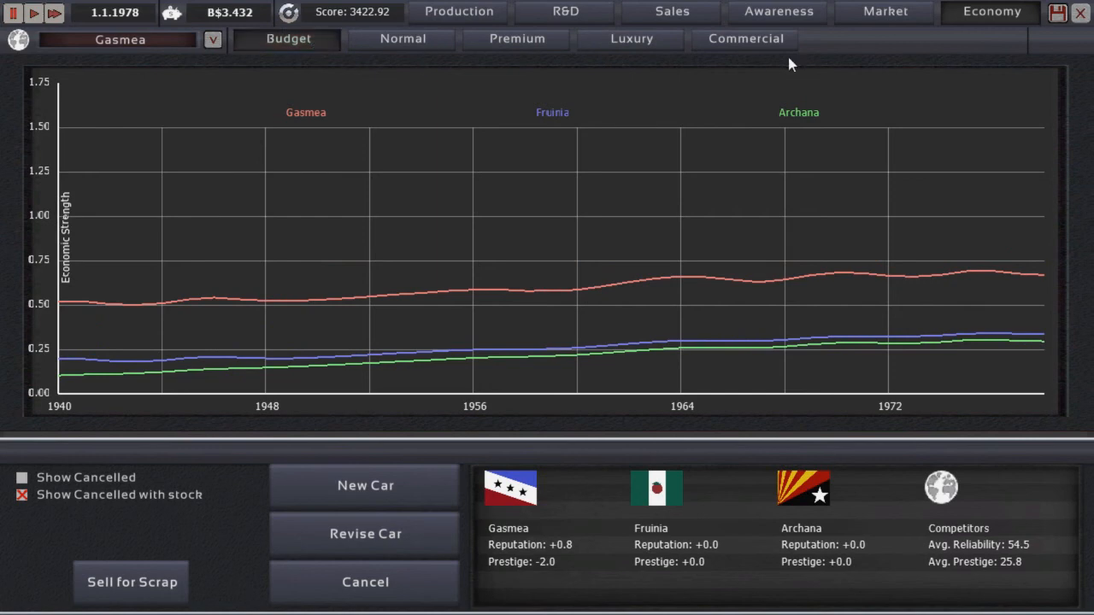
click(459, 11)
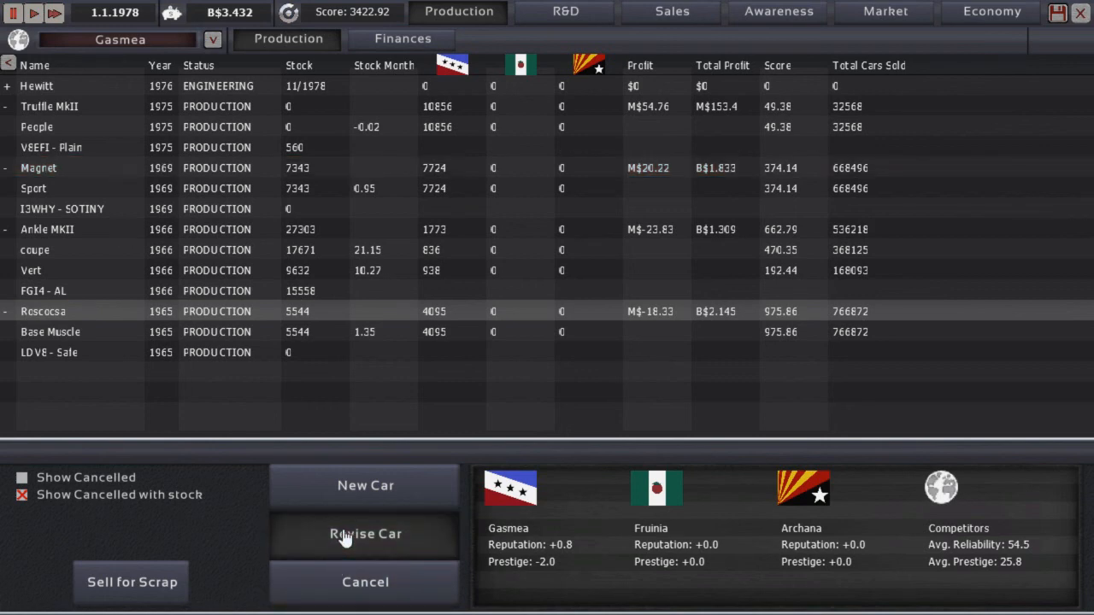
mouse_move(328, 424)
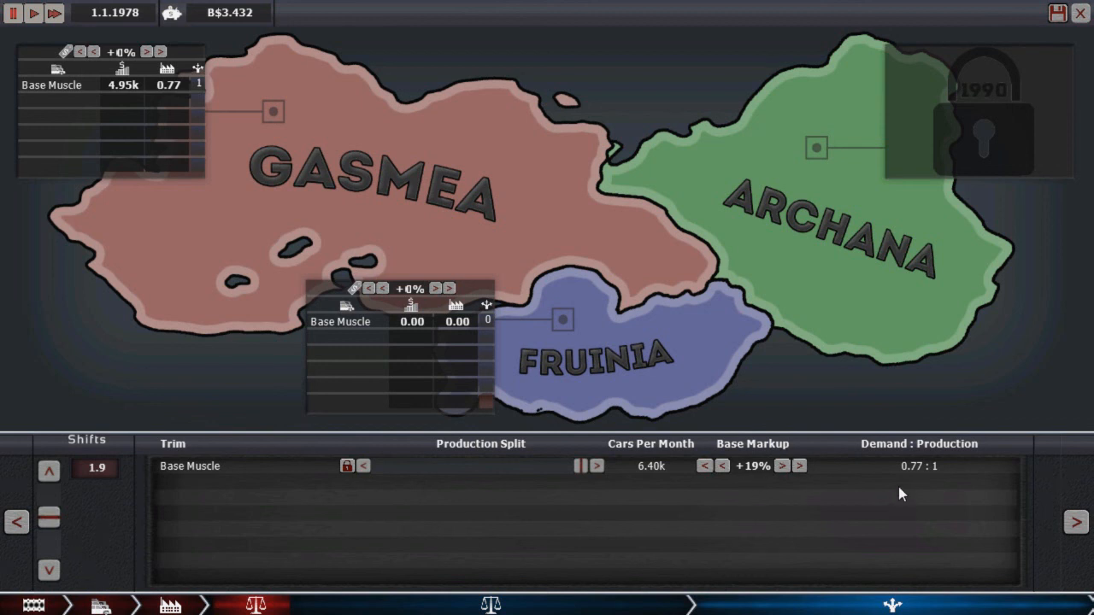
mouse_move(932, 483)
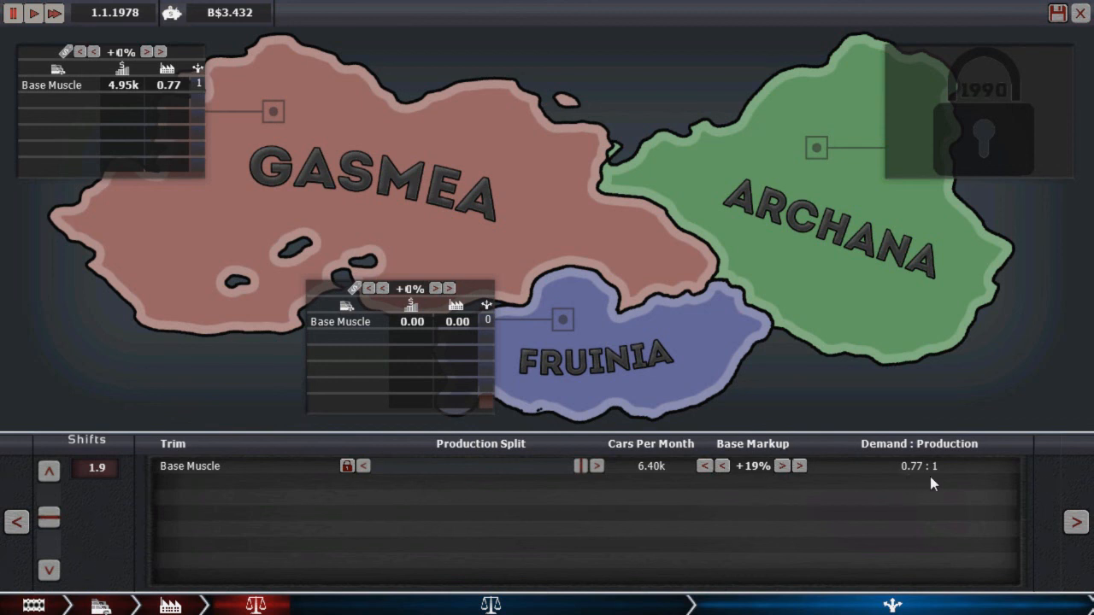
mouse_move(92, 588)
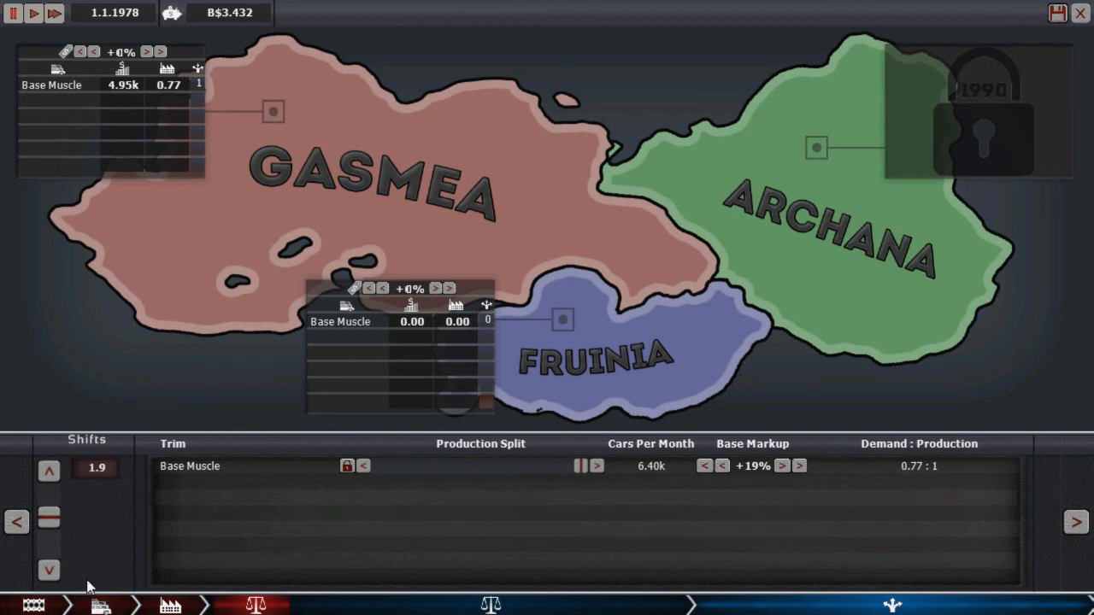
Step: Lower Base Muscle's shifts to 1.7, about 5.65k cars monthly
click(49, 570)
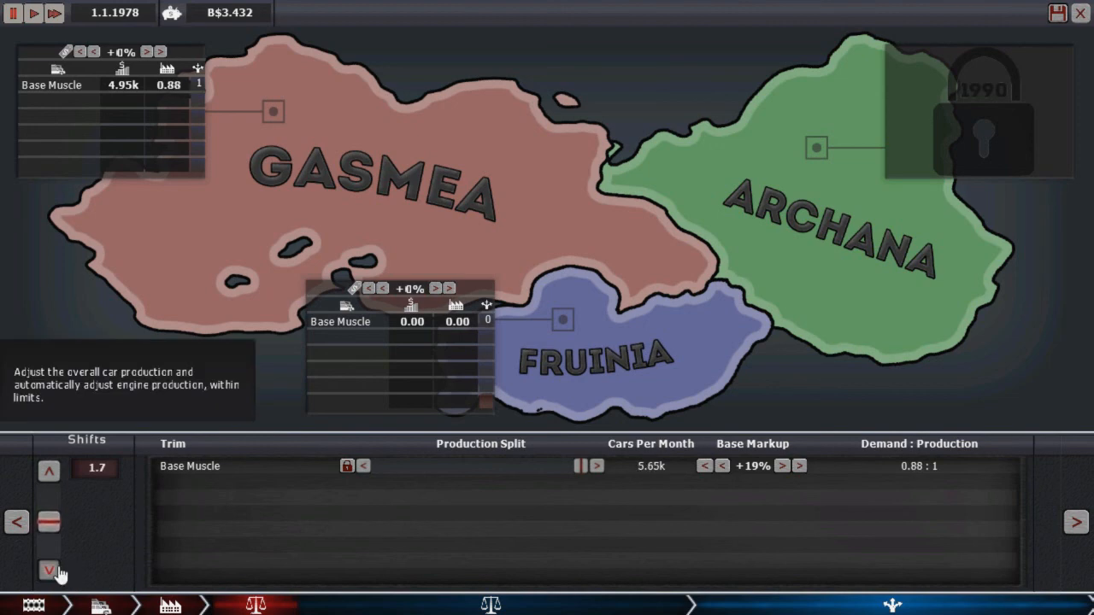
click(49, 570)
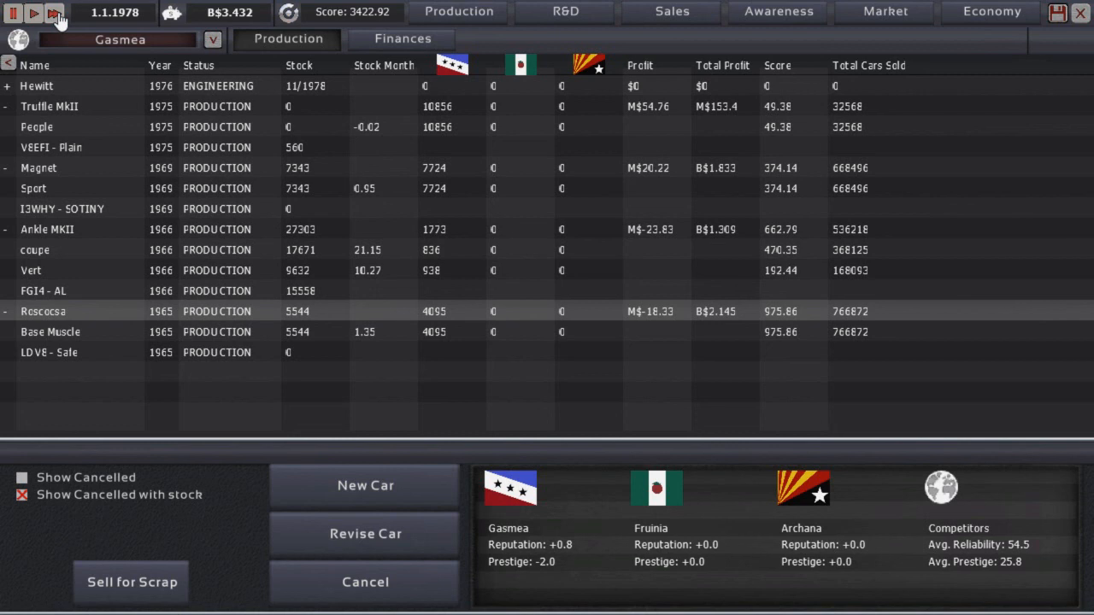
Step: Run time to 3 March 1978, then raise the Truffle MkII People trim markup to +55%
click(54, 12)
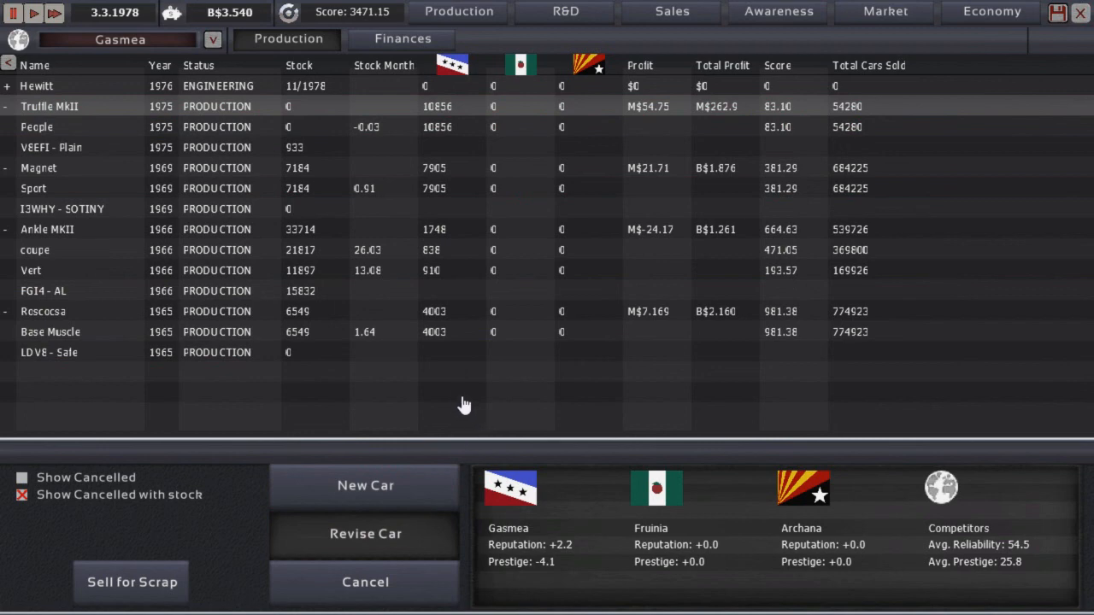
mouse_move(453, 398)
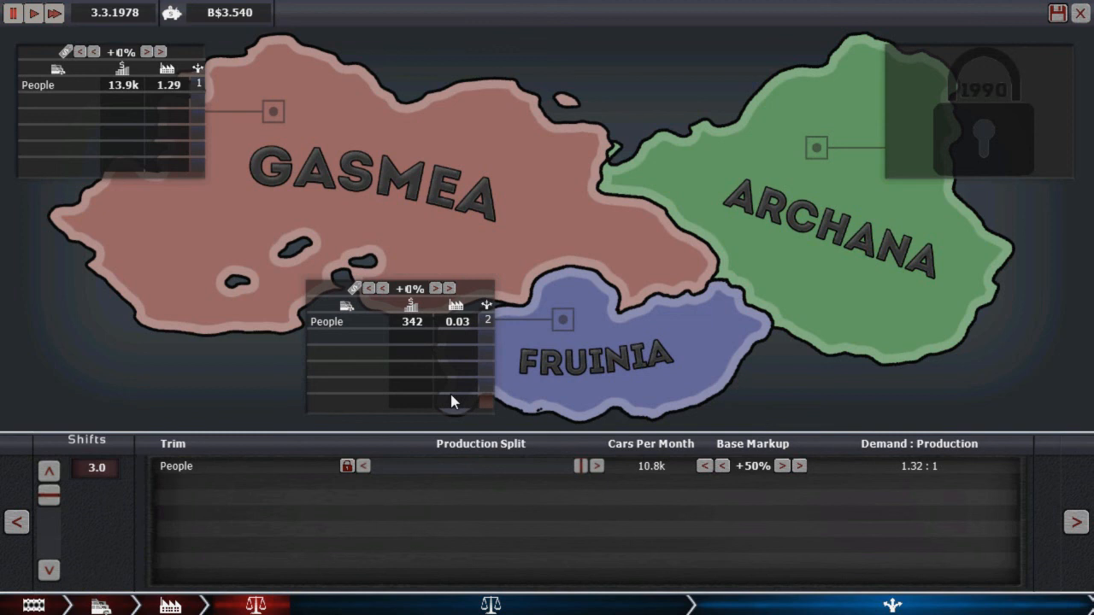
mouse_move(737, 495)
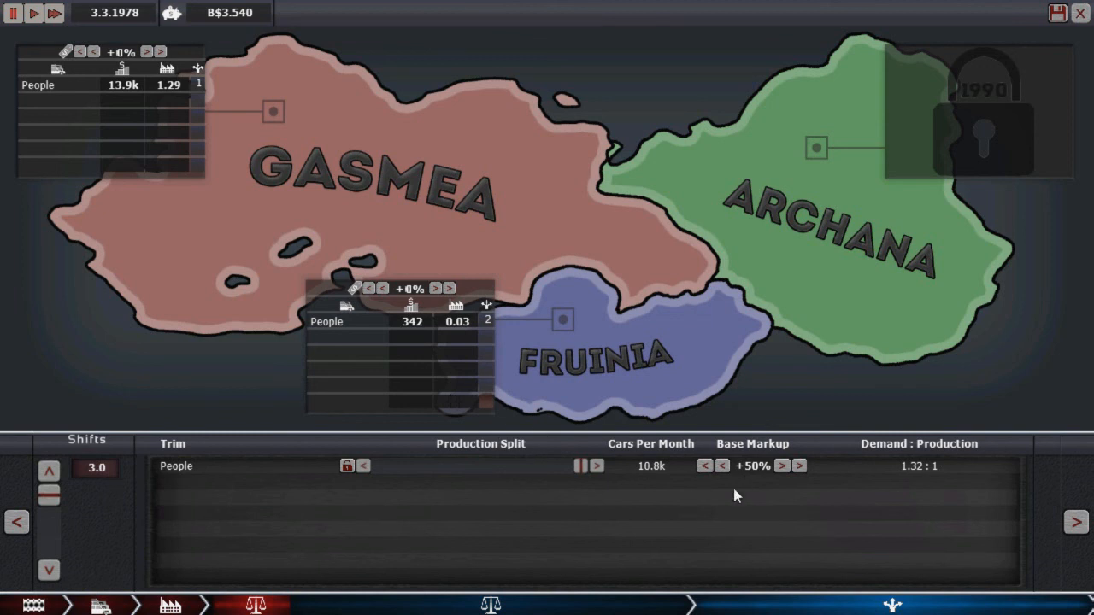
click(780, 465)
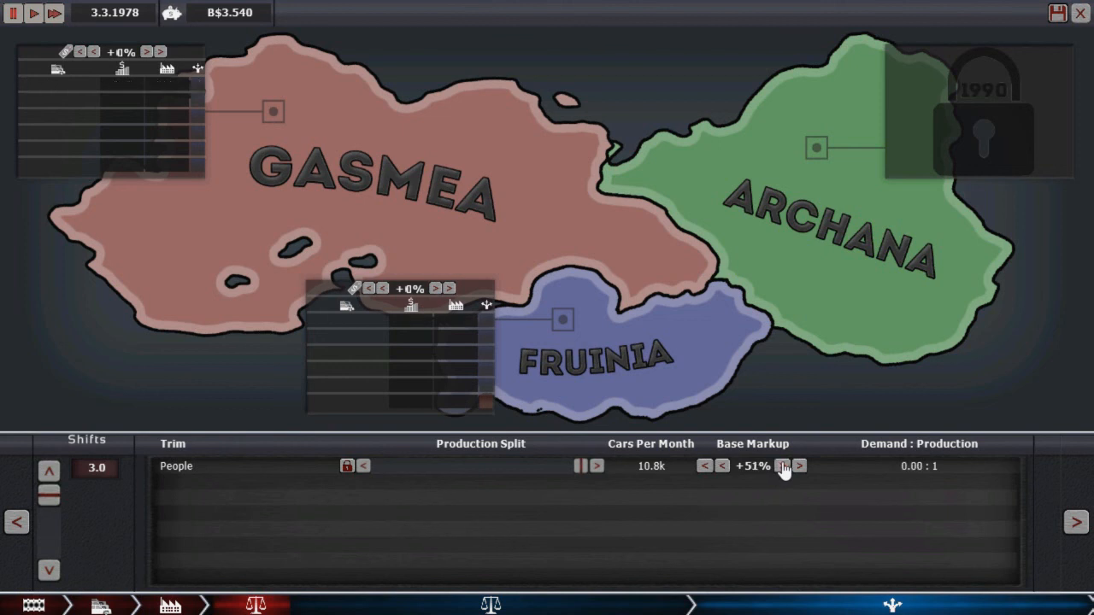
click(781, 465)
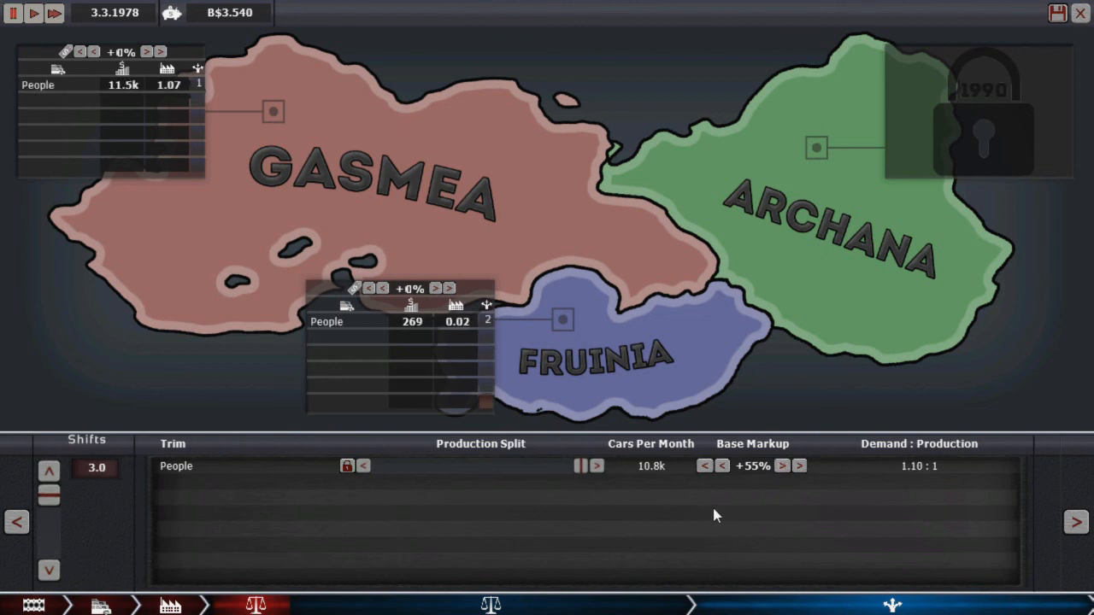
mouse_move(256, 503)
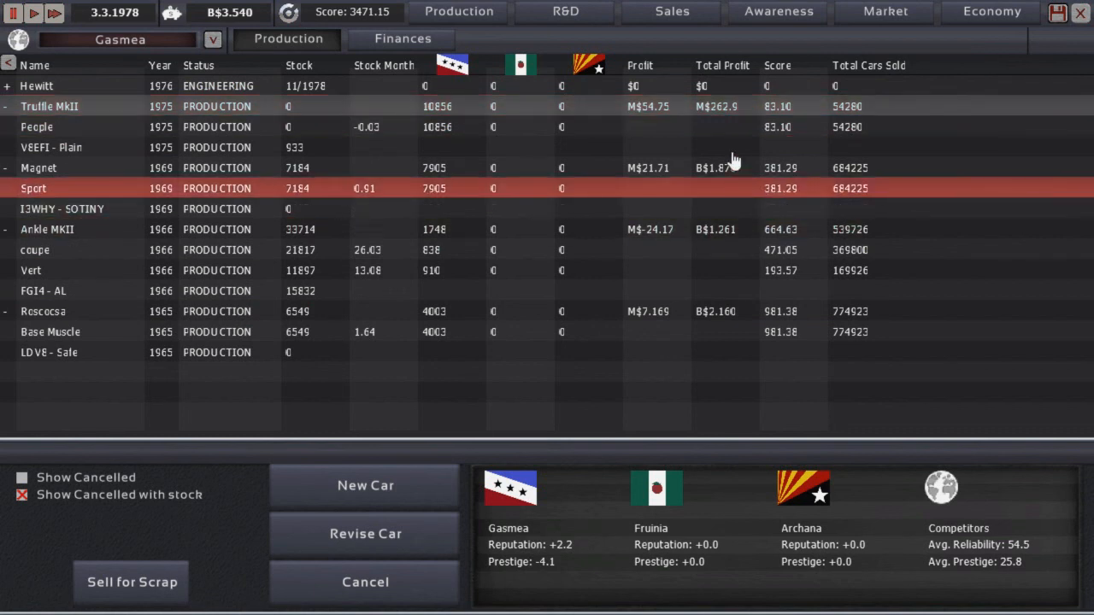
click(671, 106)
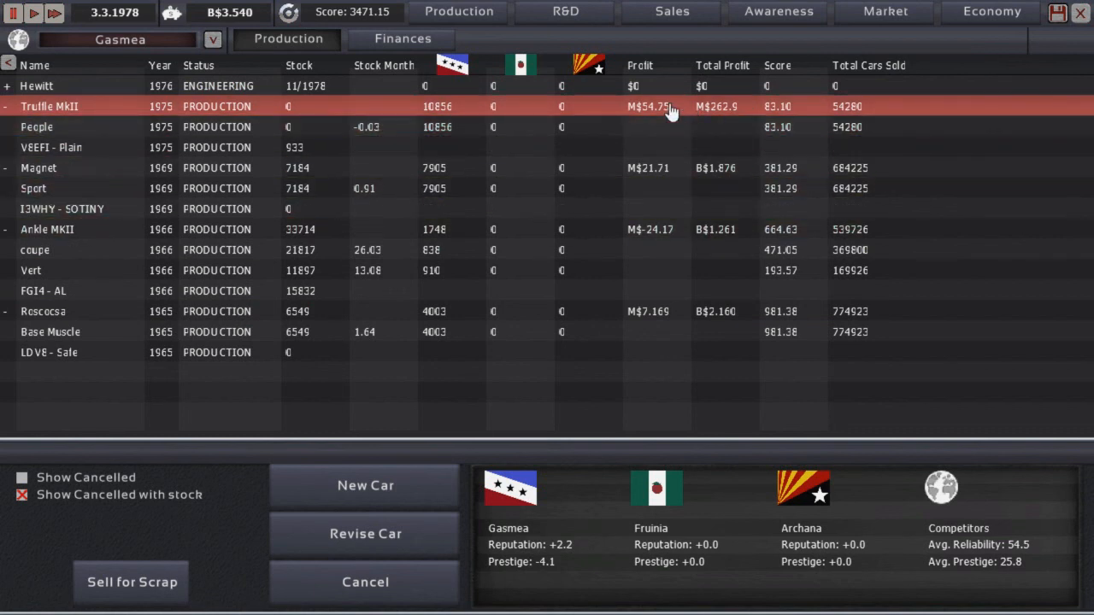
click(36, 86)
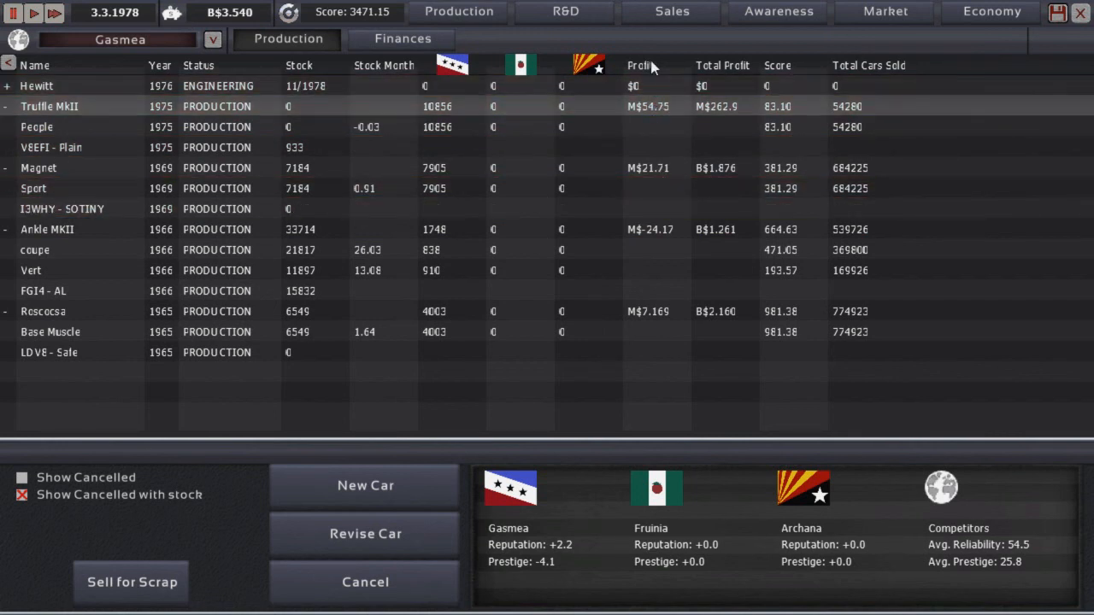
click(62, 209)
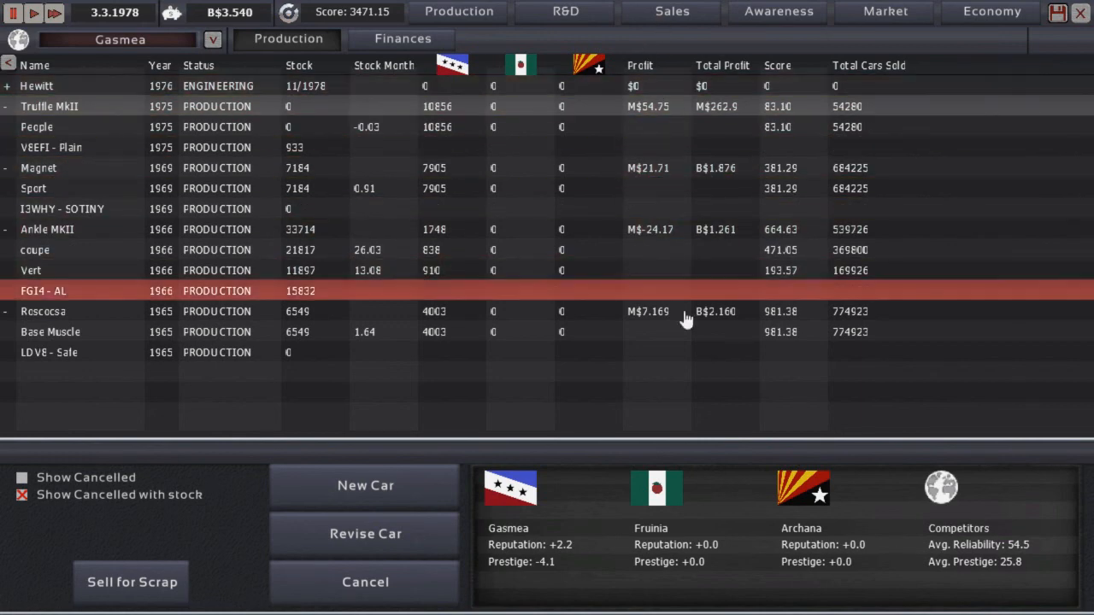
click(683, 311)
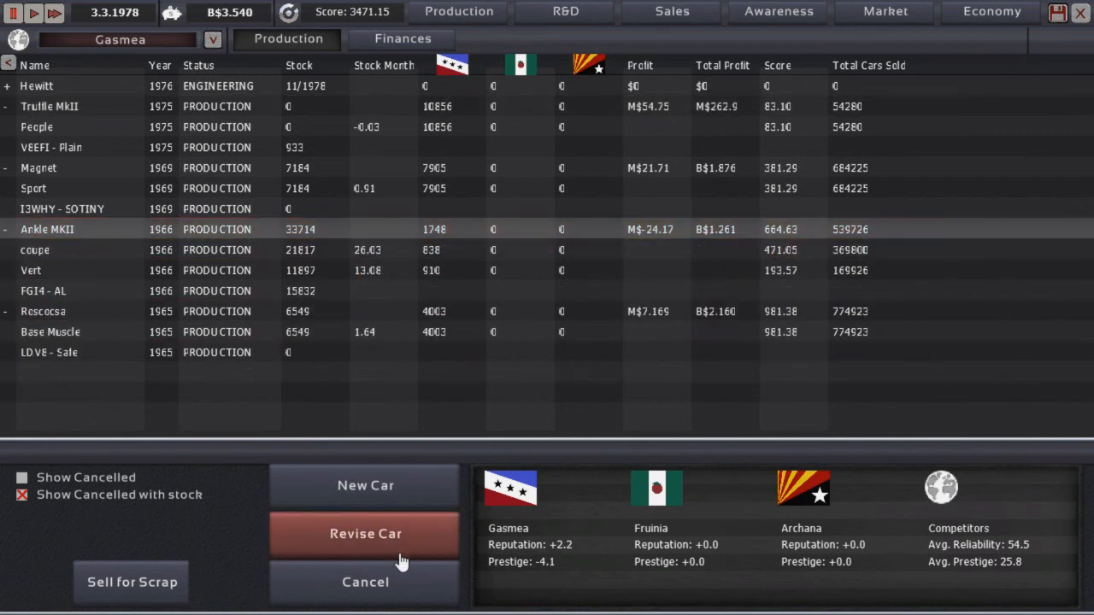
mouse_move(334, 416)
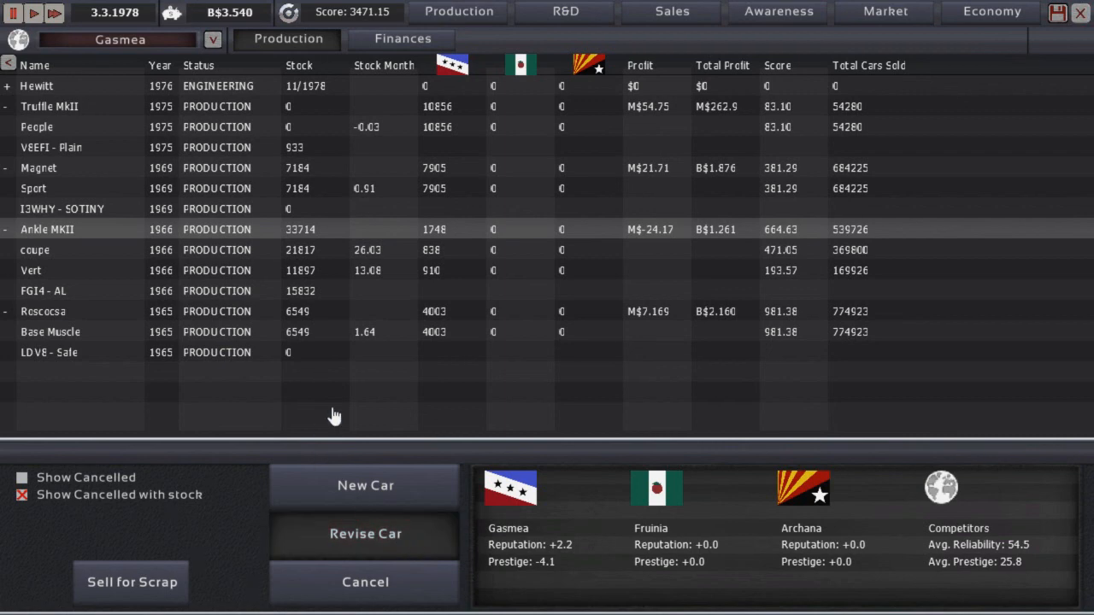
mouse_move(287, 397)
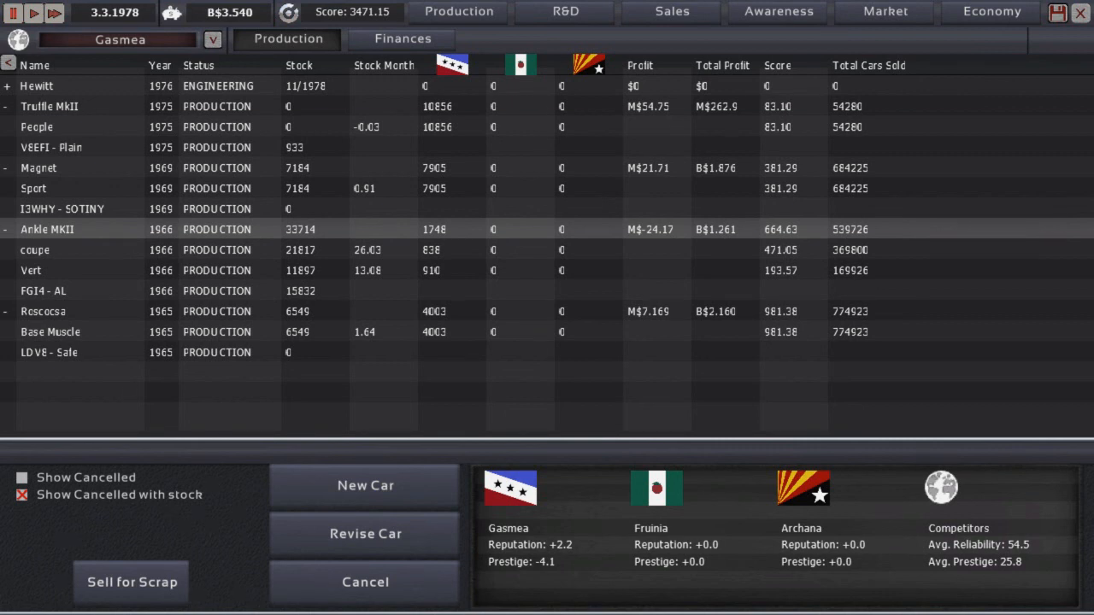
mouse_move(290, 453)
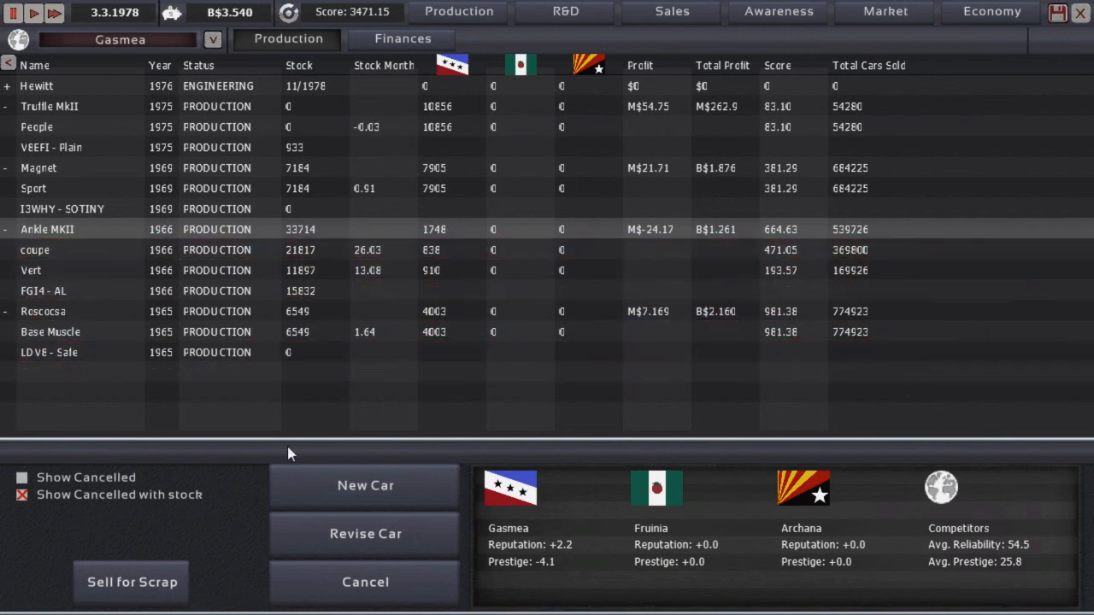
mouse_move(137, 451)
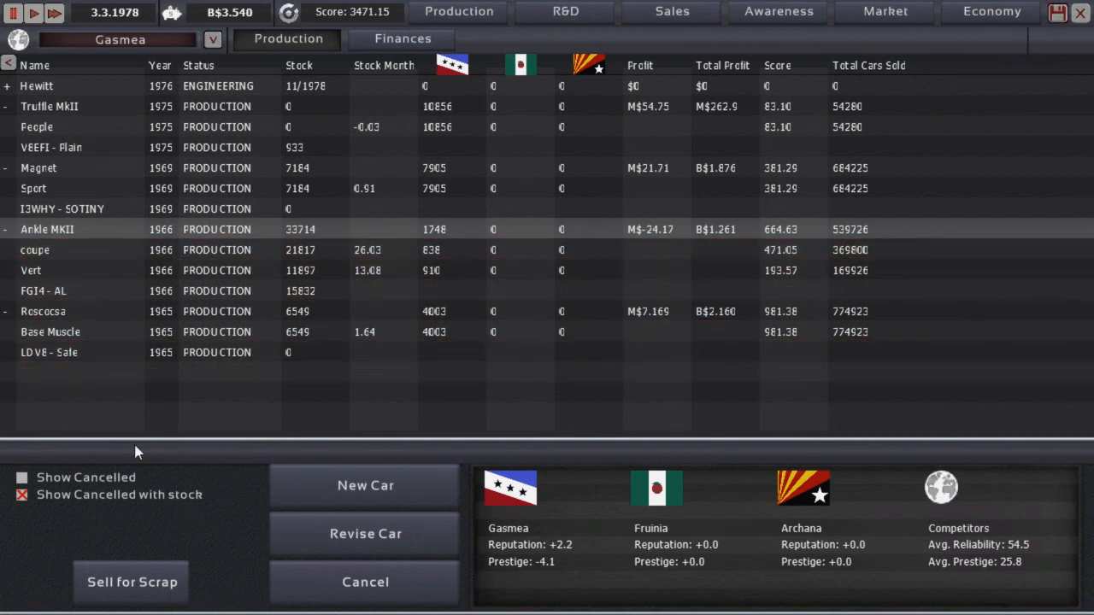